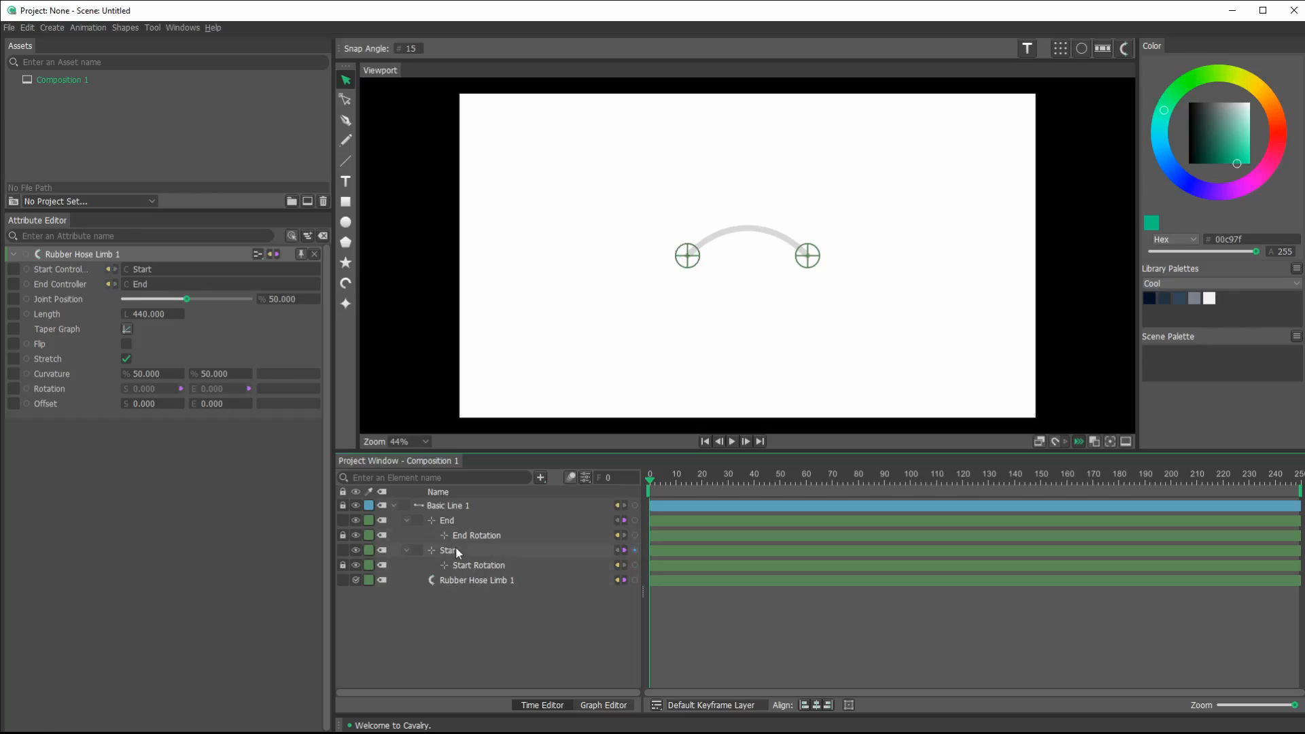
- Collapse the Start and End groups and raise the Start null near the frame top
click(408, 550)
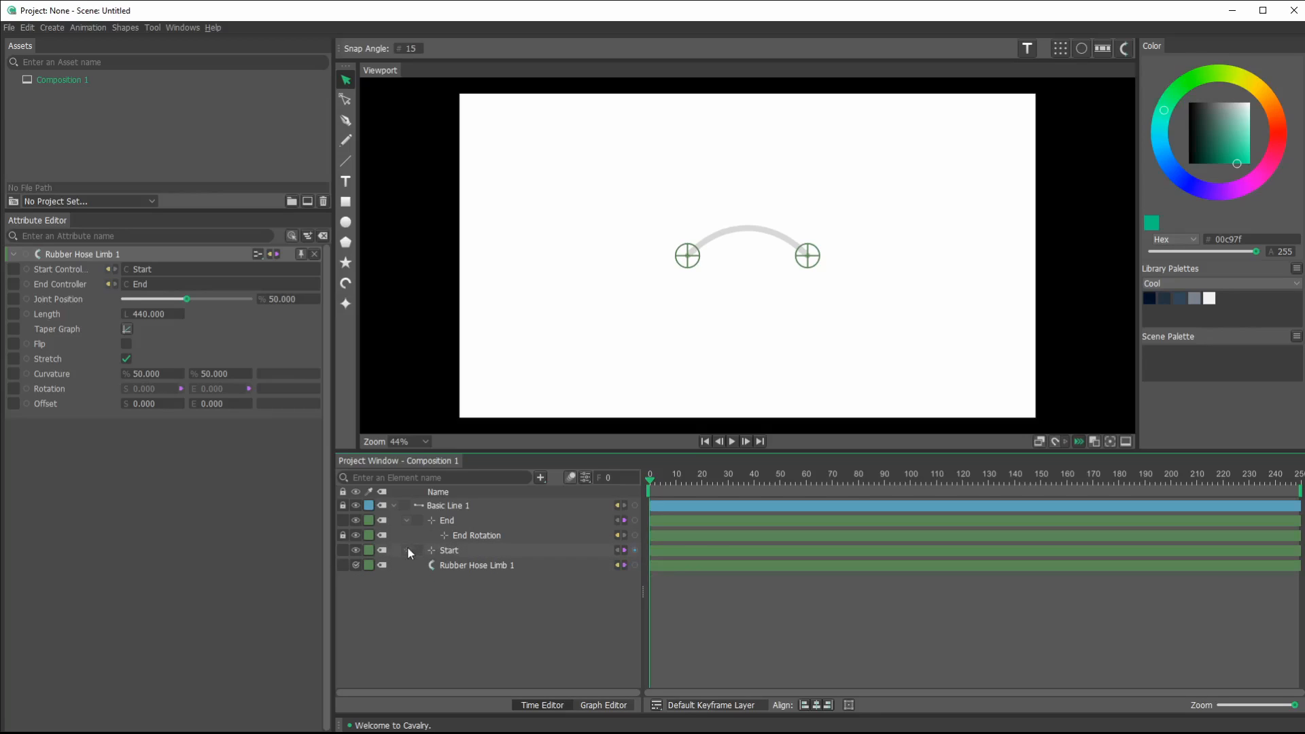
click(475, 535)
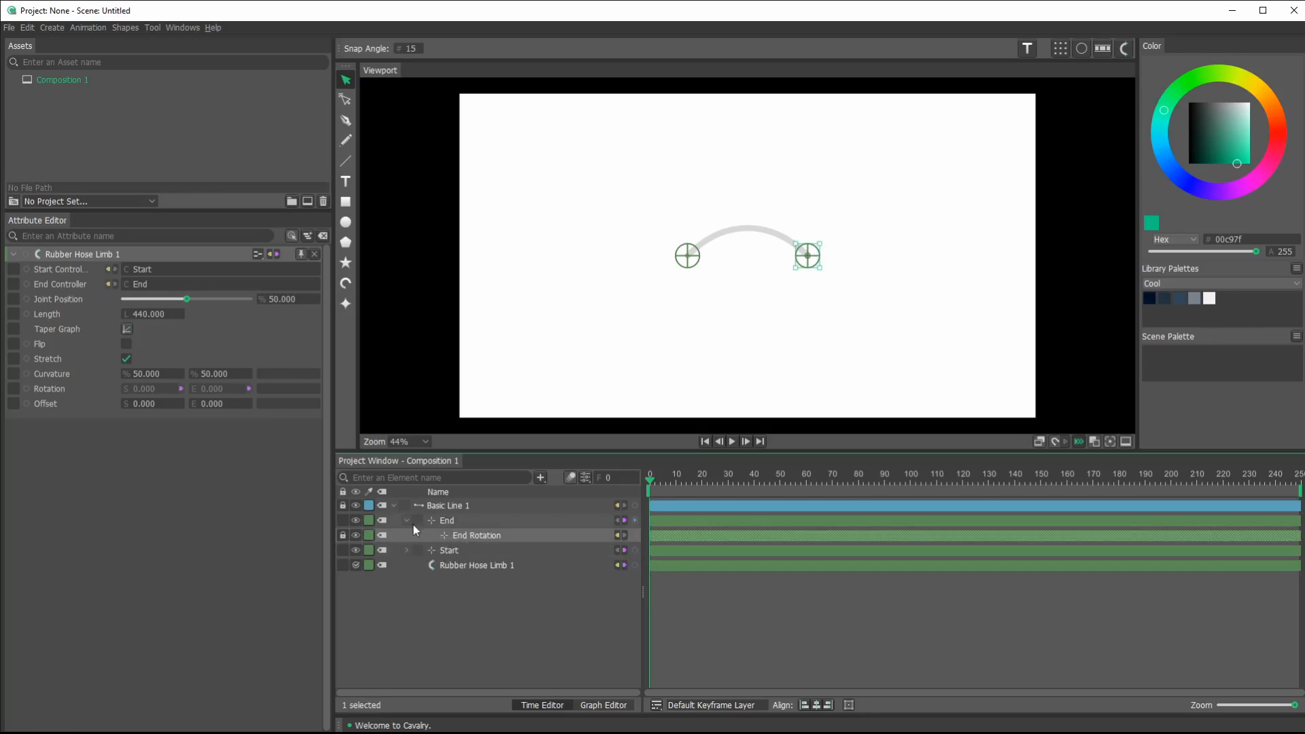
click(407, 520)
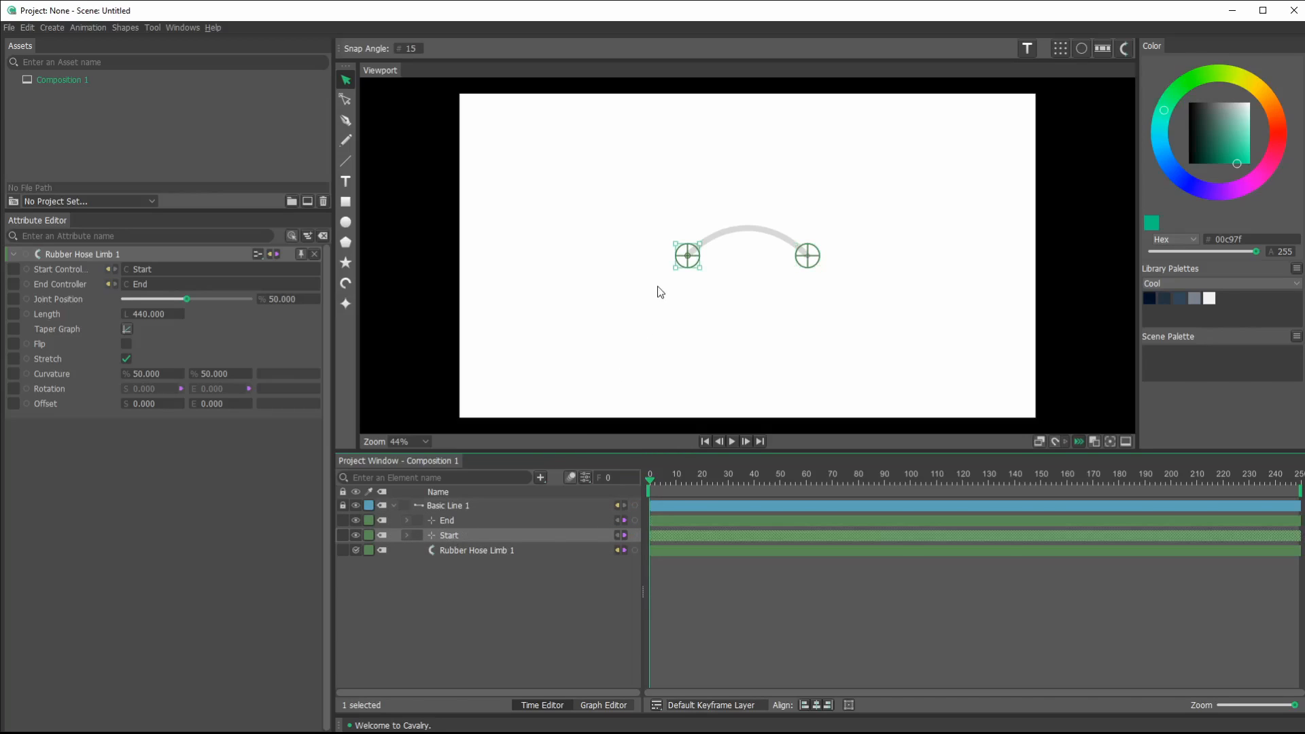
drag(687, 256, 766, 143)
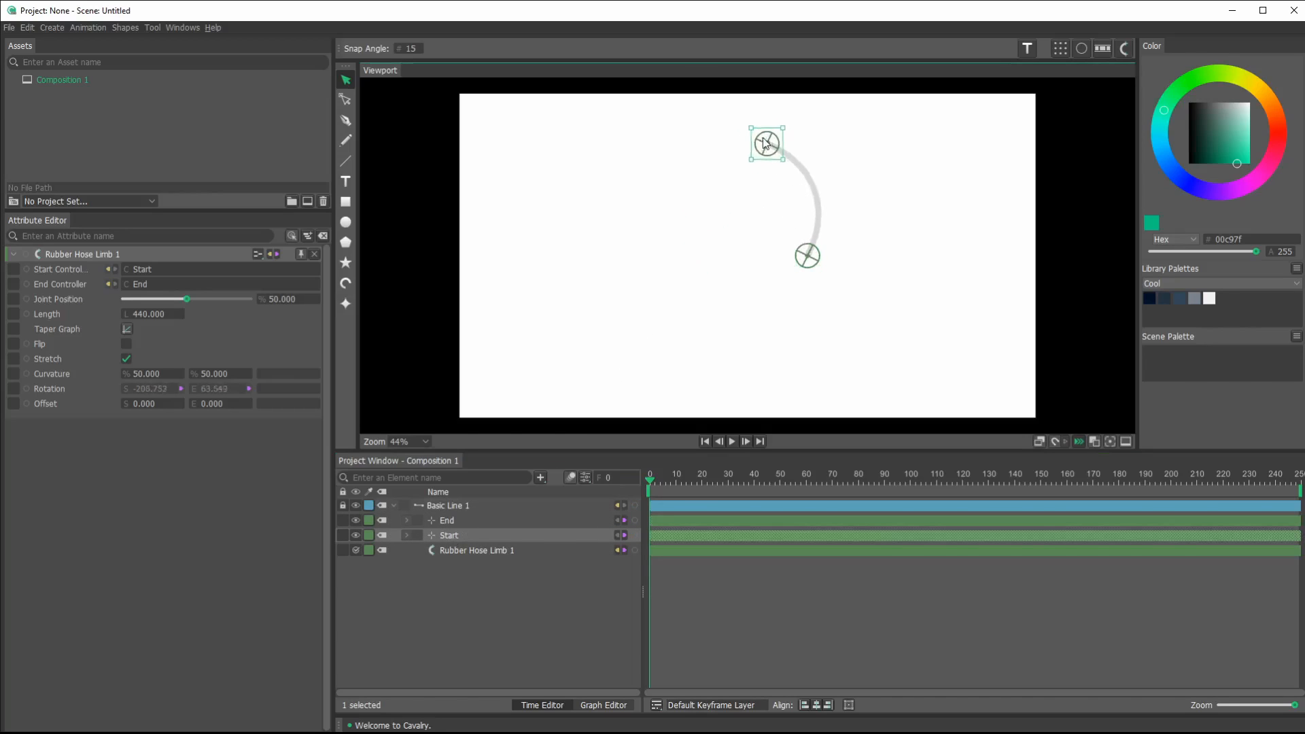
drag(767, 144, 776, 138)
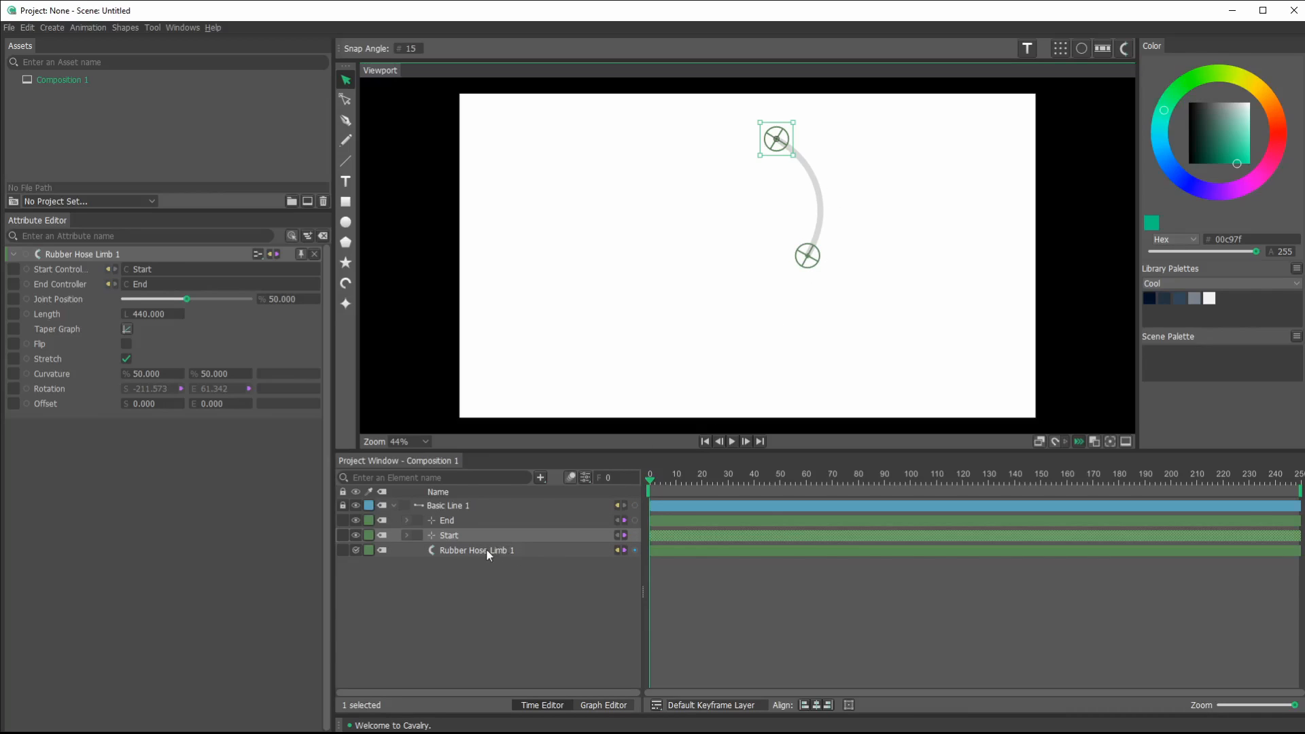
mouse_move(450, 556)
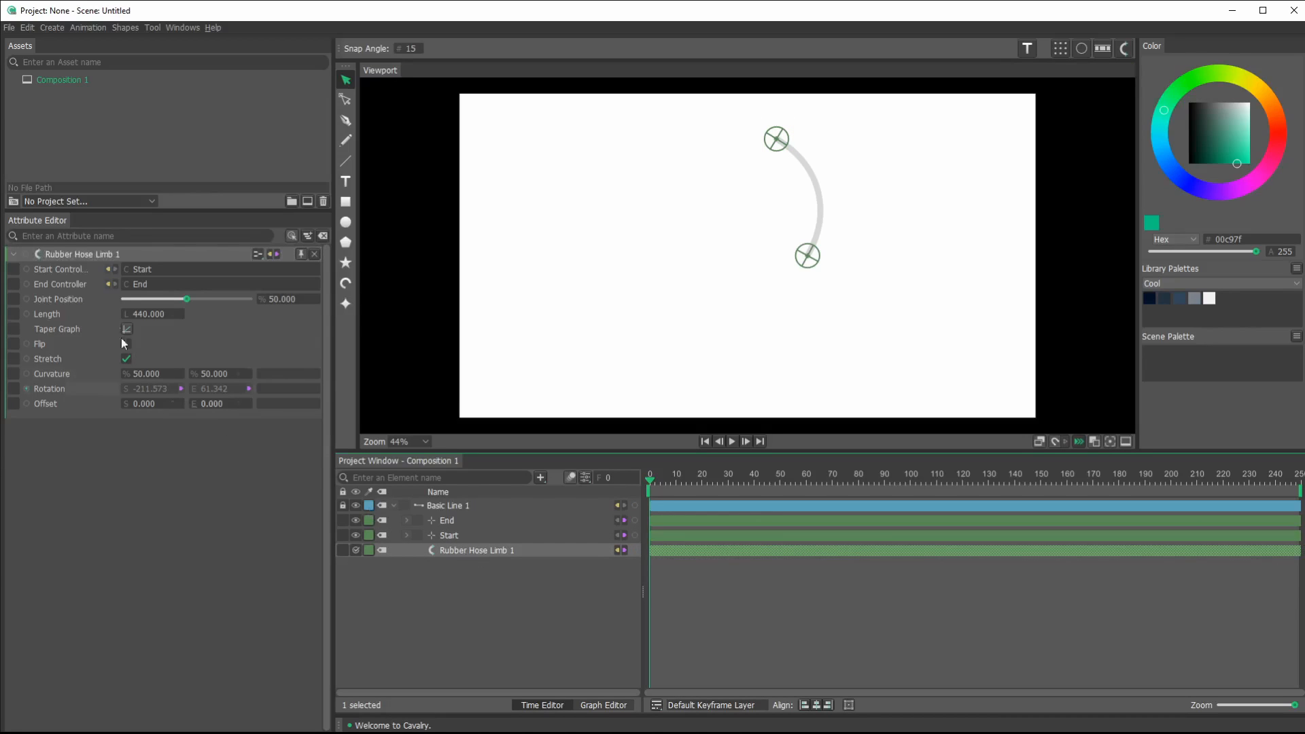
- Lengthen the hose limb to about 1688 and move its End null down-left
drag(150, 314, 163, 314)
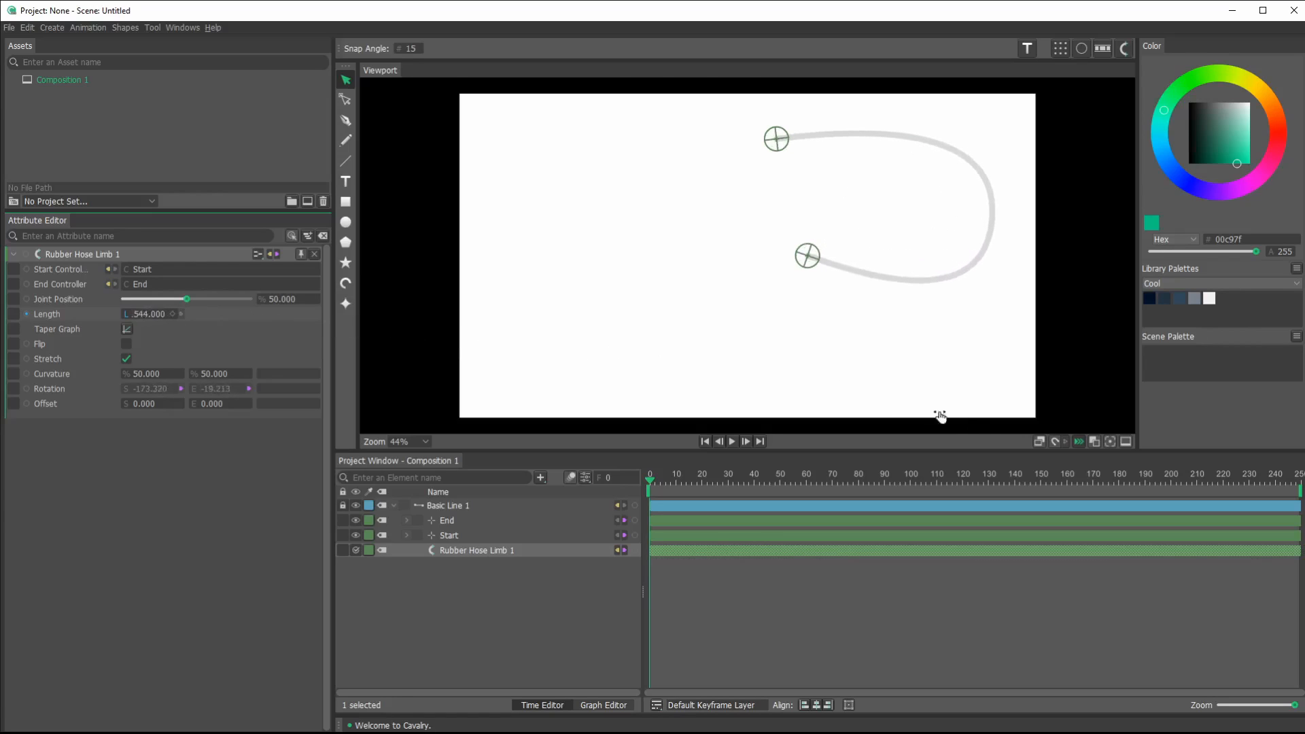
drag(807, 256, 593, 275)
text(1688.000)
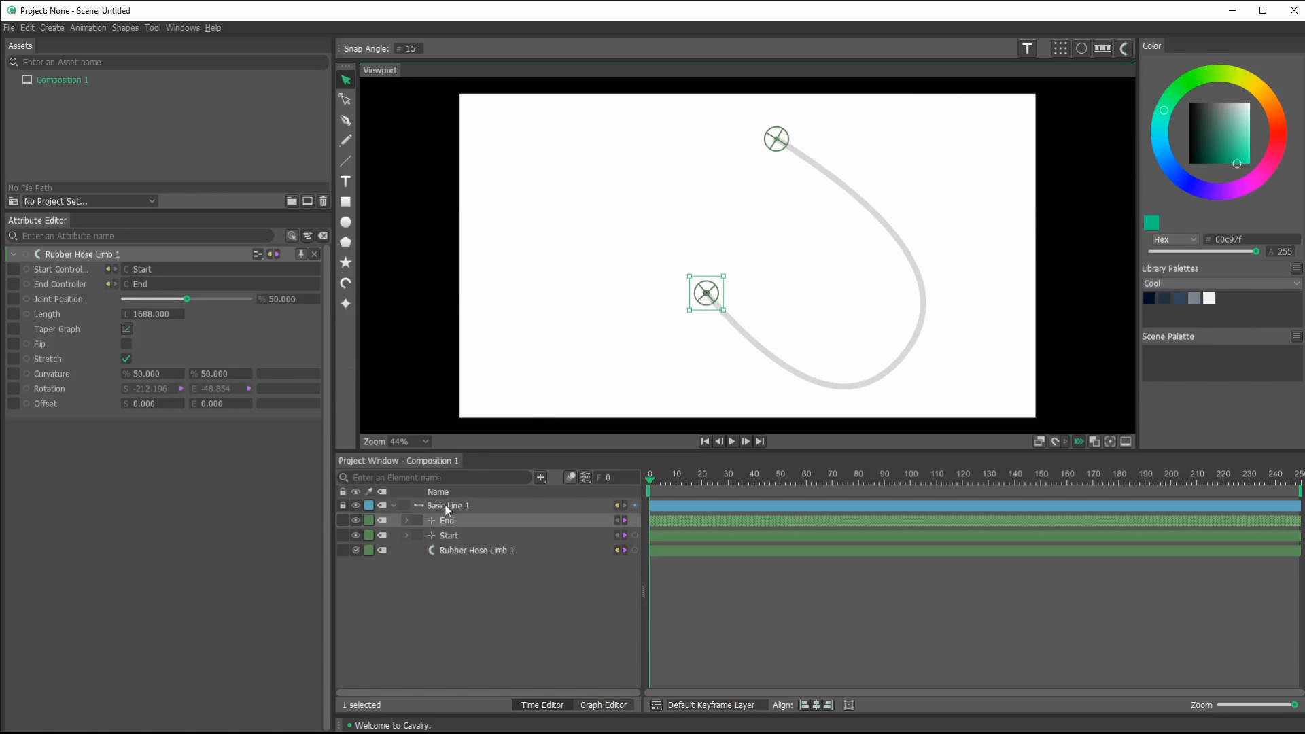
- Widen Basic Line 1's stroke to about 81 and reposition the hose's End null
click(448, 505)
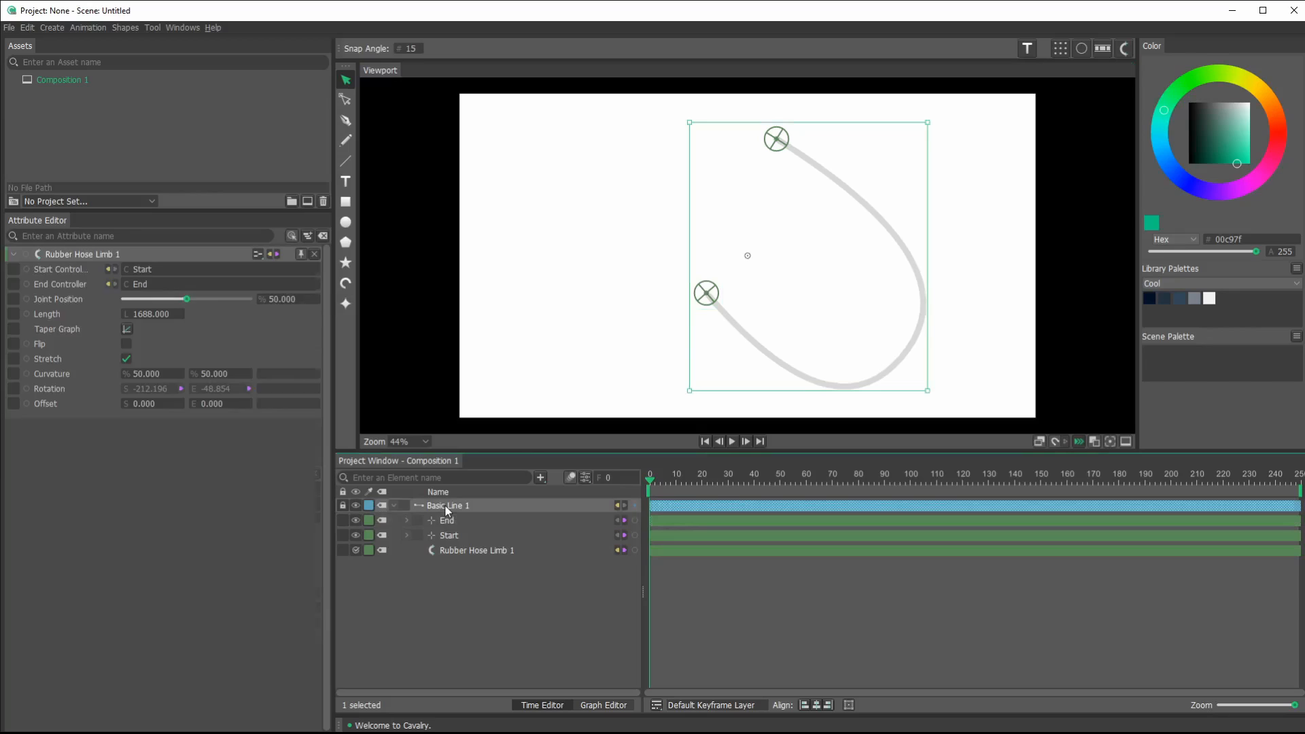
click(447, 505)
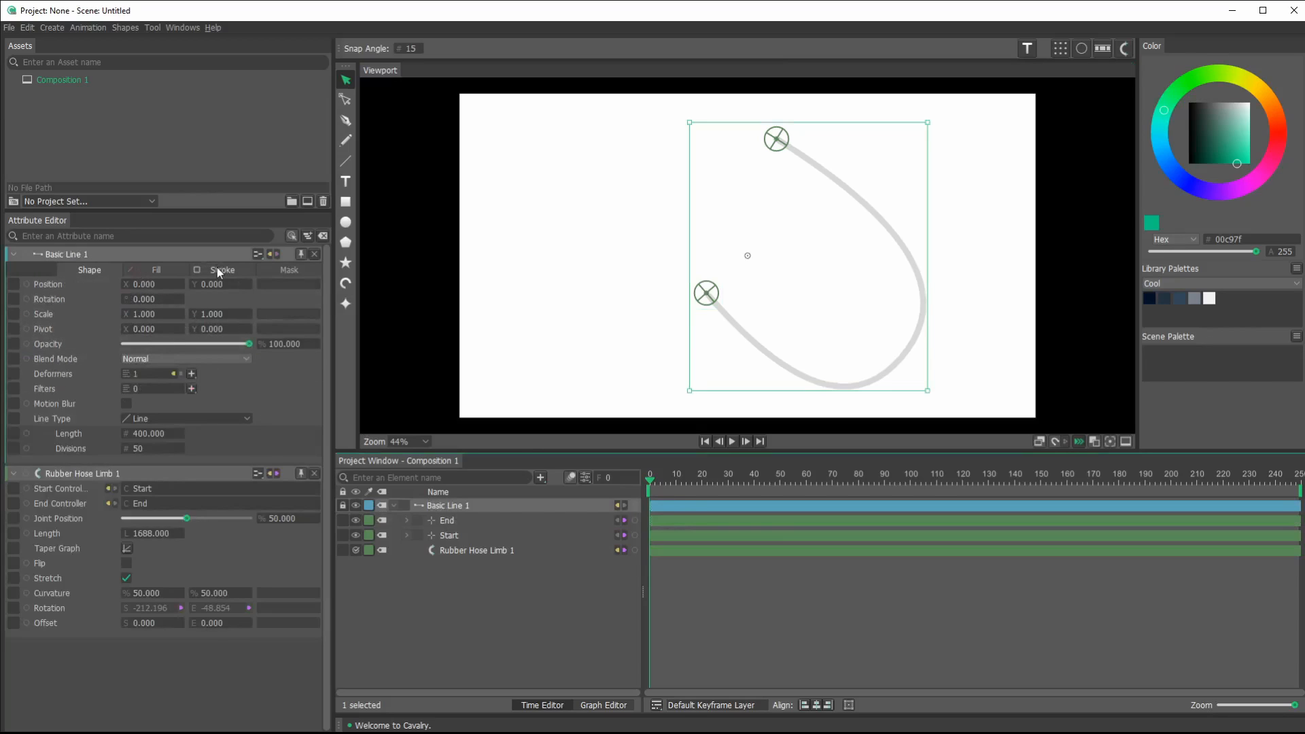
click(222, 270)
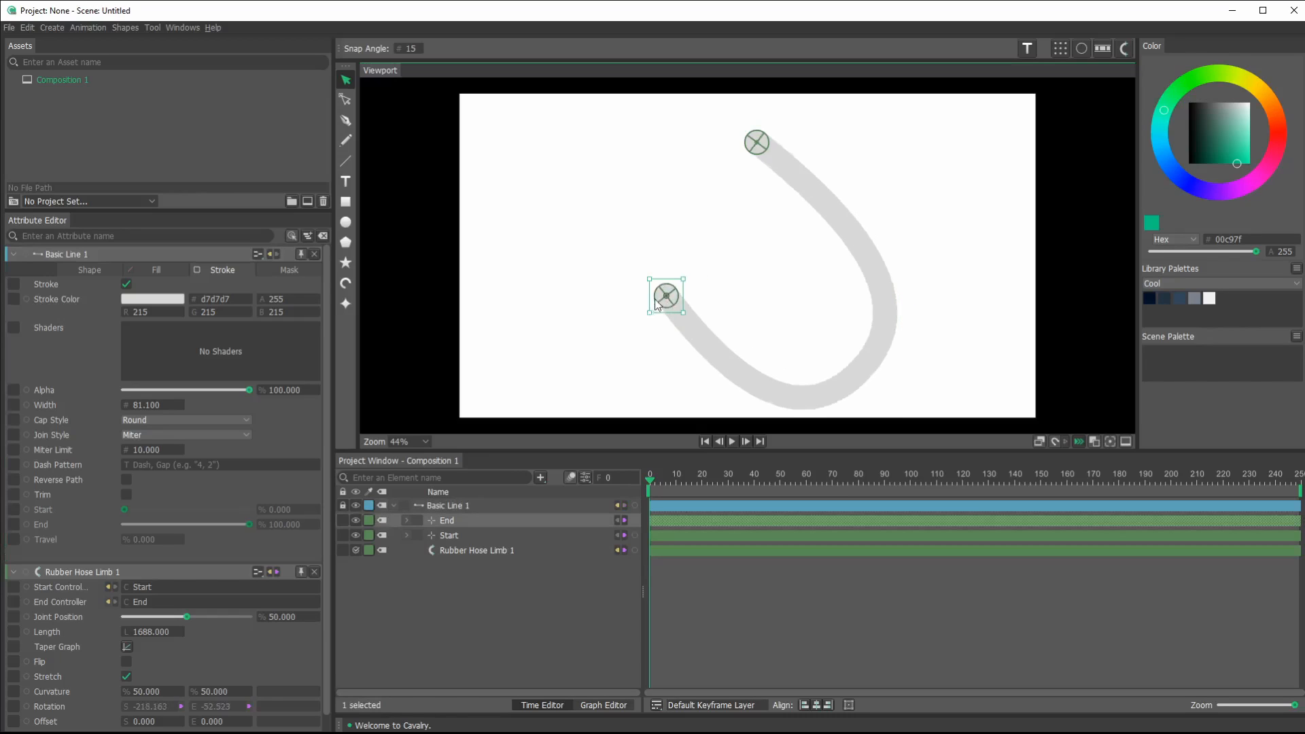
drag(666, 295, 912, 258)
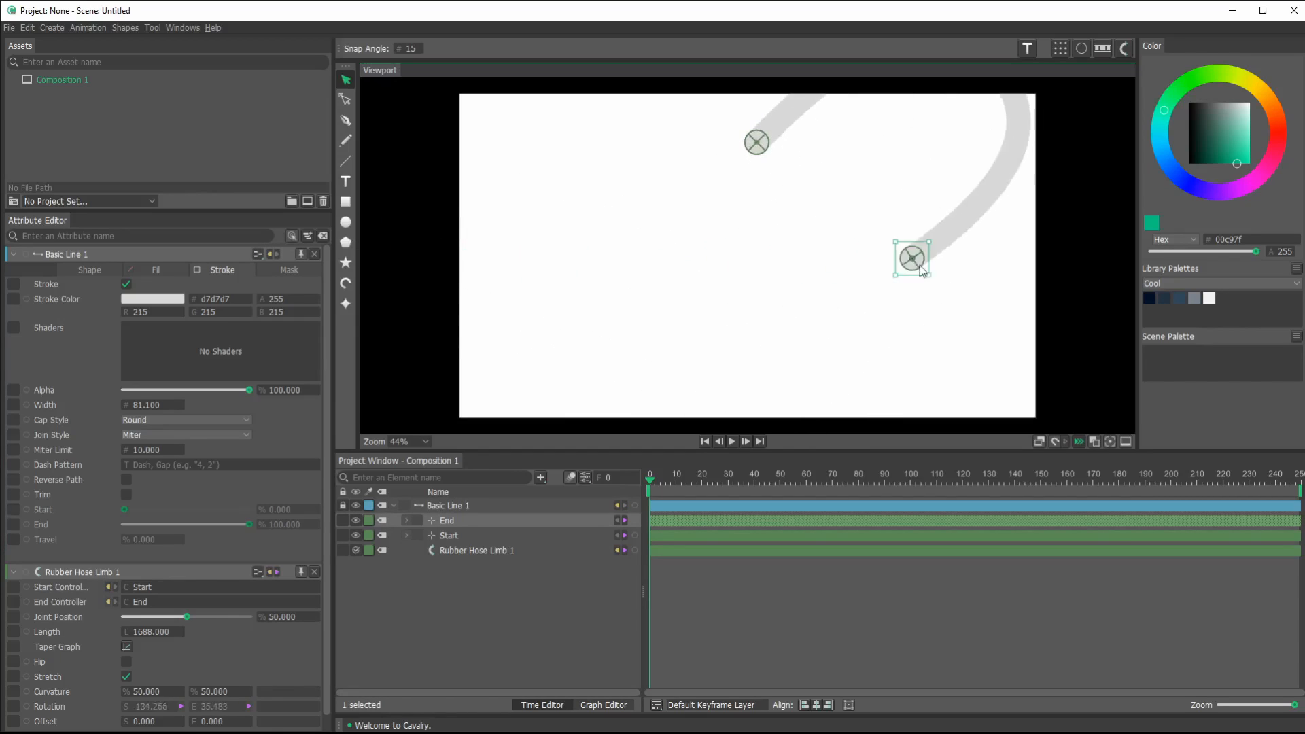
drag(912, 258, 674, 181)
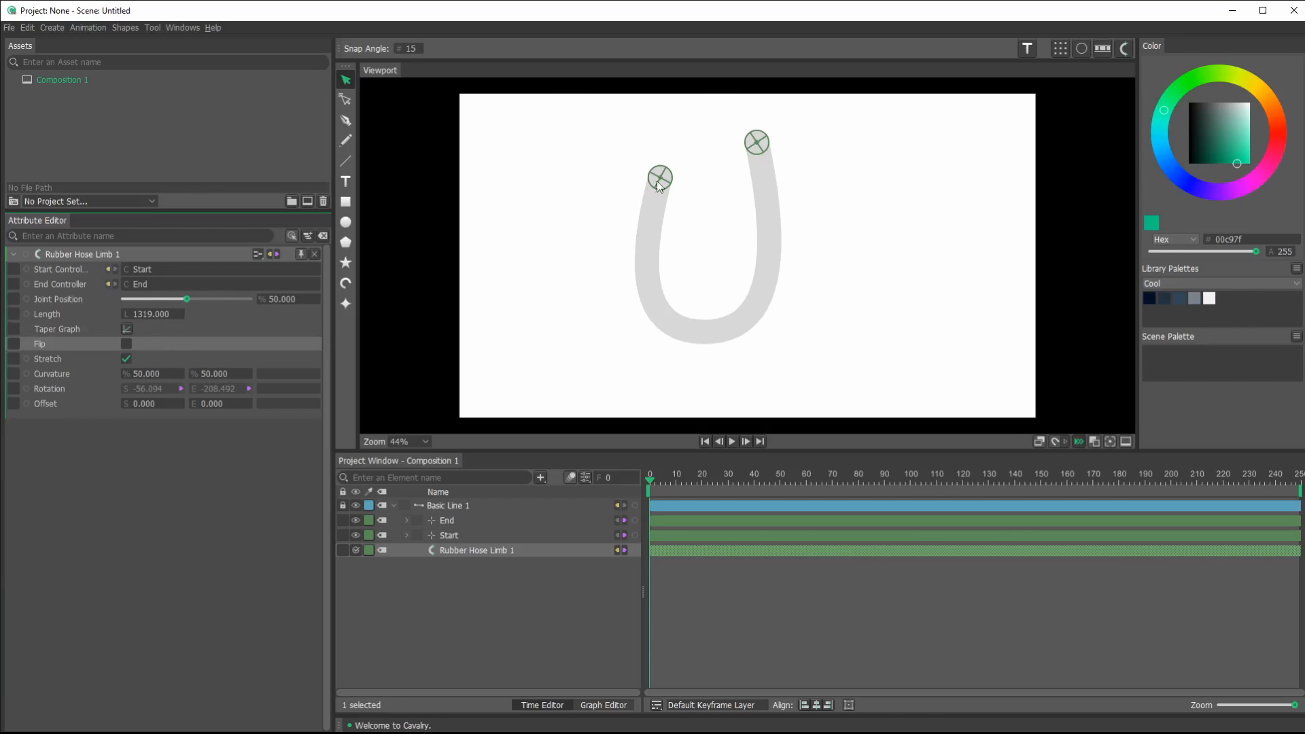
- Drag the End null past the frame's lower-left corner and toggle the limb's Flip option
drag(660, 178, 494, 398)
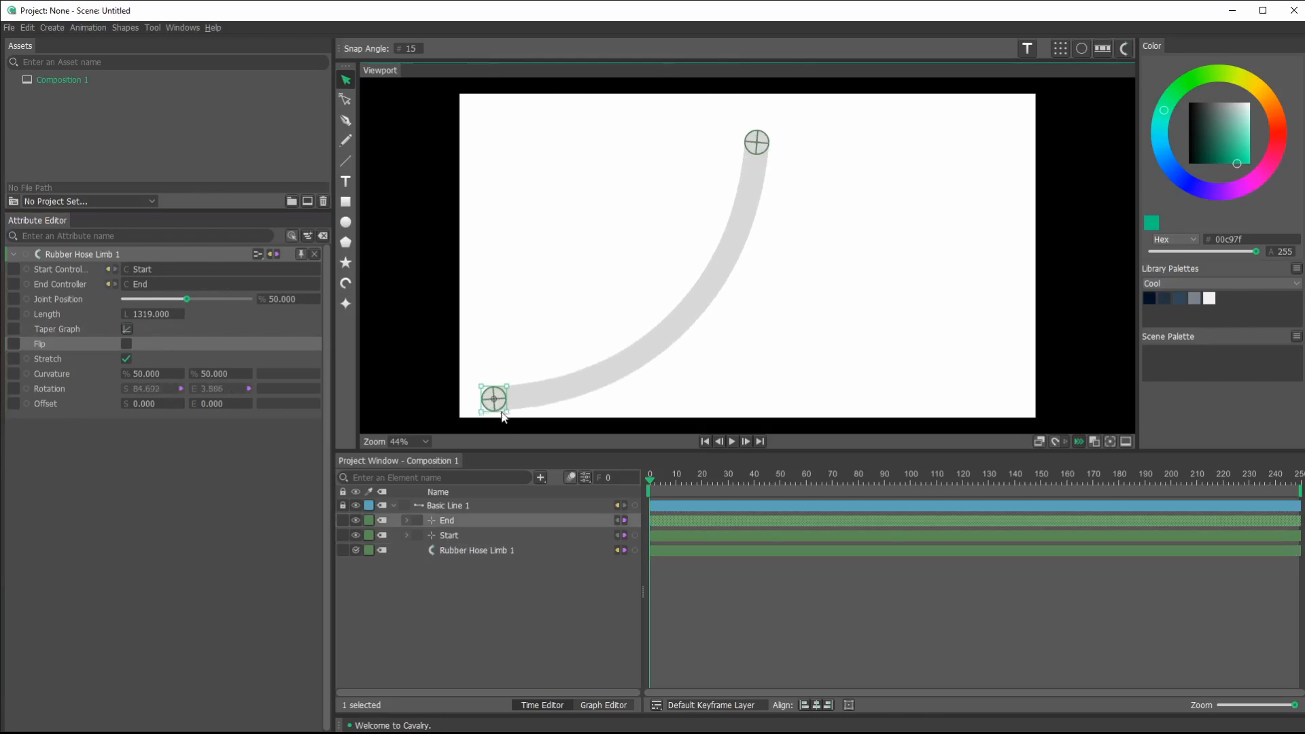
click(127, 344)
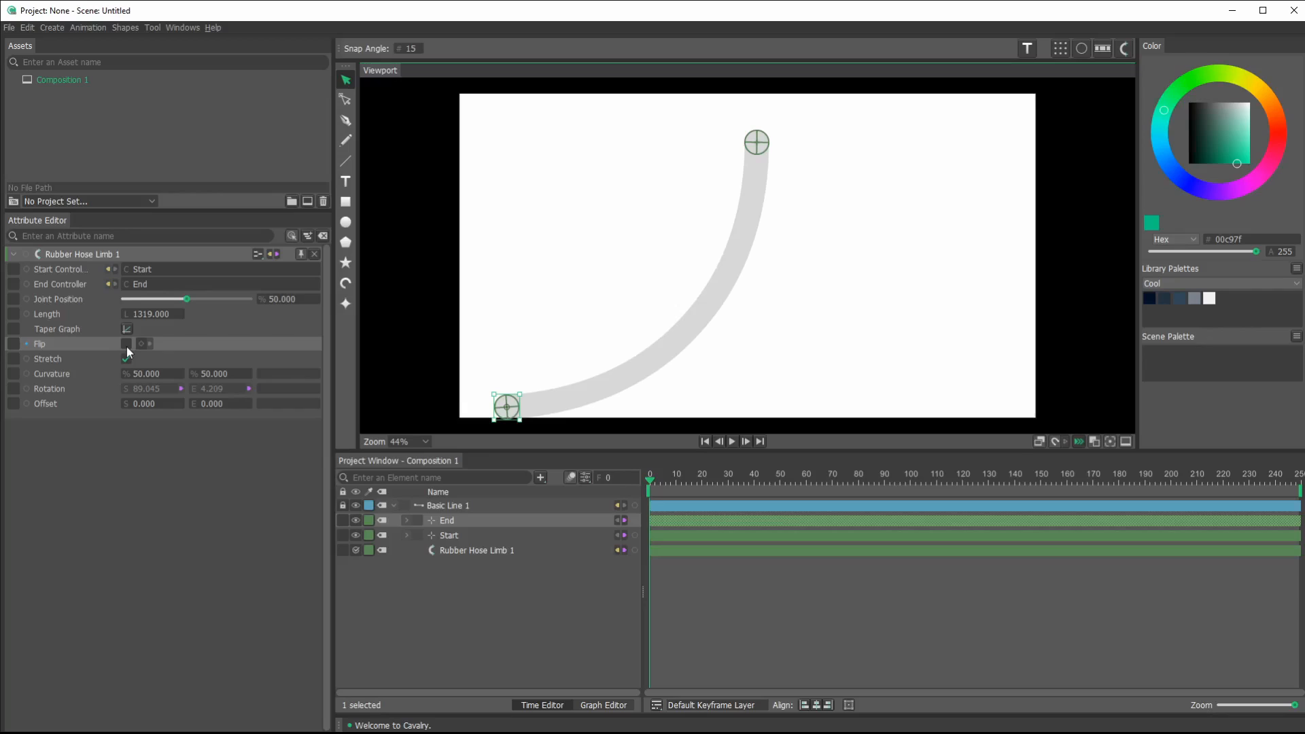
click(126, 344)
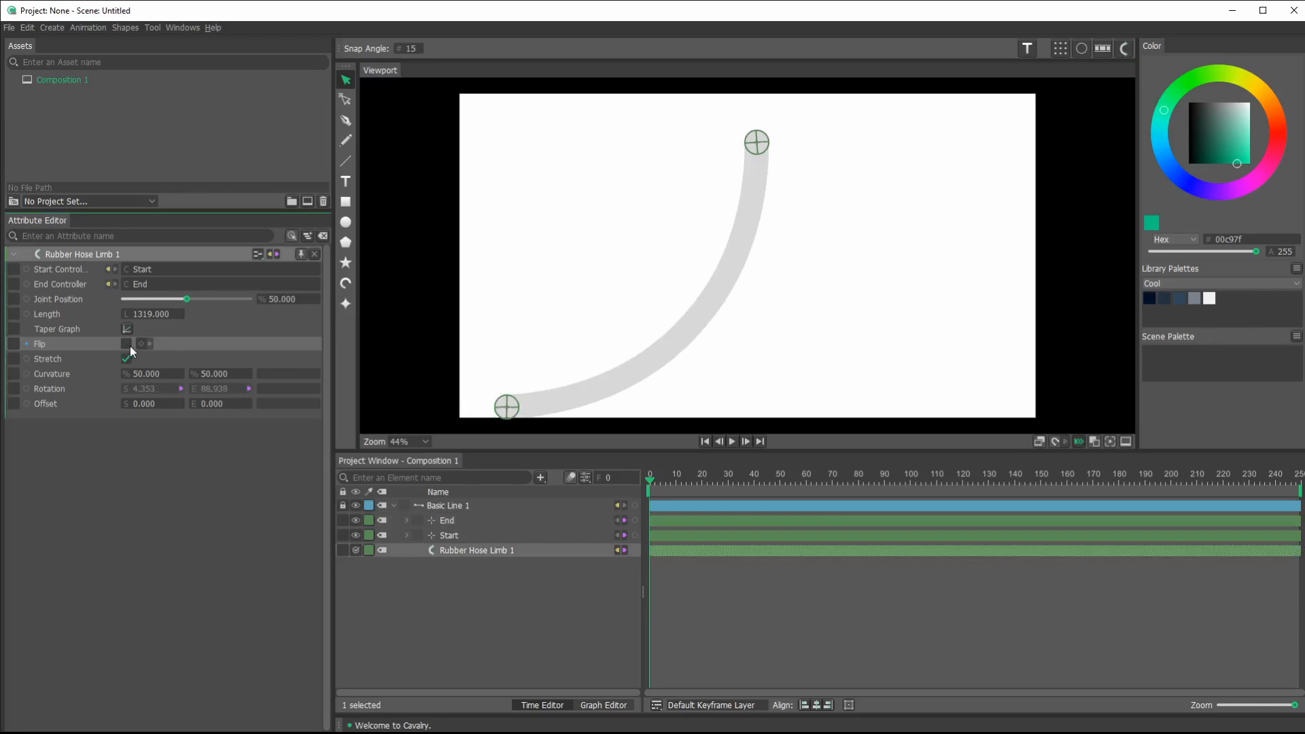
click(126, 344)
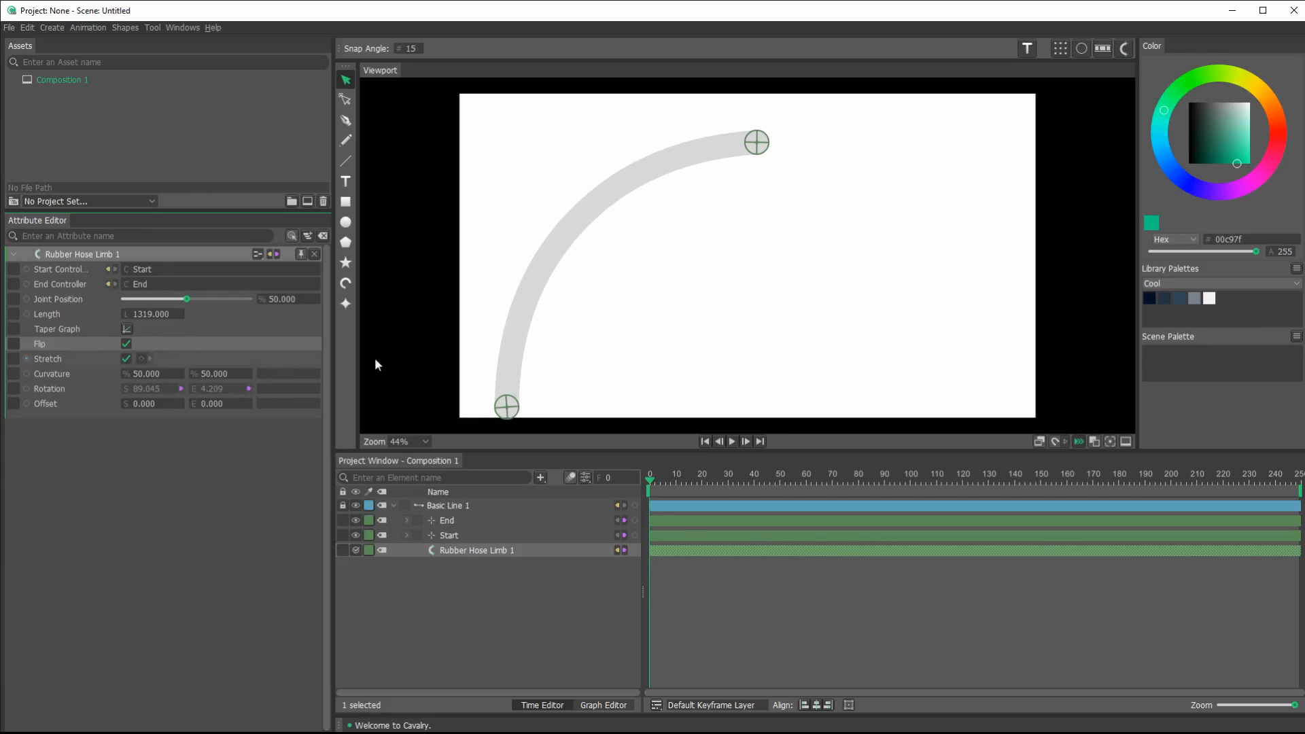
click(506, 407)
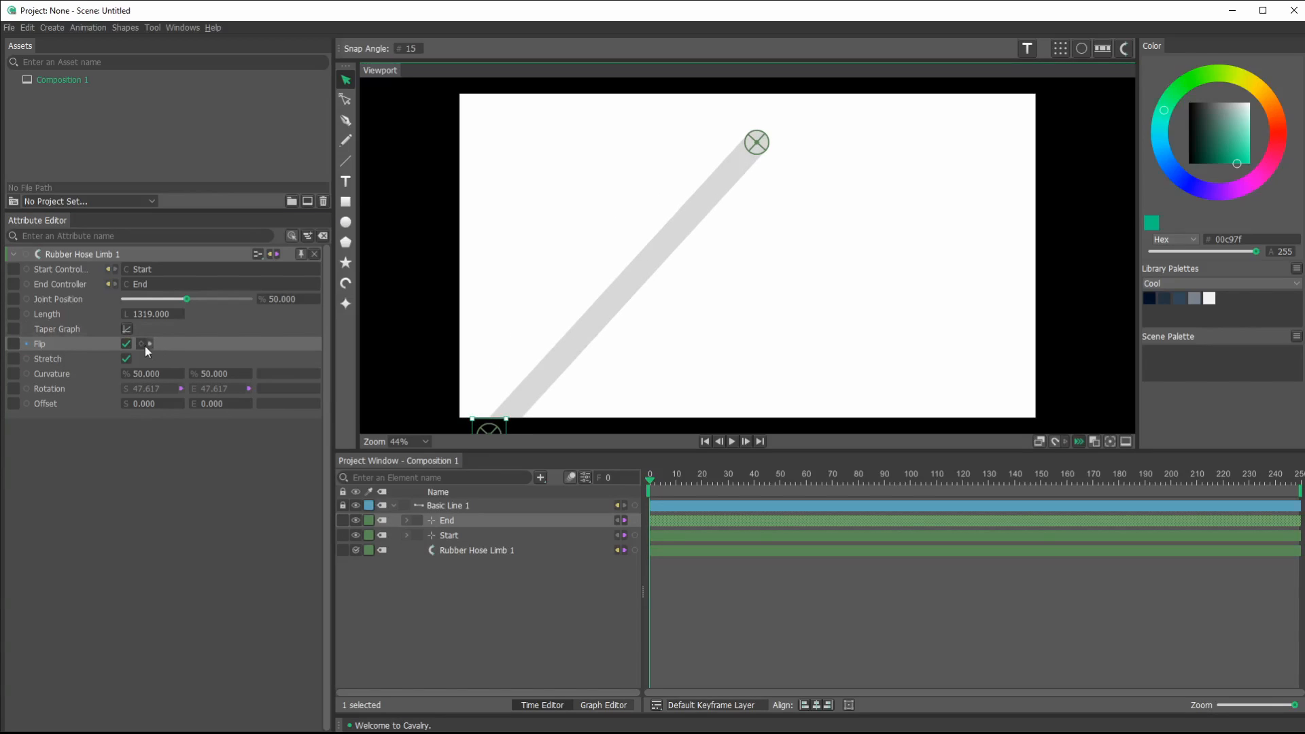
mouse_move(159, 348)
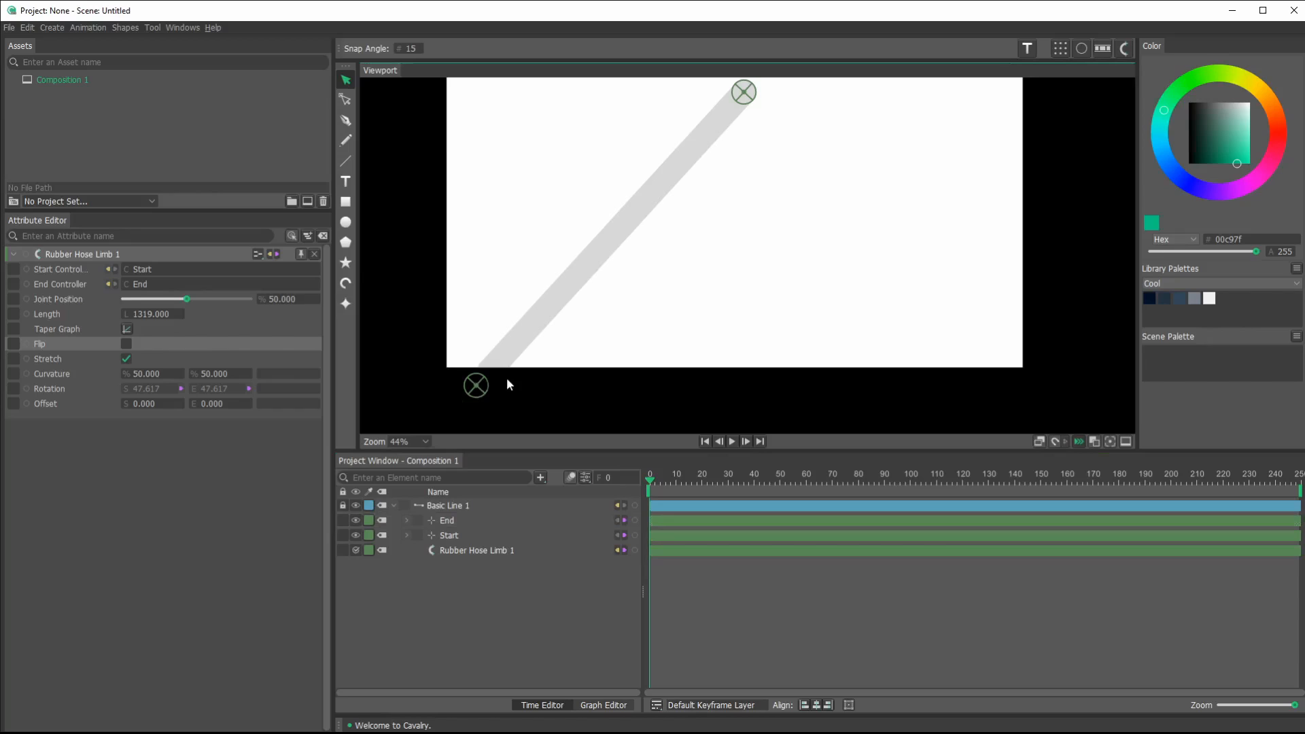
- Select the limb's Start null and nudge it toward the upper right
click(448, 520)
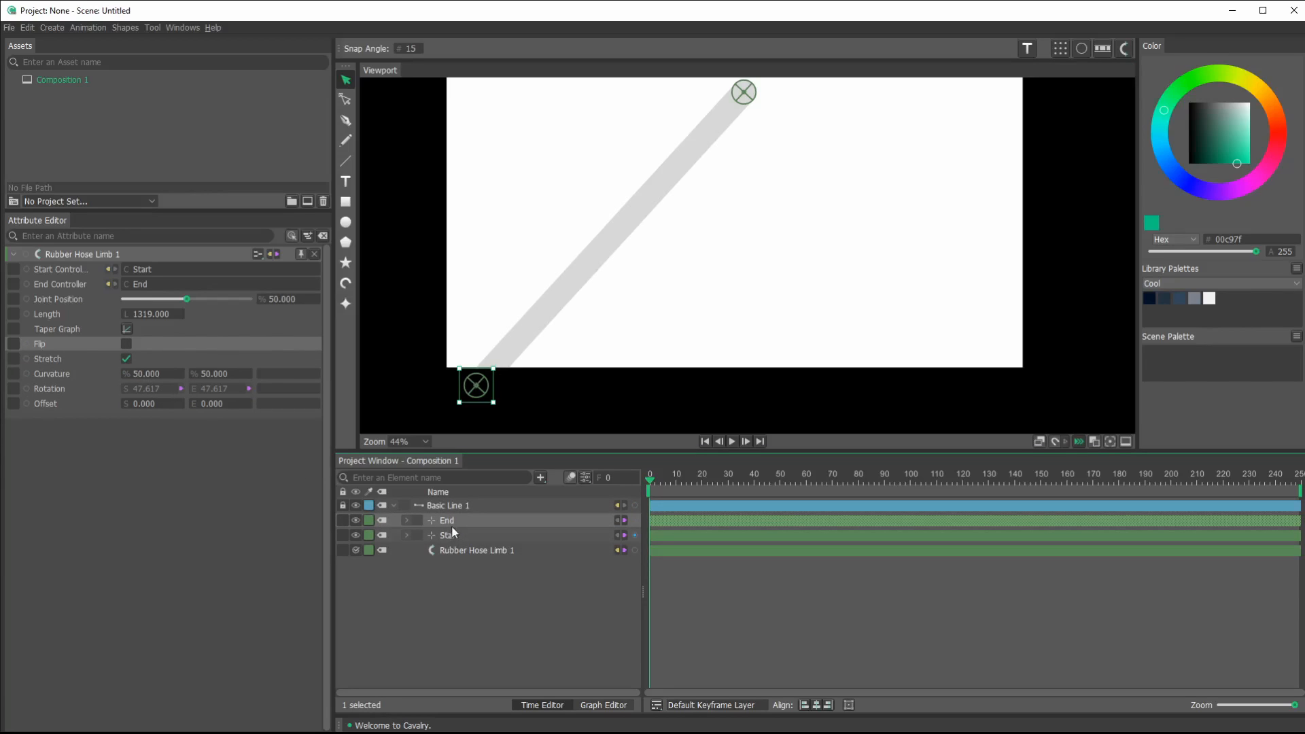
click(448, 520)
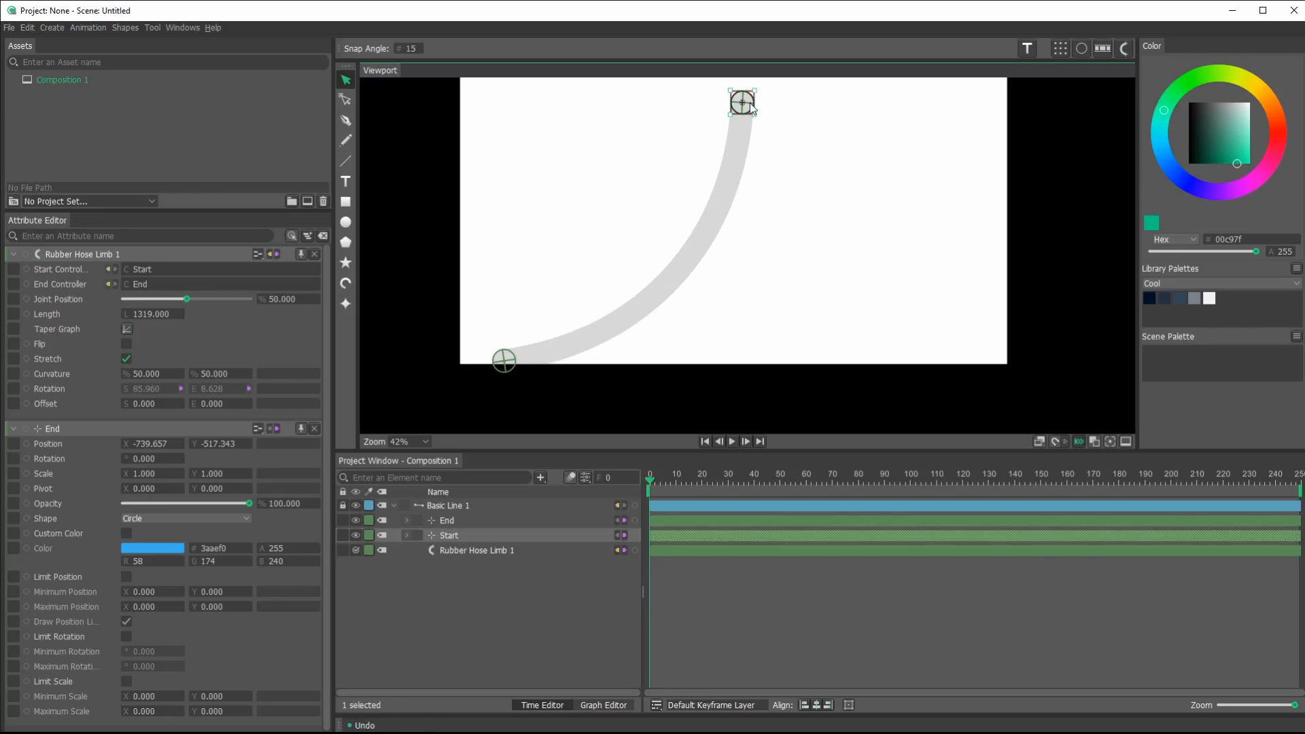
drag(741, 102, 775, 111)
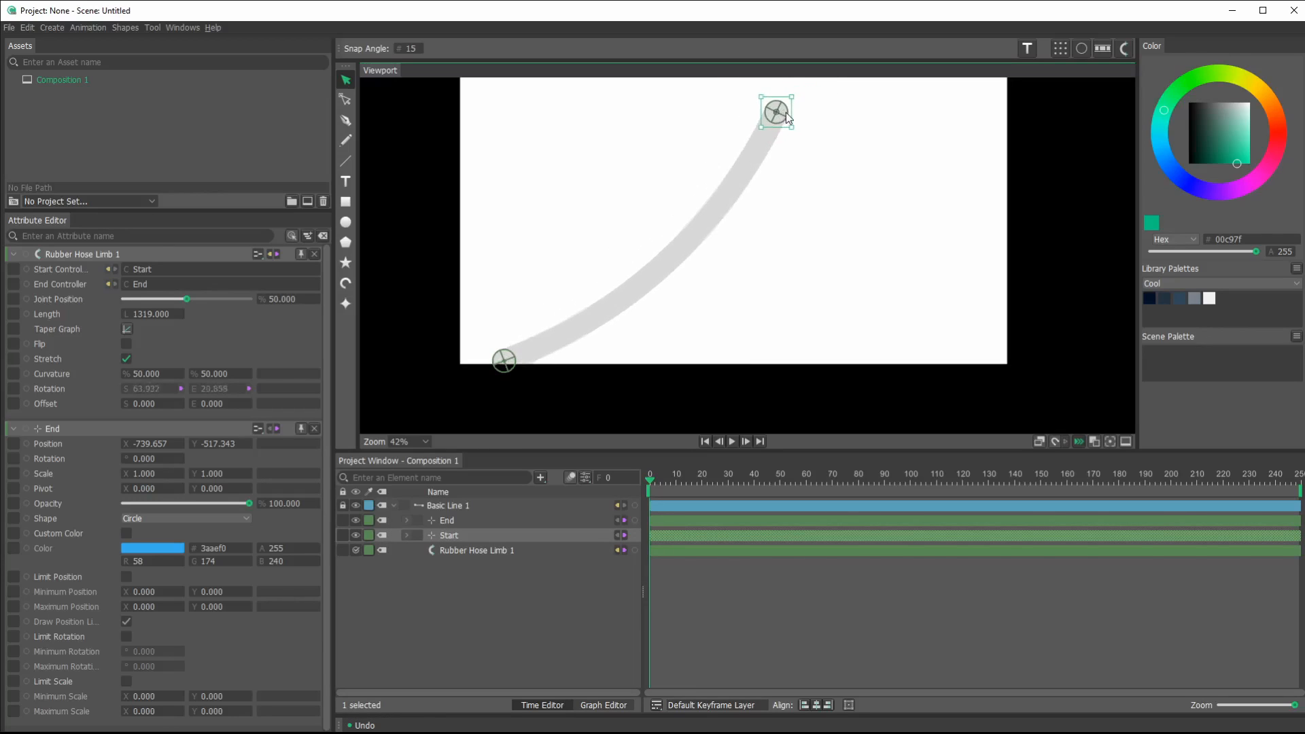
drag(774, 112, 786, 110)
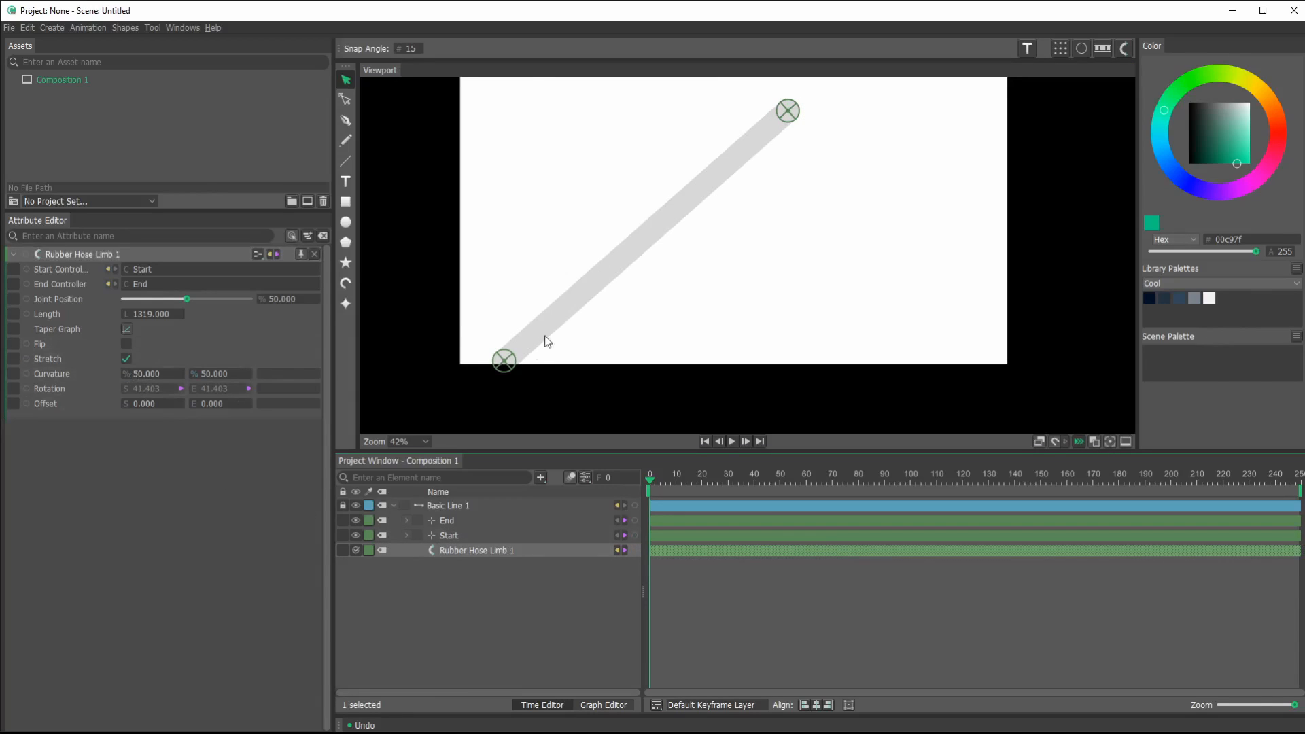
- Pull the End null inward so the hose hooks into a J-curve
drag(504, 360, 529, 353)
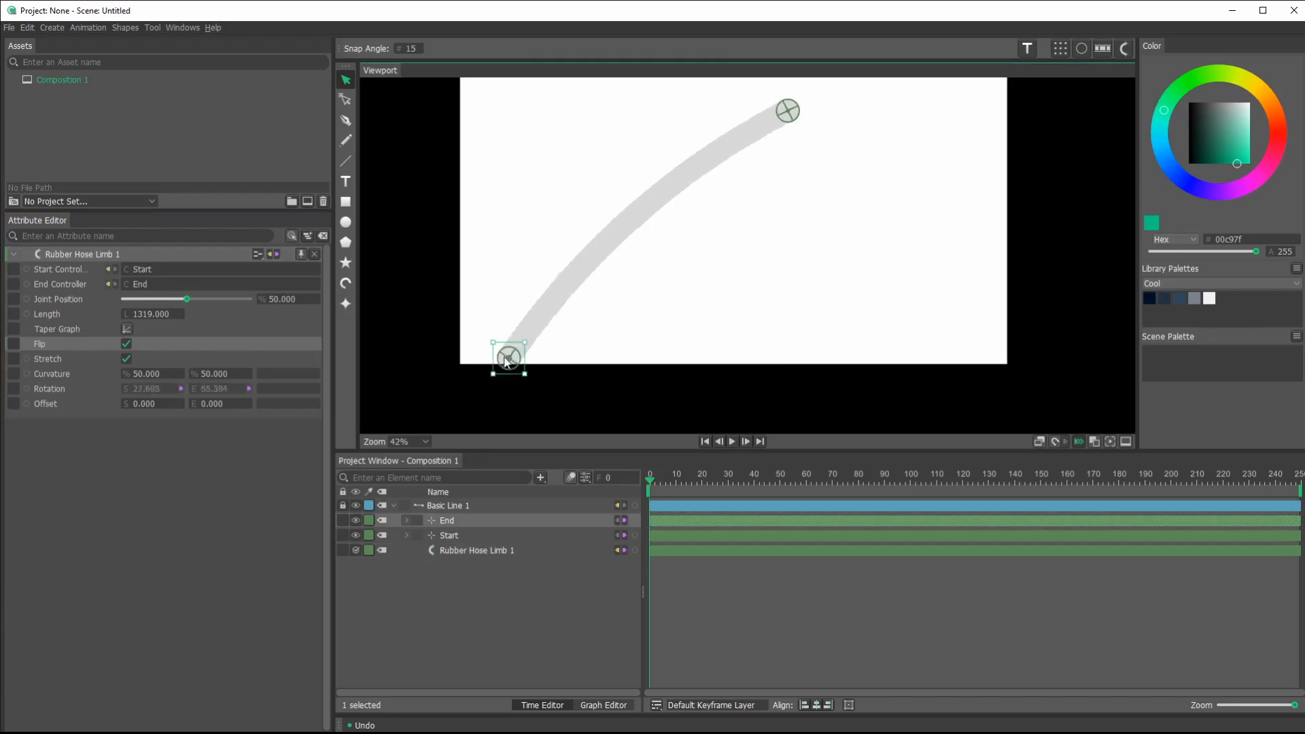
drag(508, 363, 497, 348)
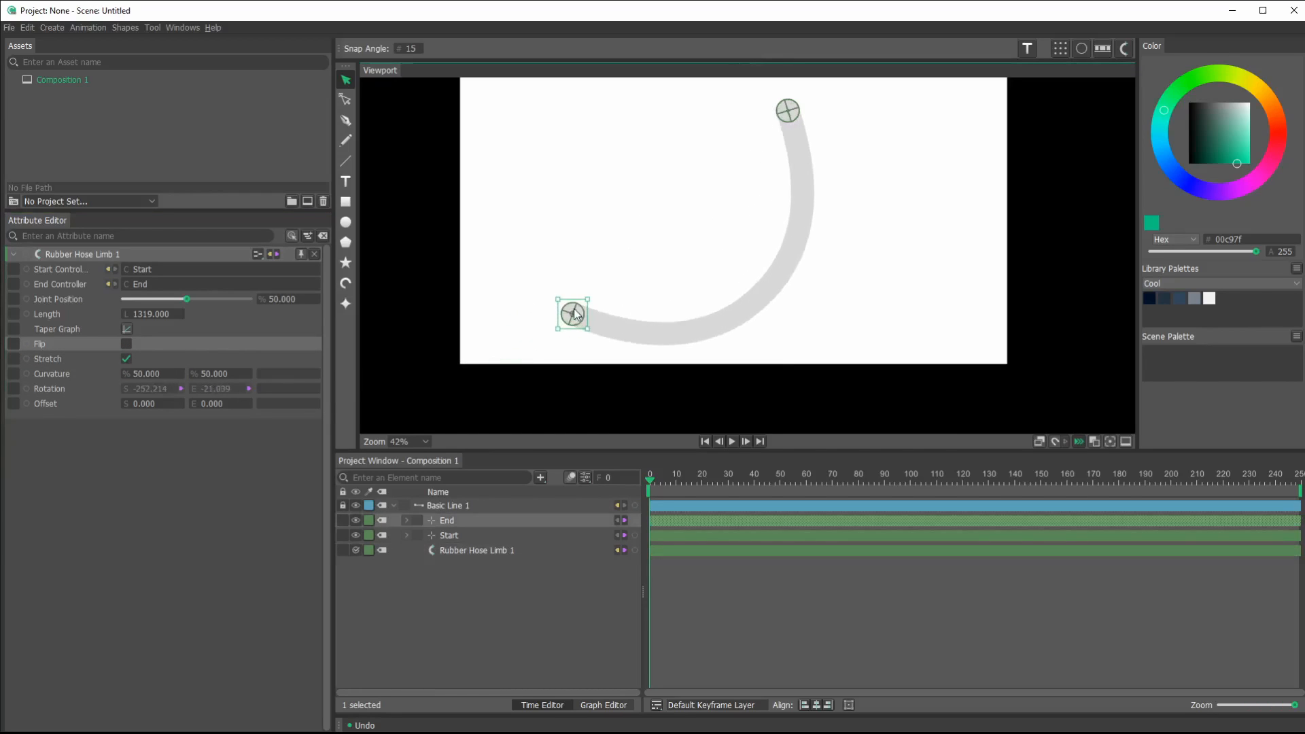
drag(573, 315, 590, 285)
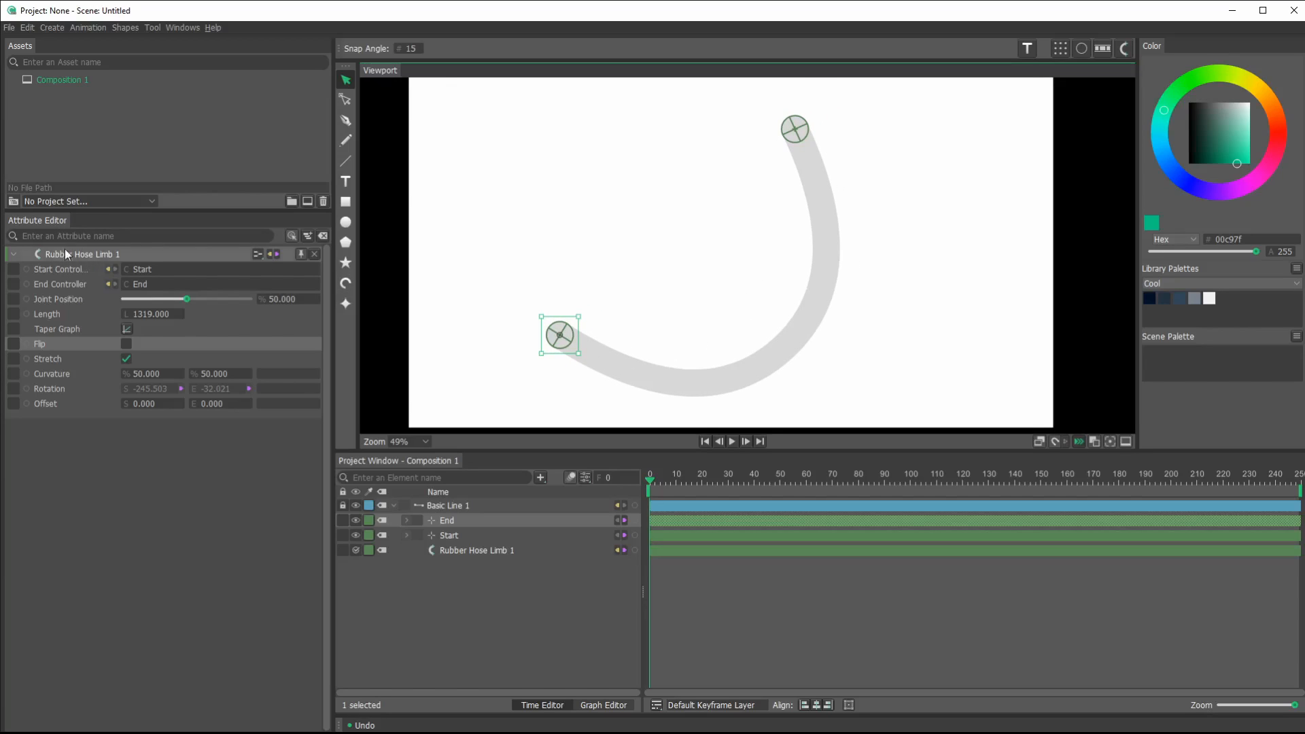
- Set Basic Line 1's stroke Dash Pattern to 55, 90
click(445, 505)
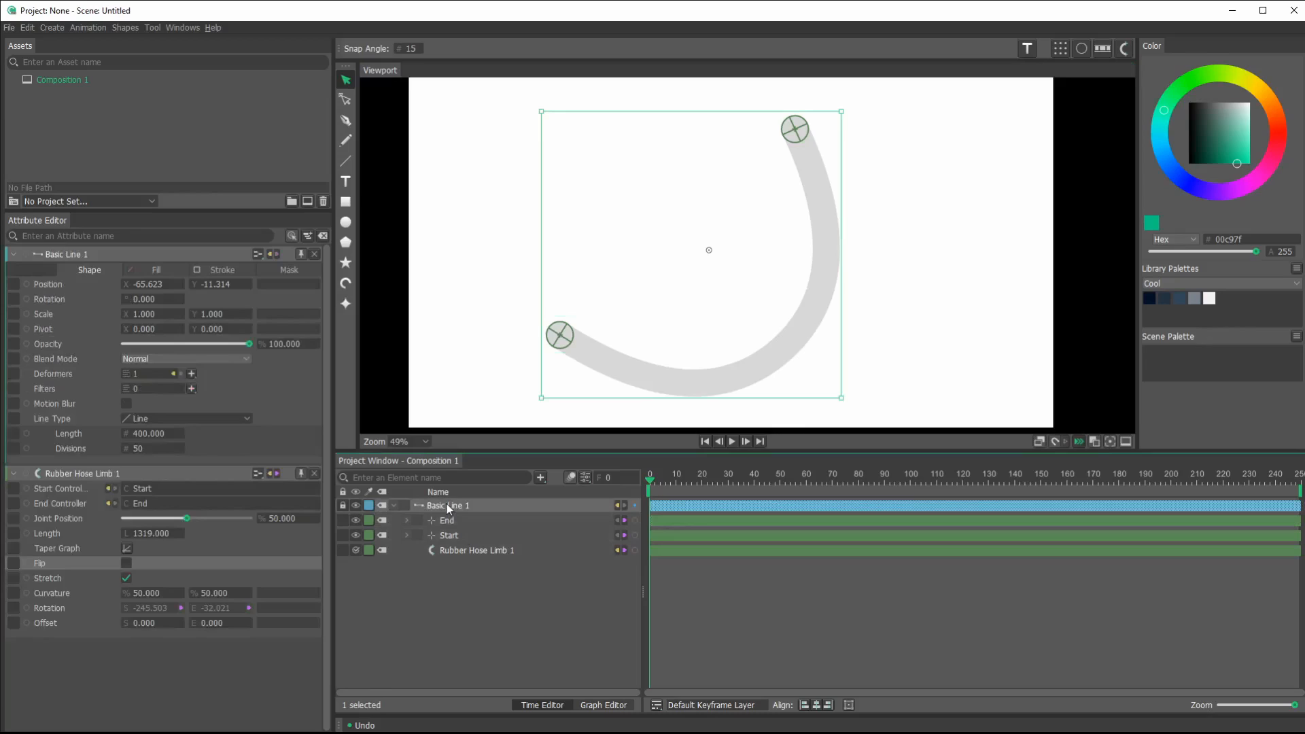
click(222, 270)
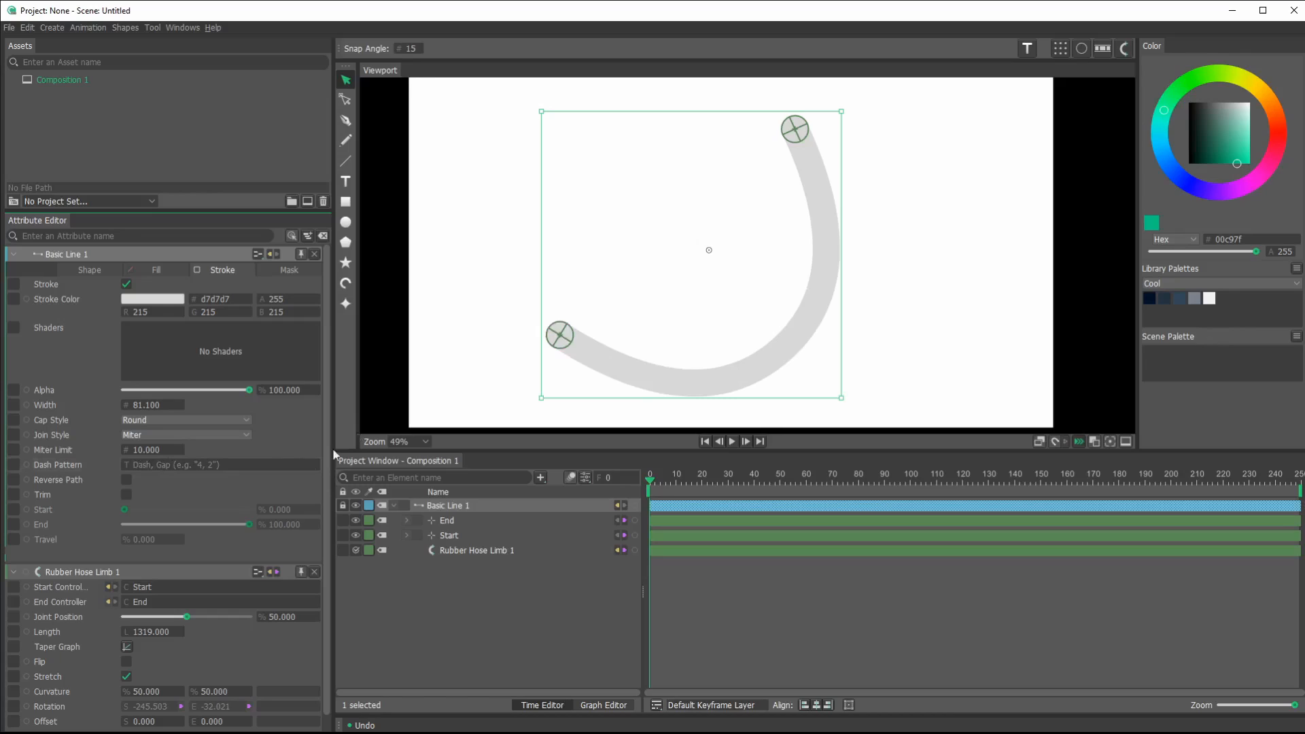
mouse_move(291, 475)
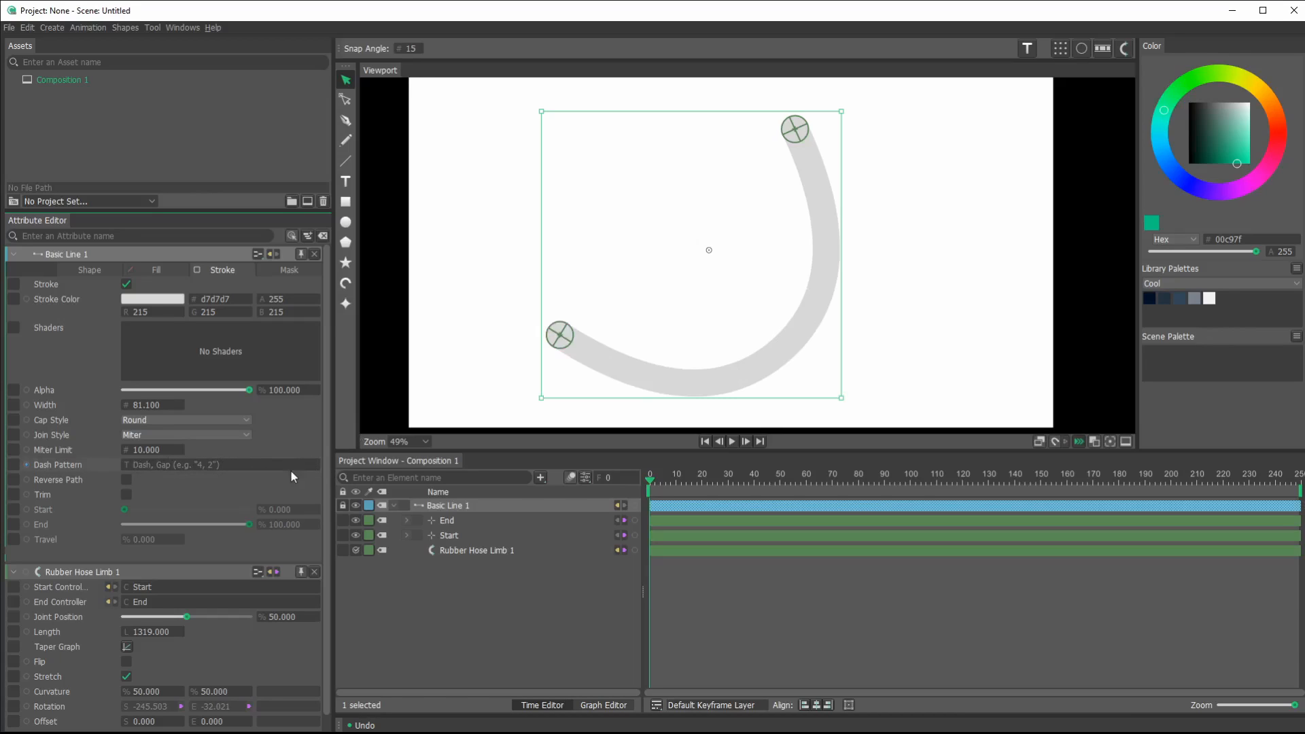
text(5)
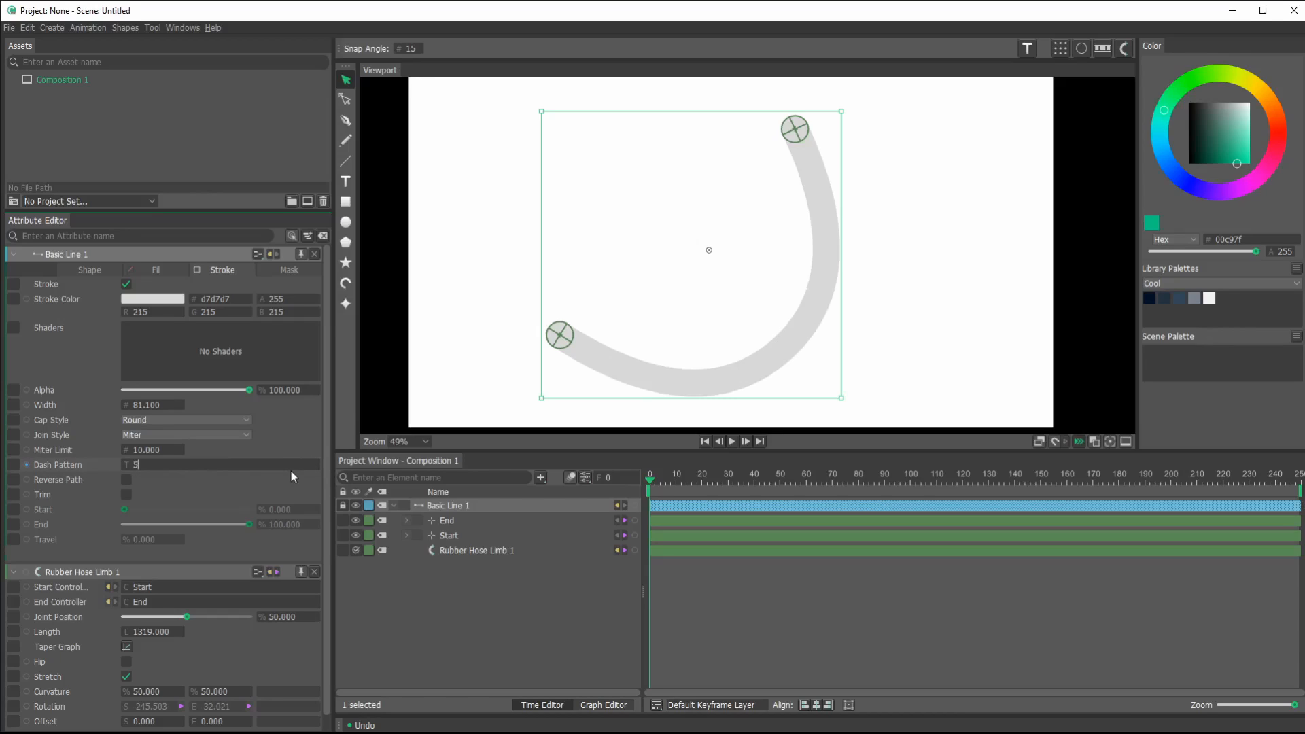
text(5,)
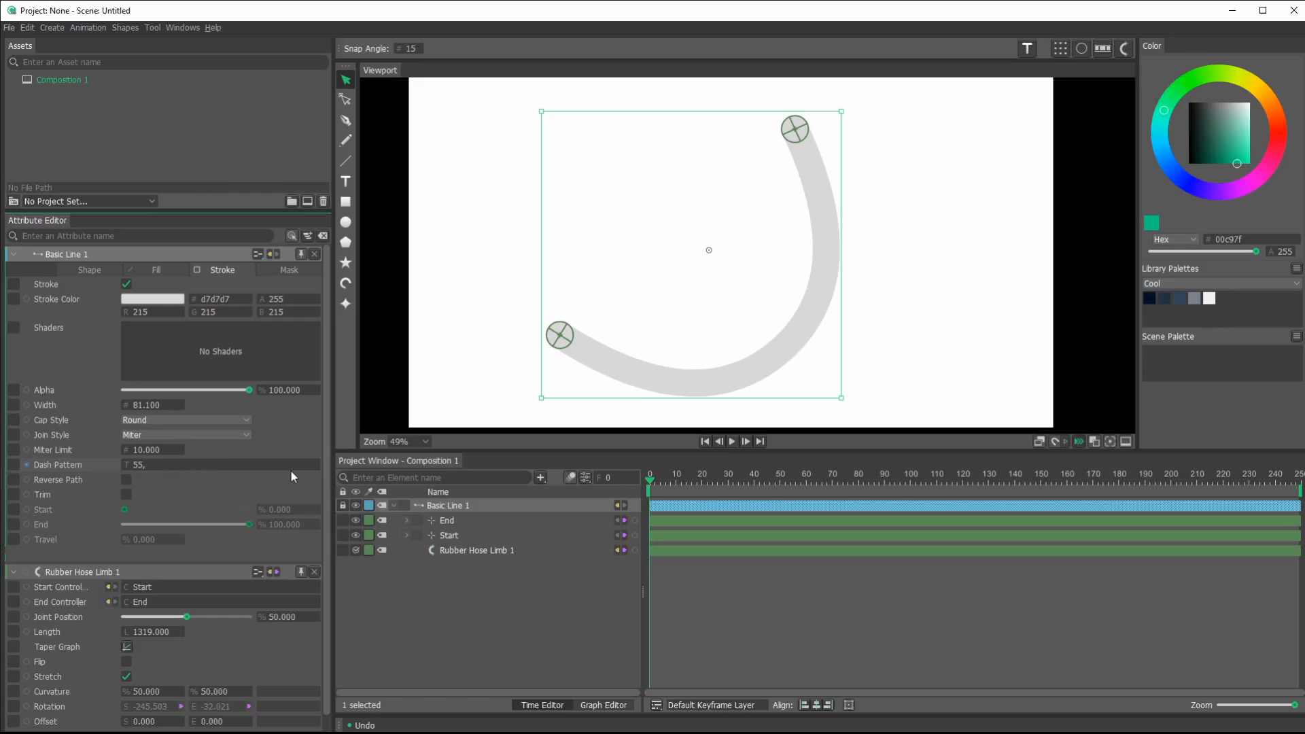
text(5)
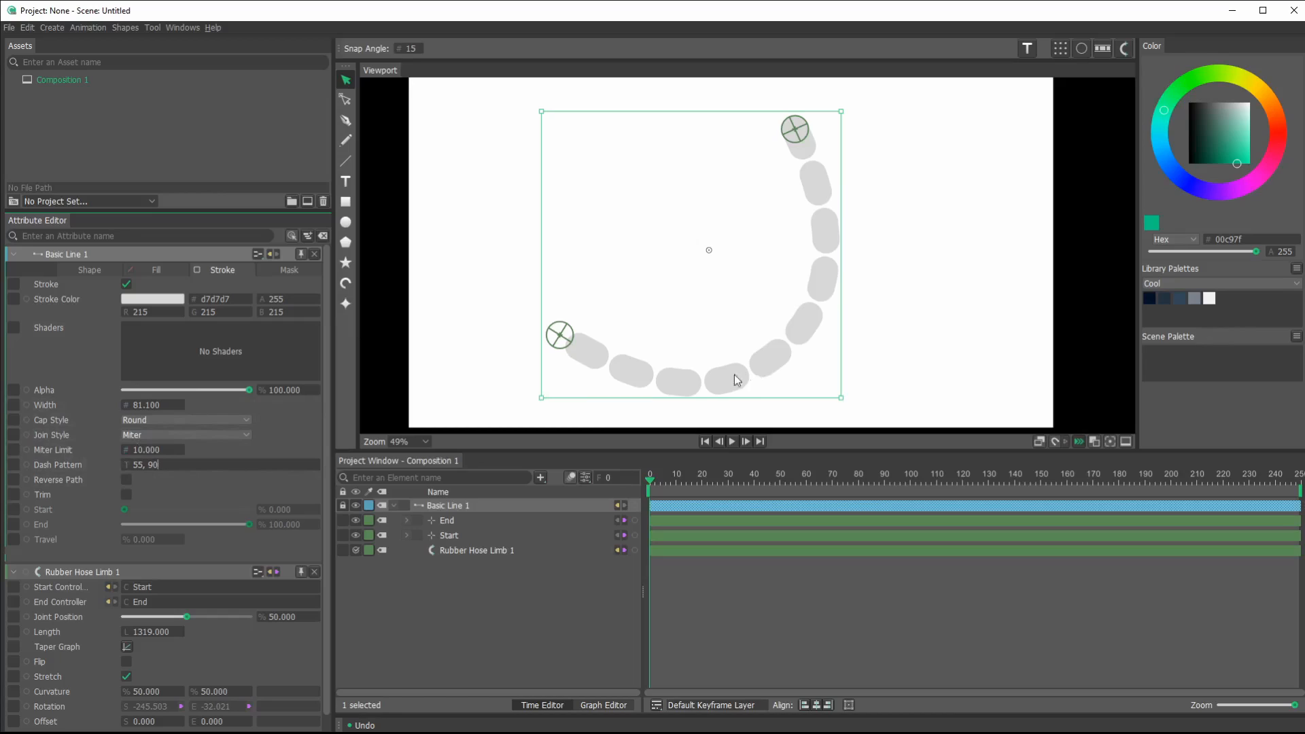
mouse_move(834, 355)
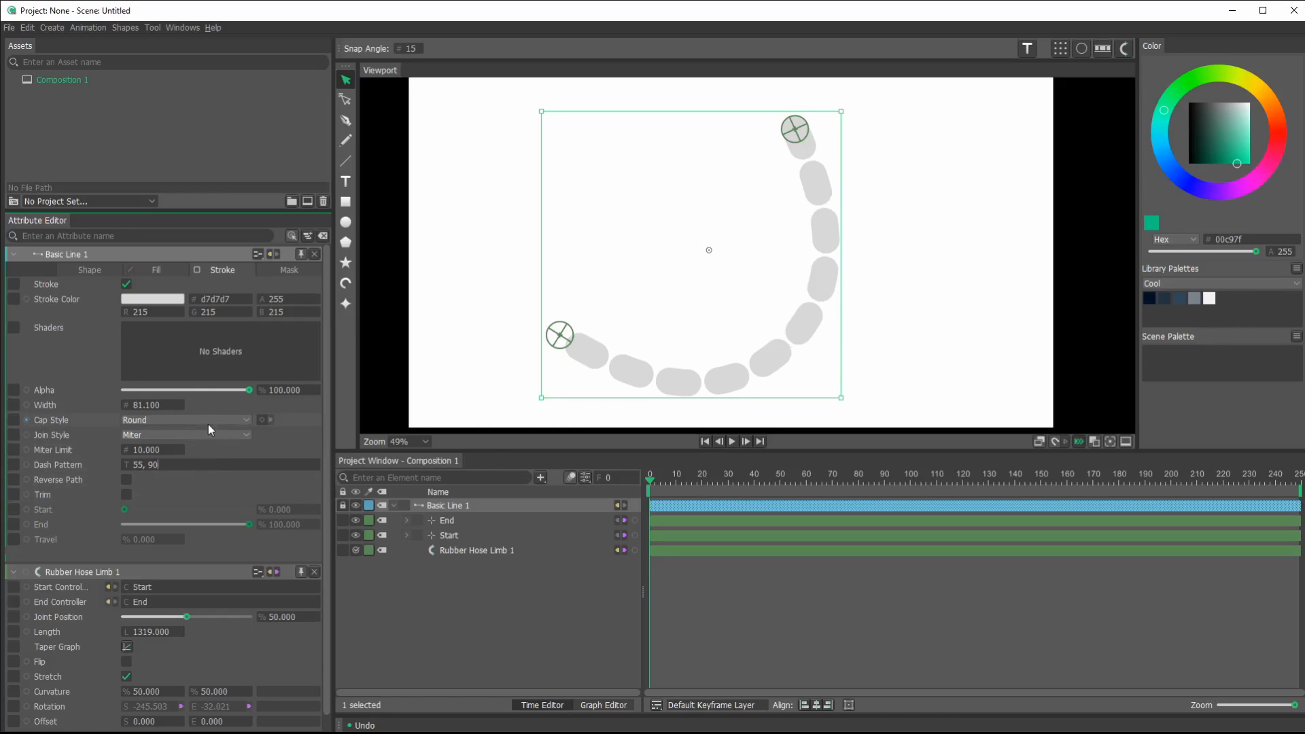
- Switch the dash Cap Style from Round to Projecting and begin editing the dash gap
click(183, 419)
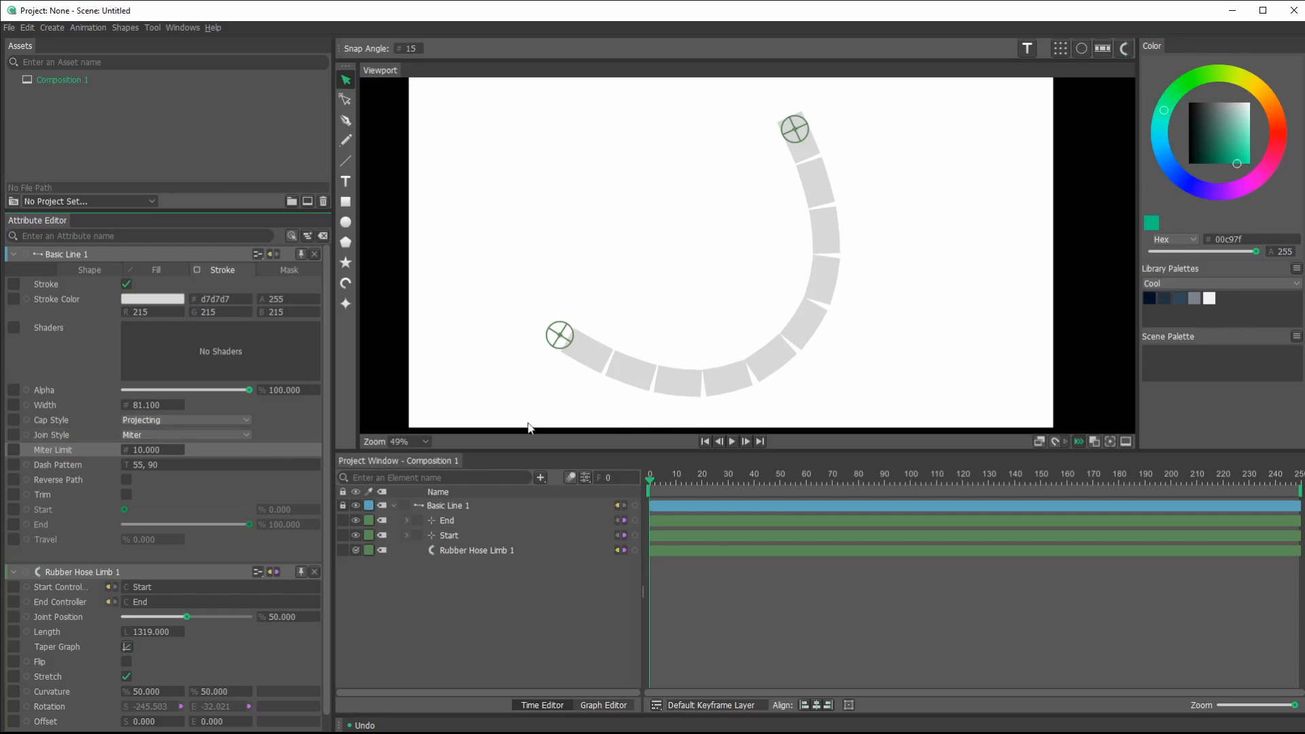
click(150, 464)
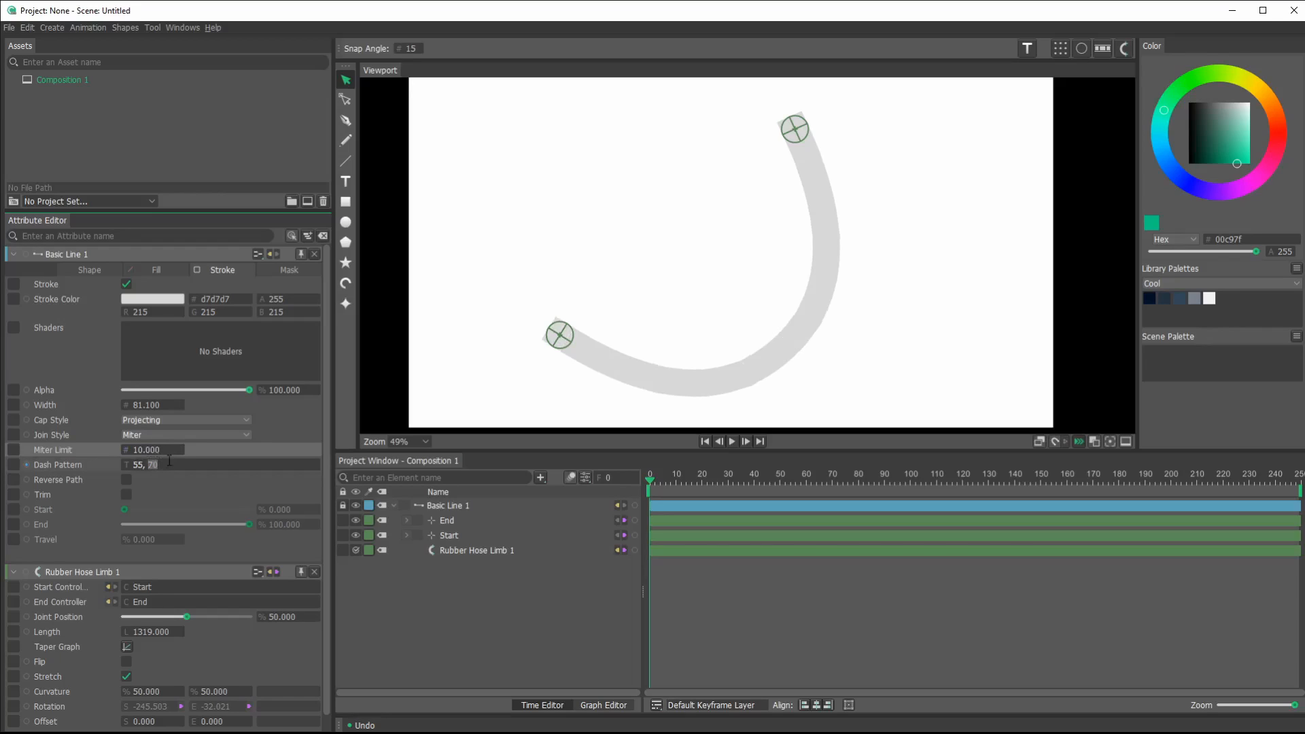
- Change the Dash Pattern to 55, 83 and swing the End controller to test bending
text(83)
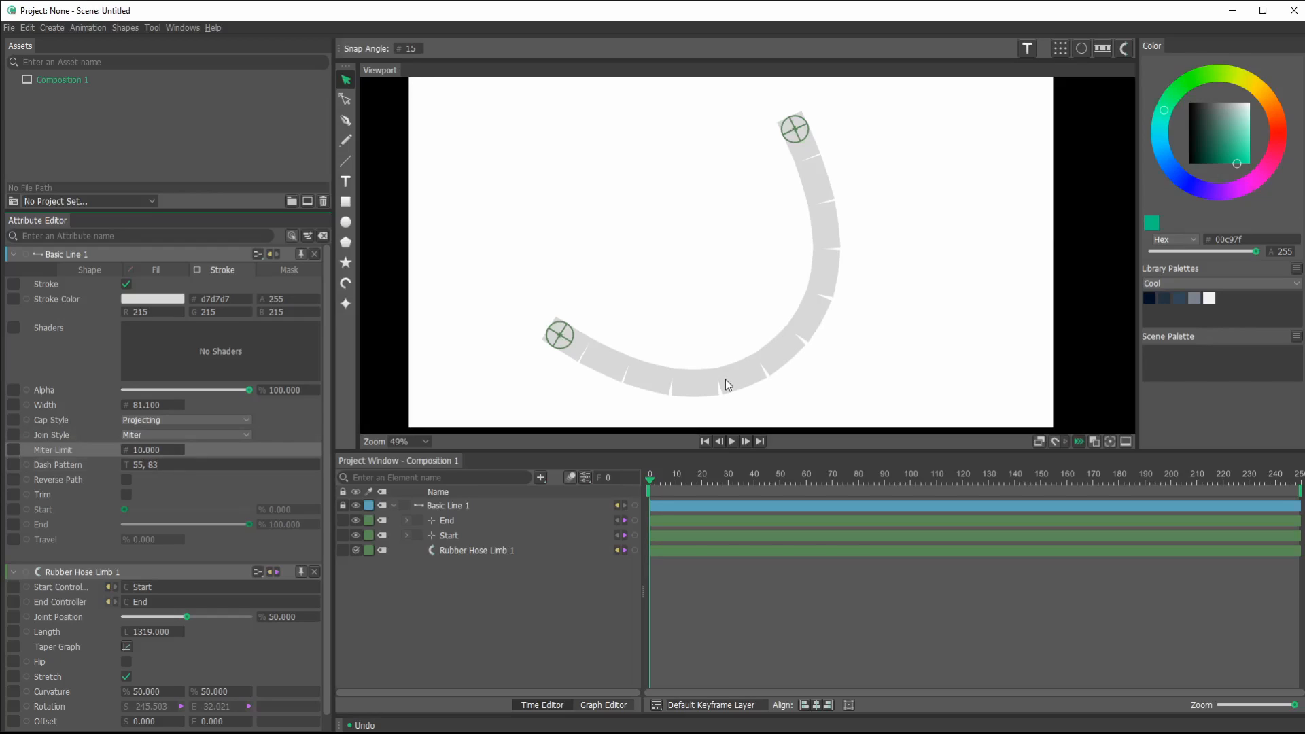
mouse_move(707, 379)
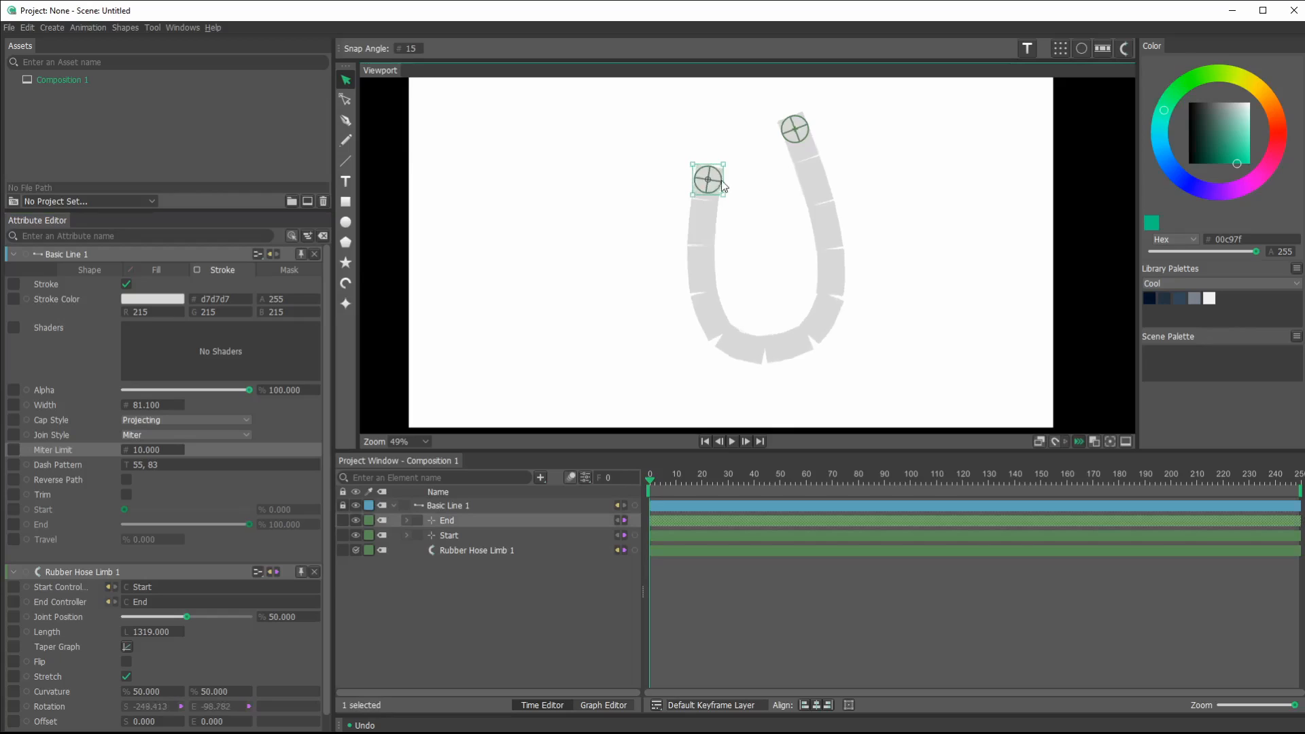
drag(708, 178, 496, 347)
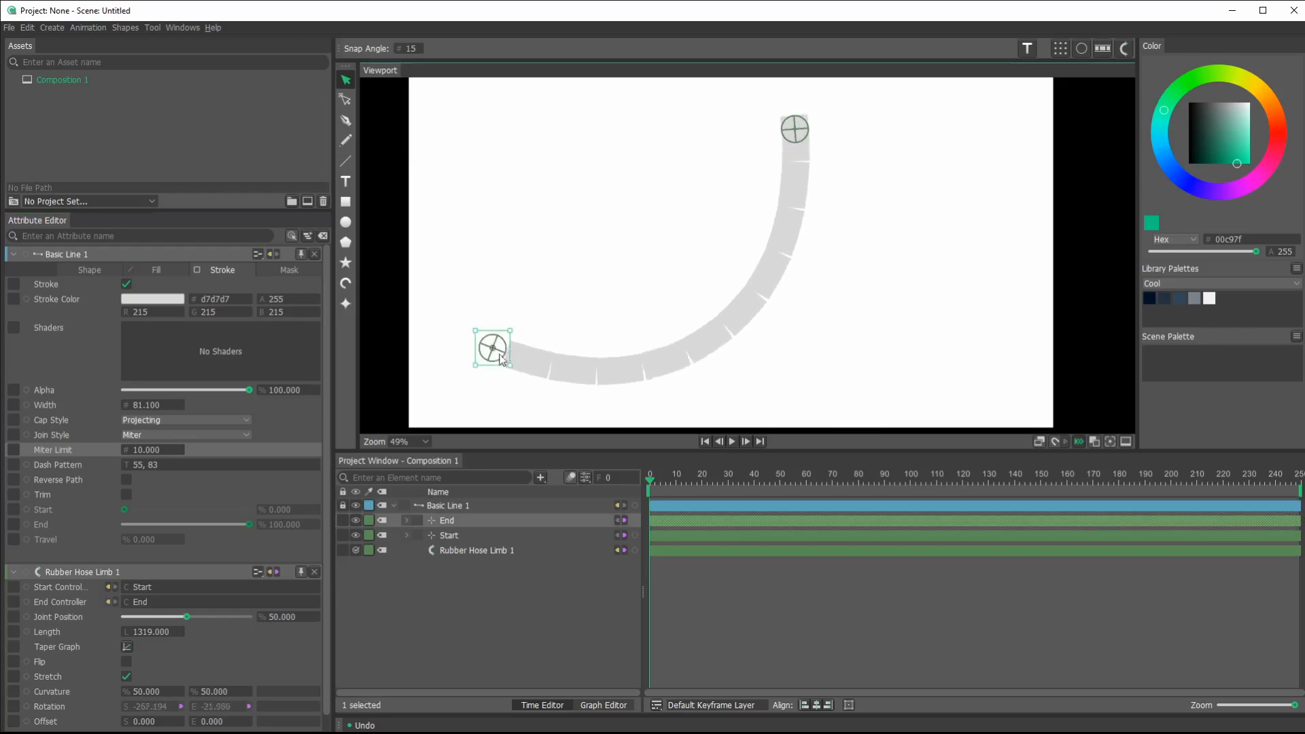
drag(493, 345, 662, 177)
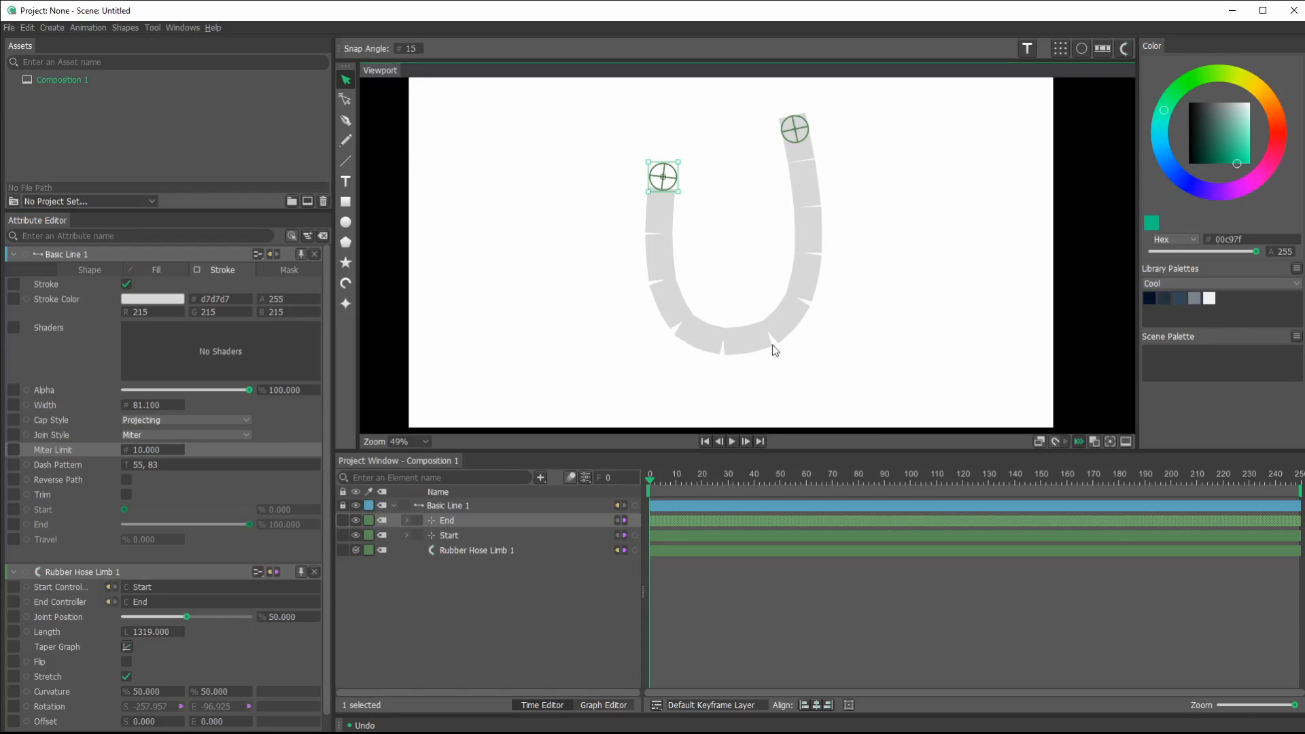
drag(663, 177, 533, 302)
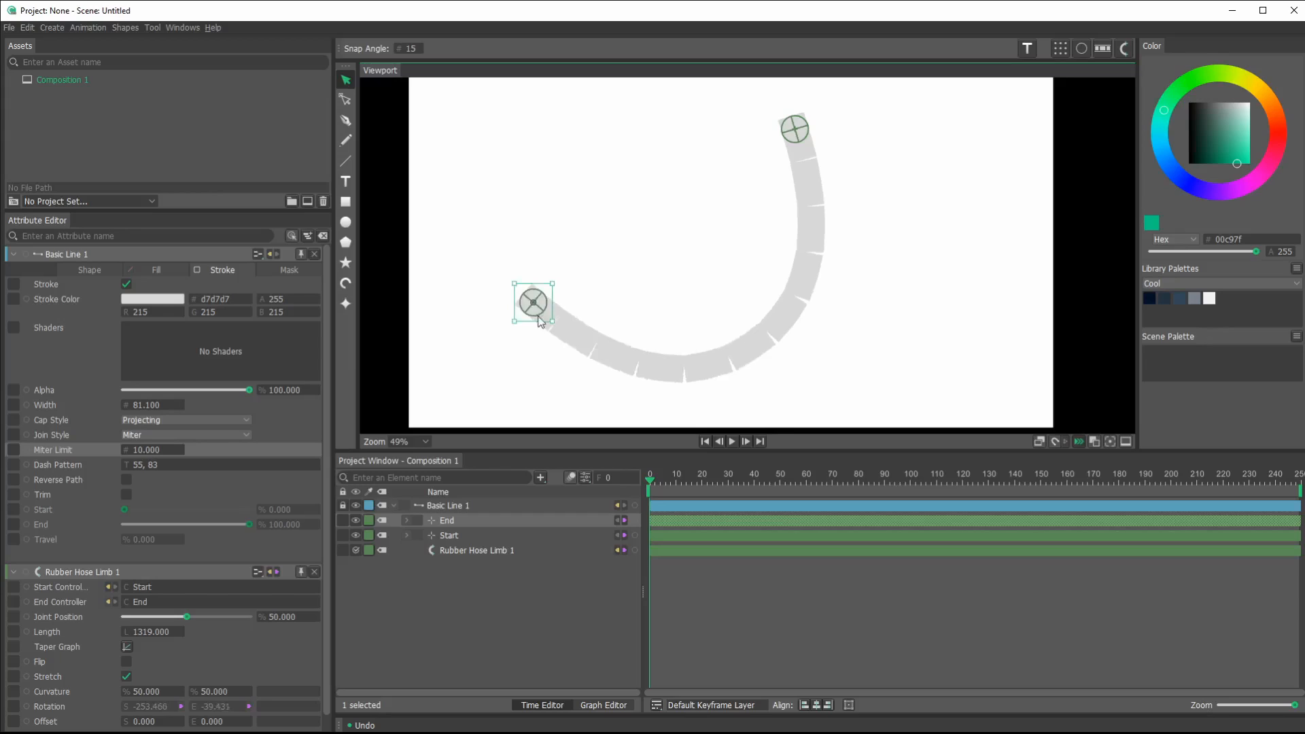
- Colour the limb's stroke slate grey (77828c) from the Cool palette
drag(533, 301, 652, 225)
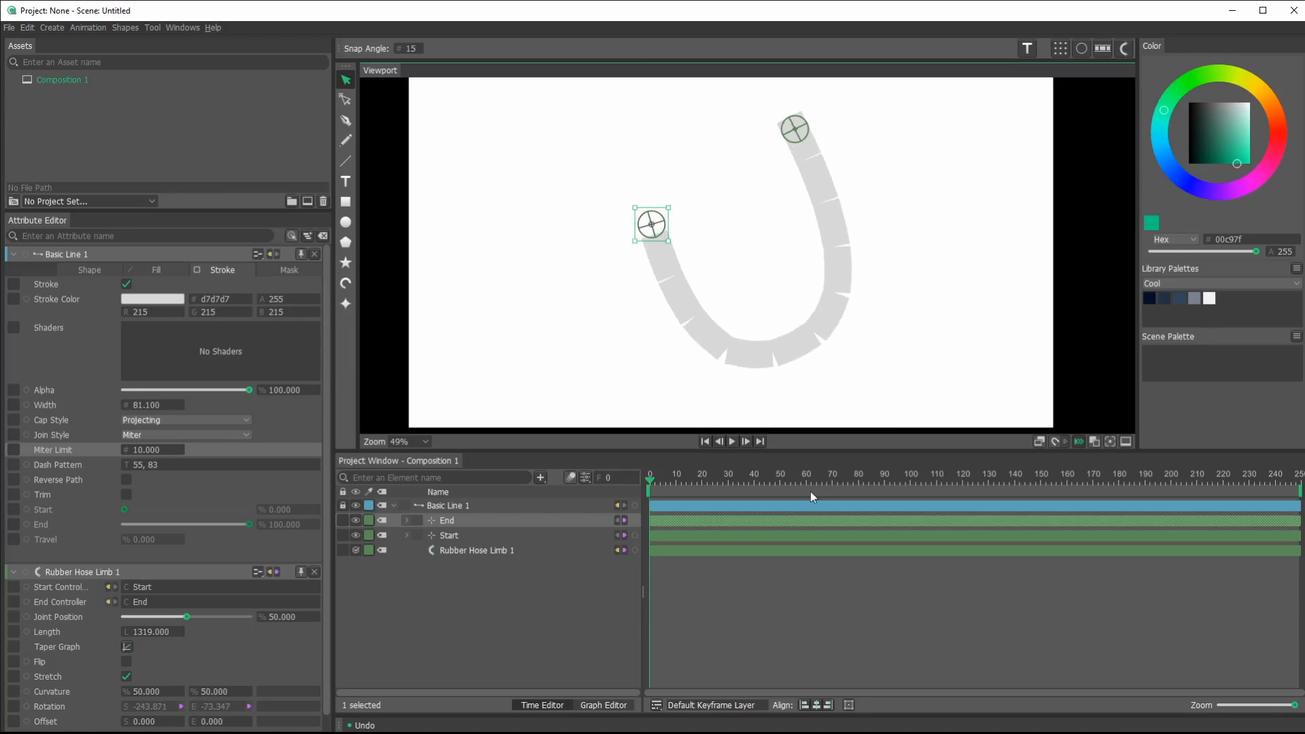
mouse_move(772, 377)
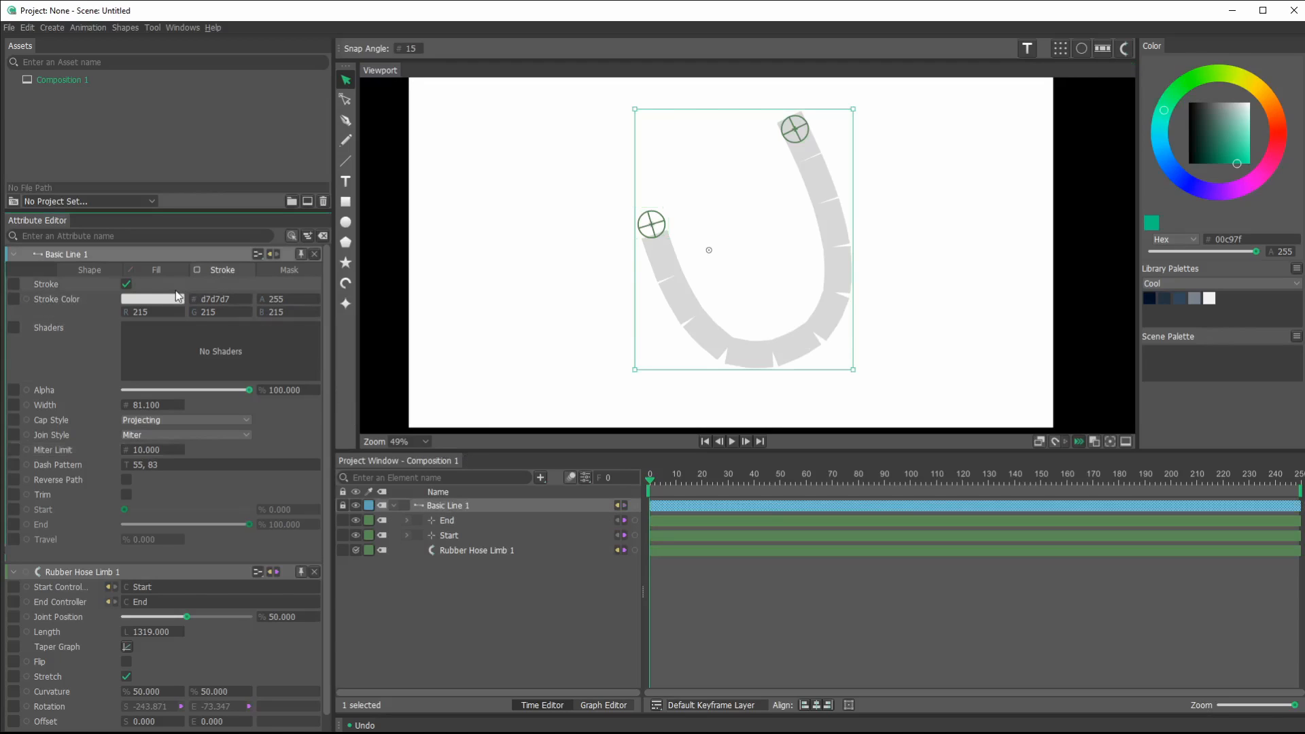
click(152, 299)
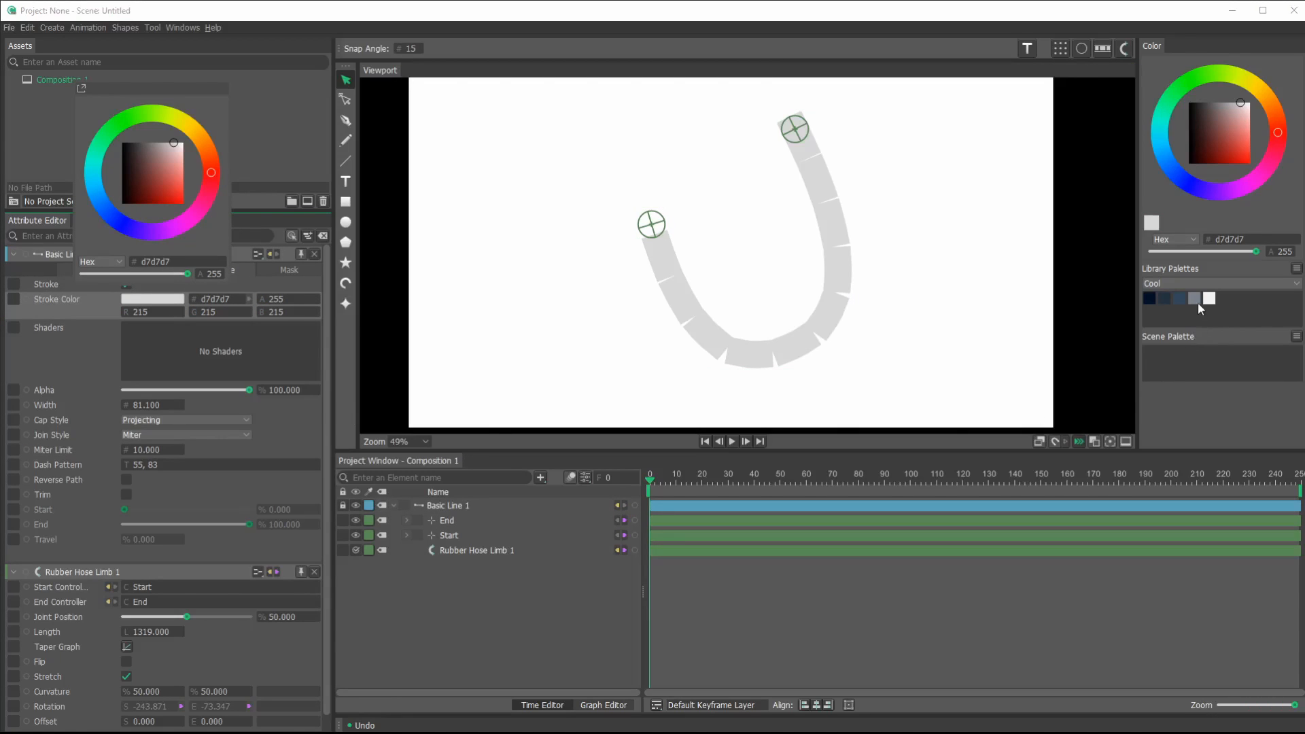
mouse_move(1103, 408)
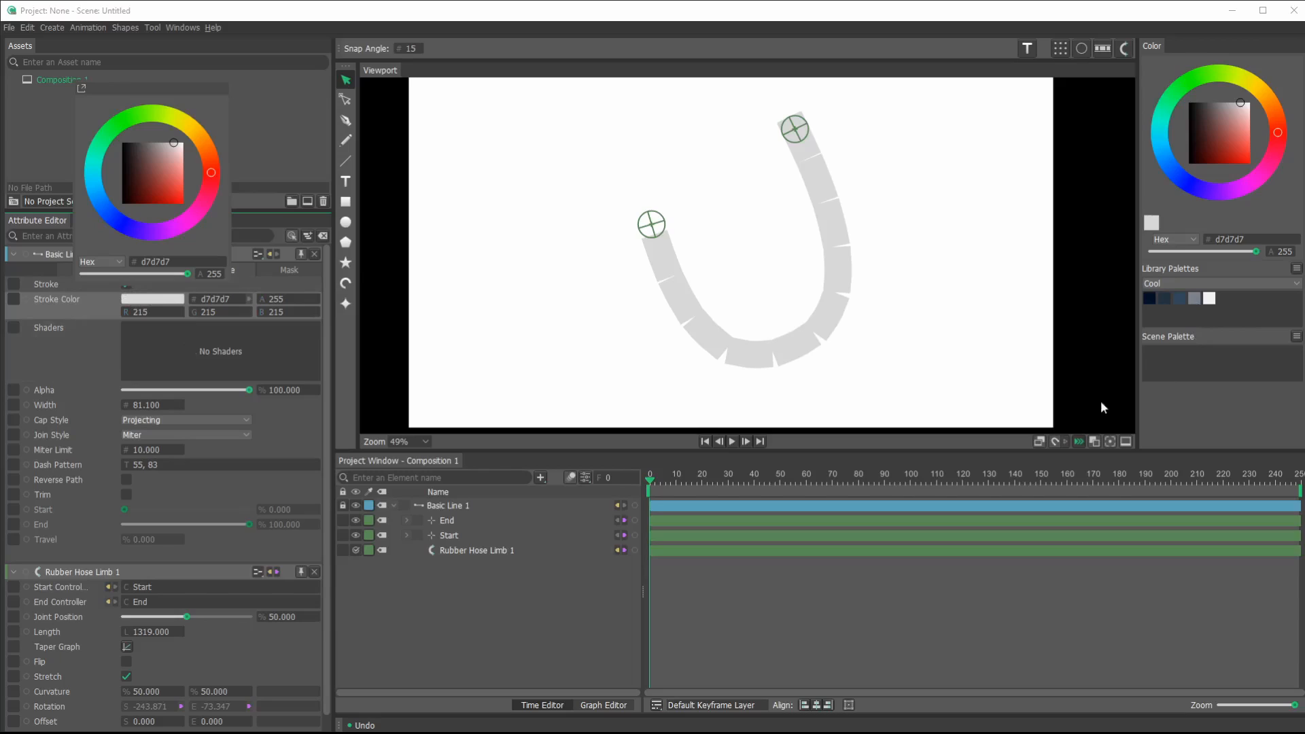
click(1193, 297)
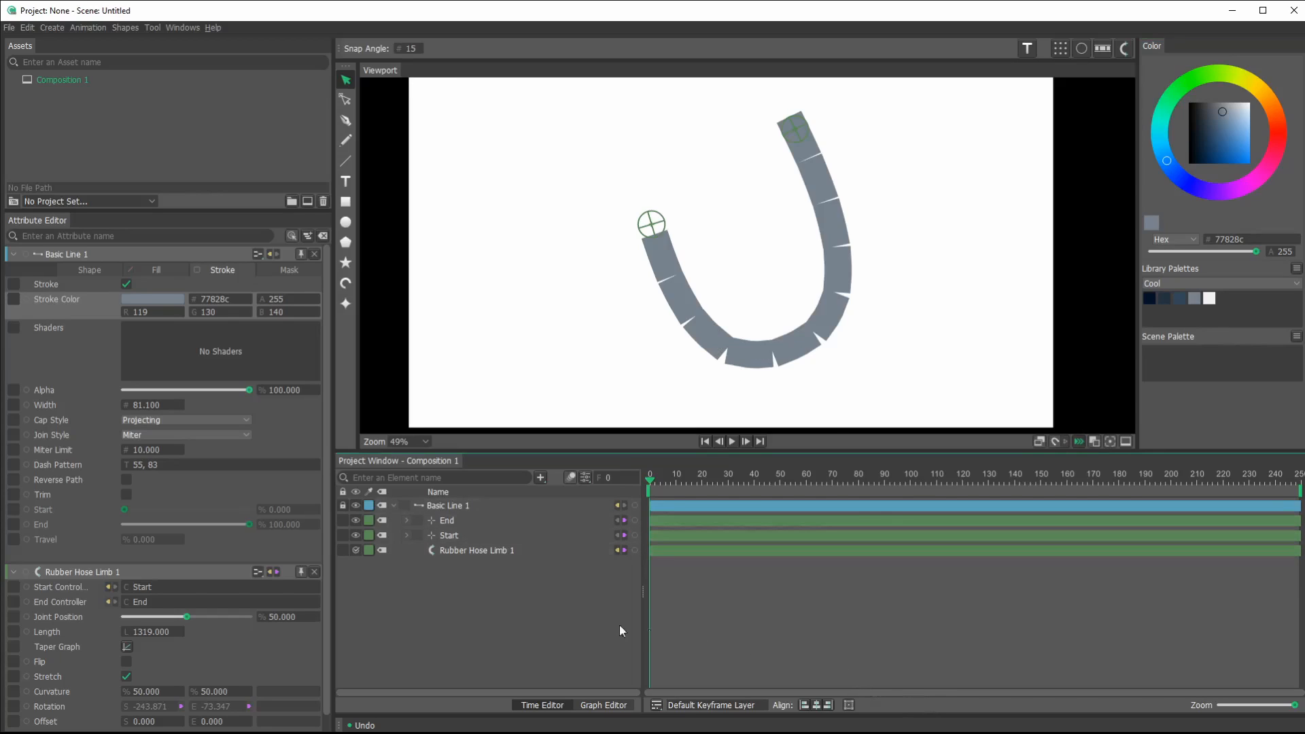
- Select Basic Line 1 as the source for the new Outline shape
click(449, 505)
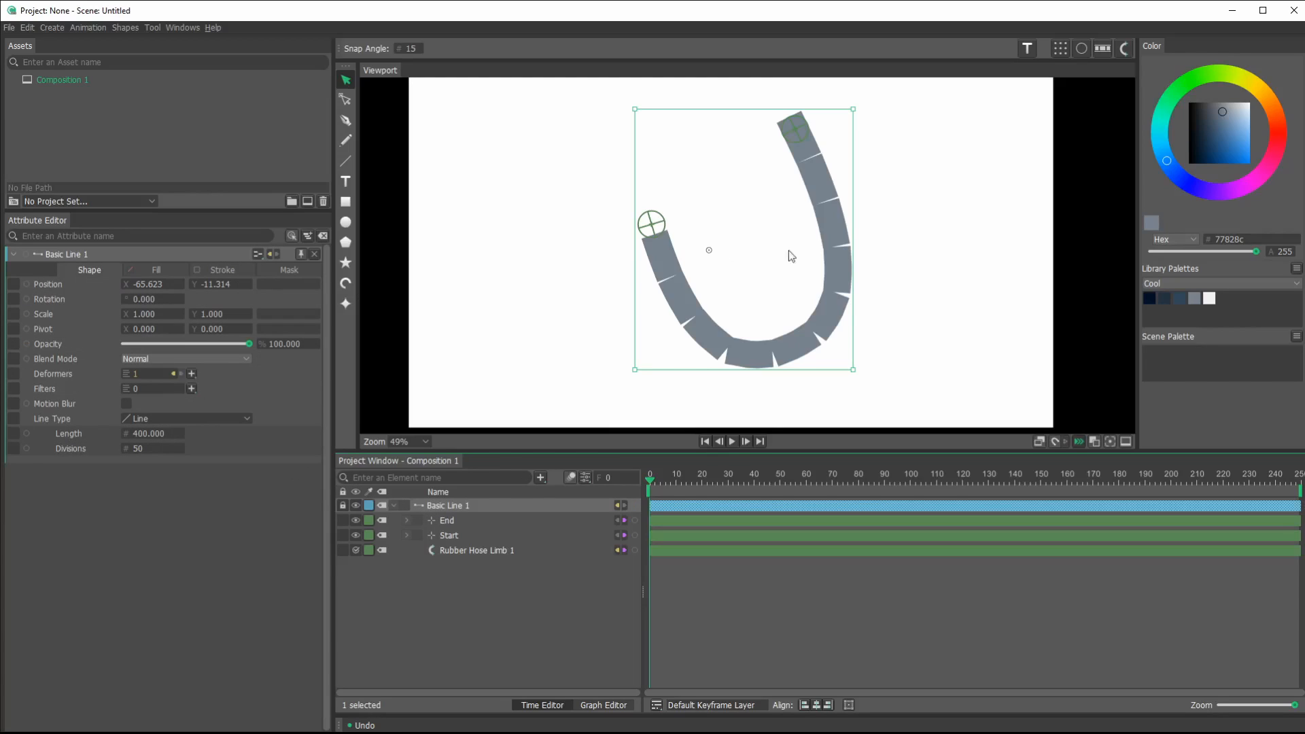
mouse_move(1083, 48)
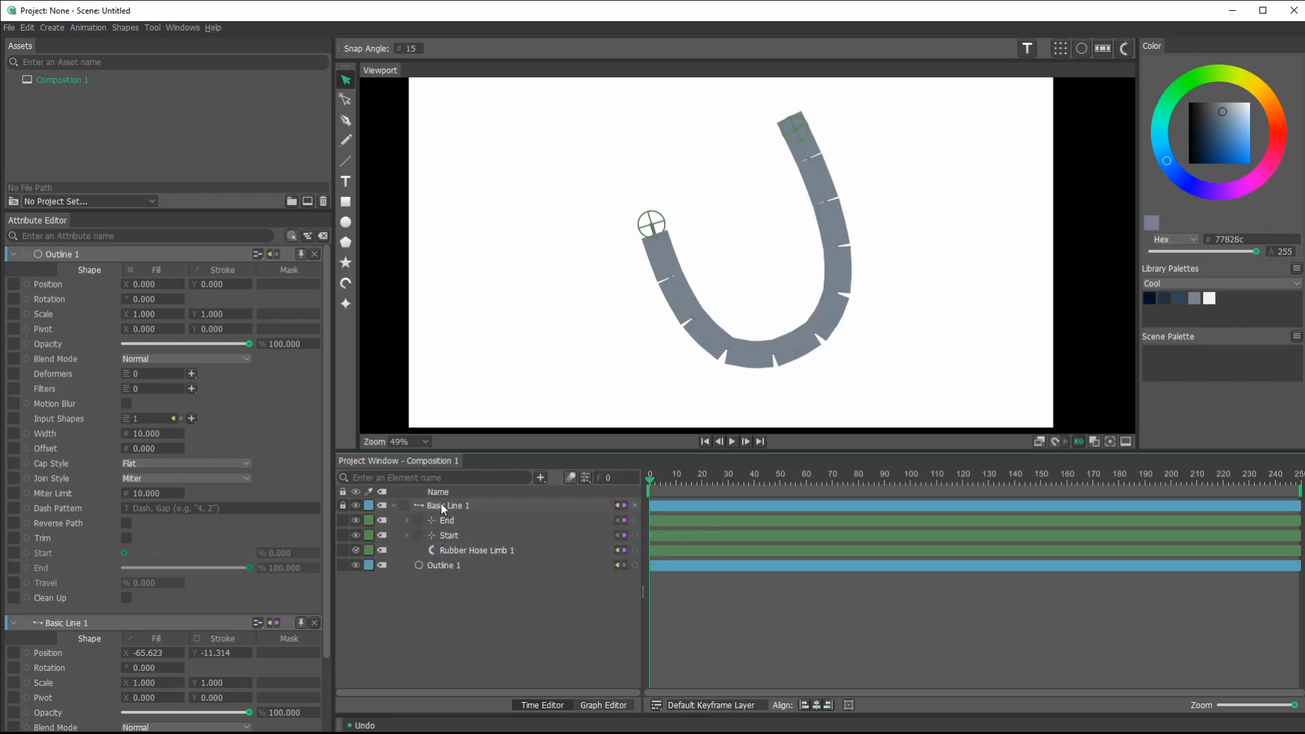
click(447, 505)
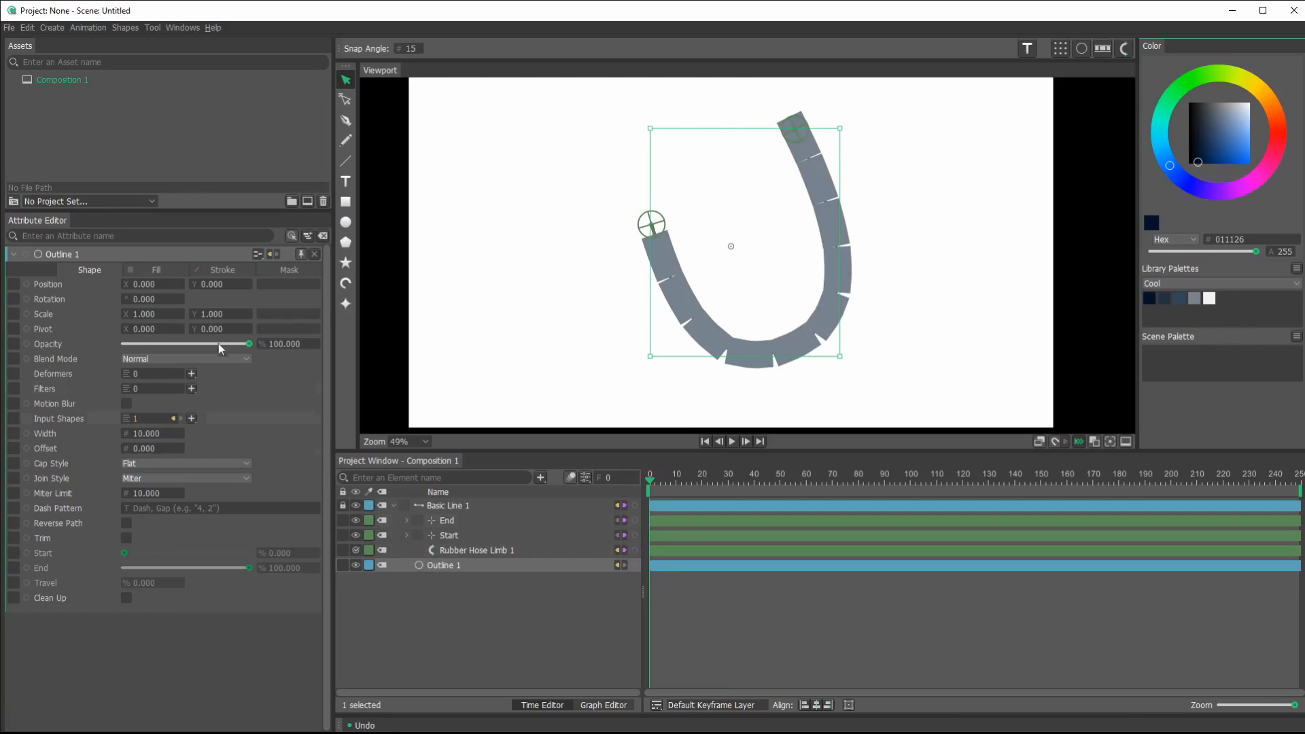
- Give Outline 1 a dark navy fill (011126) and increase its width to 63
click(156, 270)
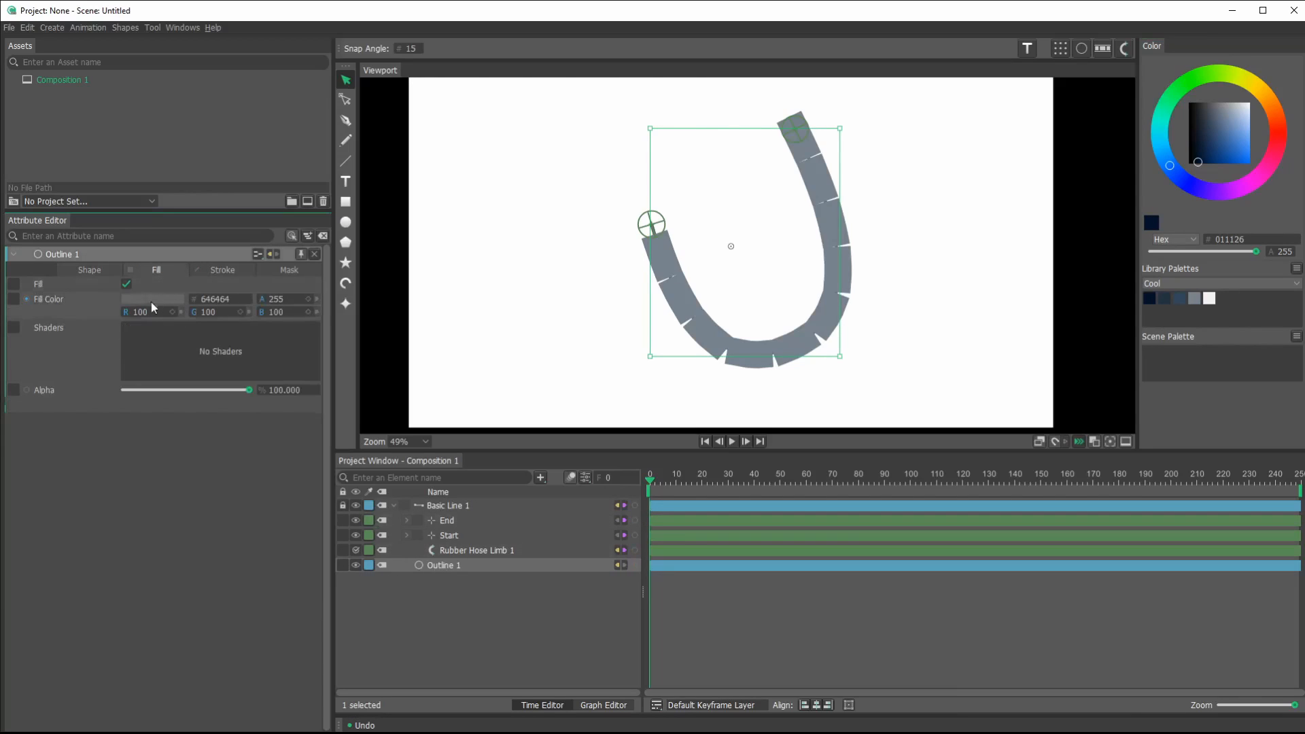
click(152, 298)
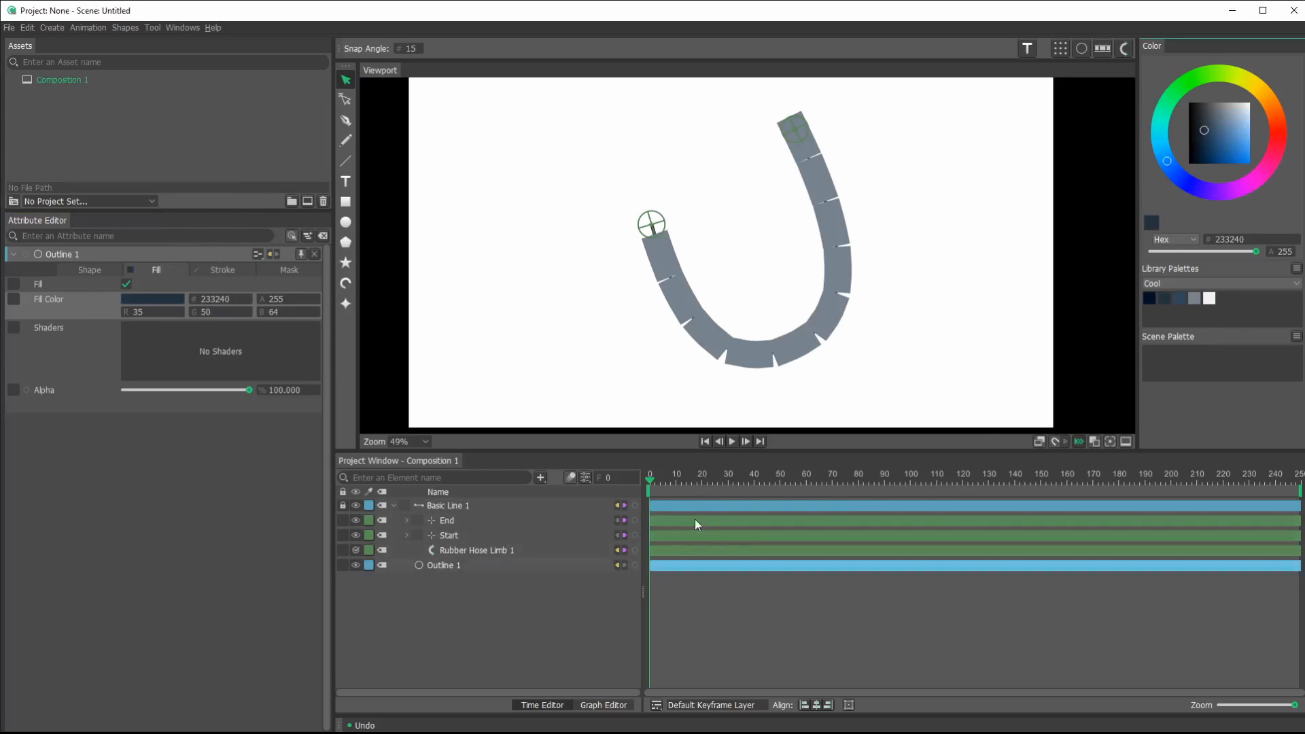
mouse_move(1098, 324)
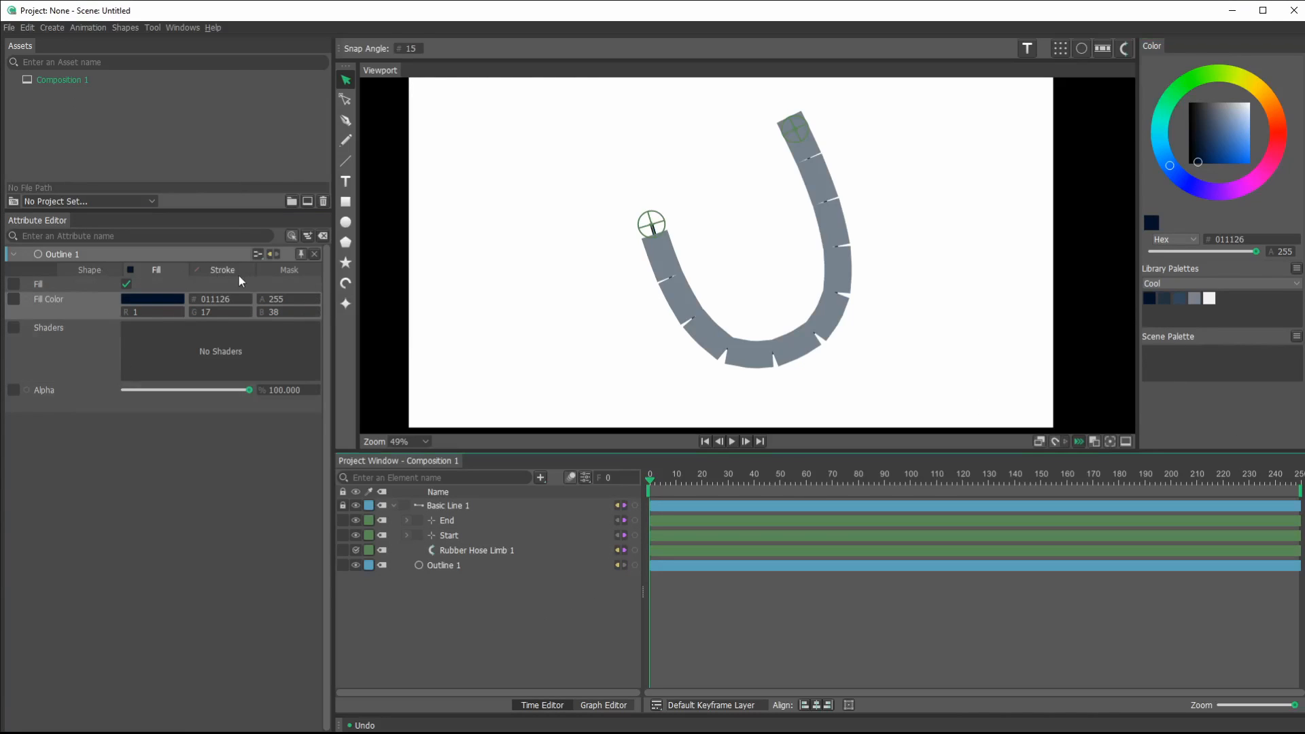
click(222, 270)
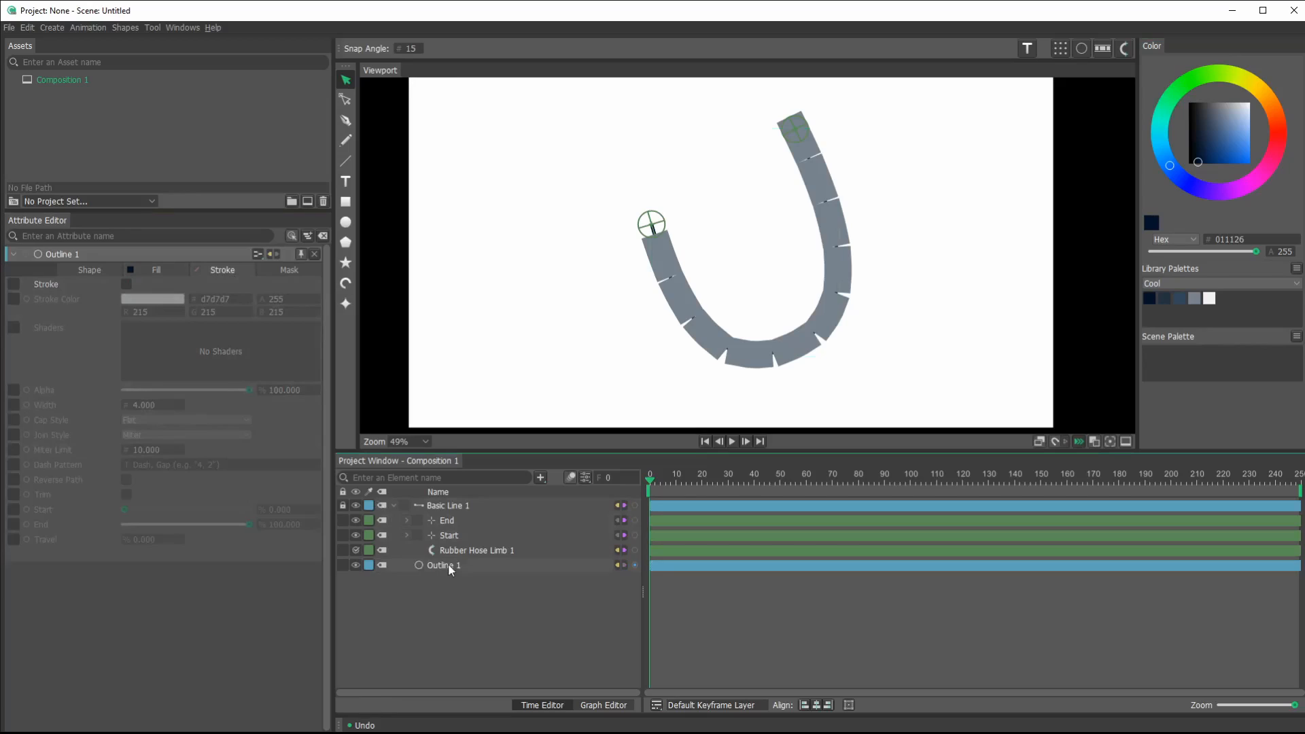
click(443, 565)
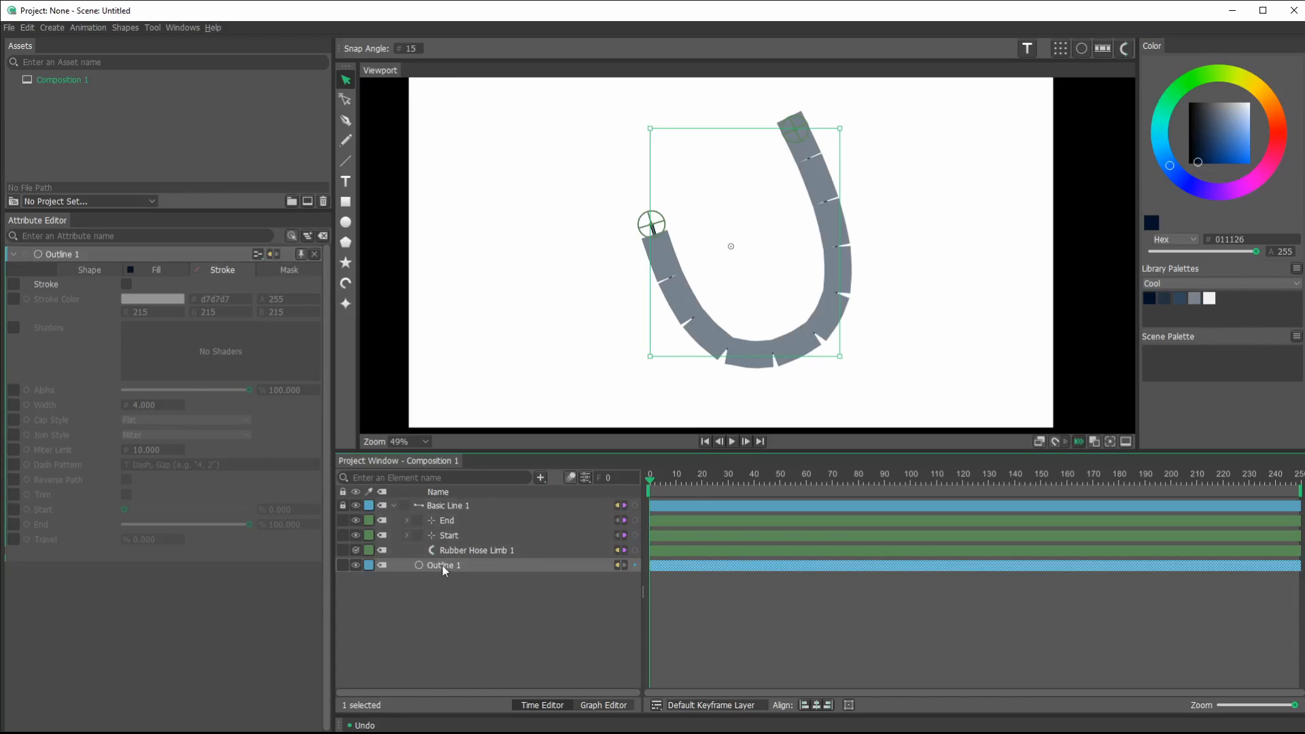
click(89, 270)
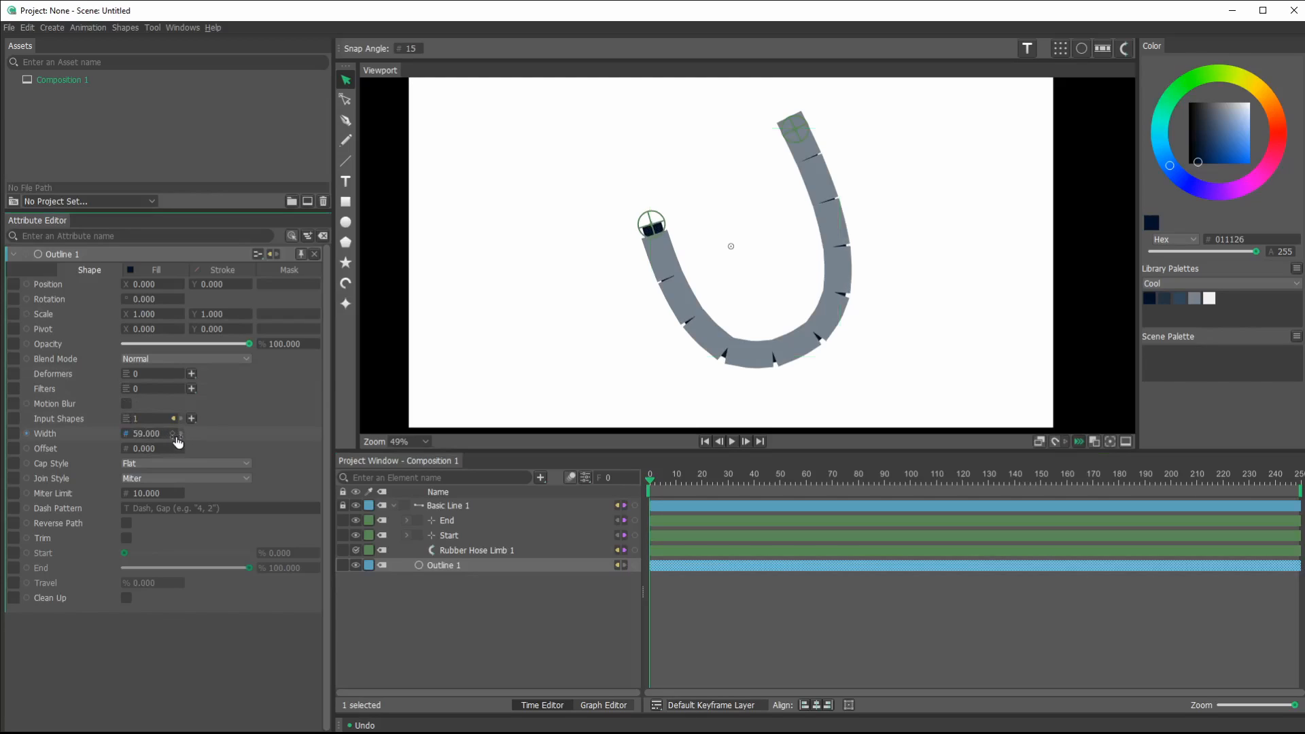
drag(172, 433, 178, 434)
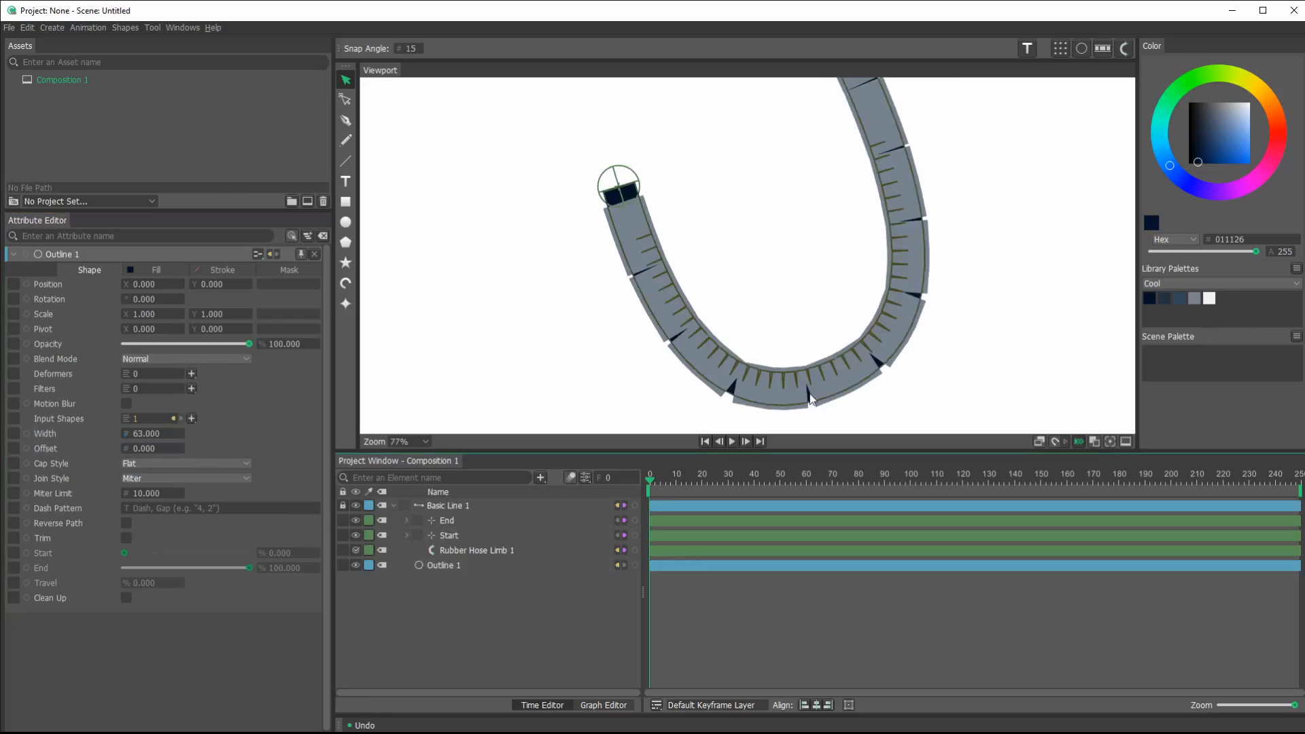
scroll(down, 3)
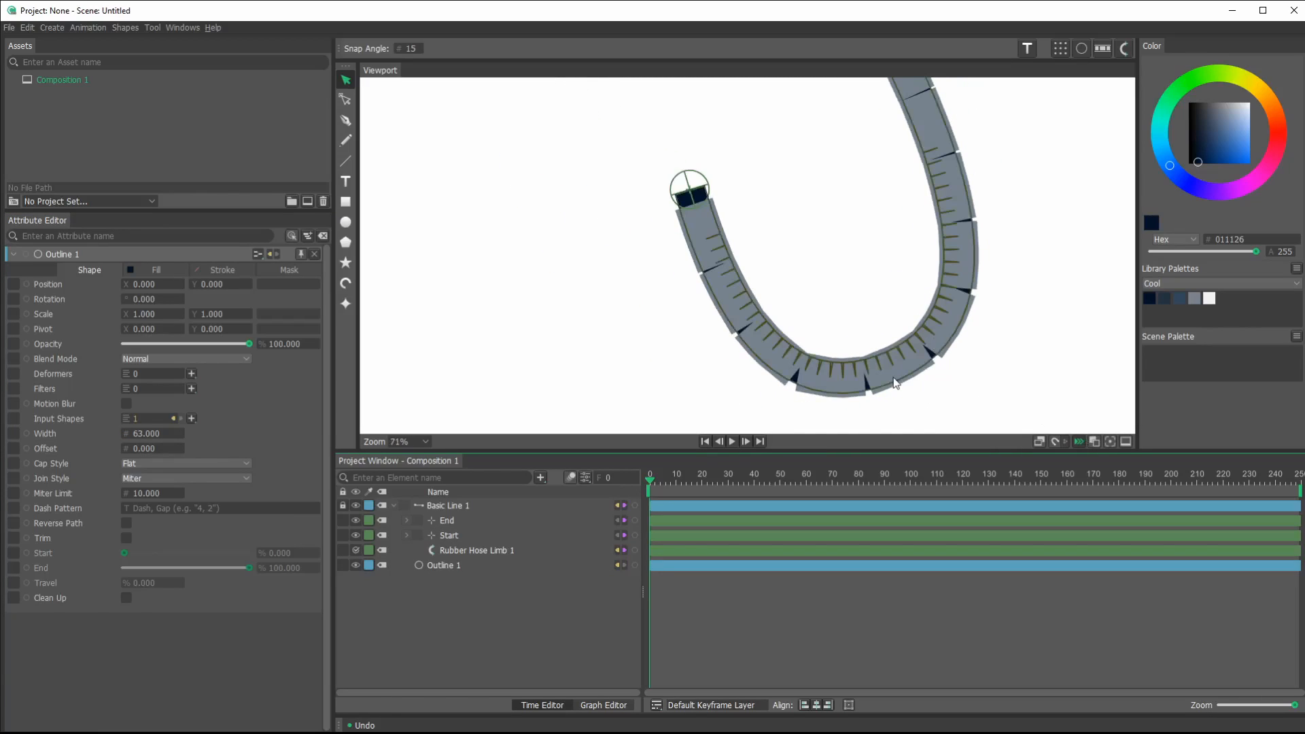
- Set Basic Line 1's stroke colour to pale grey-blue b0bcc7
click(444, 565)
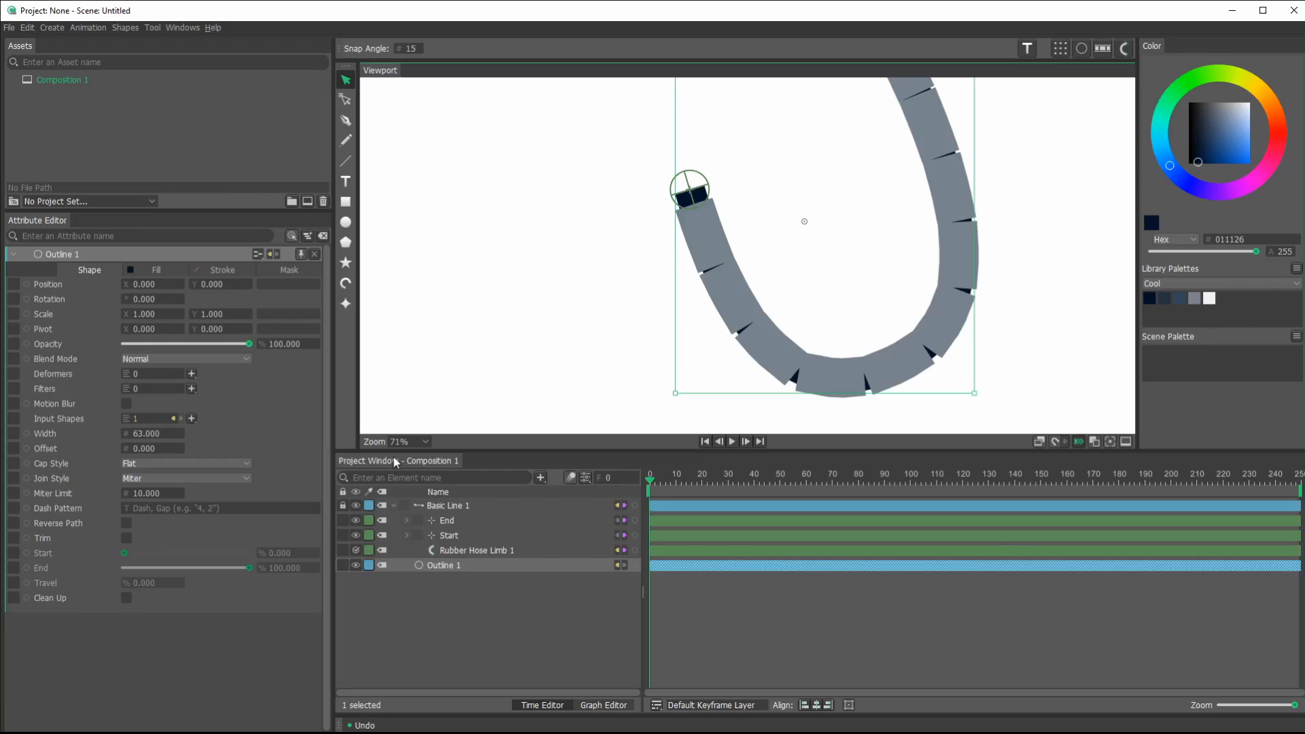
mouse_move(457, 523)
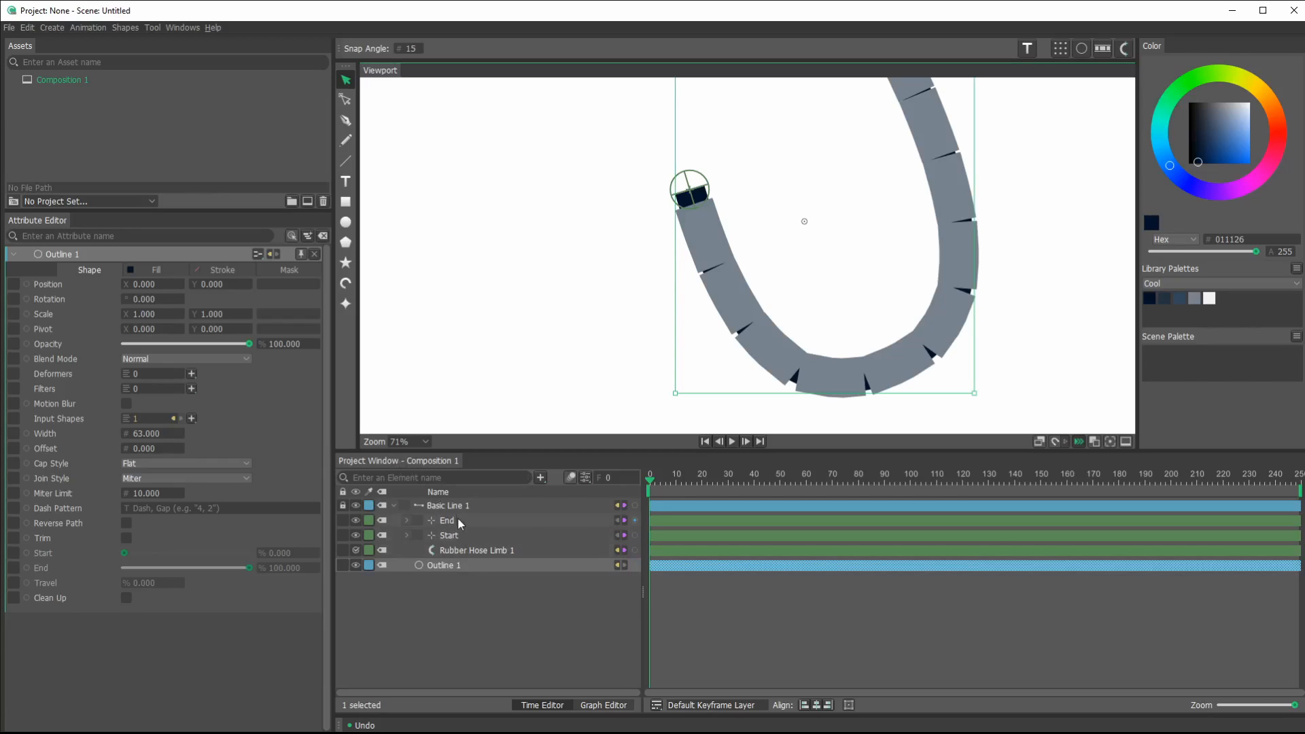
click(448, 505)
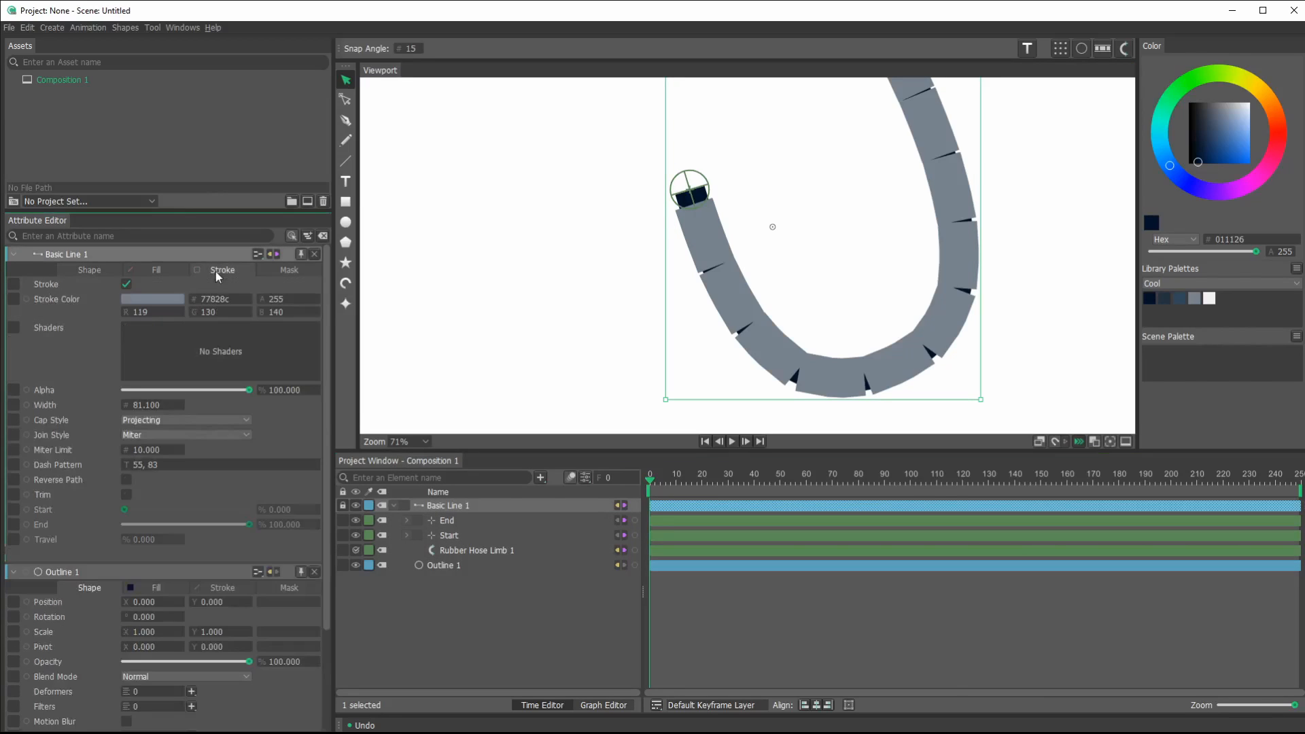
click(152, 298)
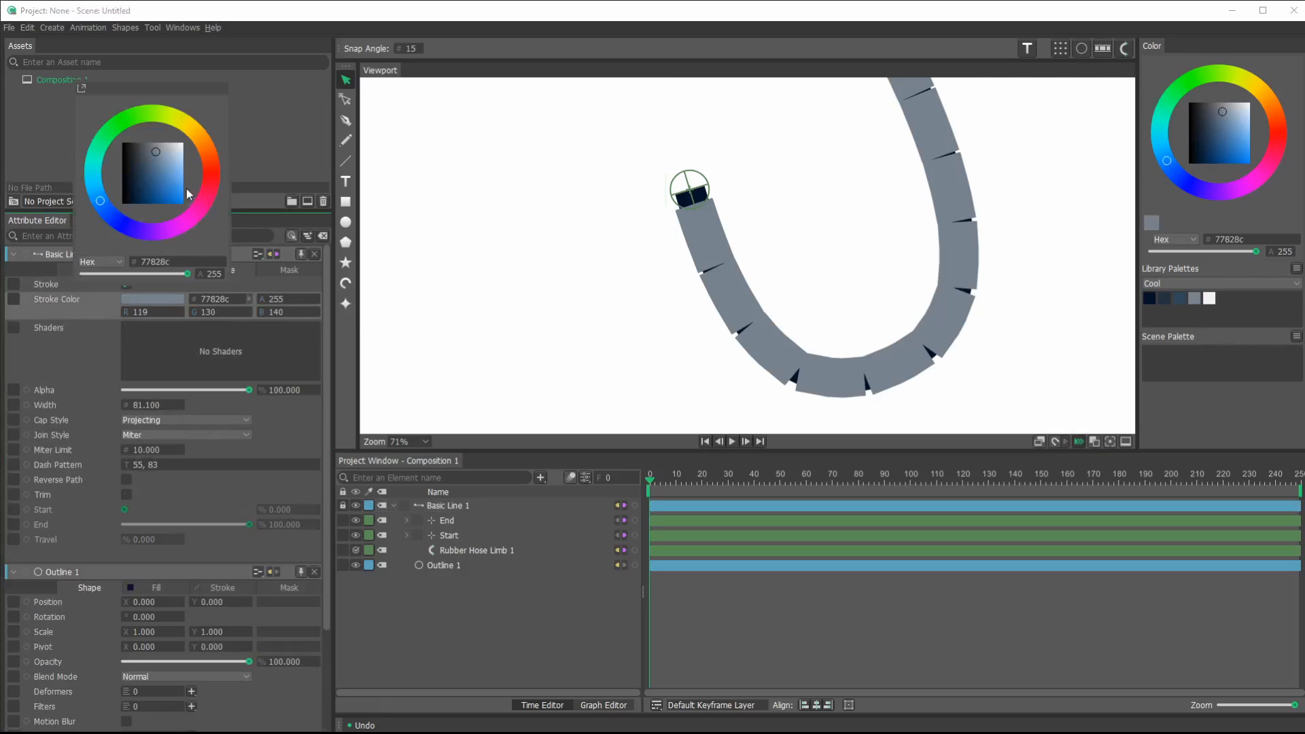
click(132, 150)
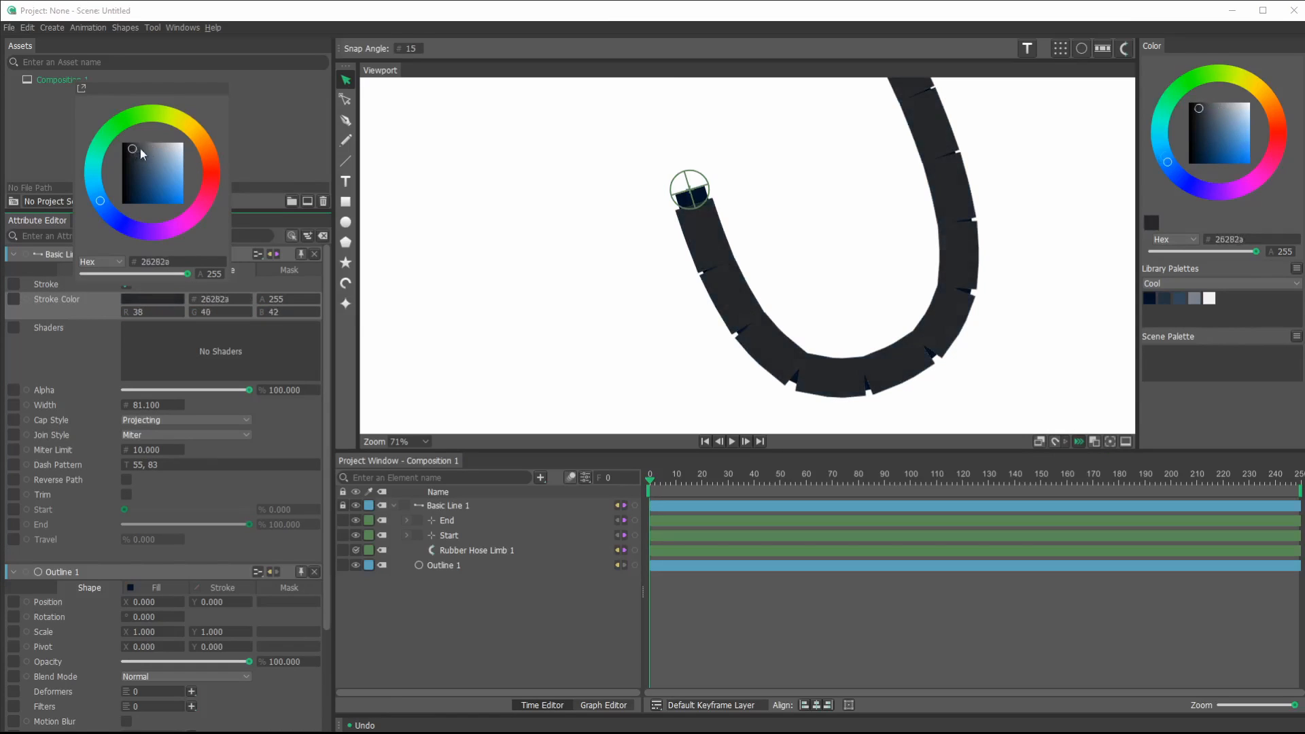
drag(131, 149, 167, 149)
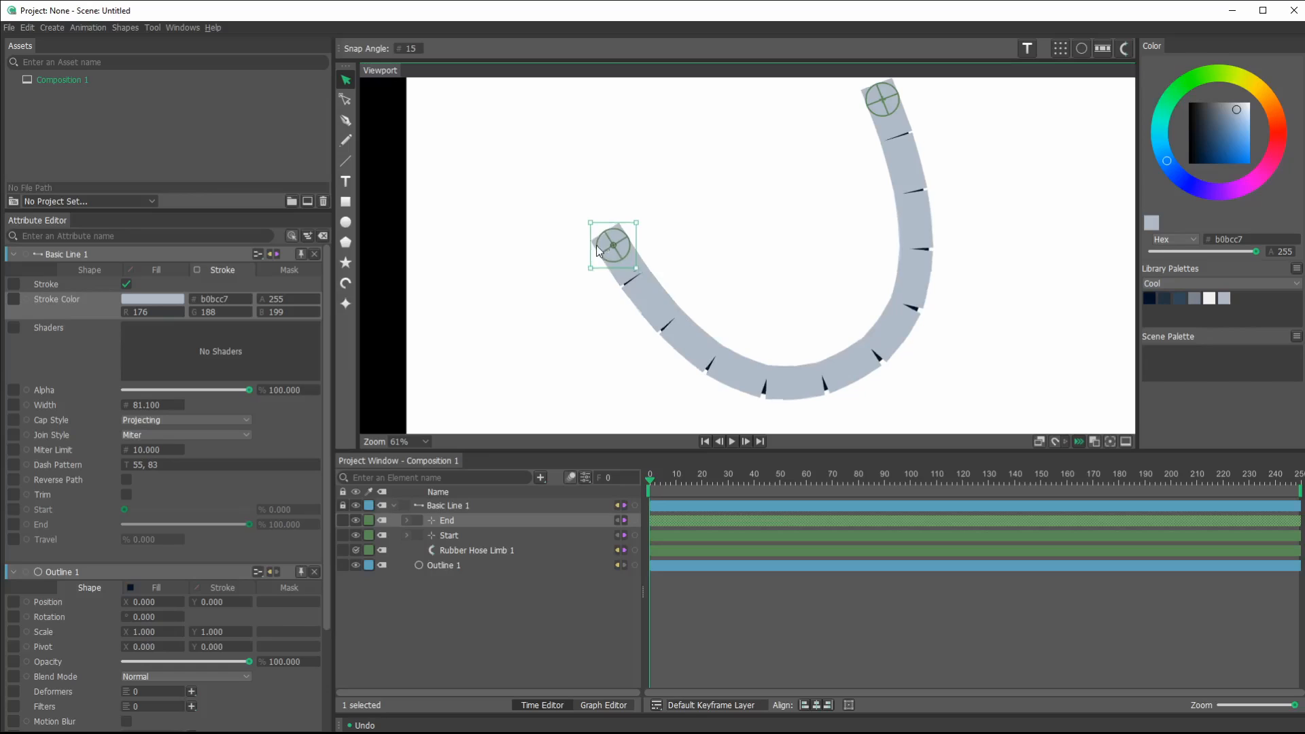
- Drag the limb's End null around to test the bend, finishing below the Start null
drag(612, 247, 576, 345)
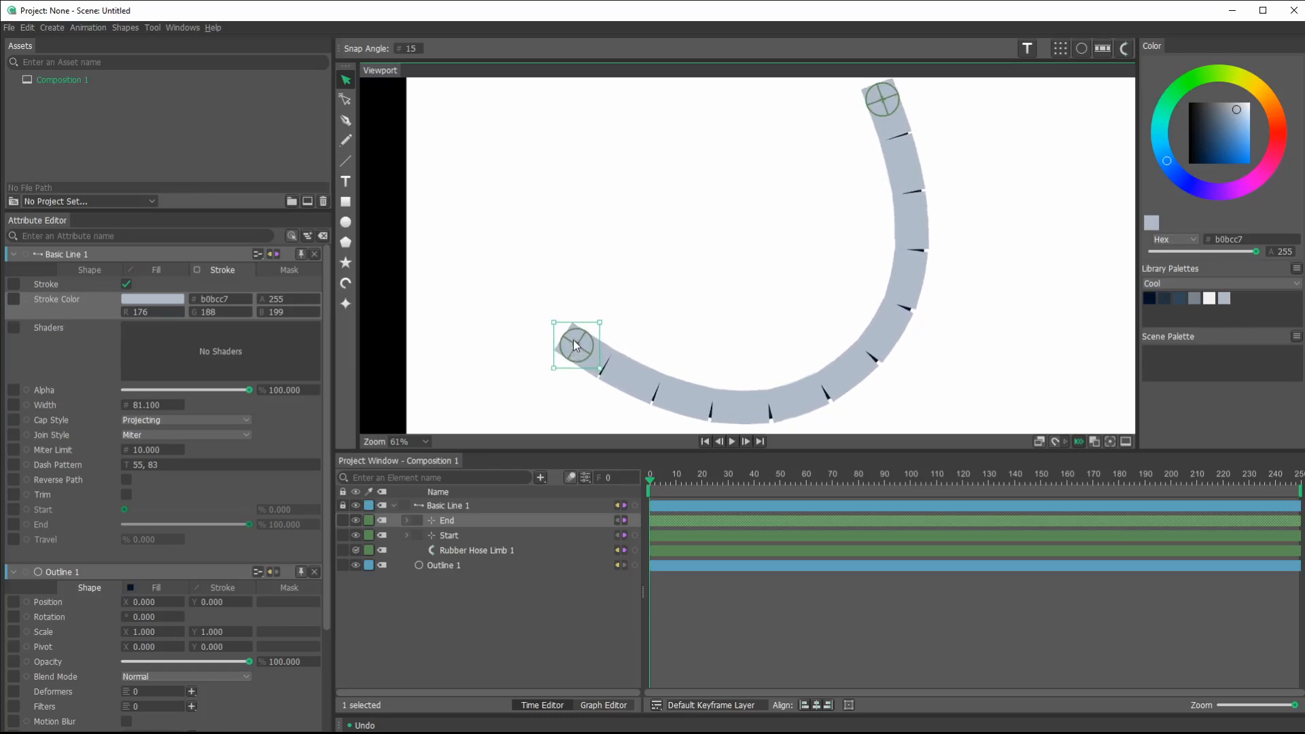
drag(576, 345, 730, 307)
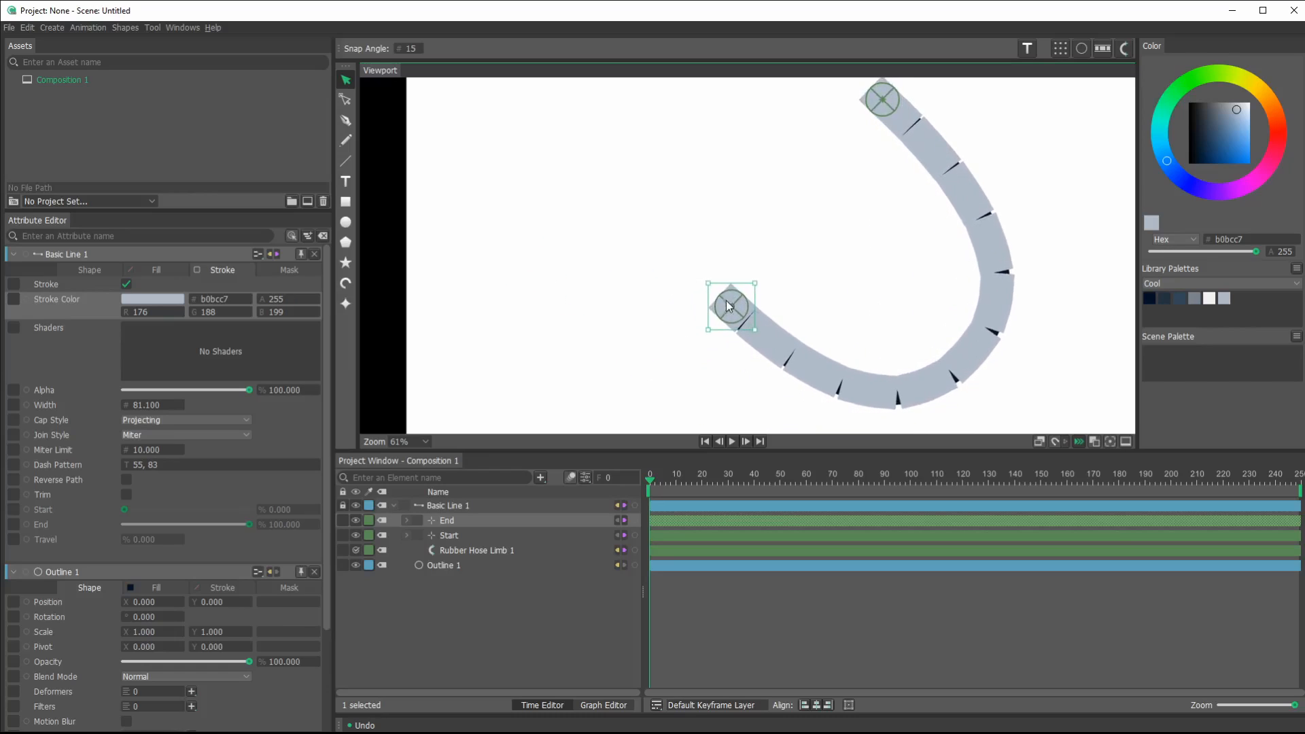
drag(731, 307, 682, 270)
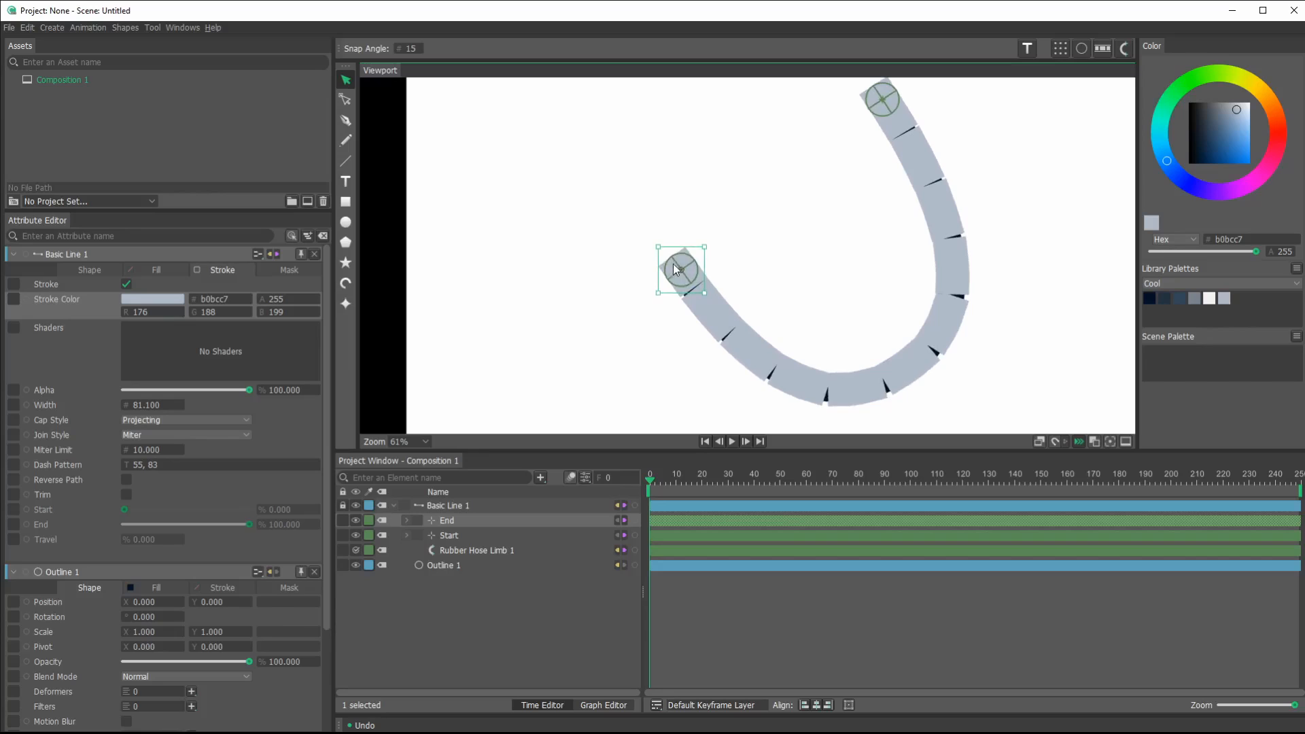
drag(682, 269, 559, 219)
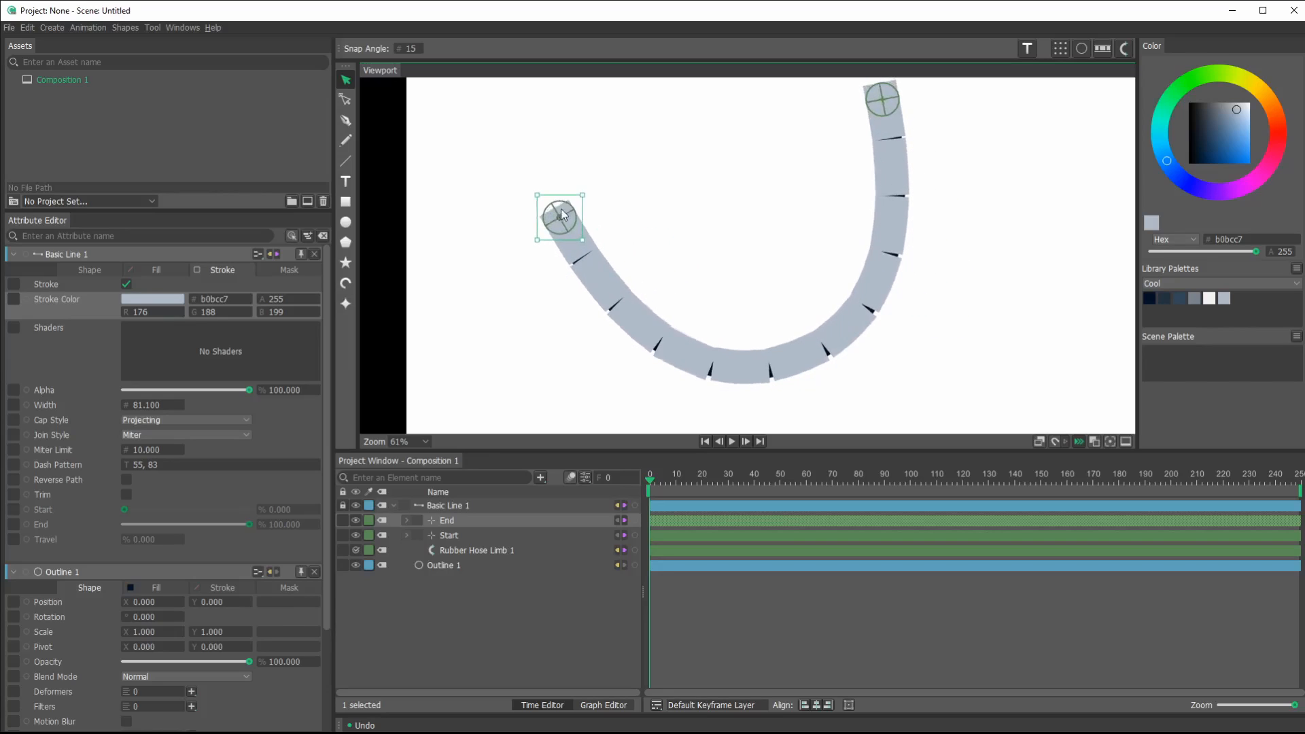
drag(560, 218, 817, 315)
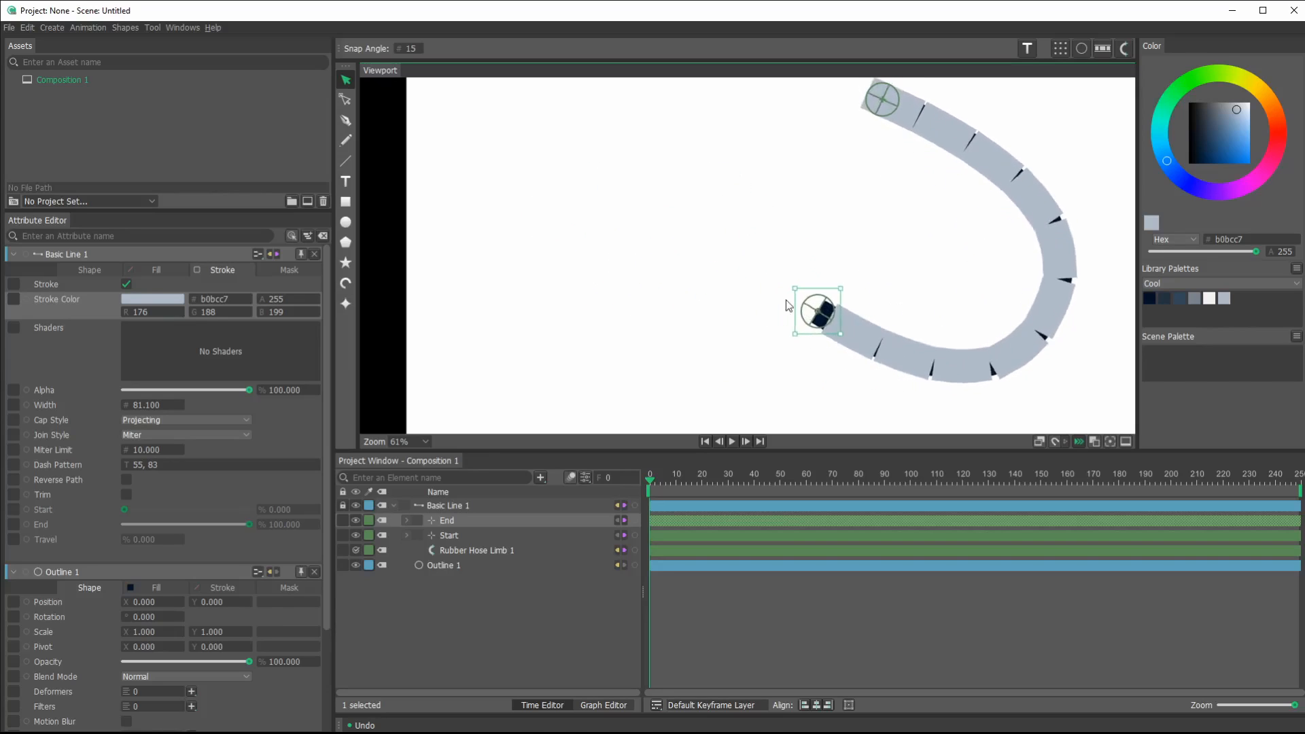
drag(816, 312, 687, 333)
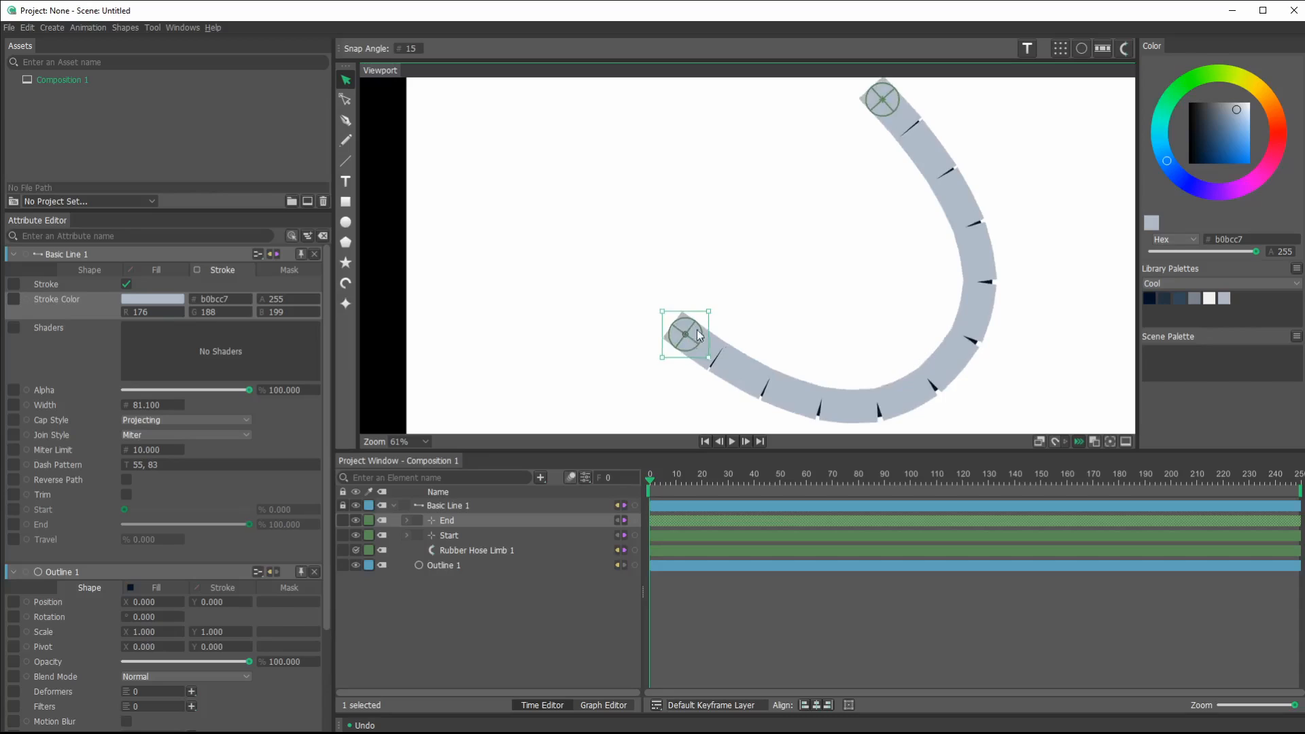
drag(687, 337, 770, 316)
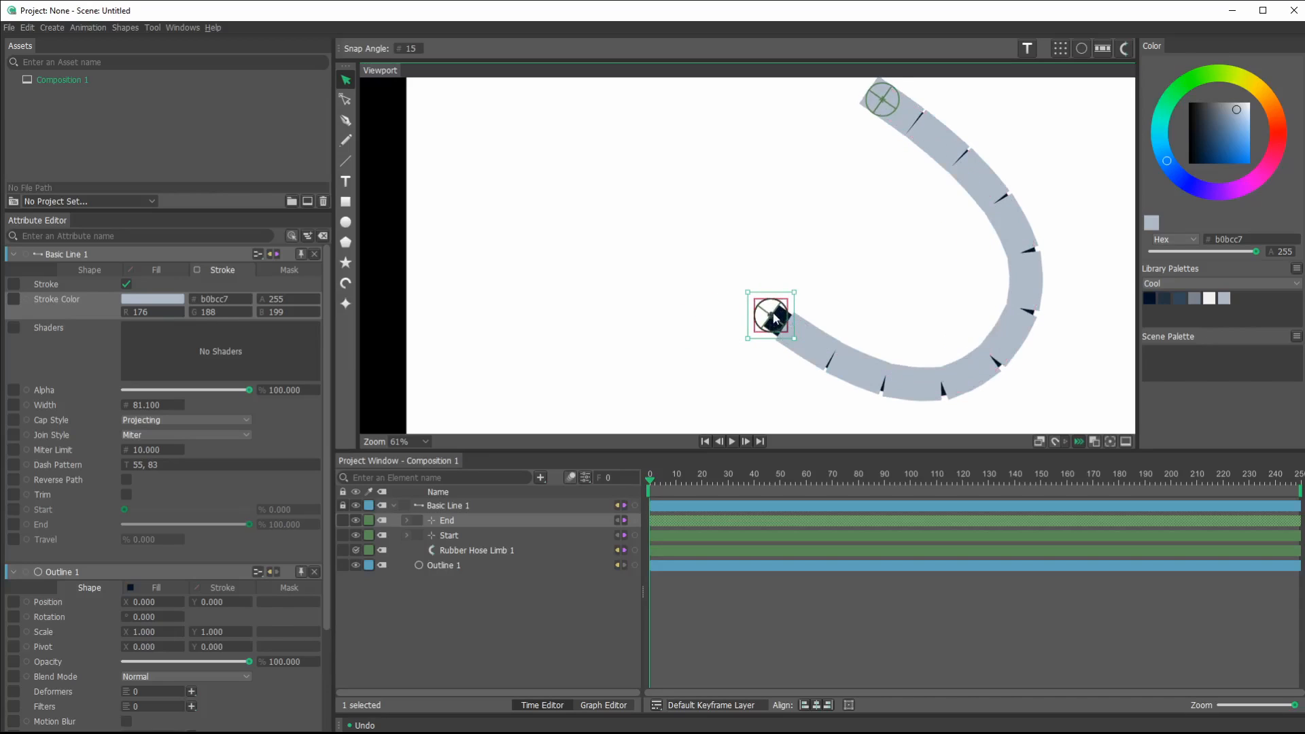
drag(773, 316, 668, 315)
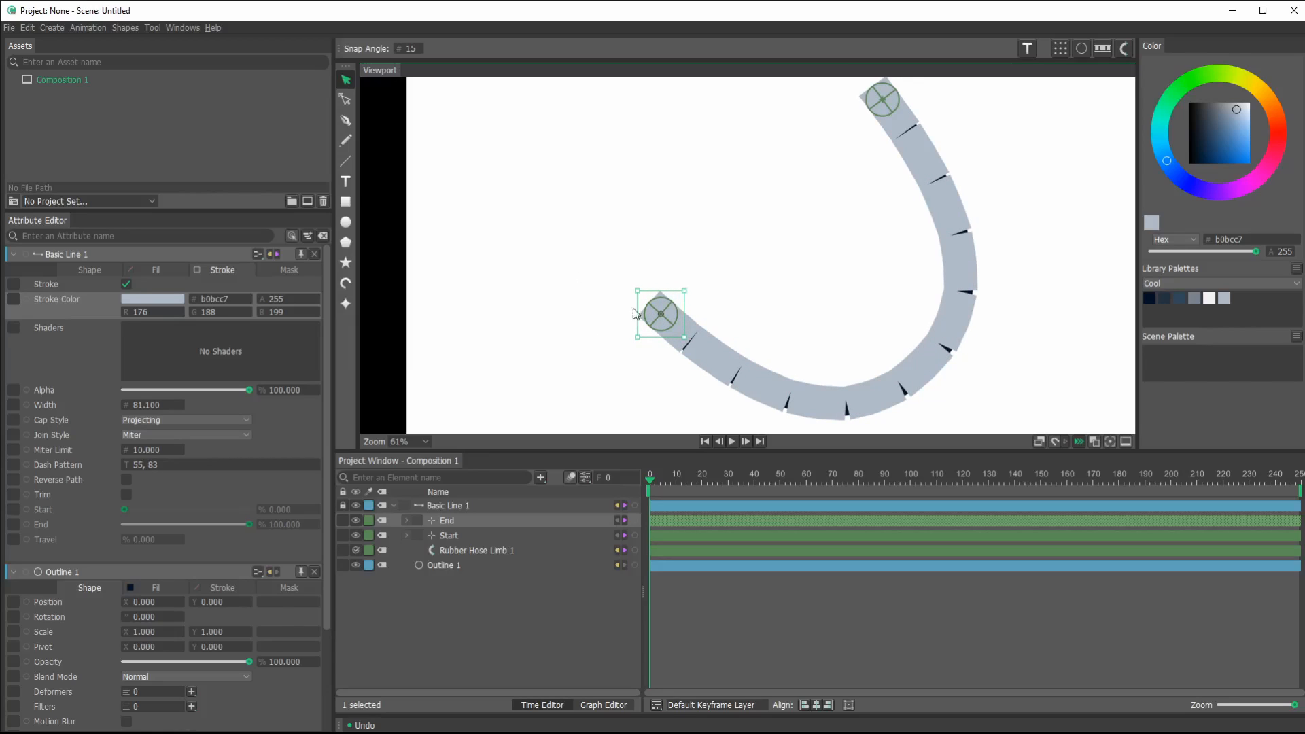
mouse_move(650, 239)
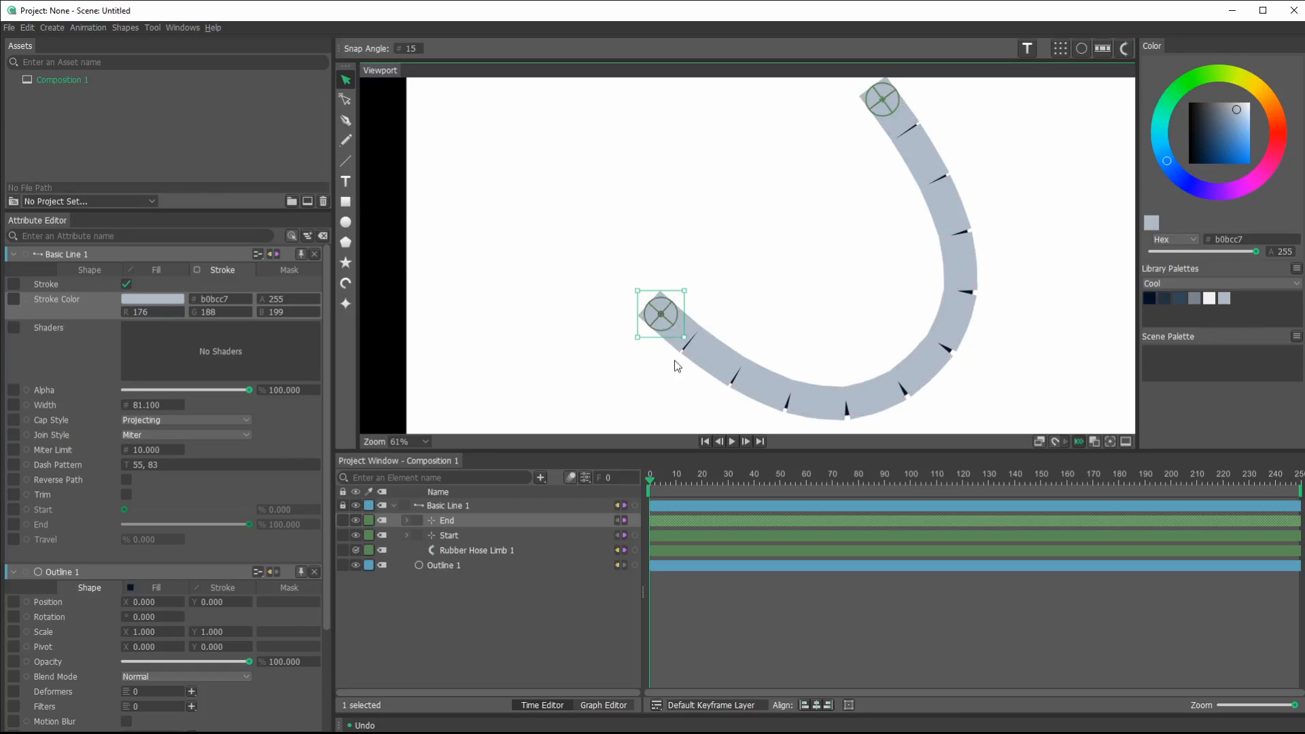
drag(660, 315, 871, 361)
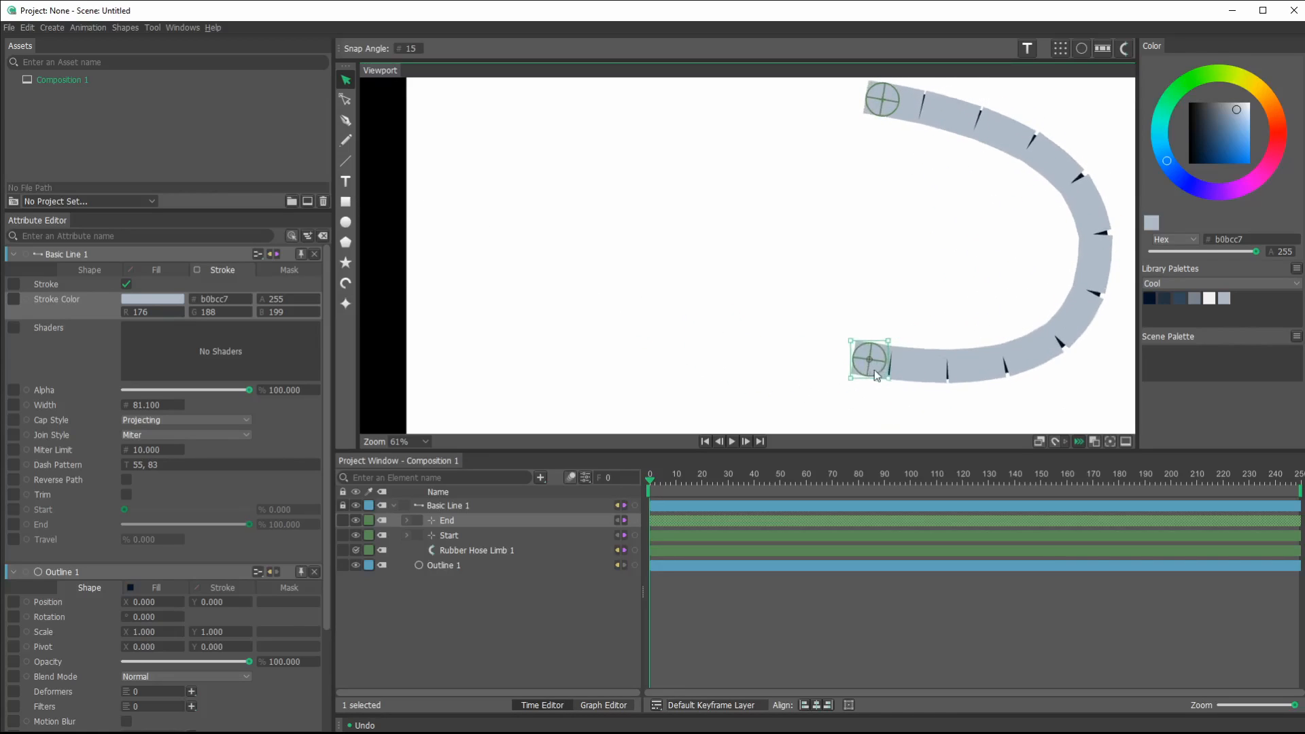
drag(872, 359, 883, 385)
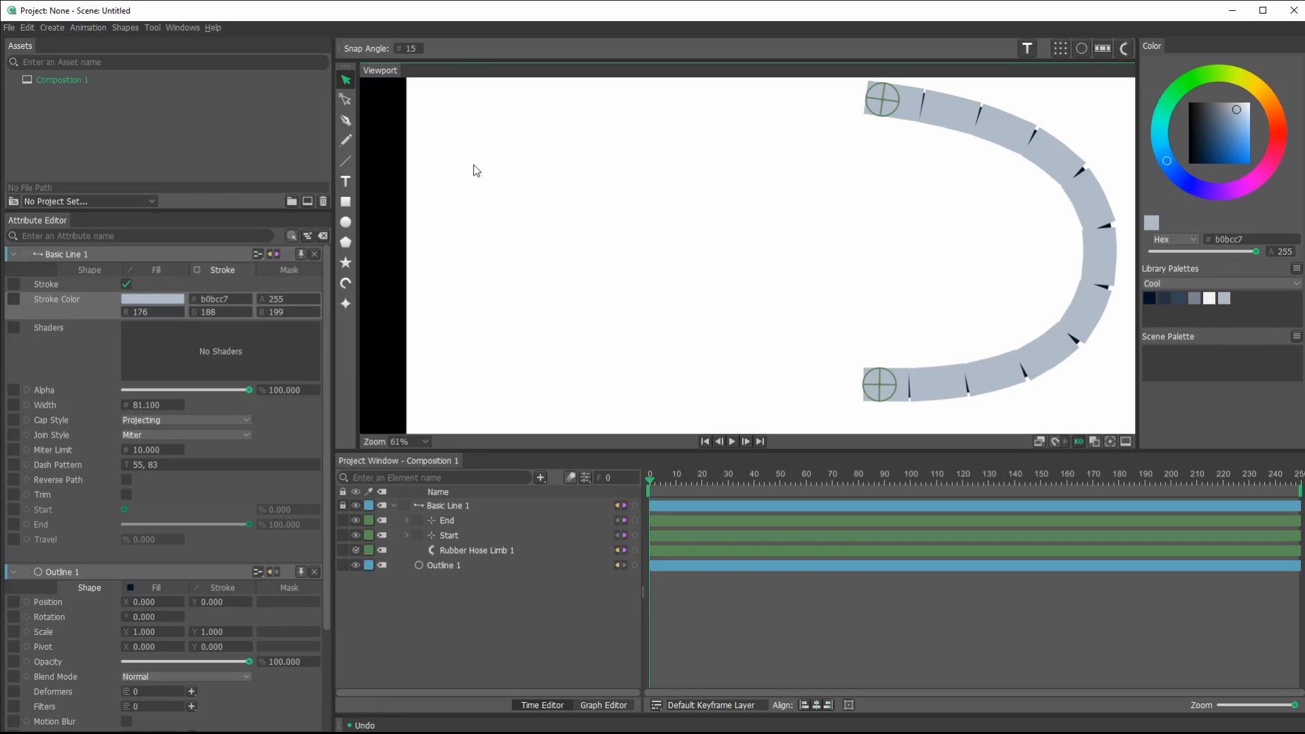
mouse_move(362, 227)
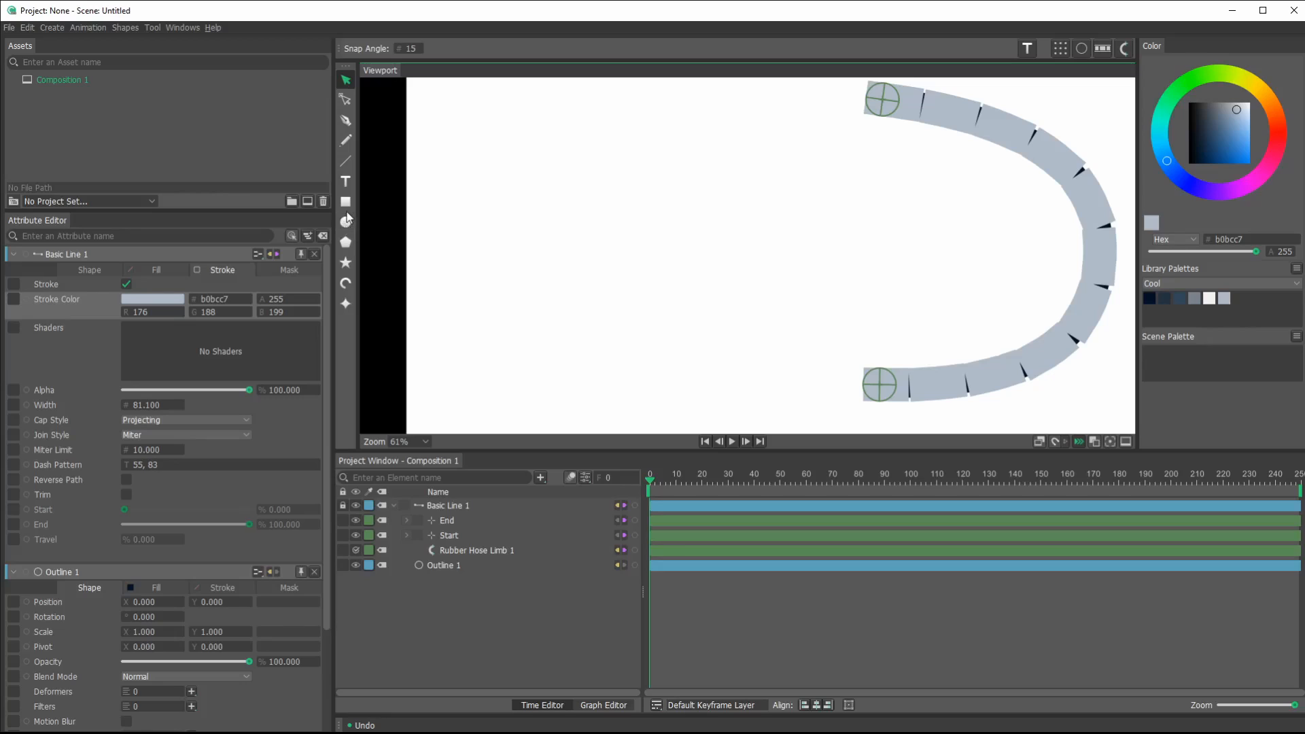
mouse_move(345, 220)
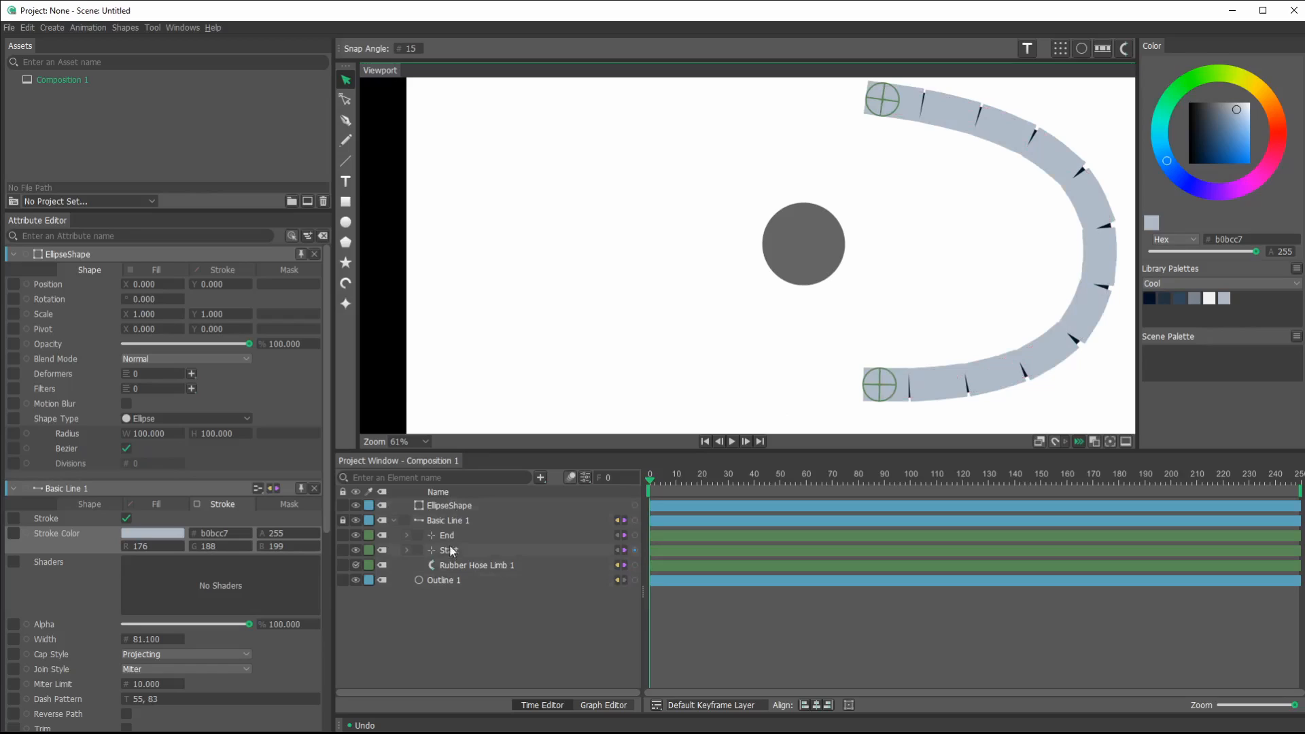
- Select the new ellipse and change its fill colour to pale grey-blue b0bcc7
click(449, 505)
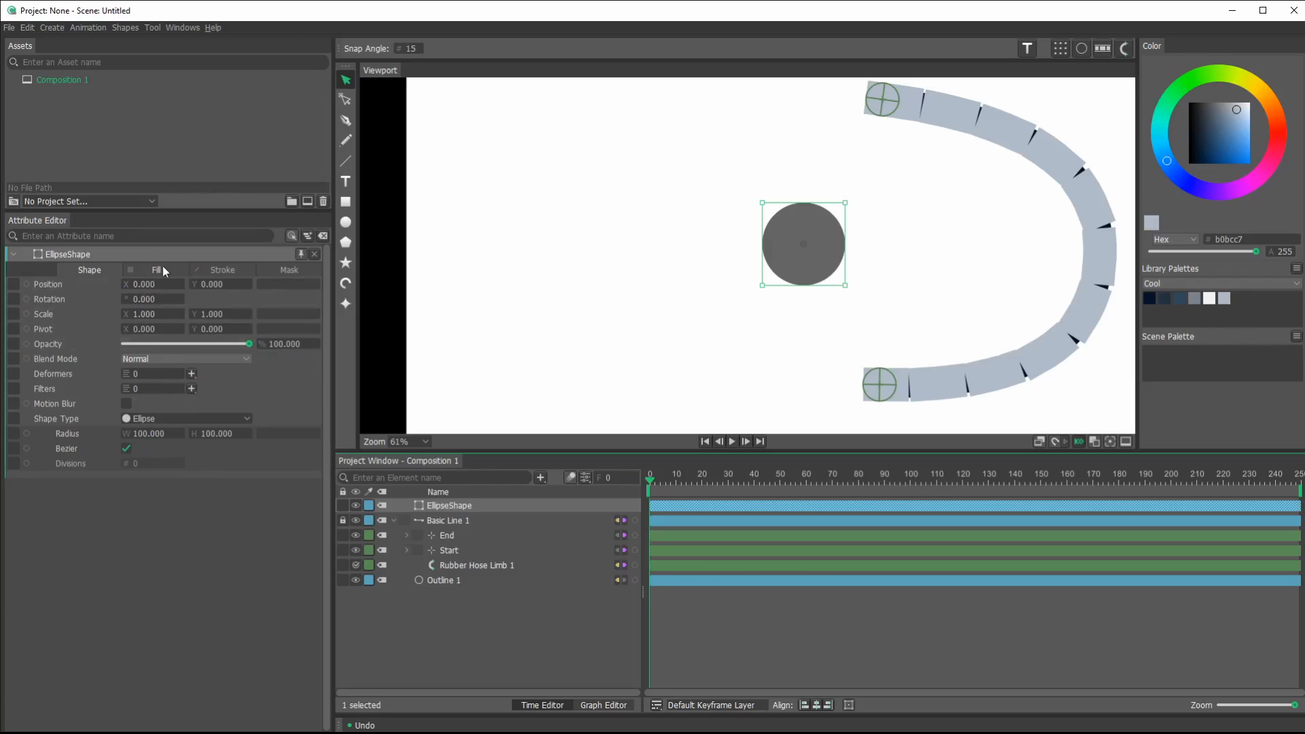
click(157, 270)
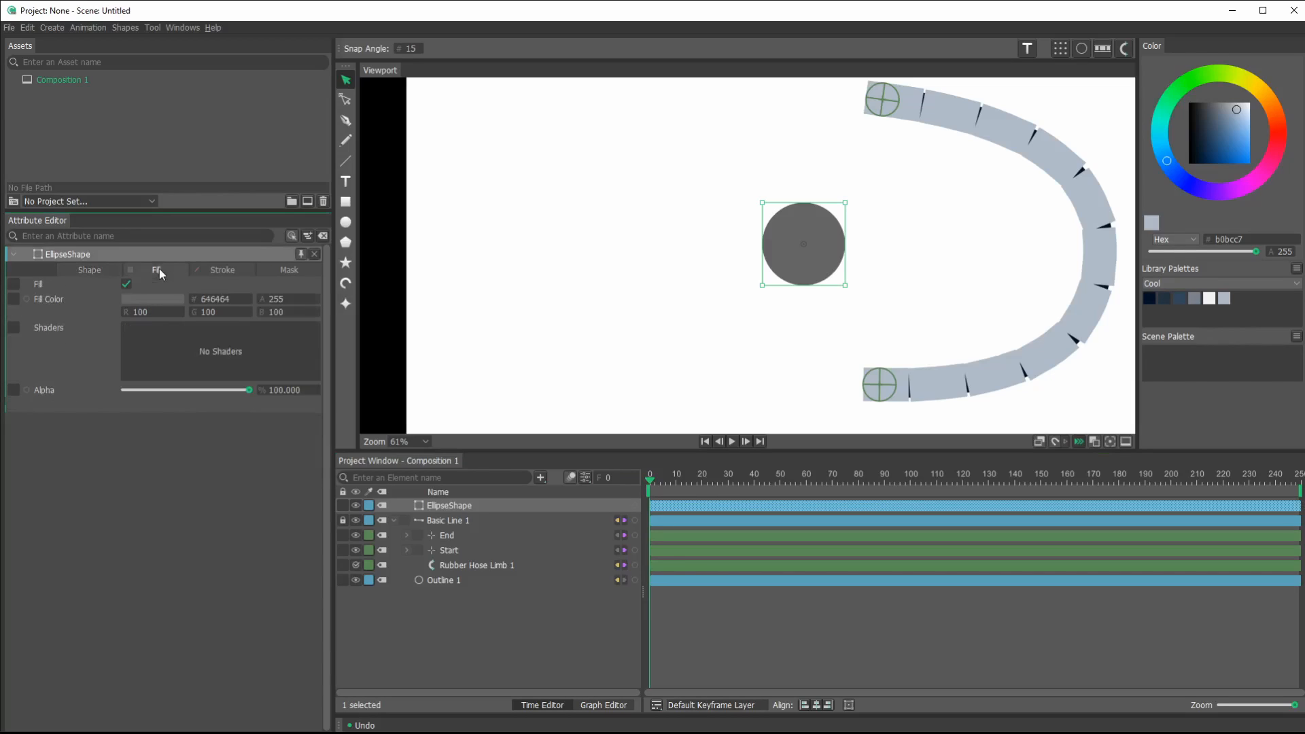
click(153, 299)
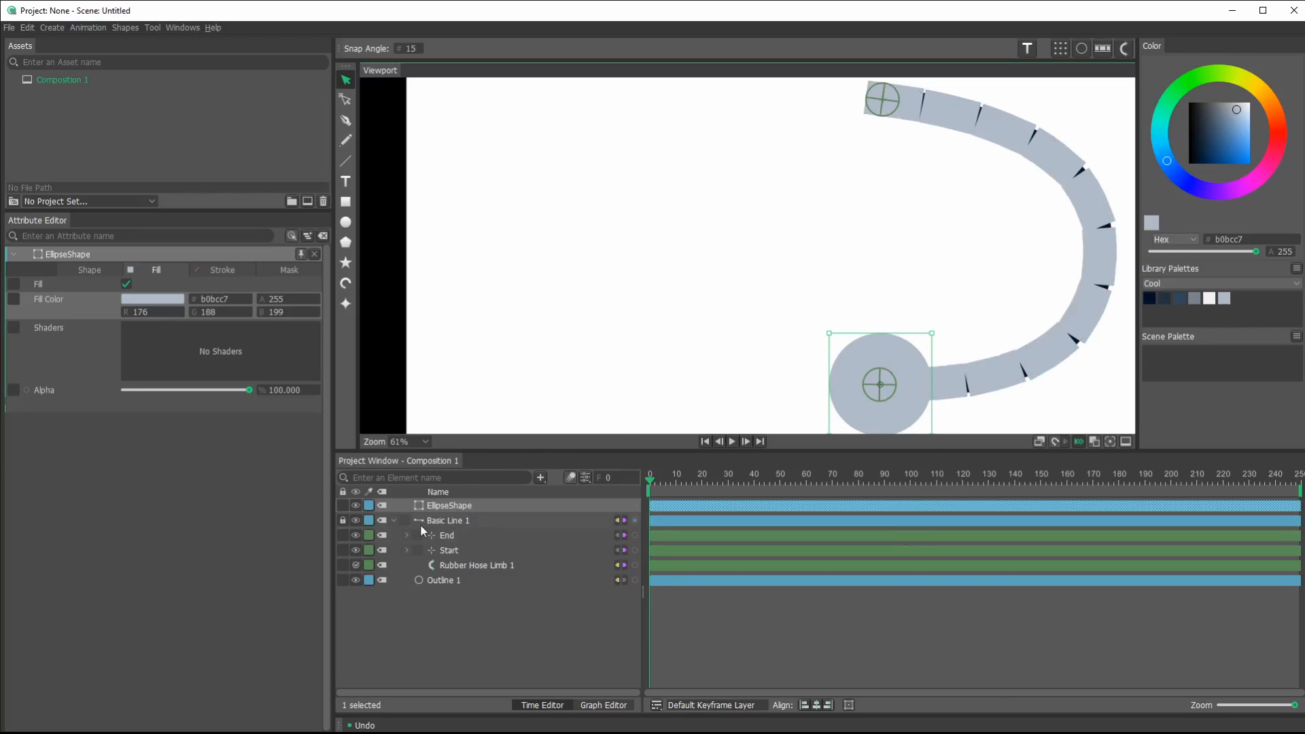
mouse_move(447, 520)
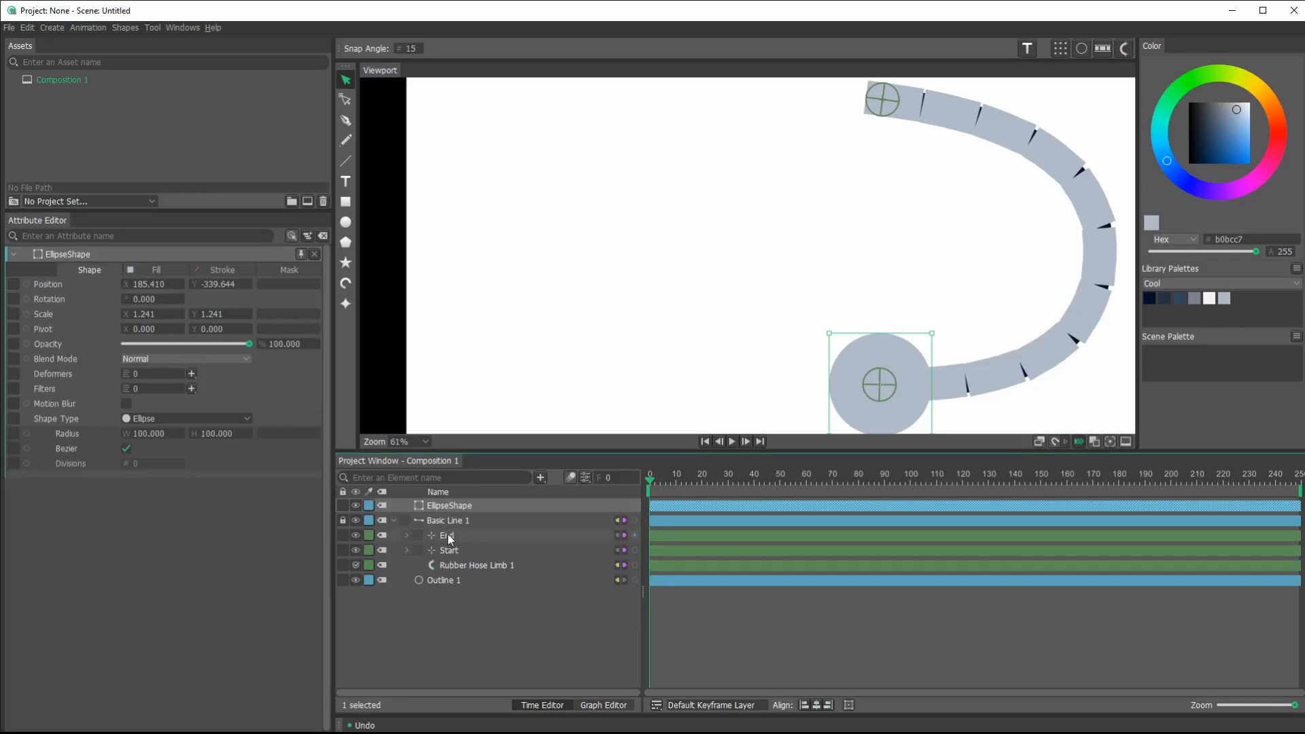
- Connect Basic Line 1's End null to the ellipse so the circle follows the tip
click(448, 535)
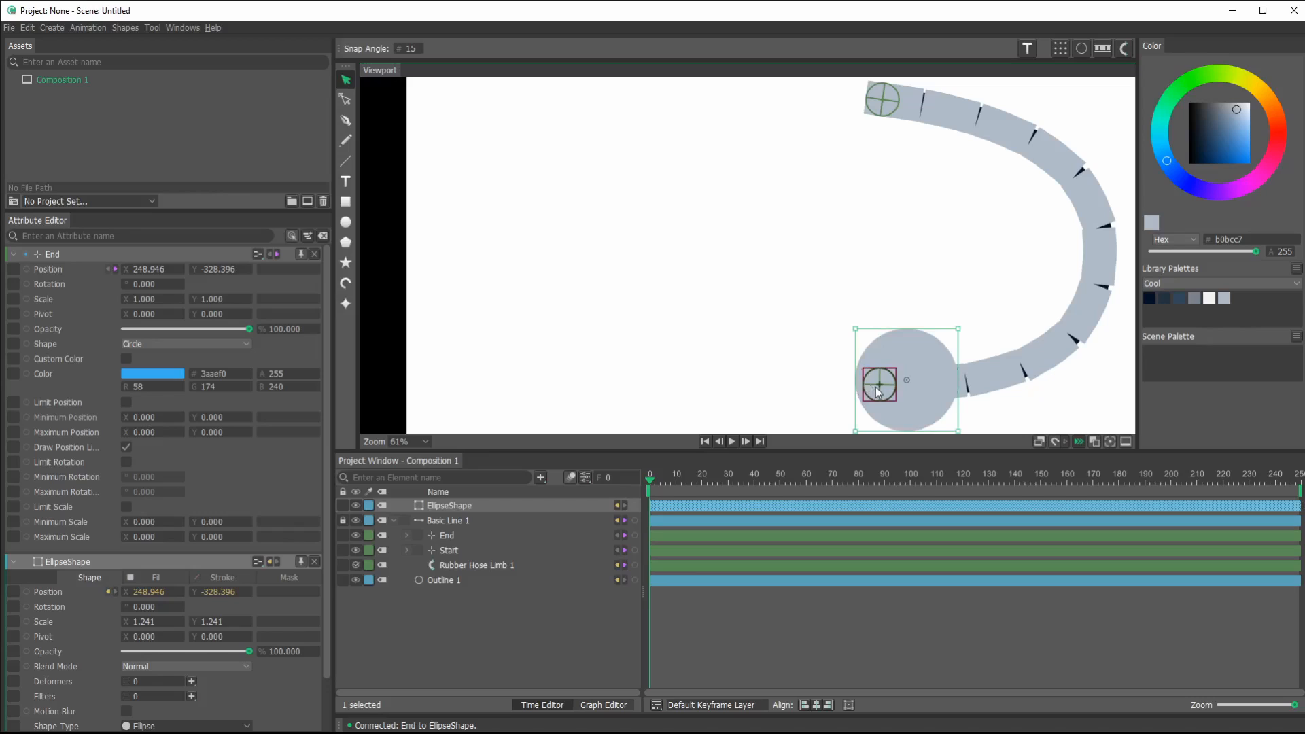
drag(878, 383, 874, 383)
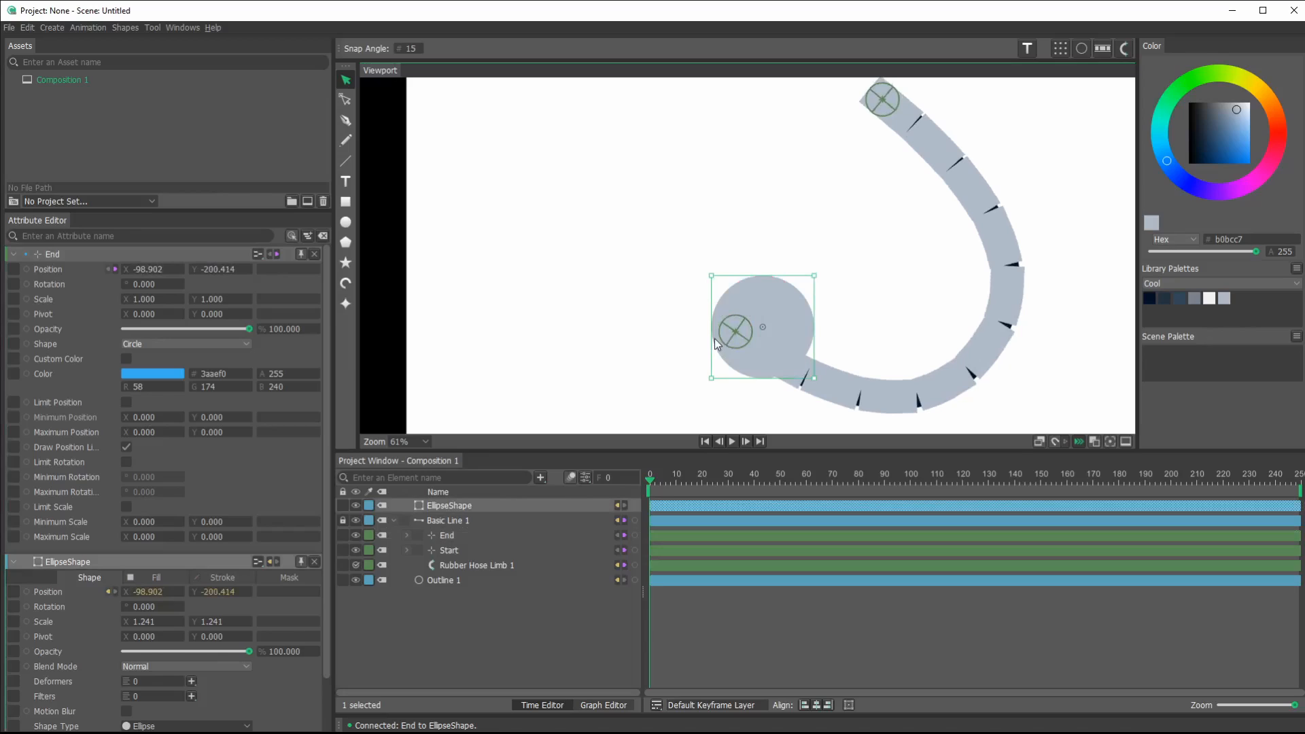
click(735, 332)
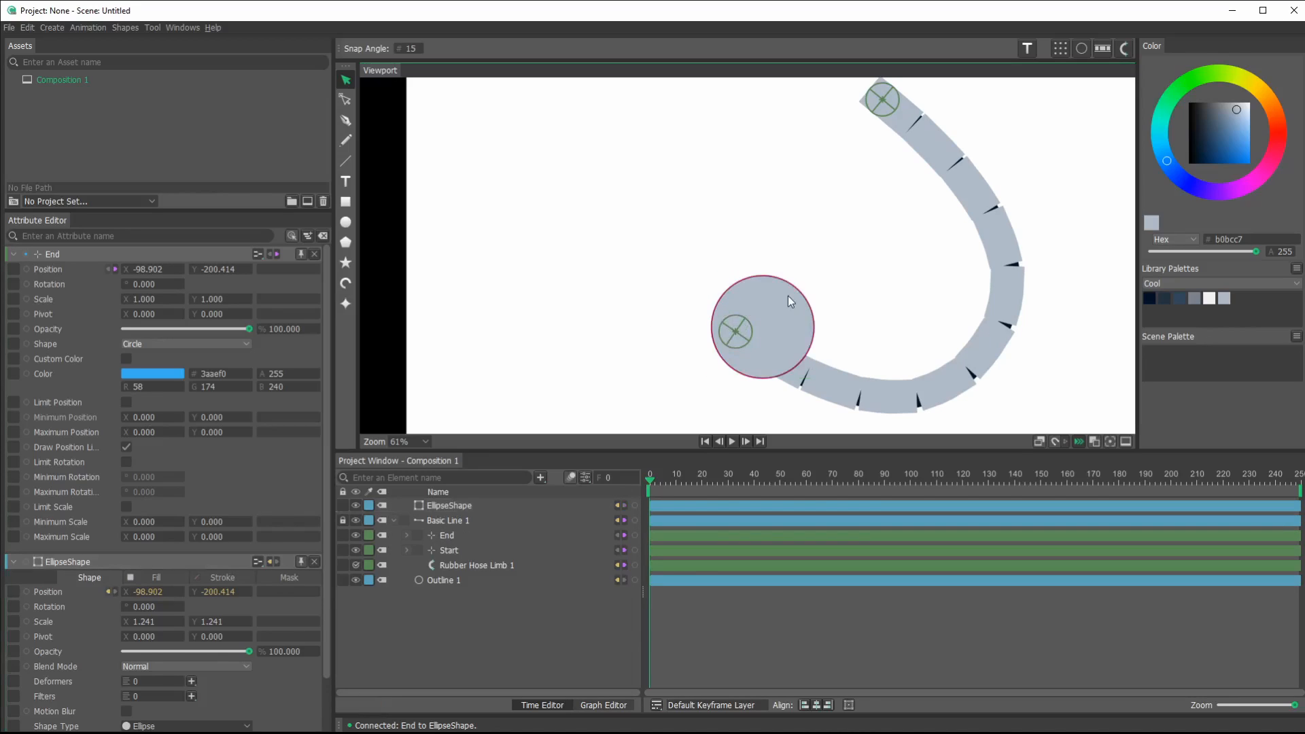
- Set the EllipseShape's pivot to X 75, Y -1 and commit it
click(760, 327)
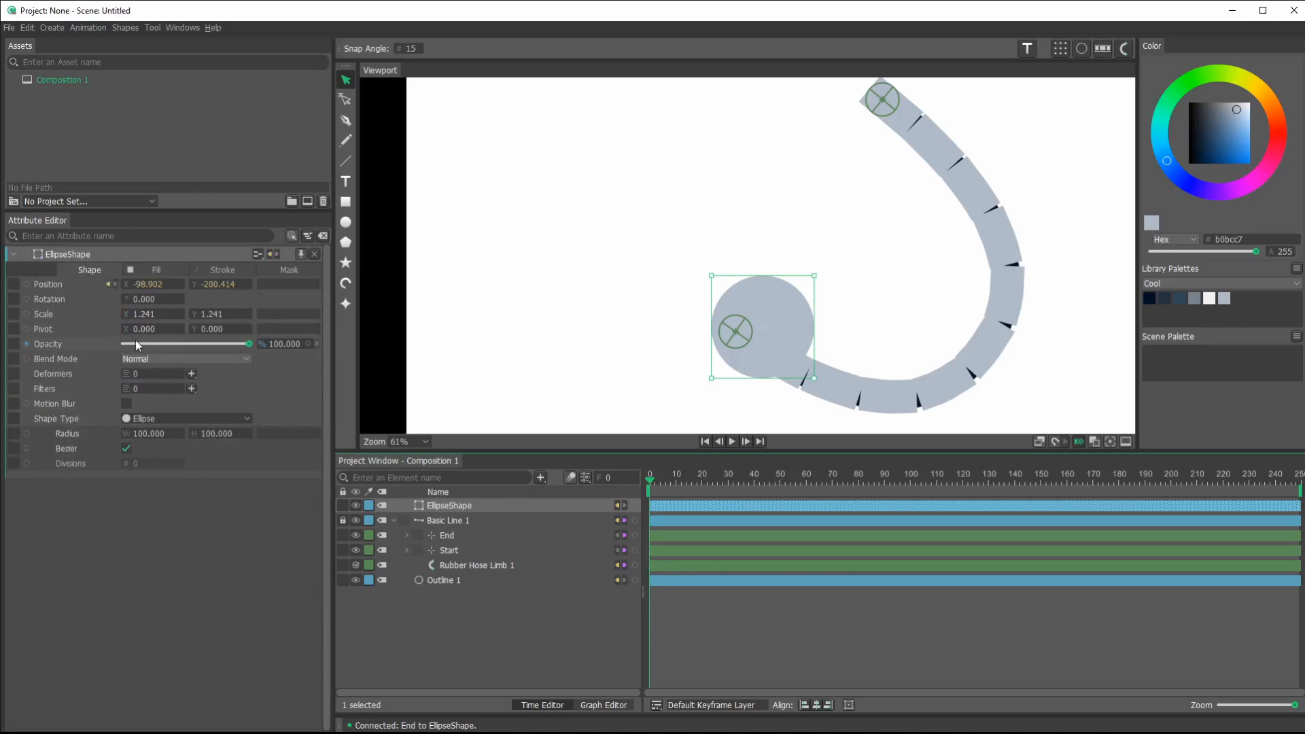
click(155, 329)
text(75.000)
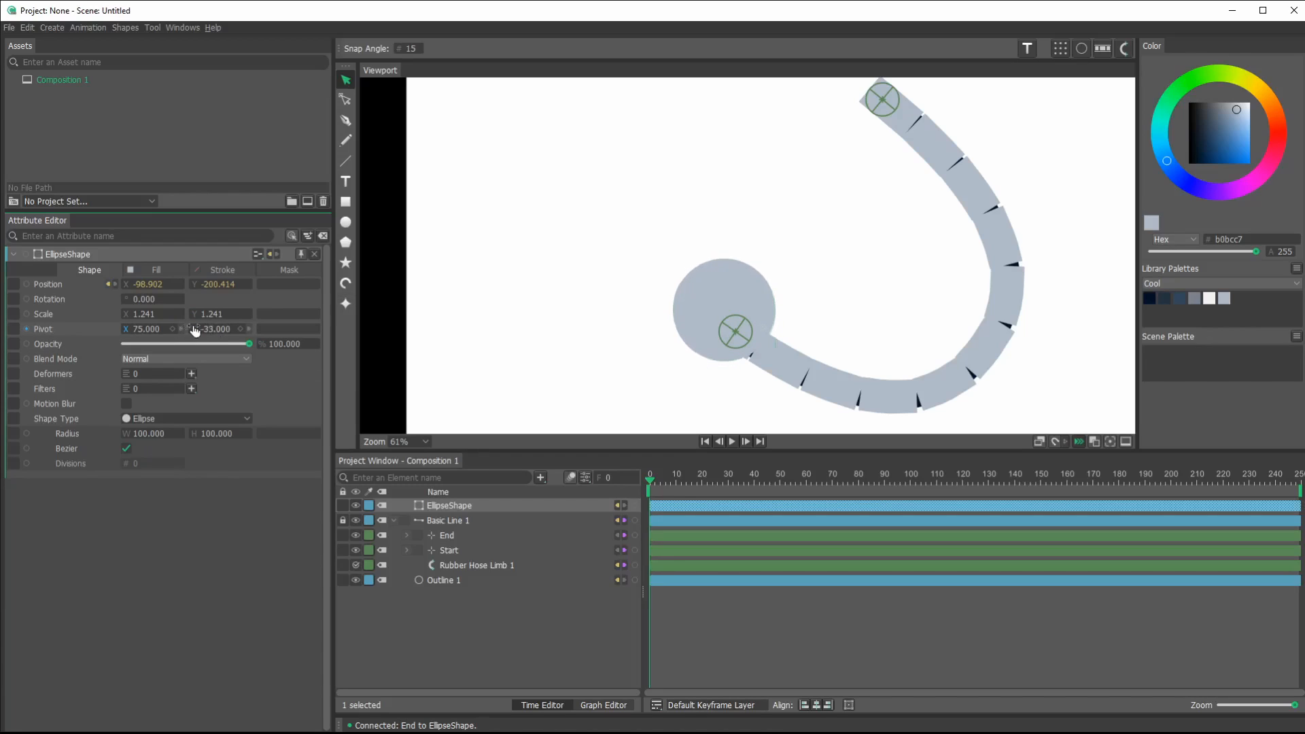
text(-1.000)
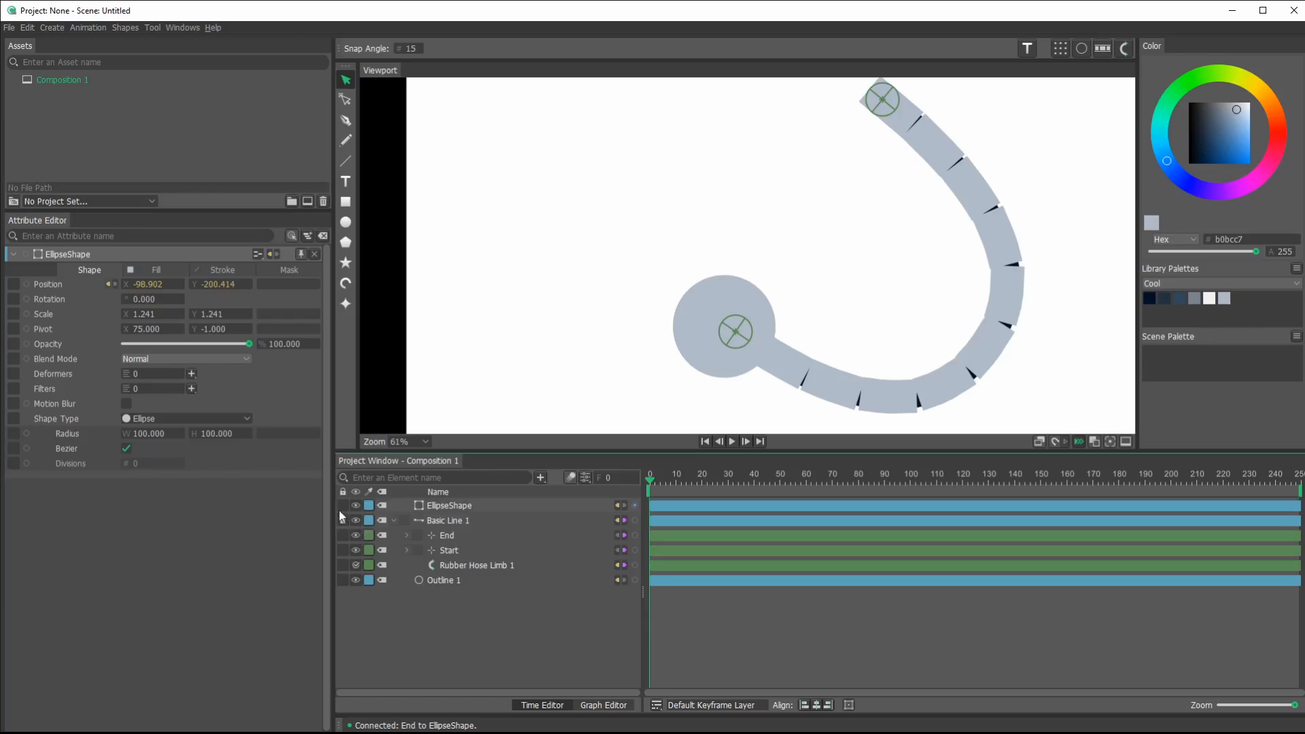
click(449, 506)
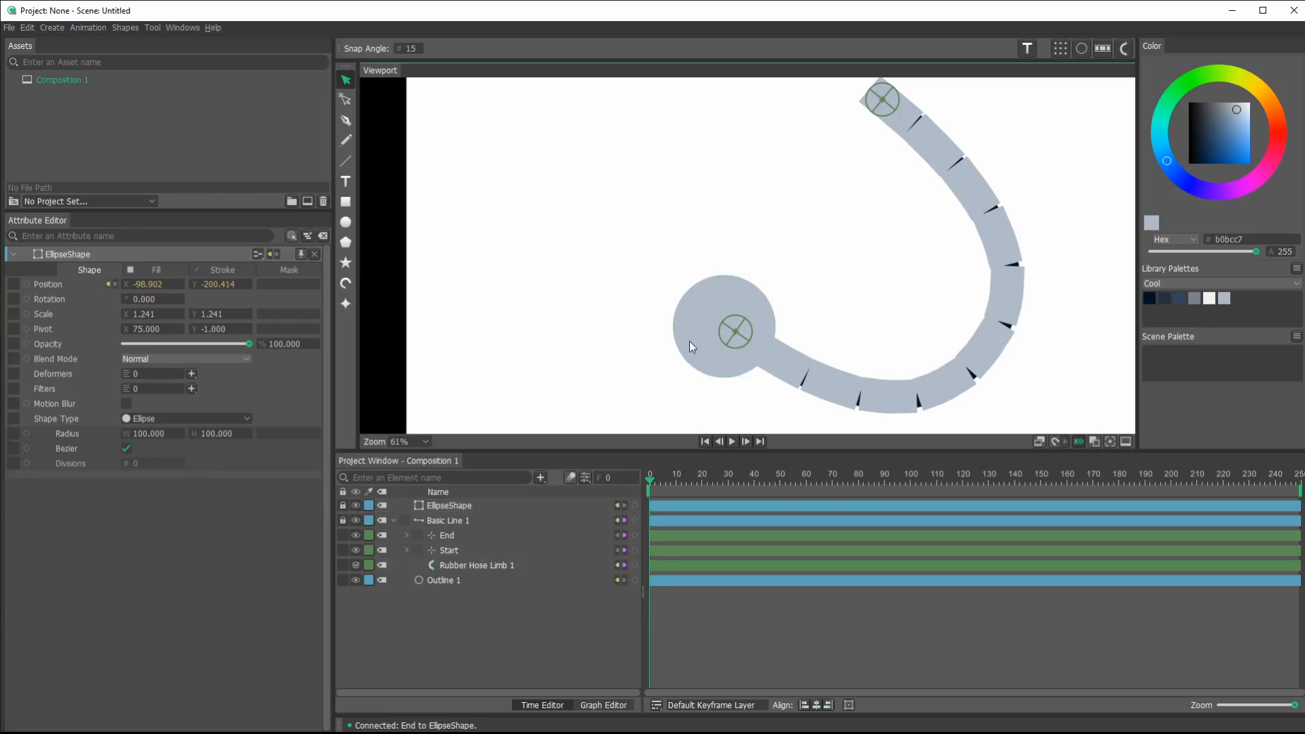
mouse_move(734, 312)
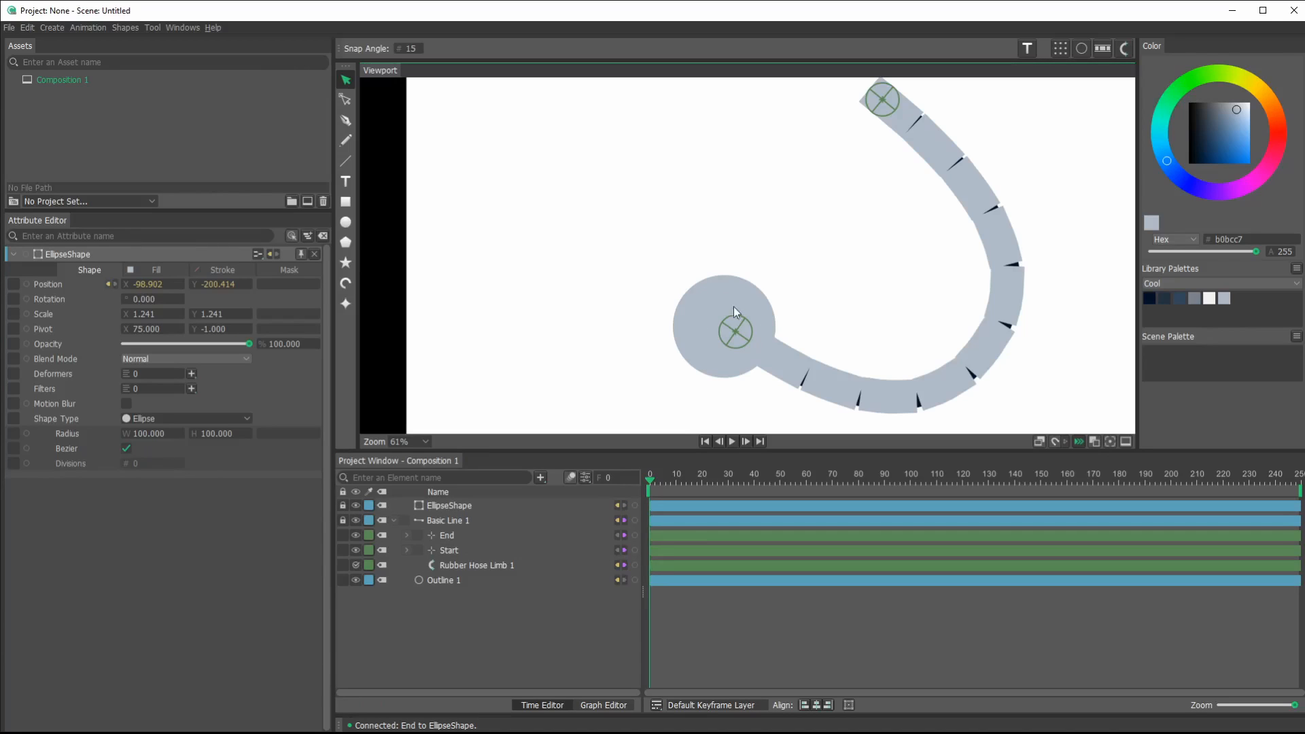
- Drag the arm's end through many positions, ending with the hand left of the curl
drag(735, 331, 891, 300)
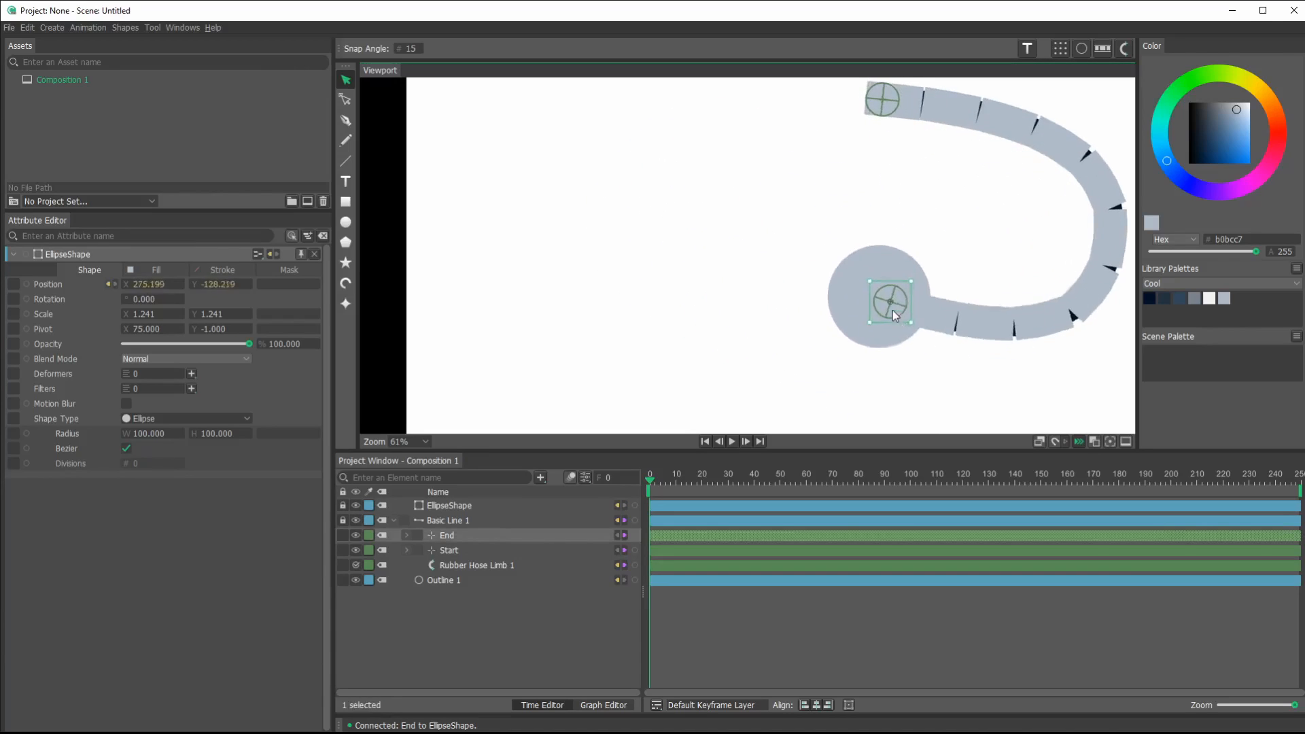
drag(891, 302, 923, 182)
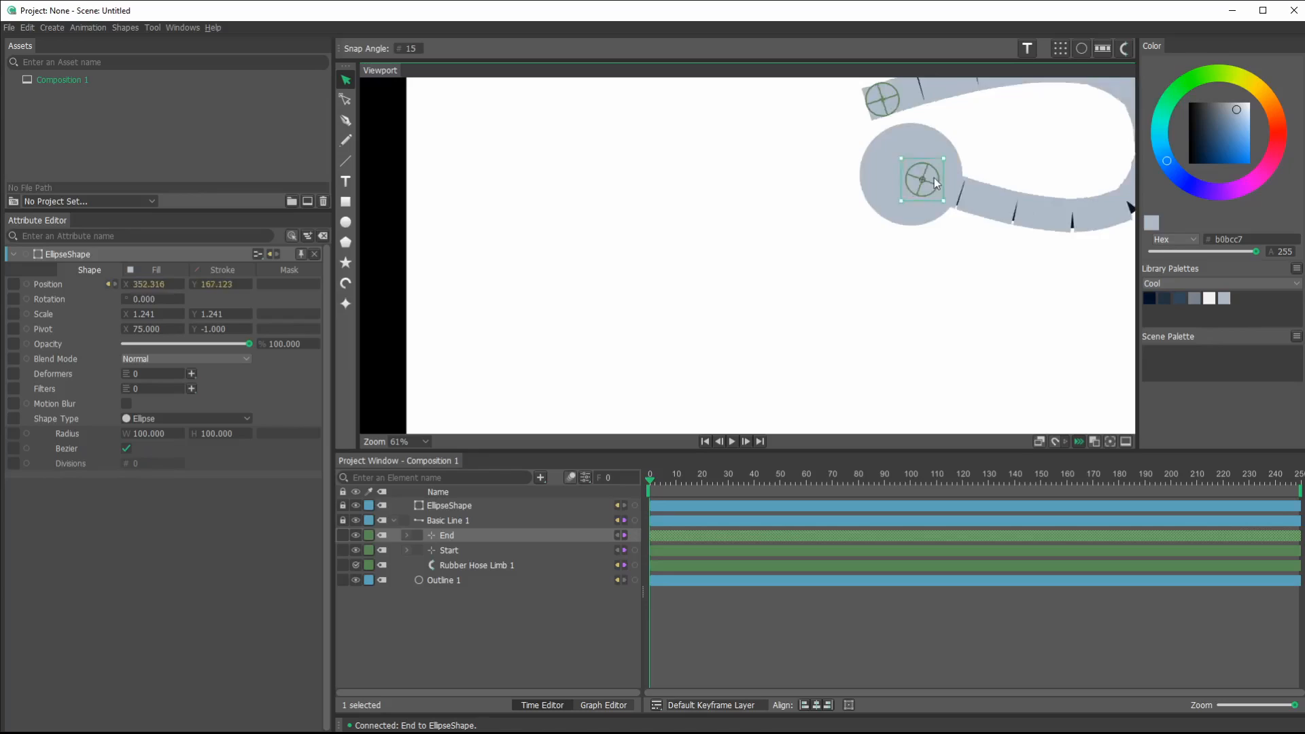
drag(916, 178, 623, 154)
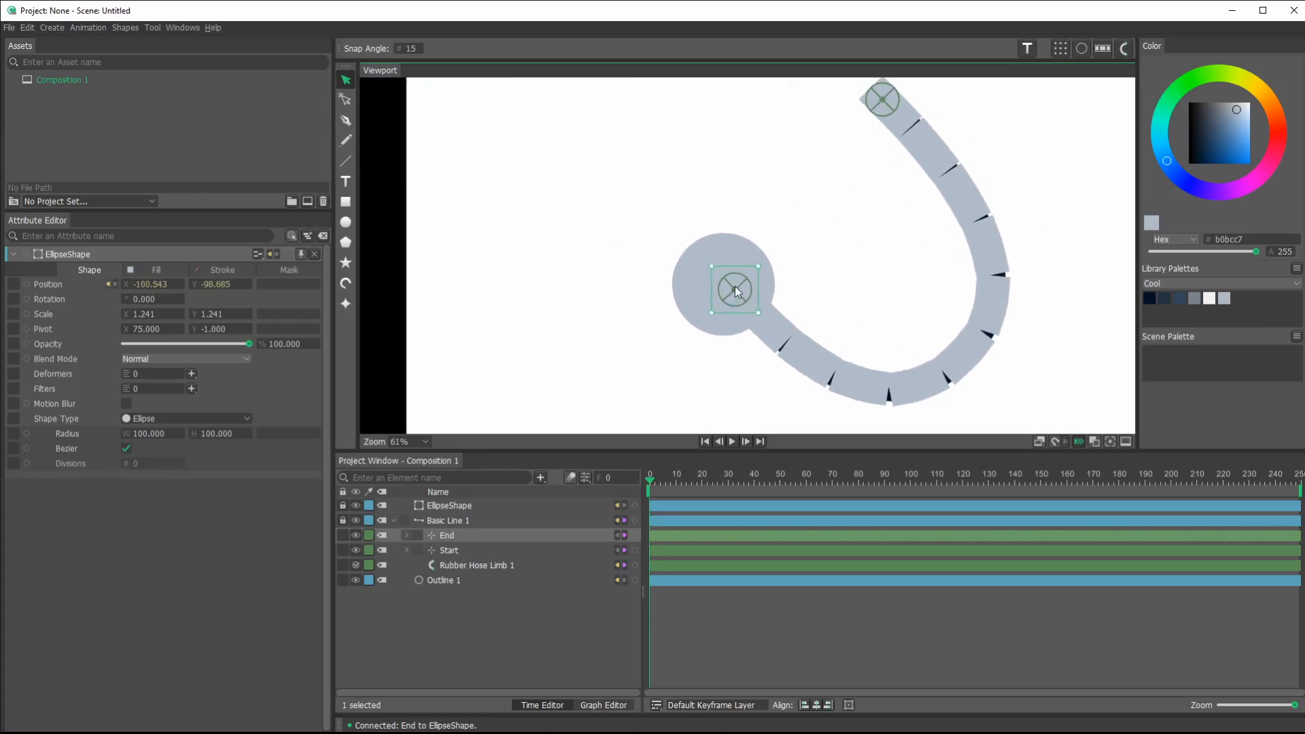
drag(734, 289, 649, 368)
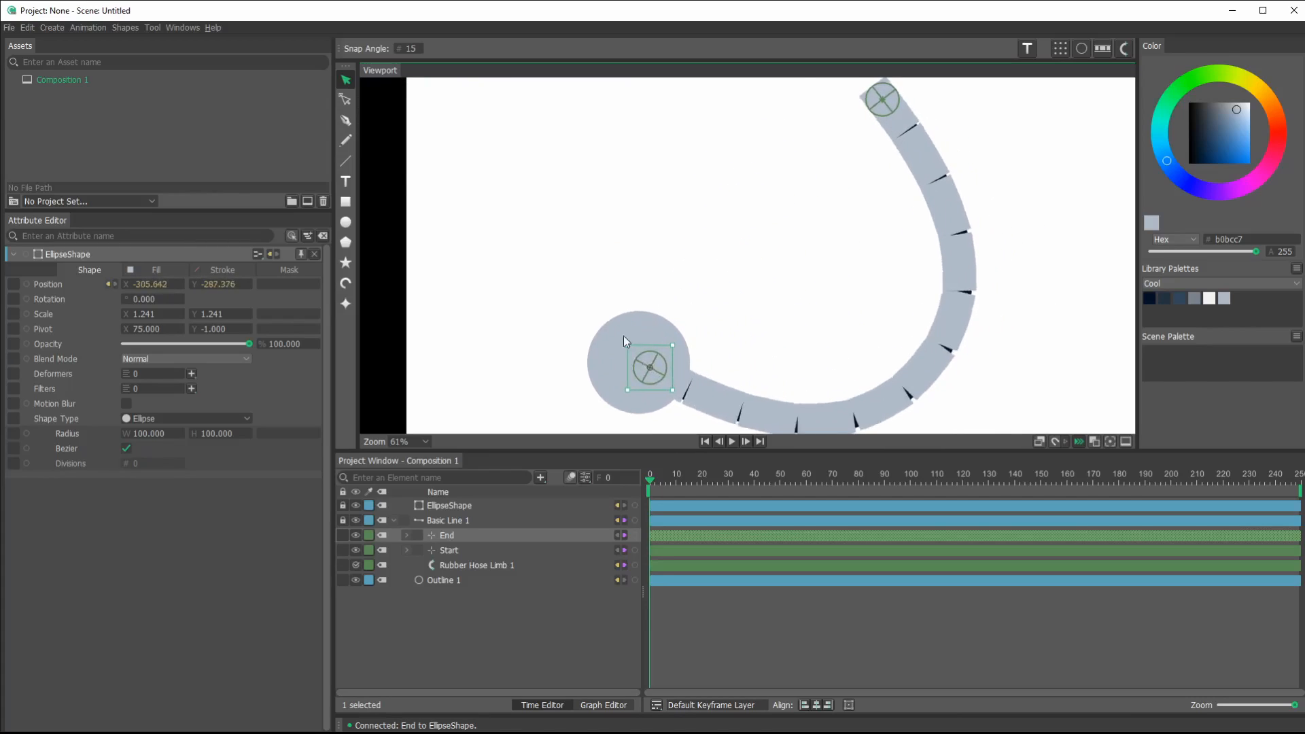
drag(649, 369, 778, 253)
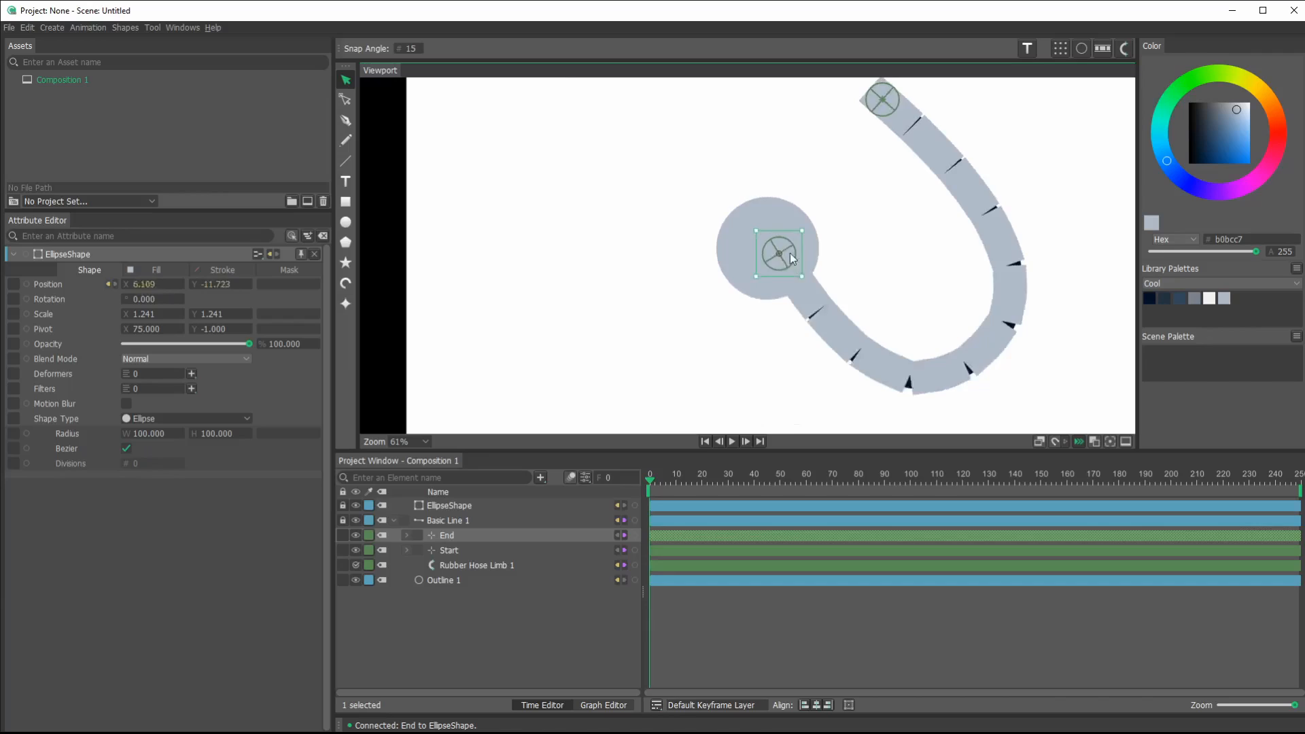
drag(779, 252, 544, 225)
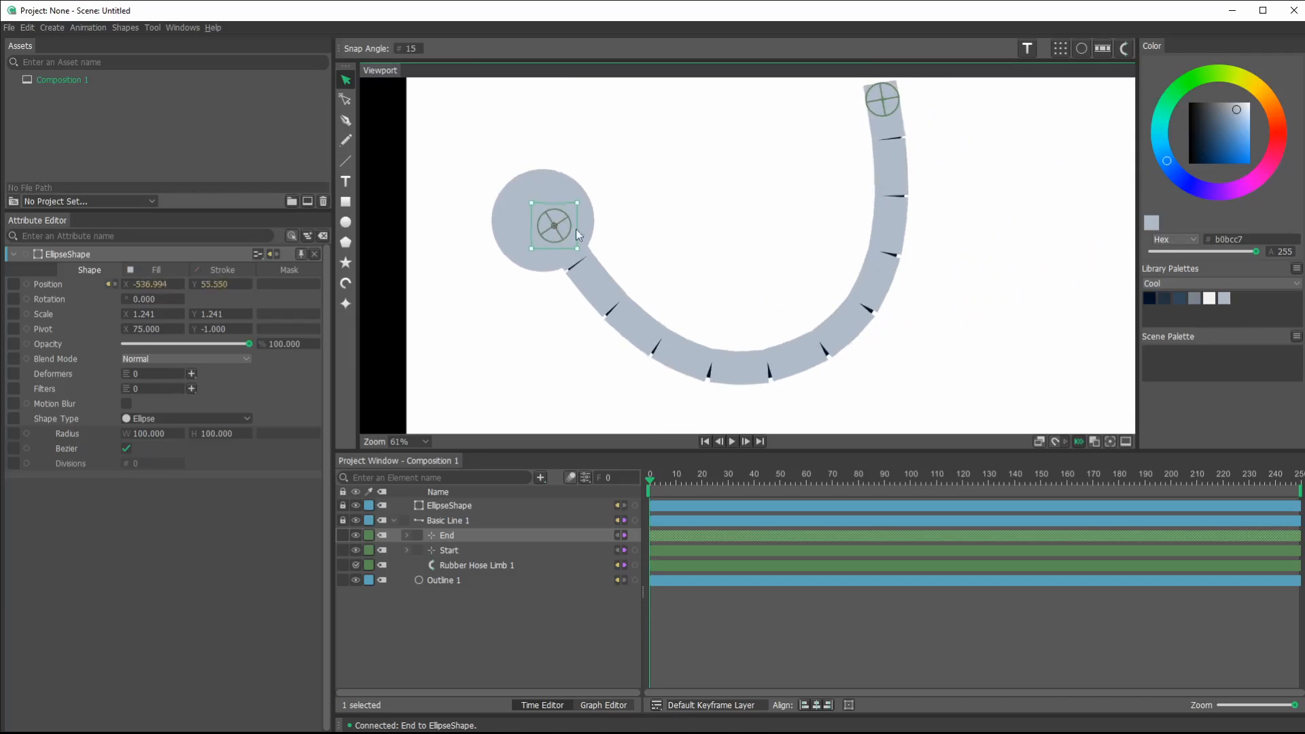
drag(553, 226, 723, 308)
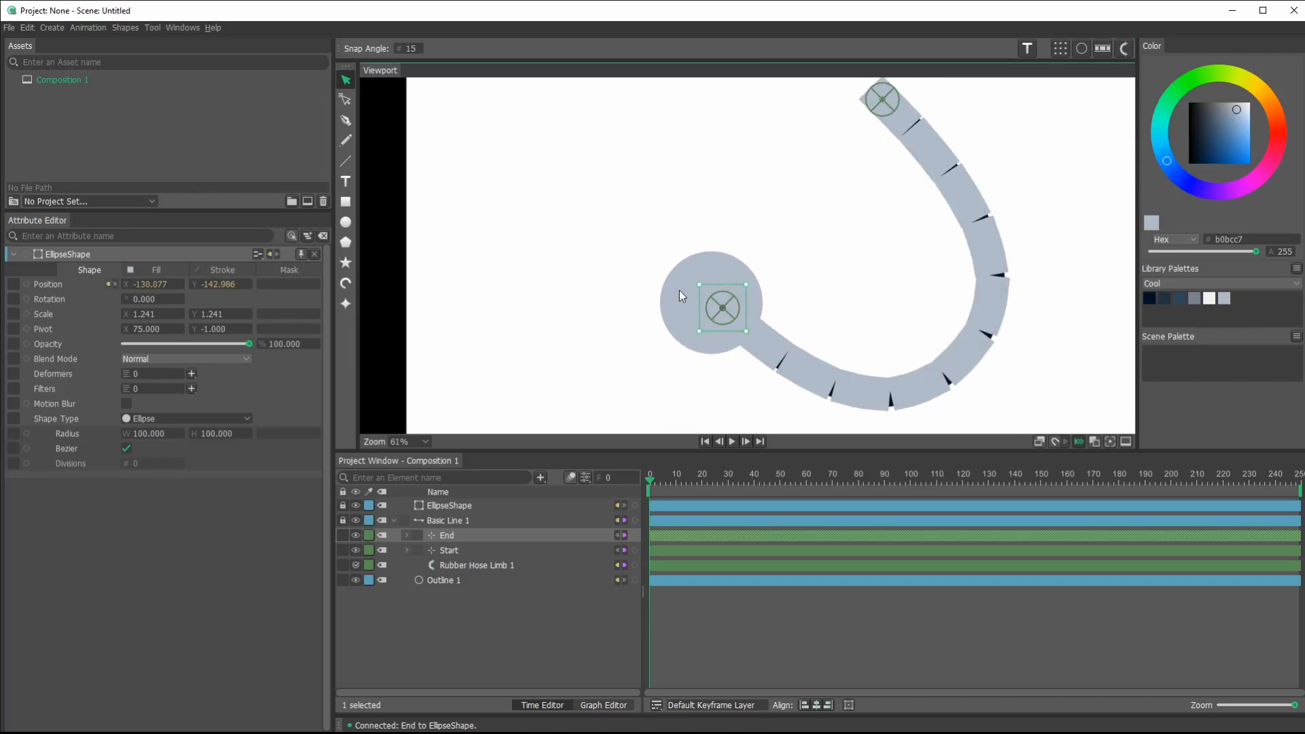
drag(722, 306, 600, 200)
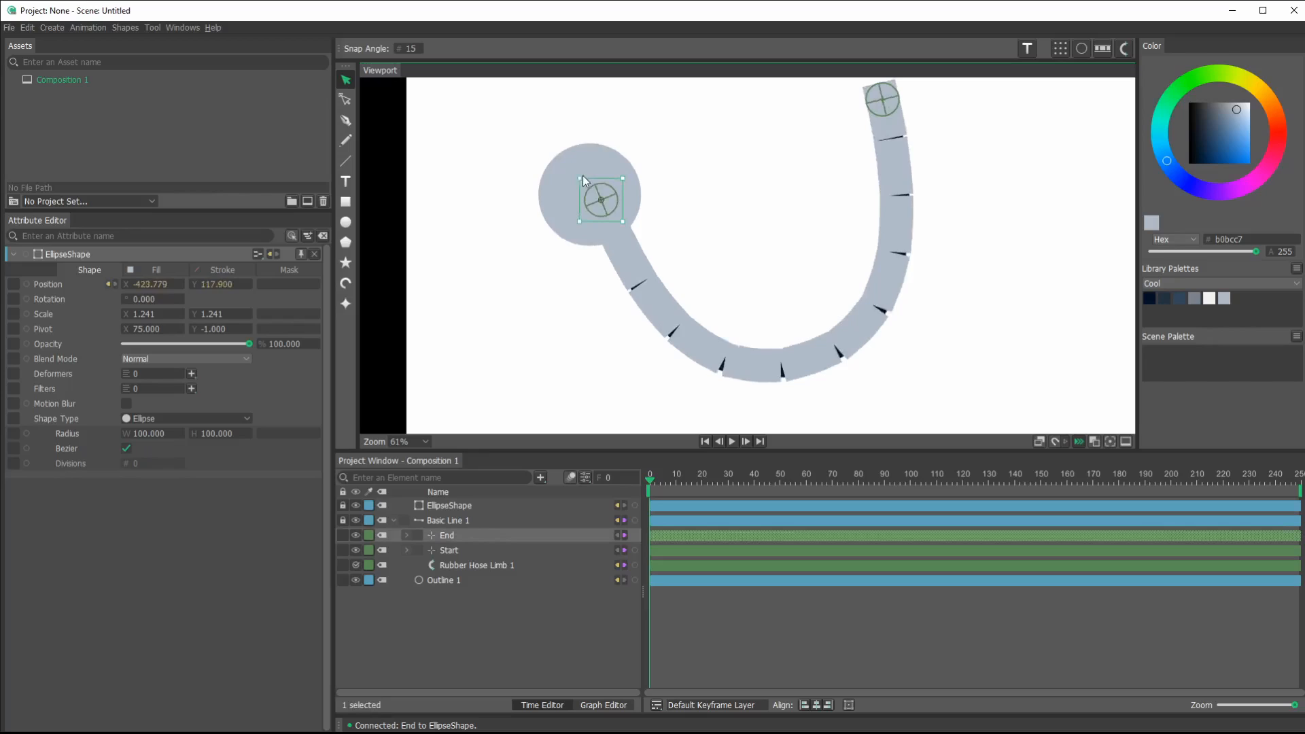
drag(600, 200, 733, 192)
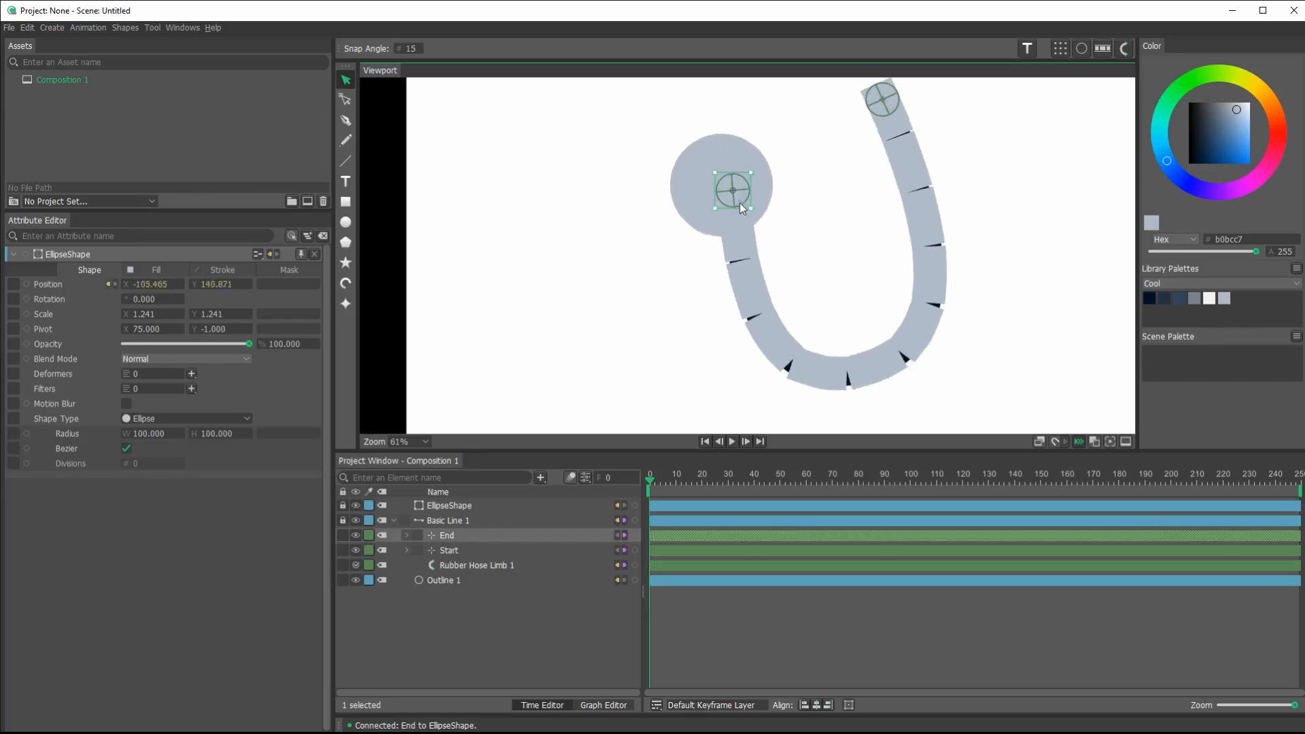
drag(733, 189, 708, 271)
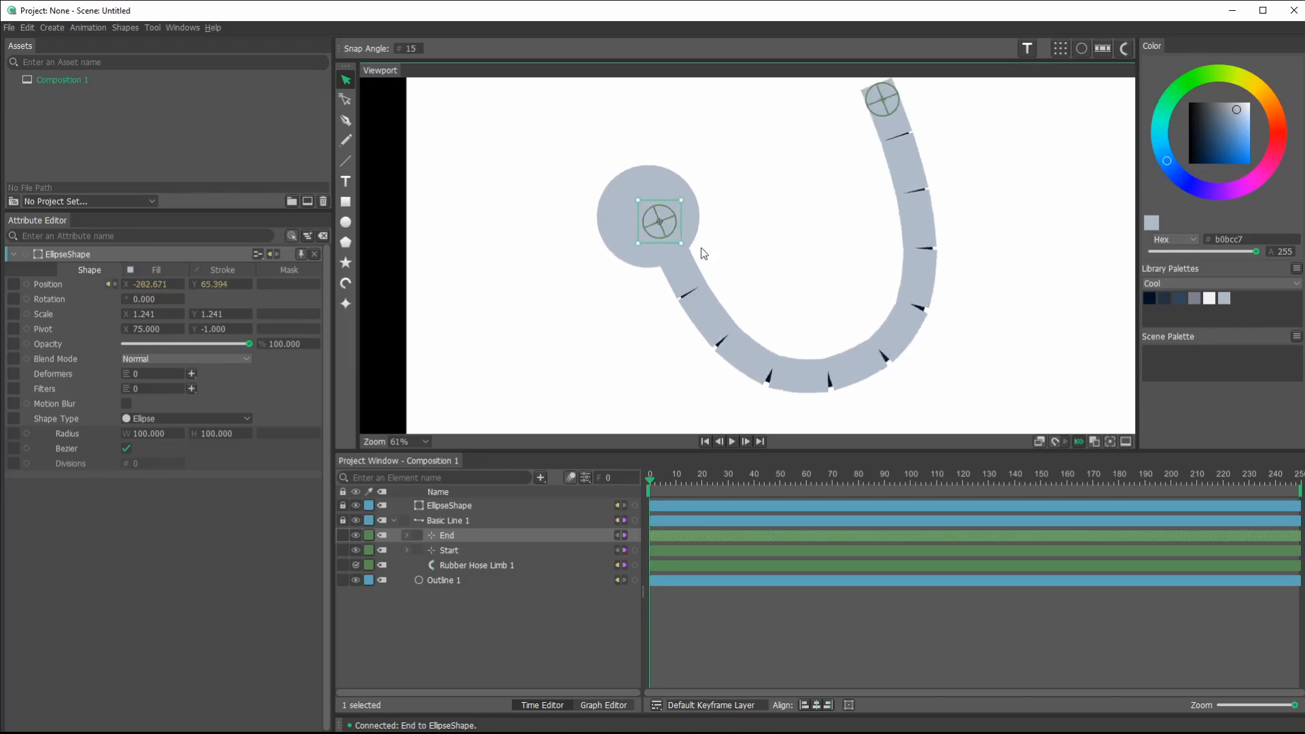
drag(659, 223, 660, 227)
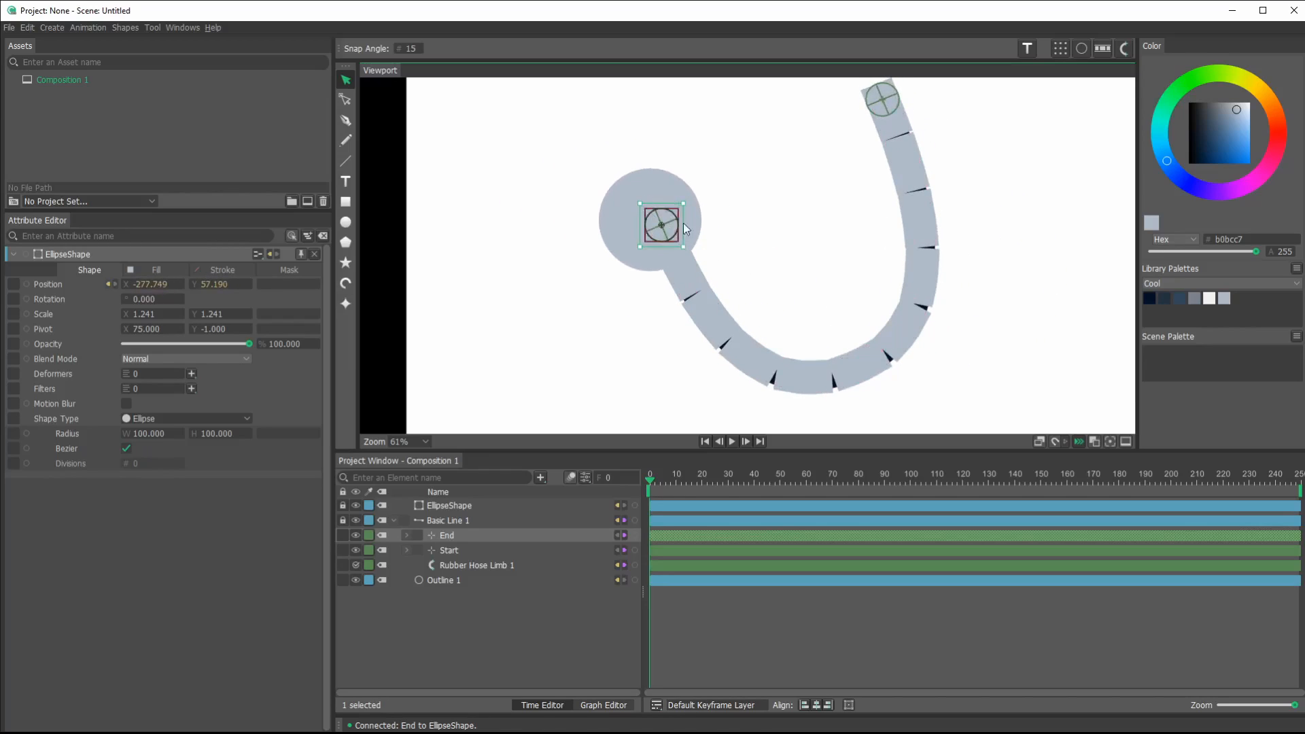
drag(660, 225, 767, 300)
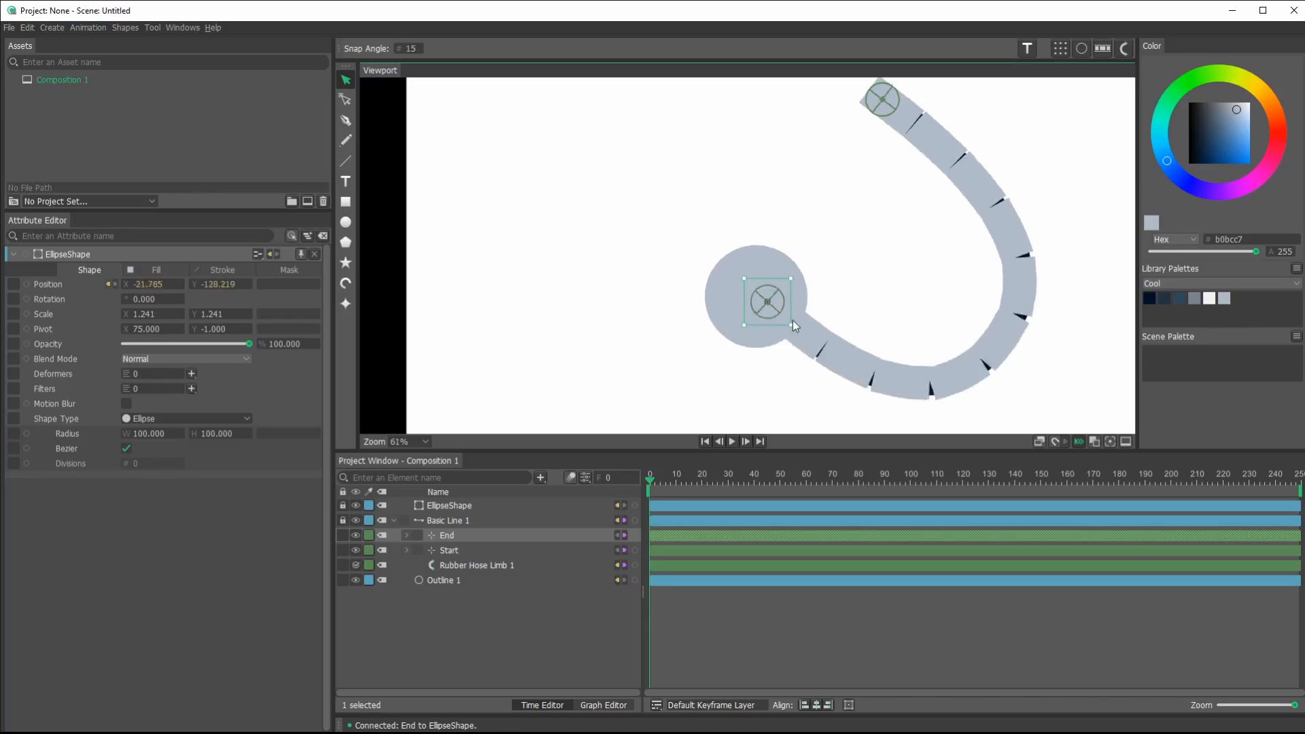
drag(767, 300, 885, 294)
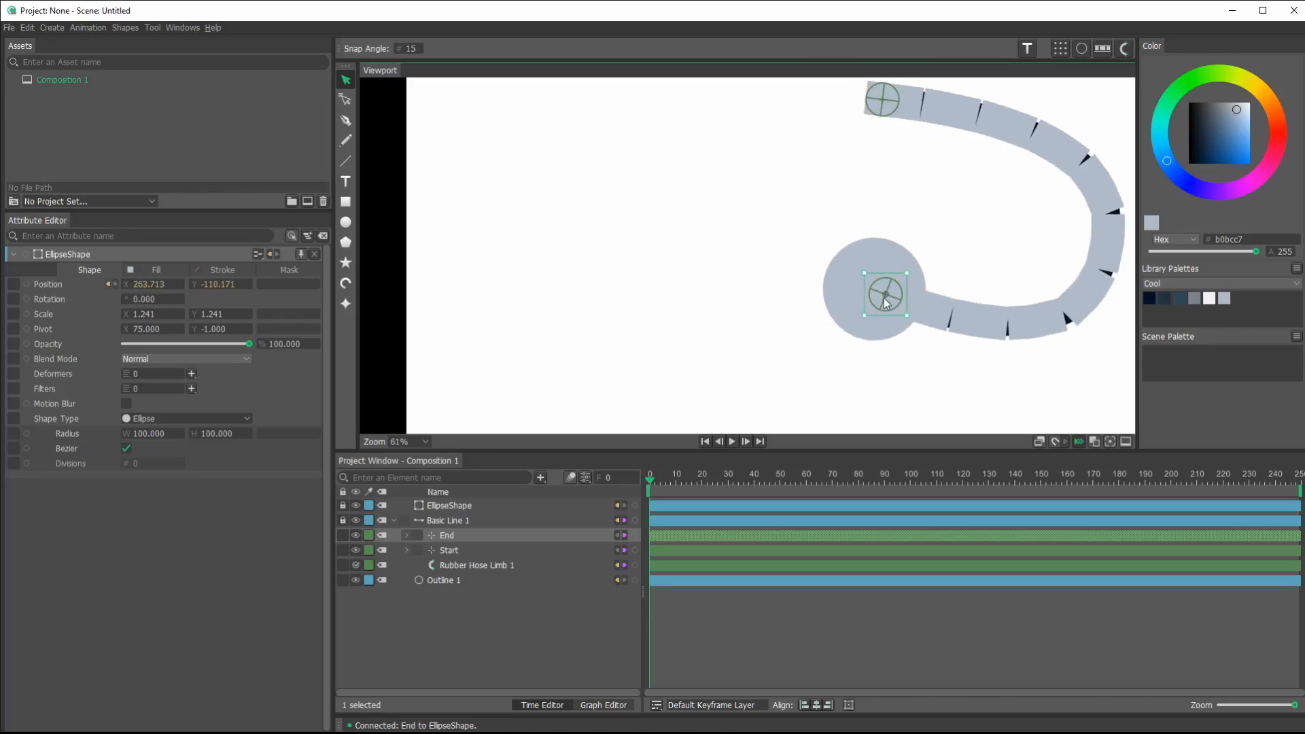
drag(885, 296, 735, 285)
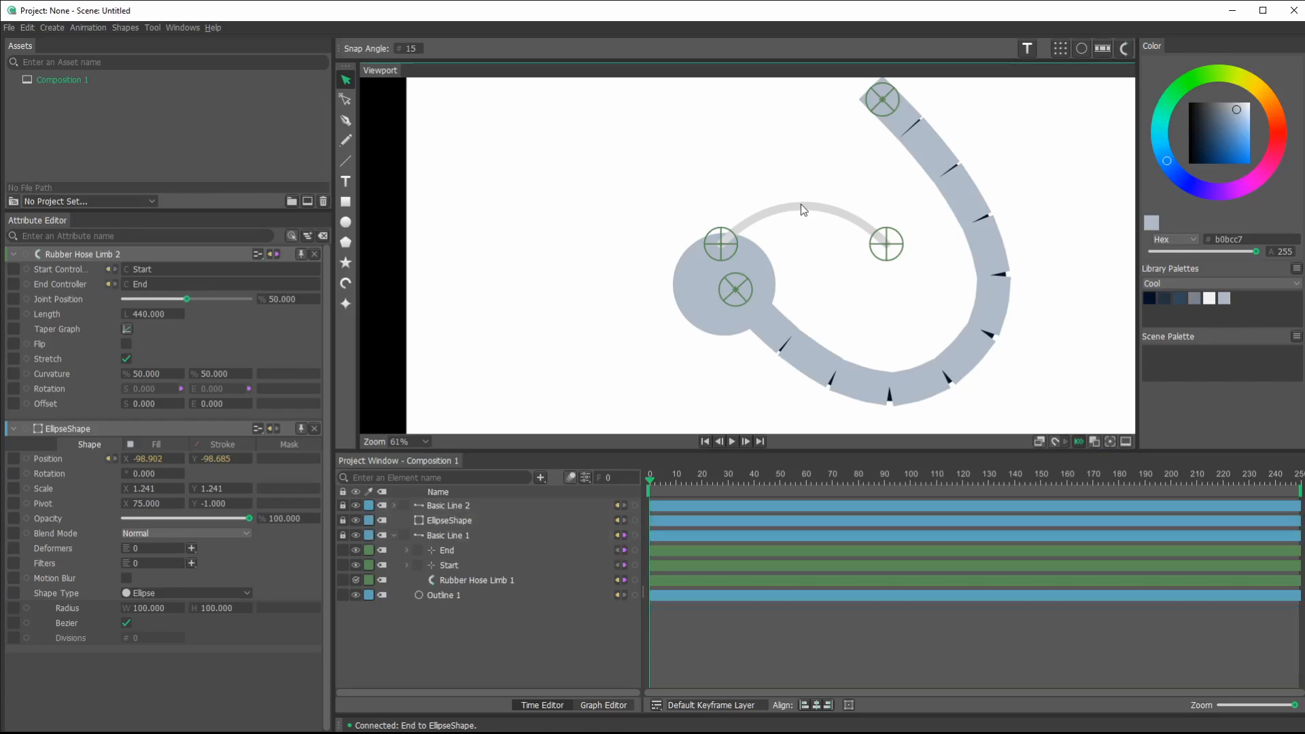
- Rename the first limb group to 'arm' and the second to 'finger', then select the finger rig
click(886, 244)
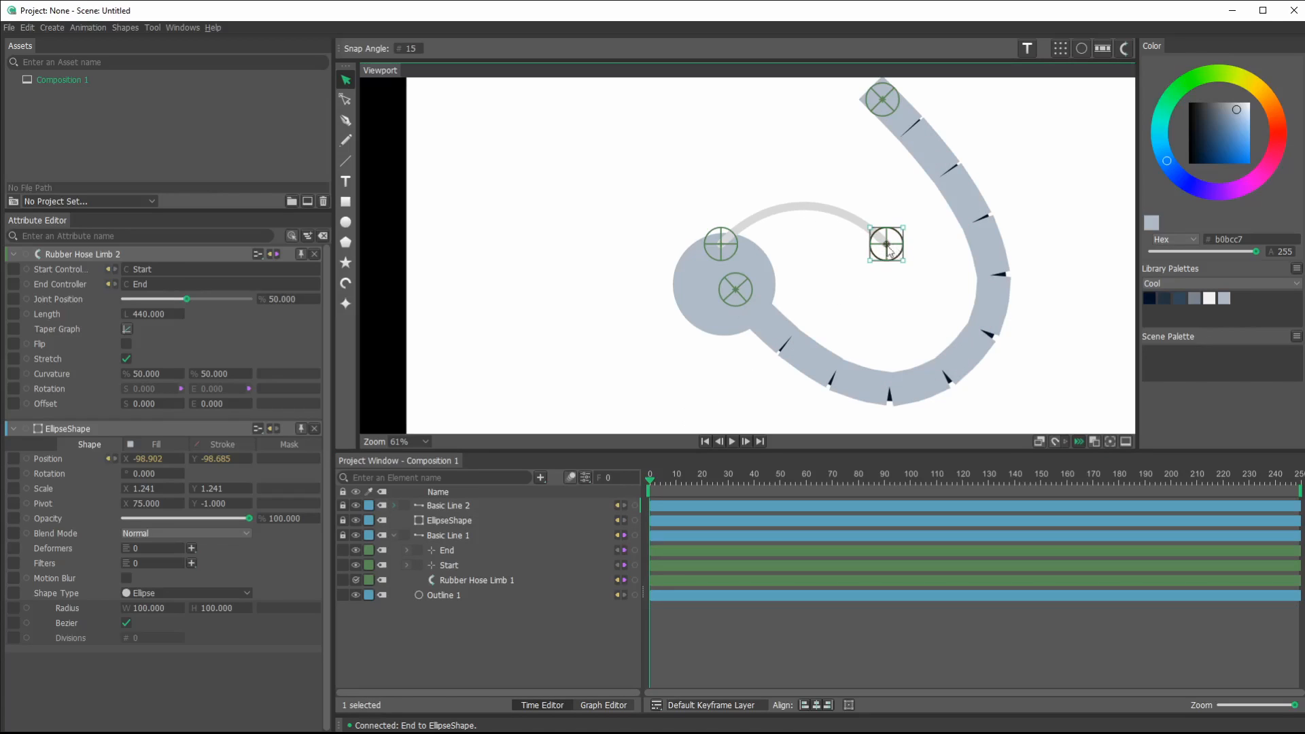
mouse_move(774, 220)
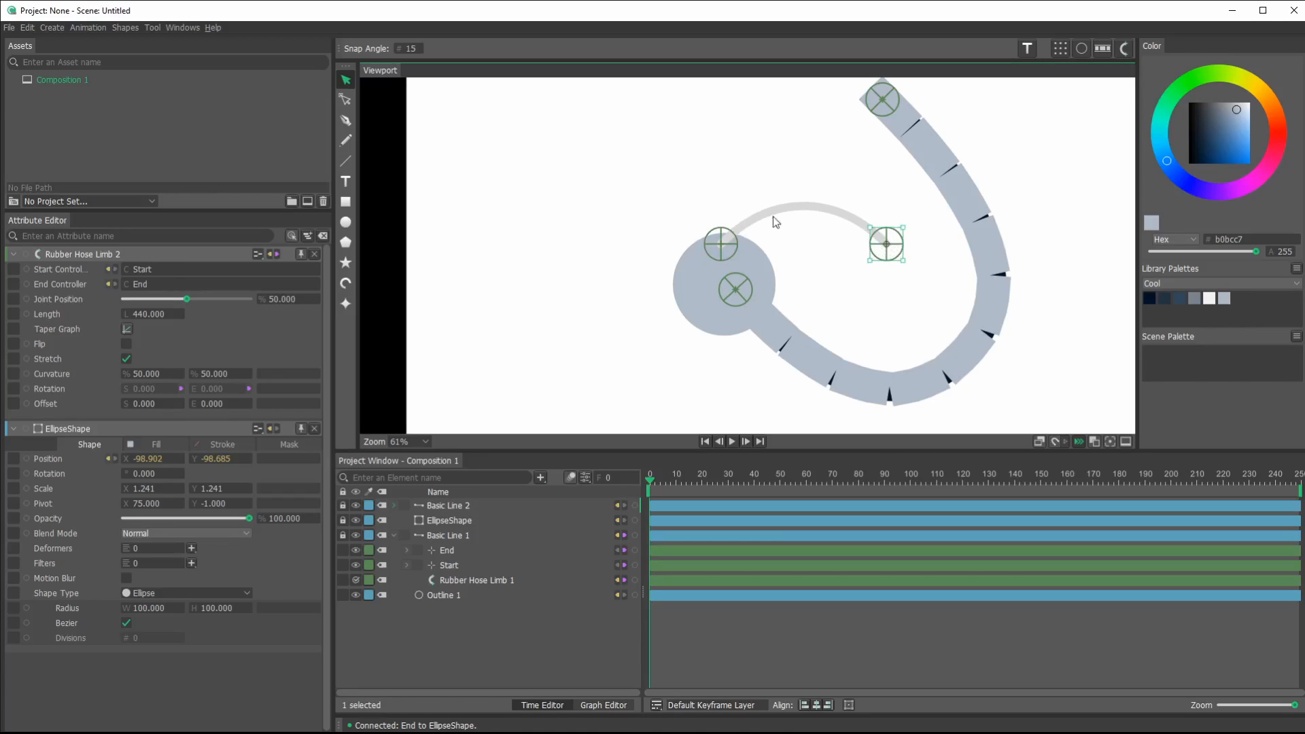
mouse_move(404, 501)
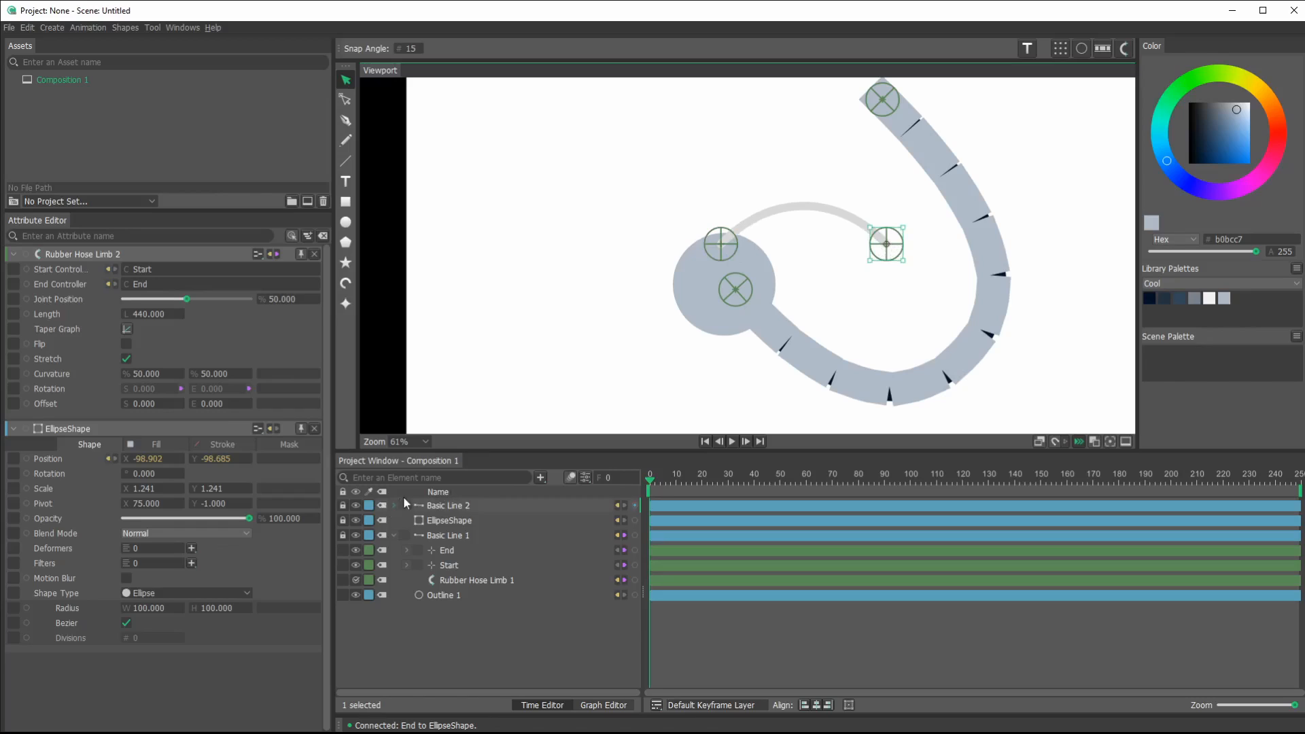
mouse_move(436, 531)
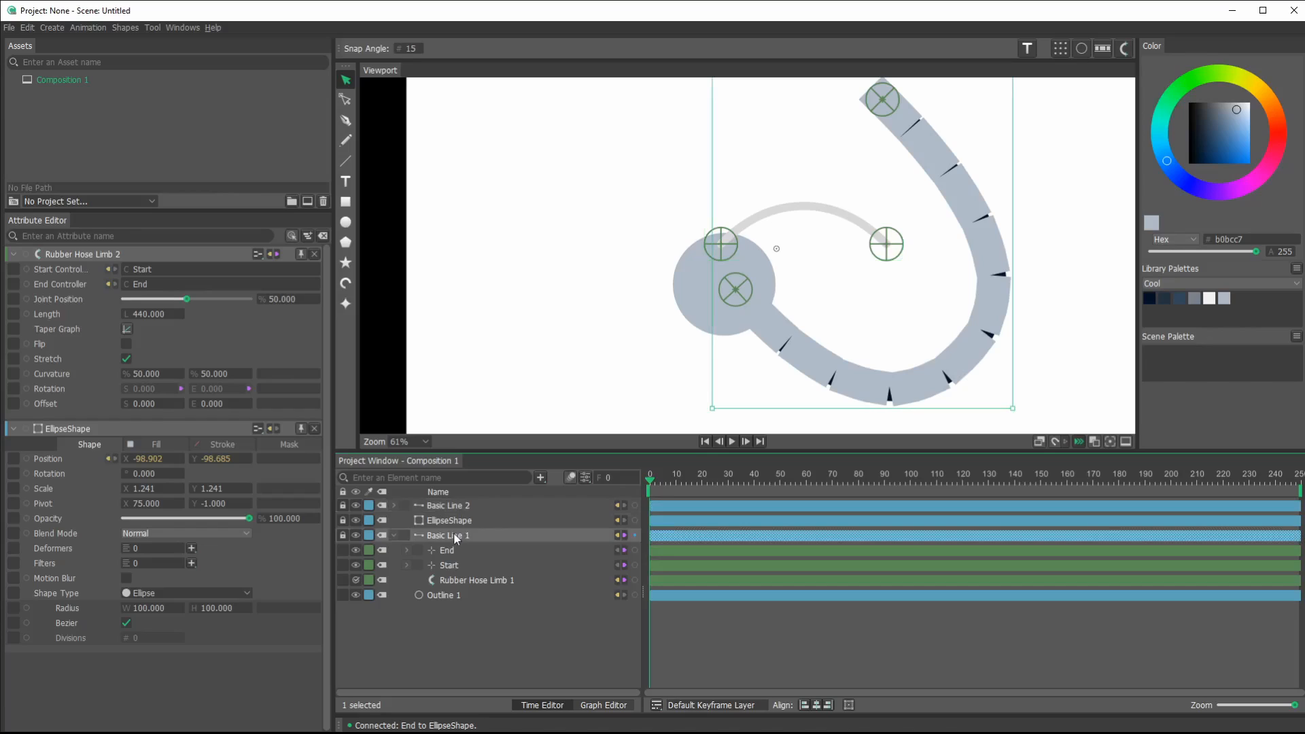
click(342, 535)
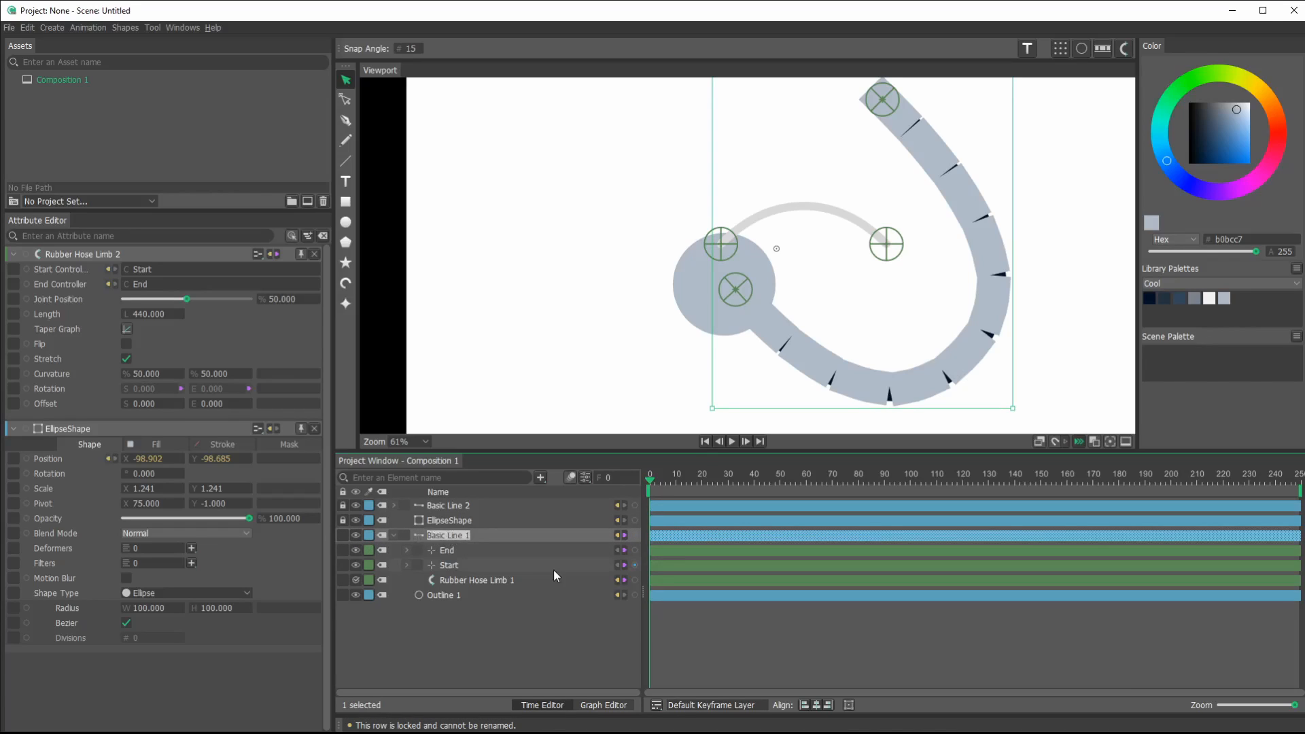
text(arm)
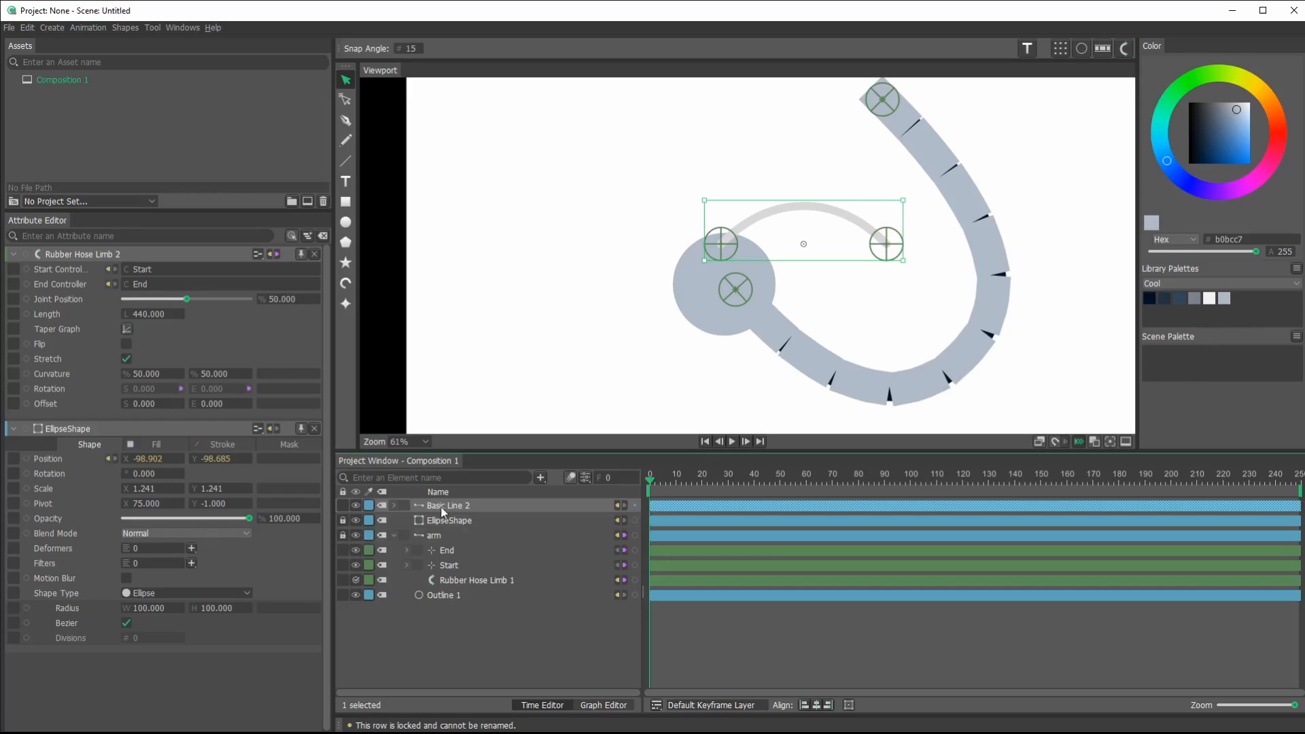
double_click(448, 505)
text(finger)
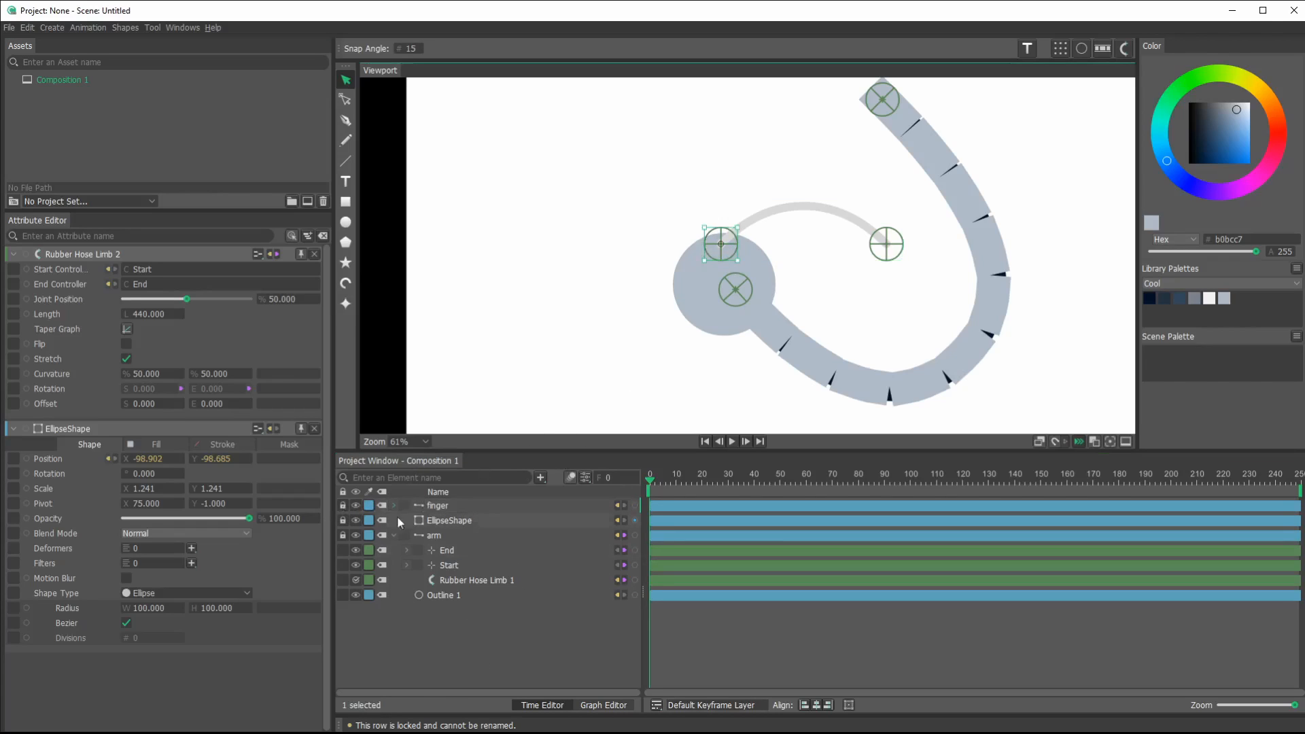
click(735, 289)
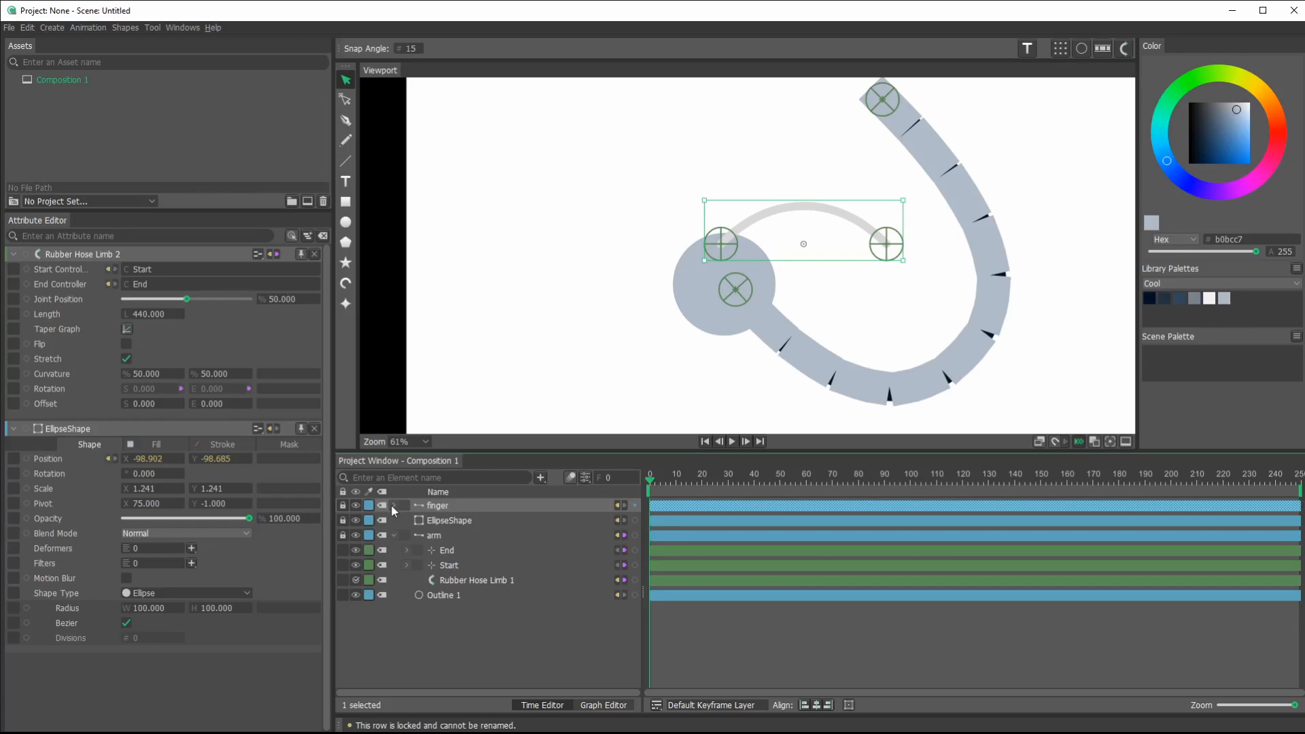
mouse_move(440, 509)
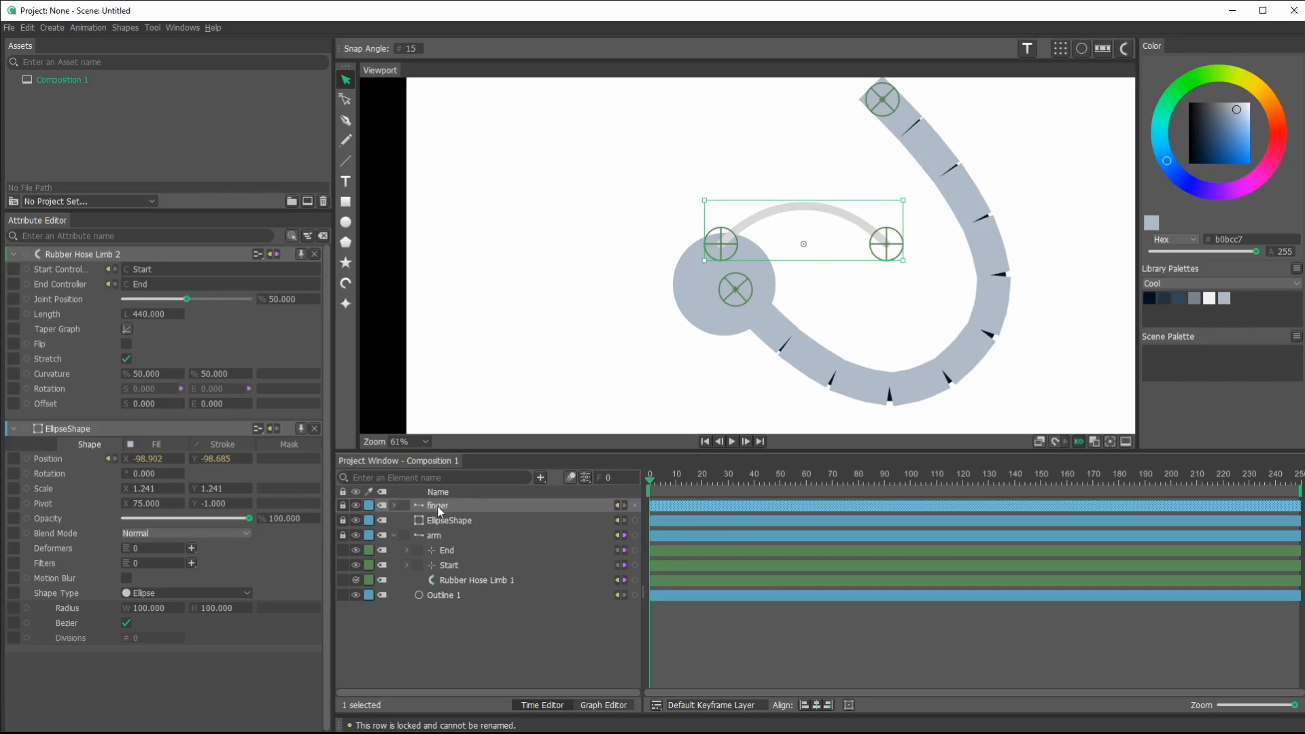
- Expand the finger group, enable Flip and pose the finger tip up-left of the hand
click(408, 506)
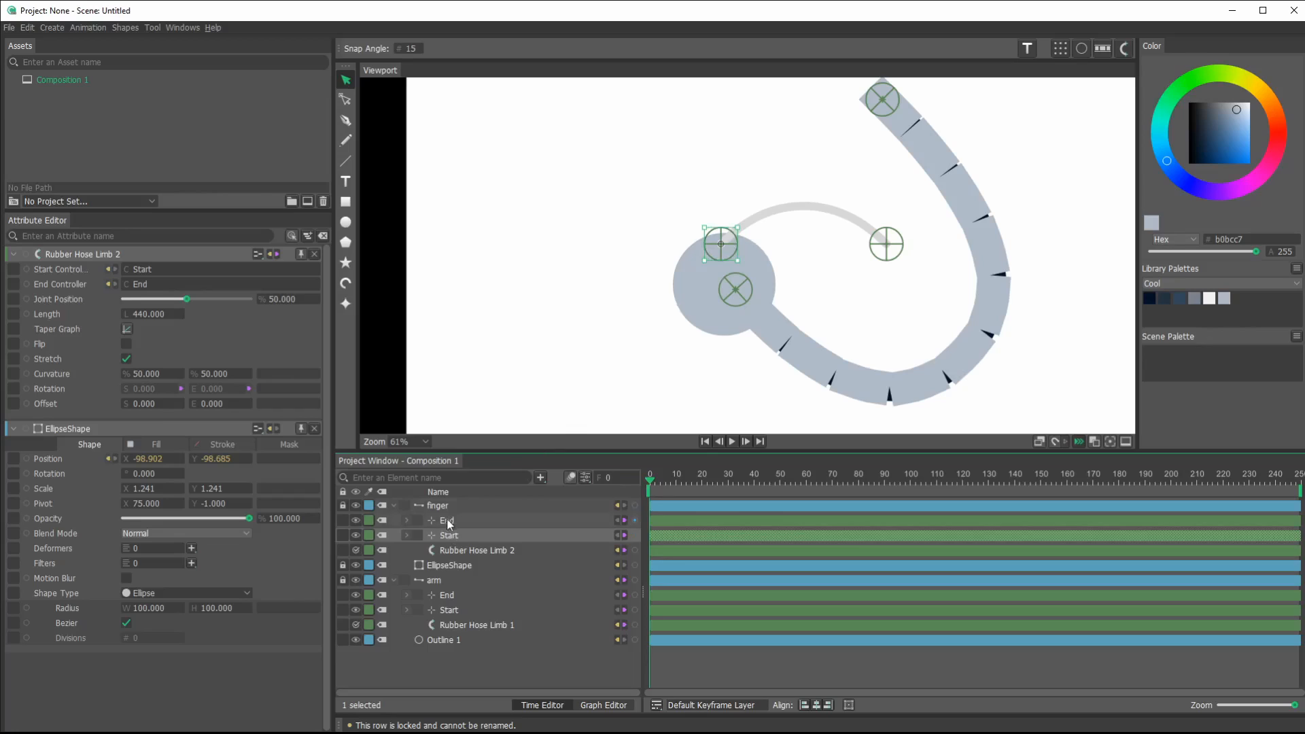
drag(720, 241, 845, 192)
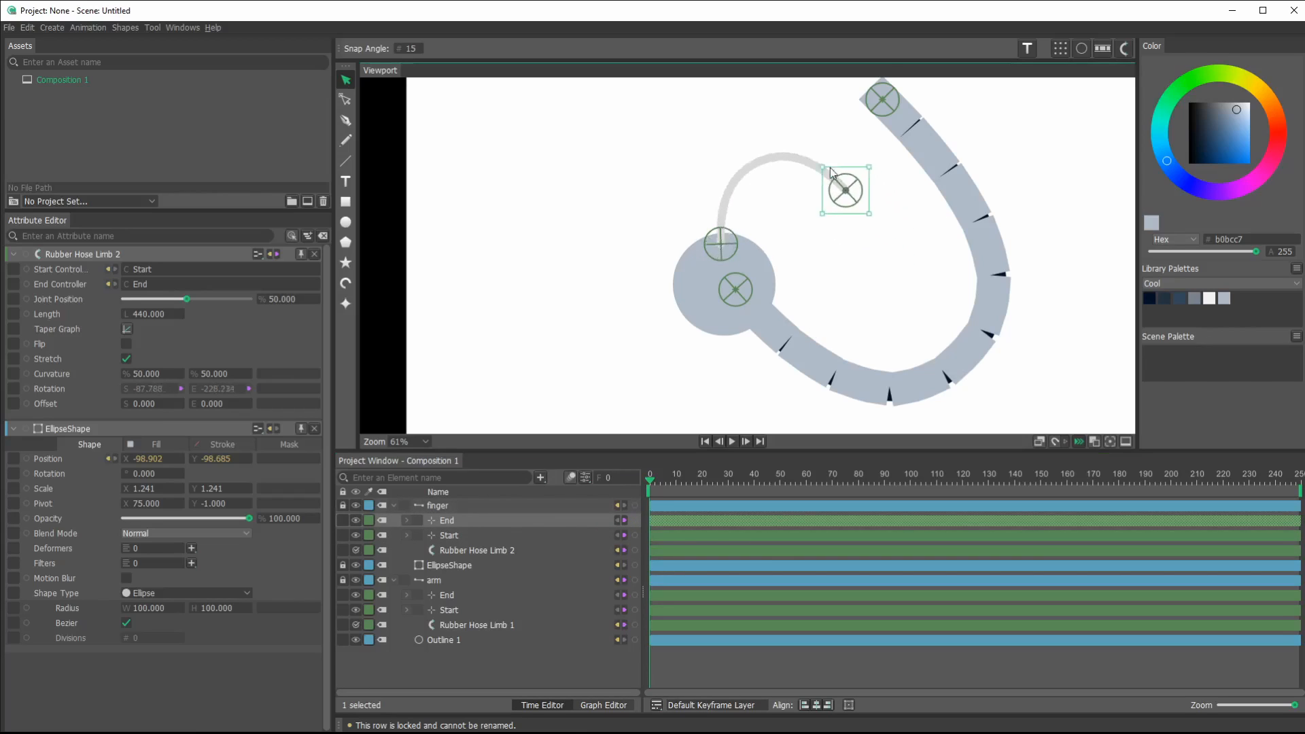
drag(845, 190, 761, 137)
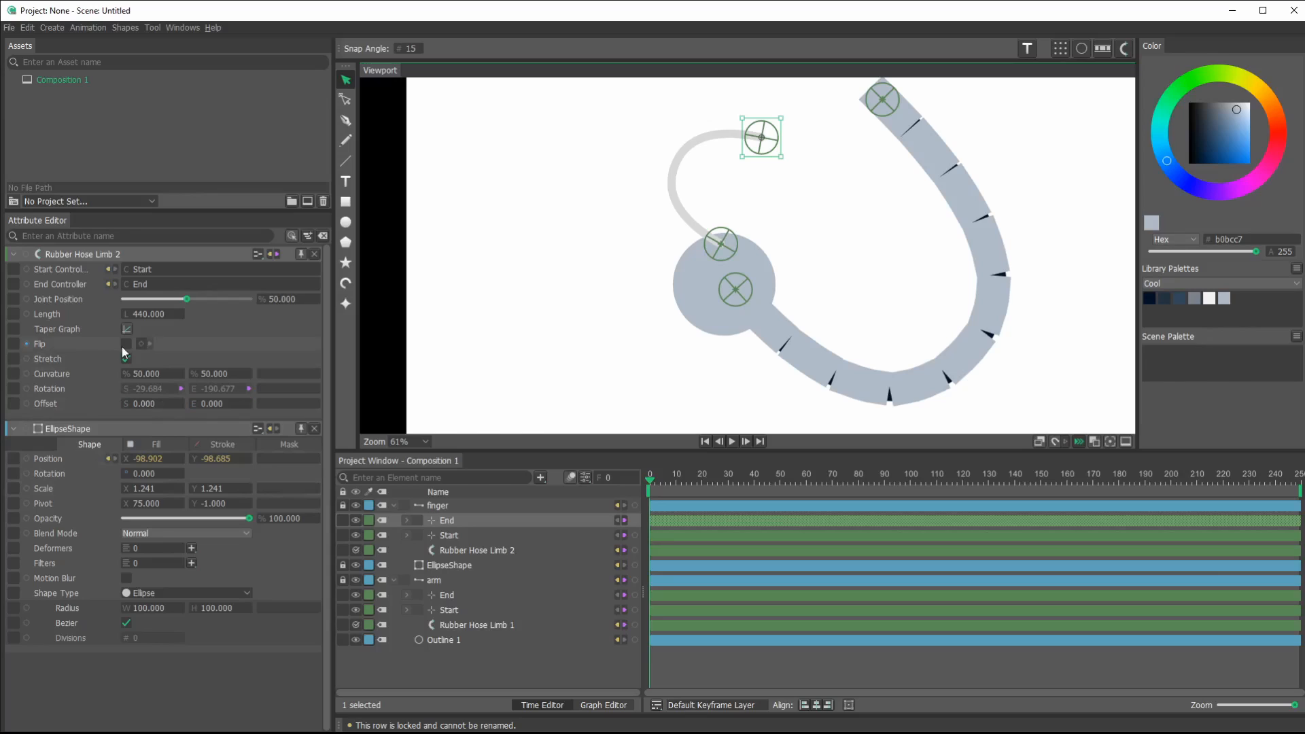
click(127, 359)
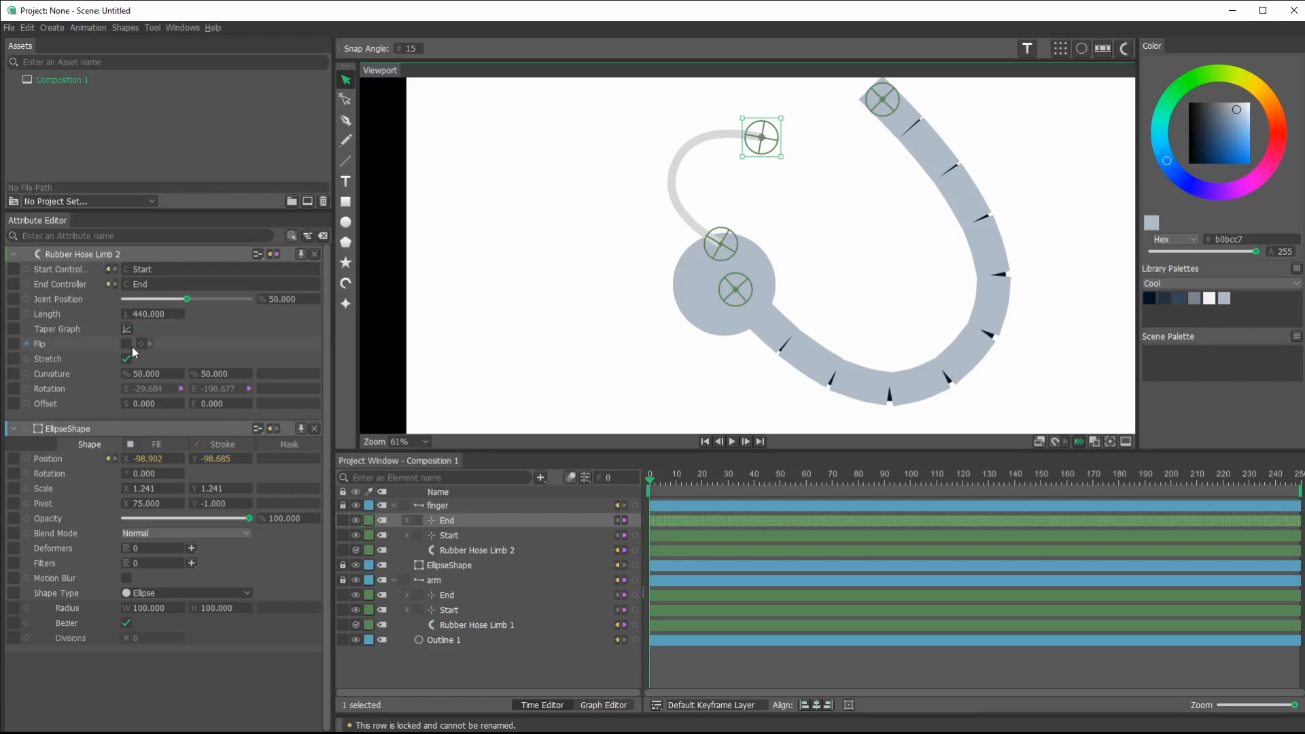
click(126, 344)
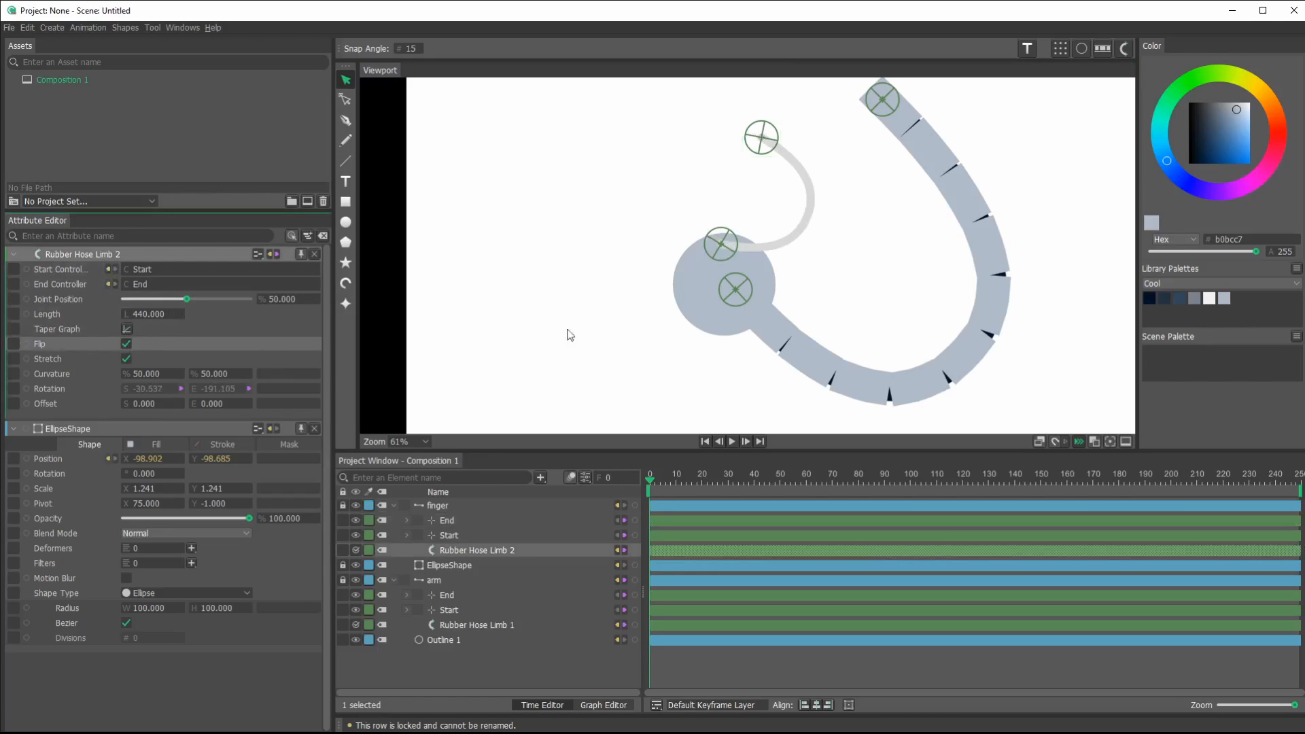
drag(760, 137, 618, 152)
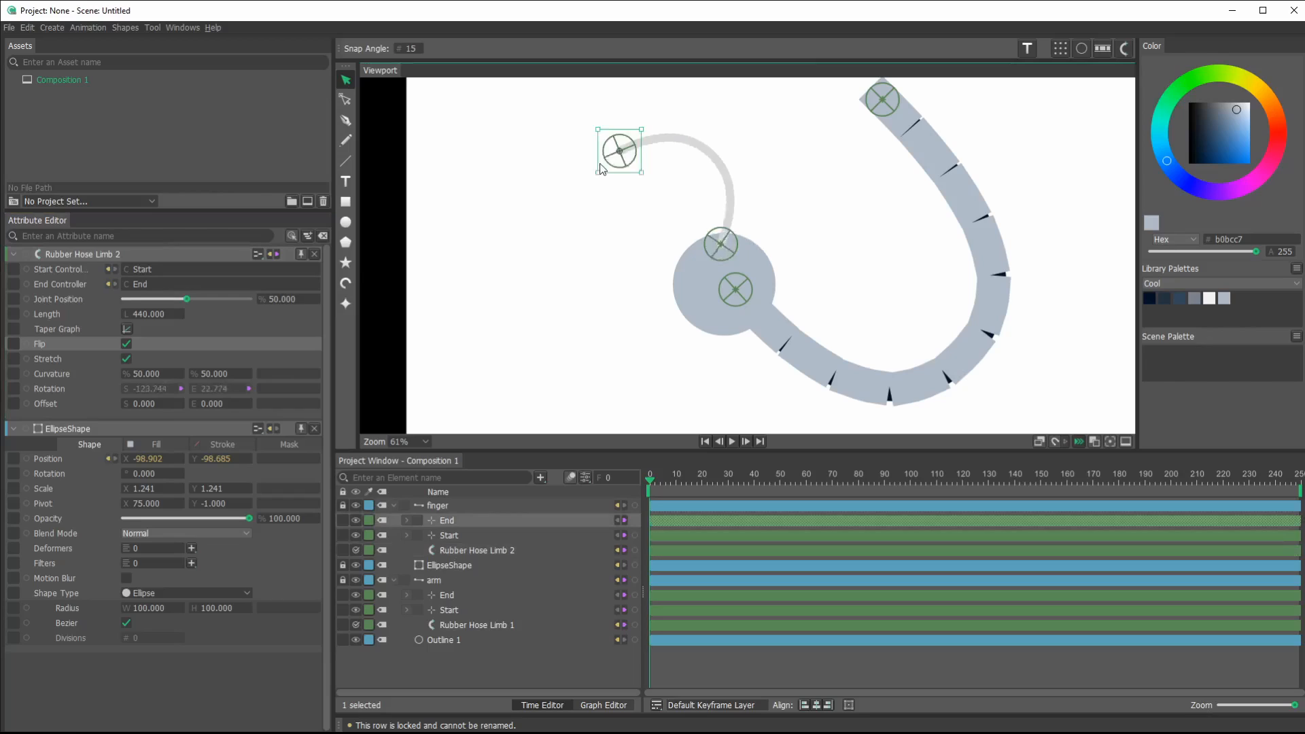
drag(619, 152, 604, 181)
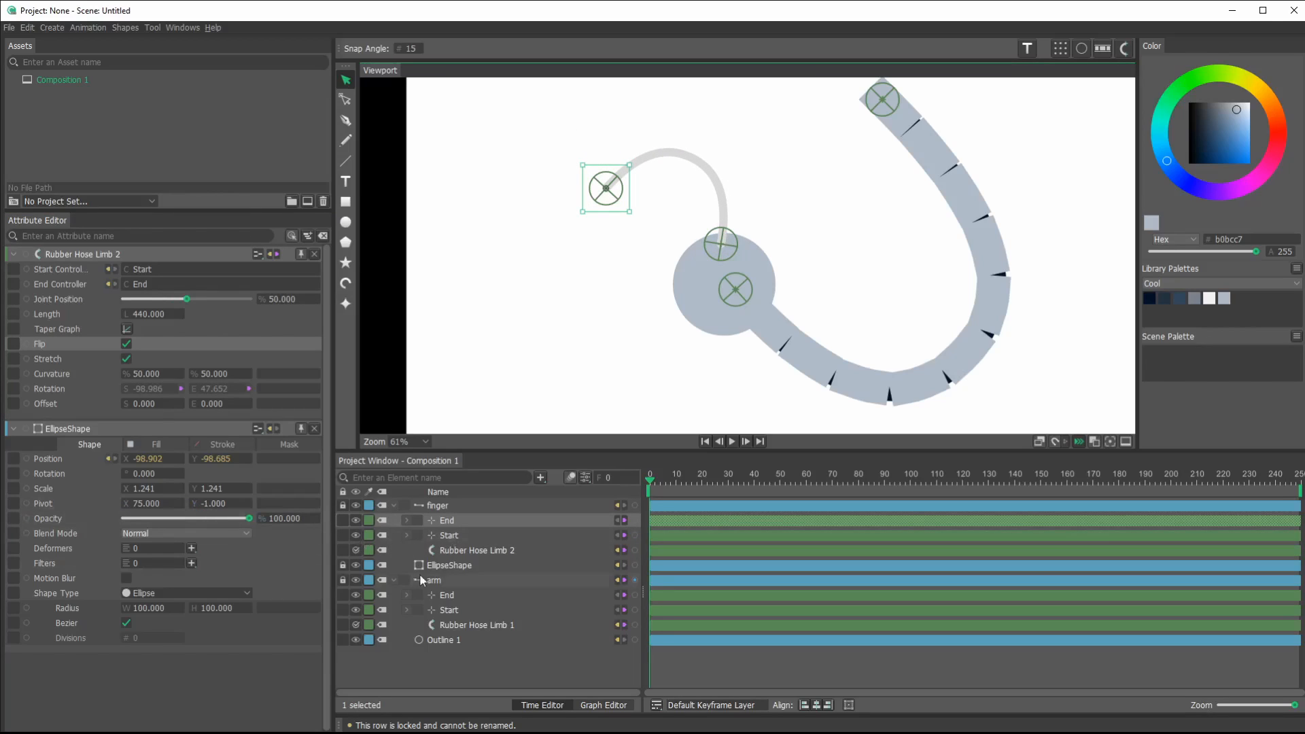
mouse_move(105, 363)
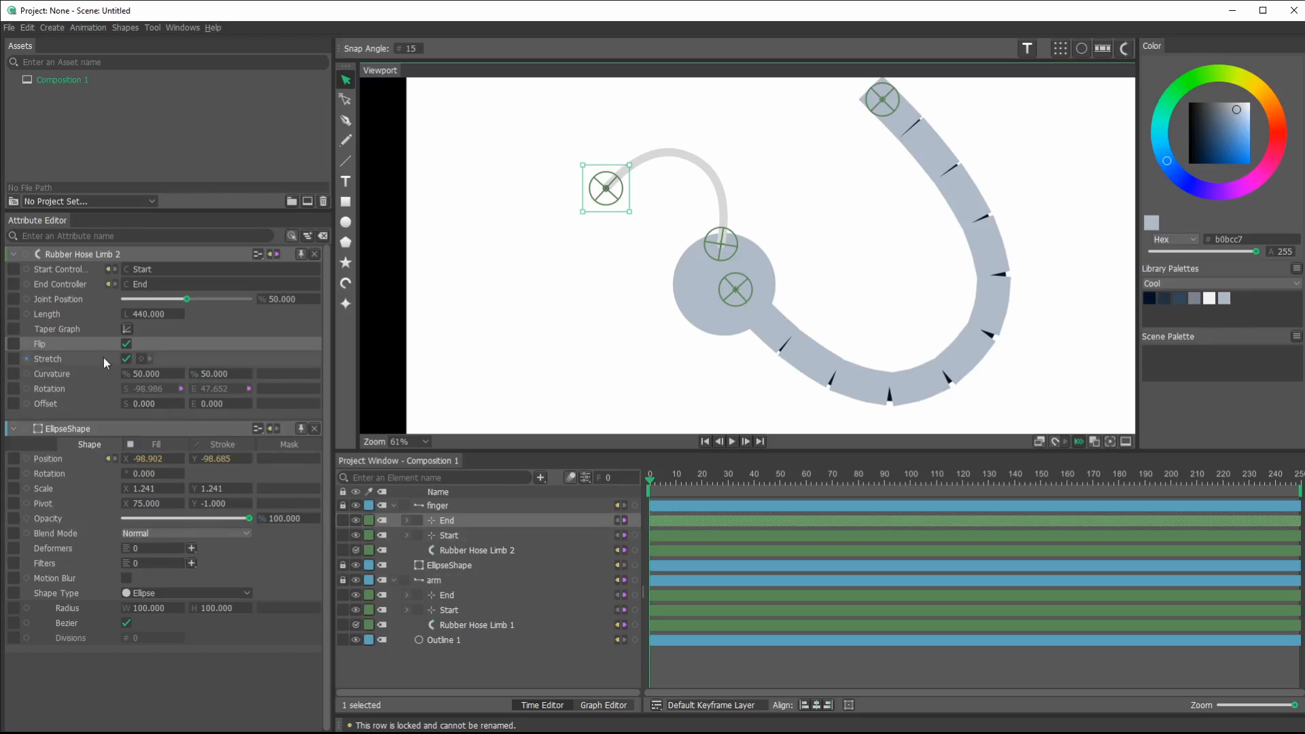
mouse_move(150, 321)
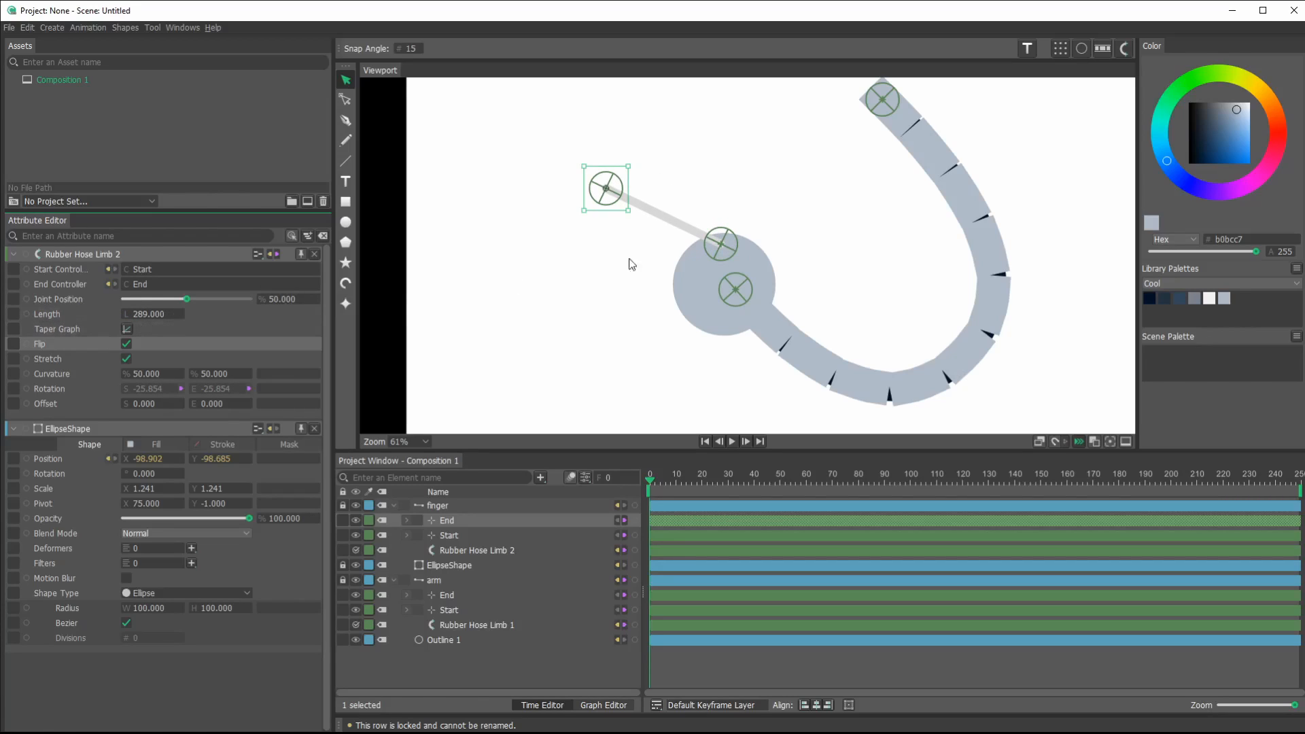
- Drag the shortened finger's tip (length about 287) closer to the hand so it curls
click(605, 198)
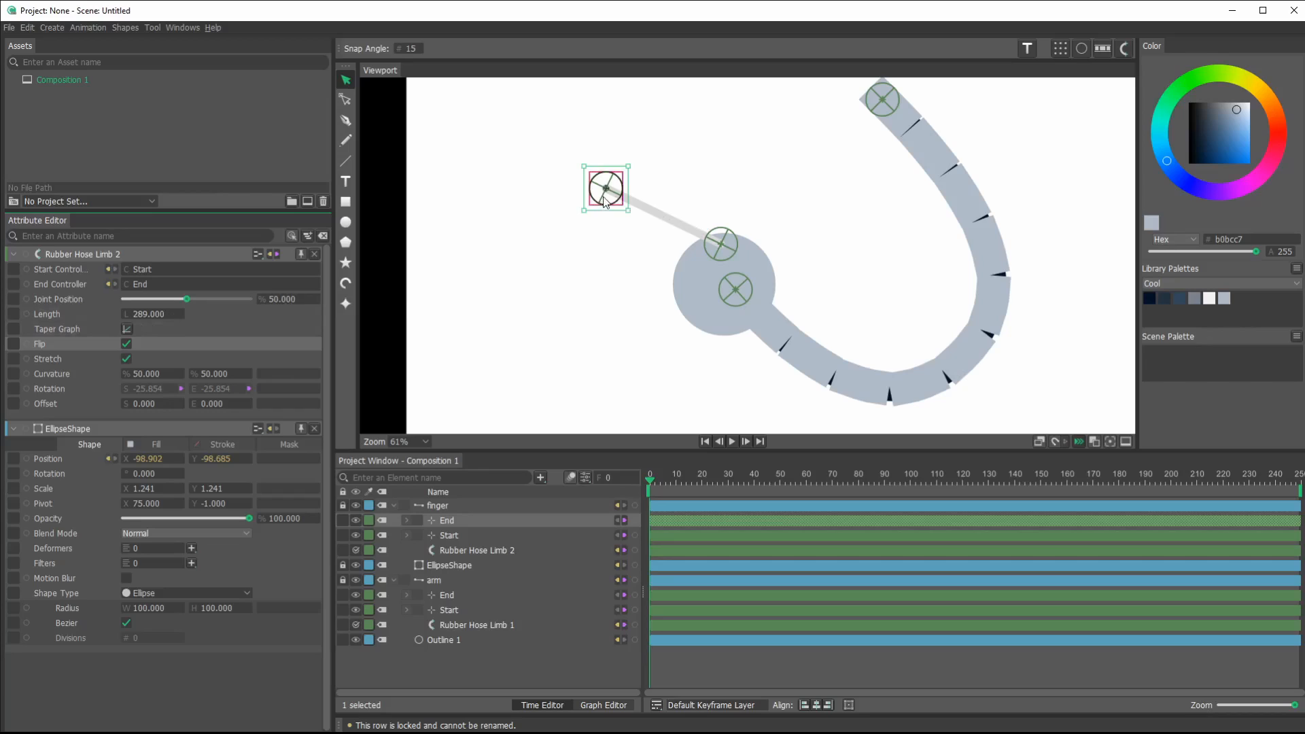
drag(606, 189, 652, 216)
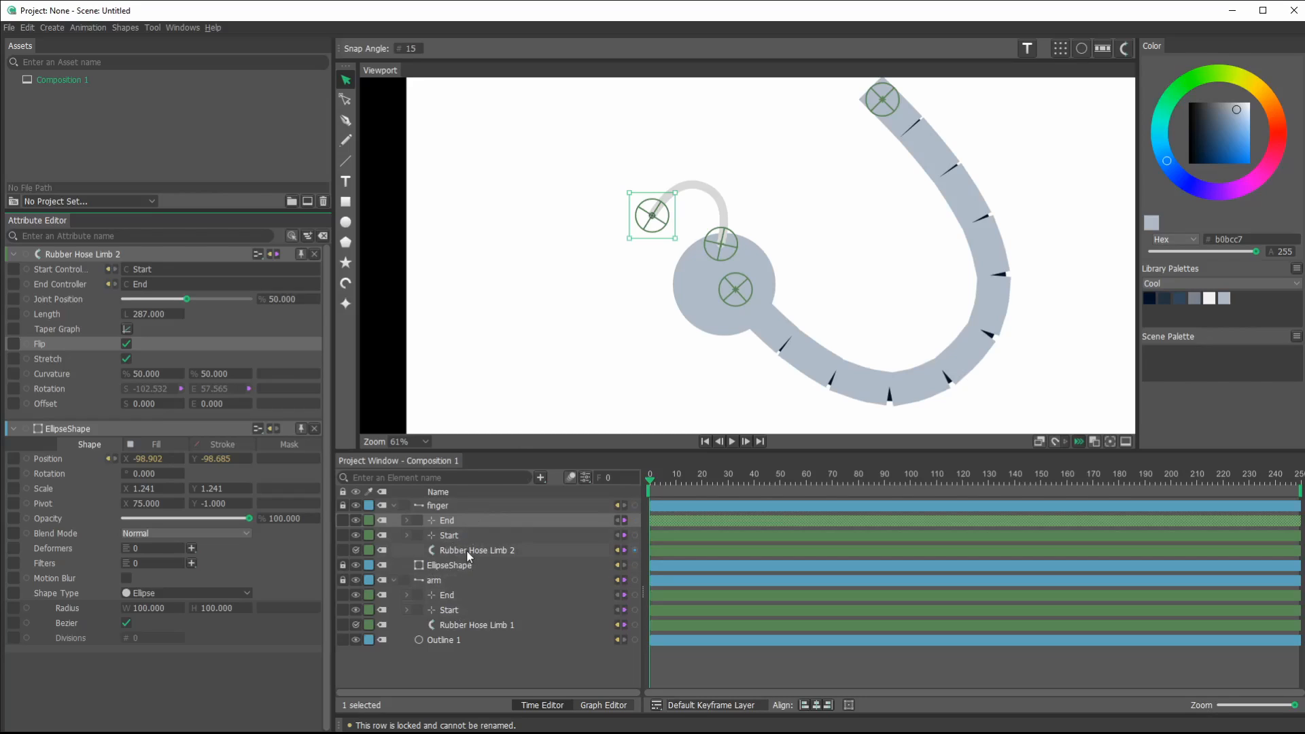
- Select the finger group and show its Stroke settings
click(437, 506)
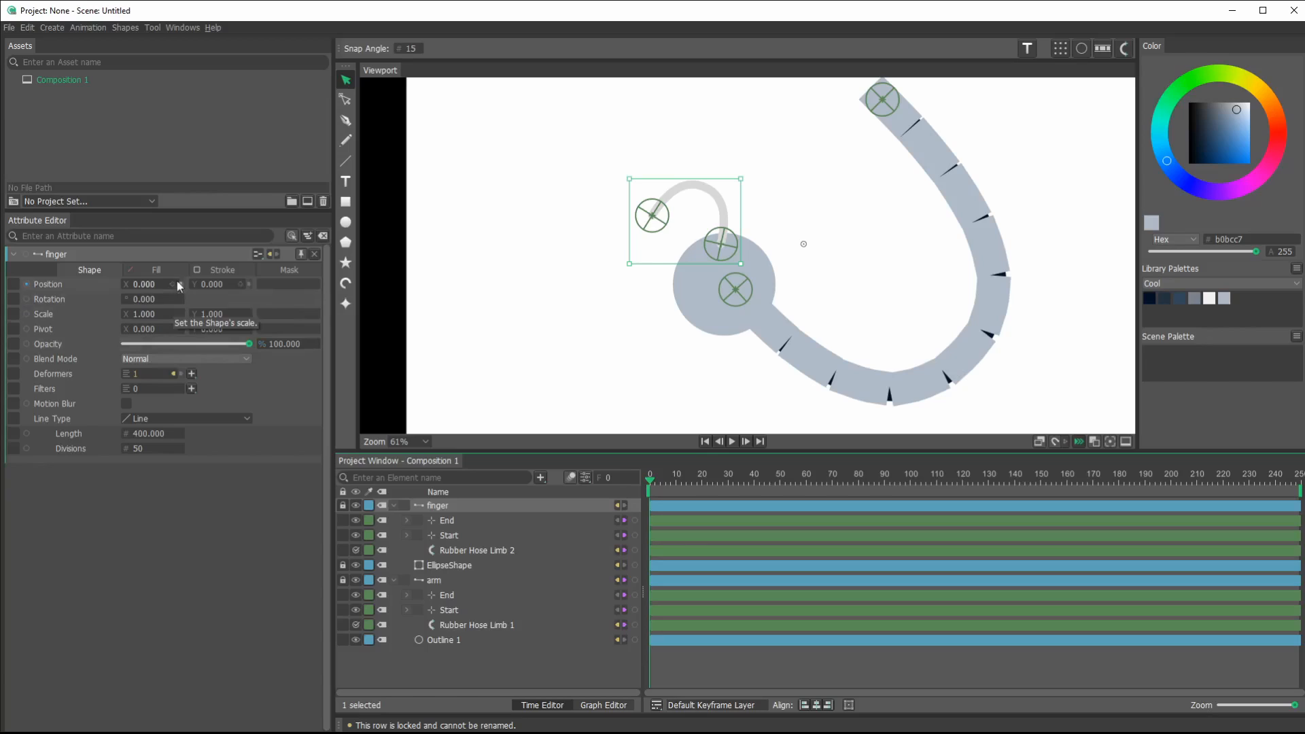
click(221, 269)
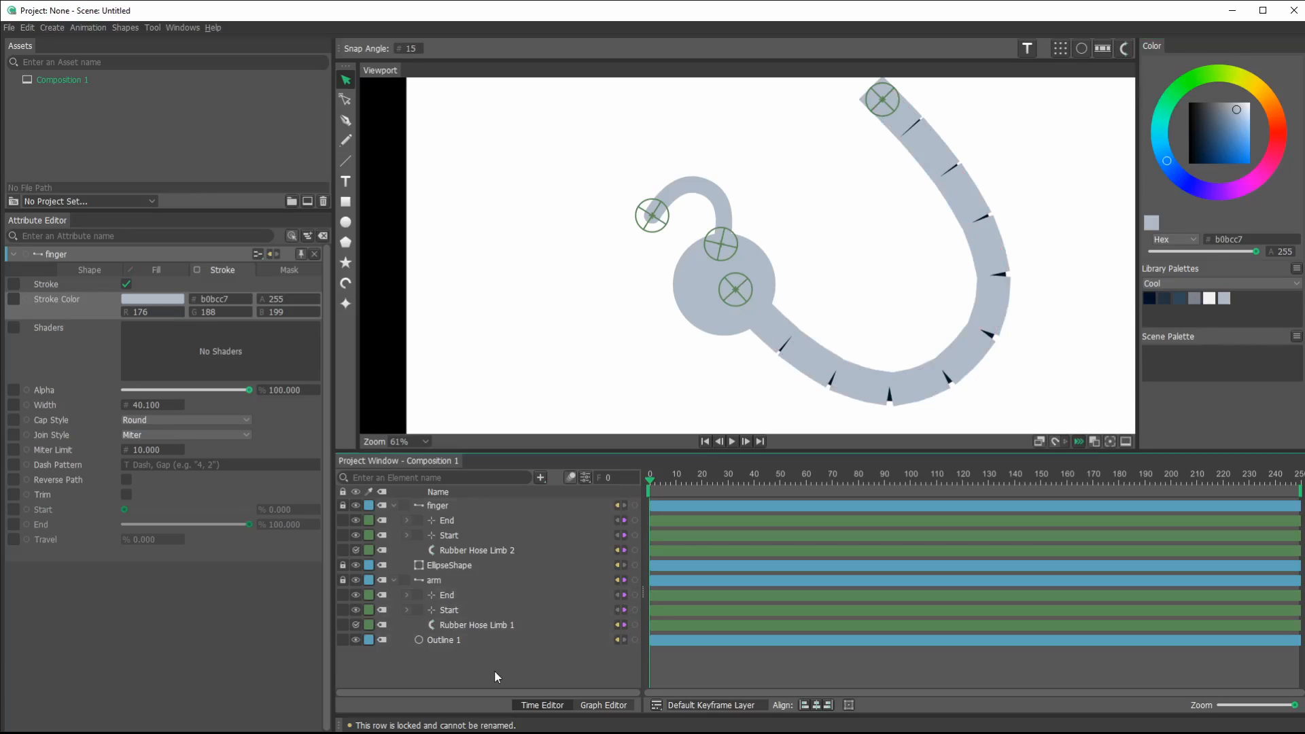
- Test-drag the finger's base onto the hand edge and its tip leftward, then select the hand circle
click(720, 244)
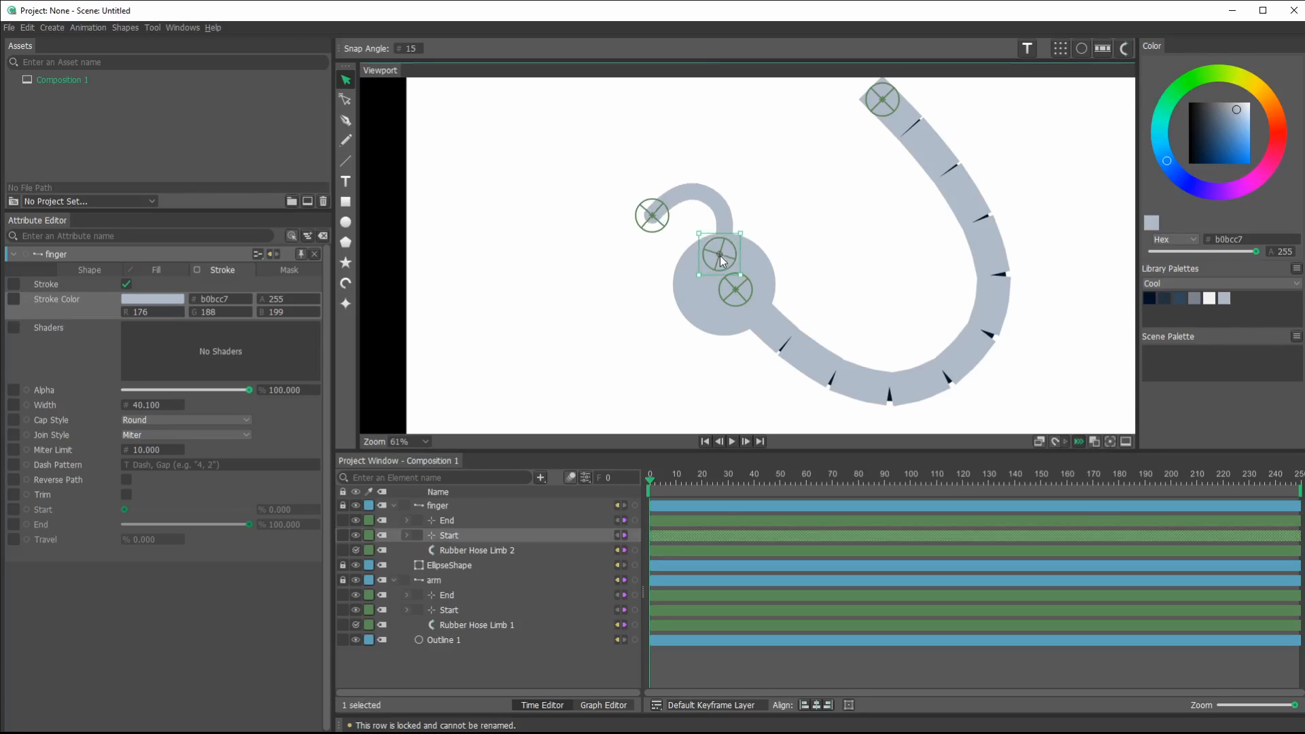
drag(718, 253, 722, 229)
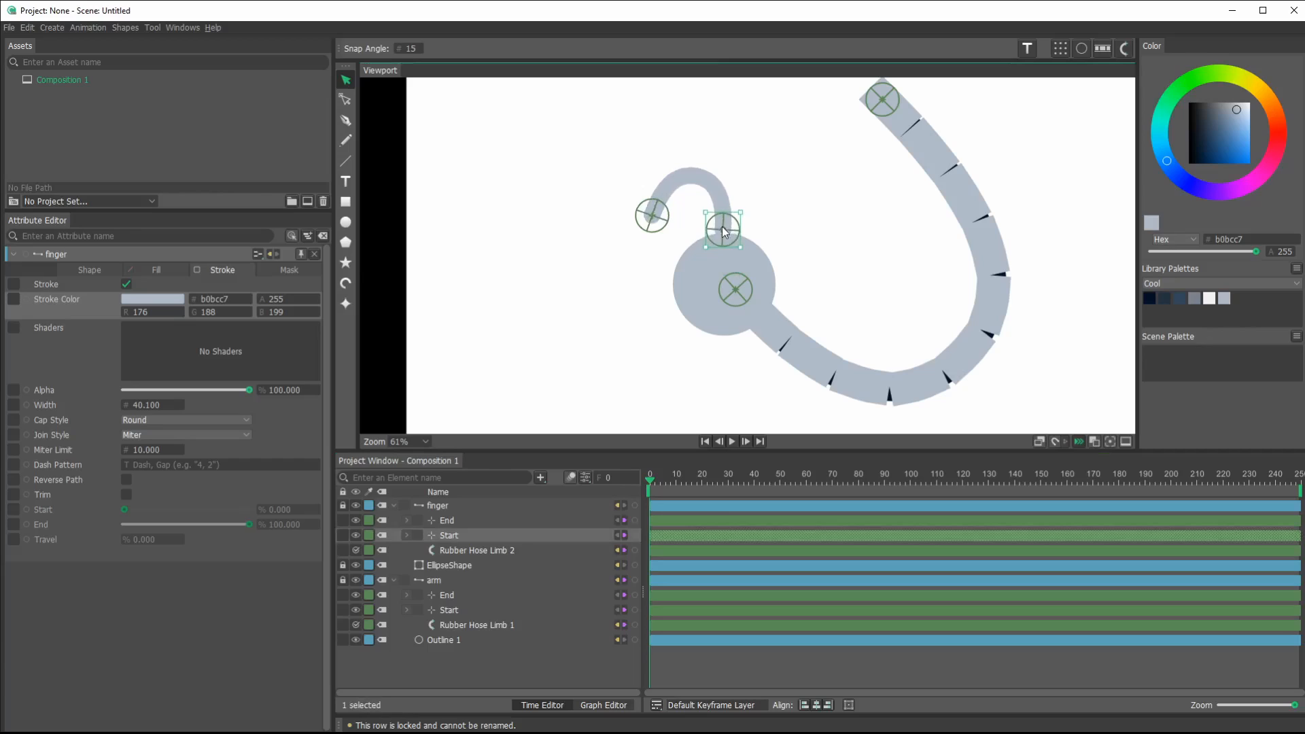
drag(723, 230, 567, 247)
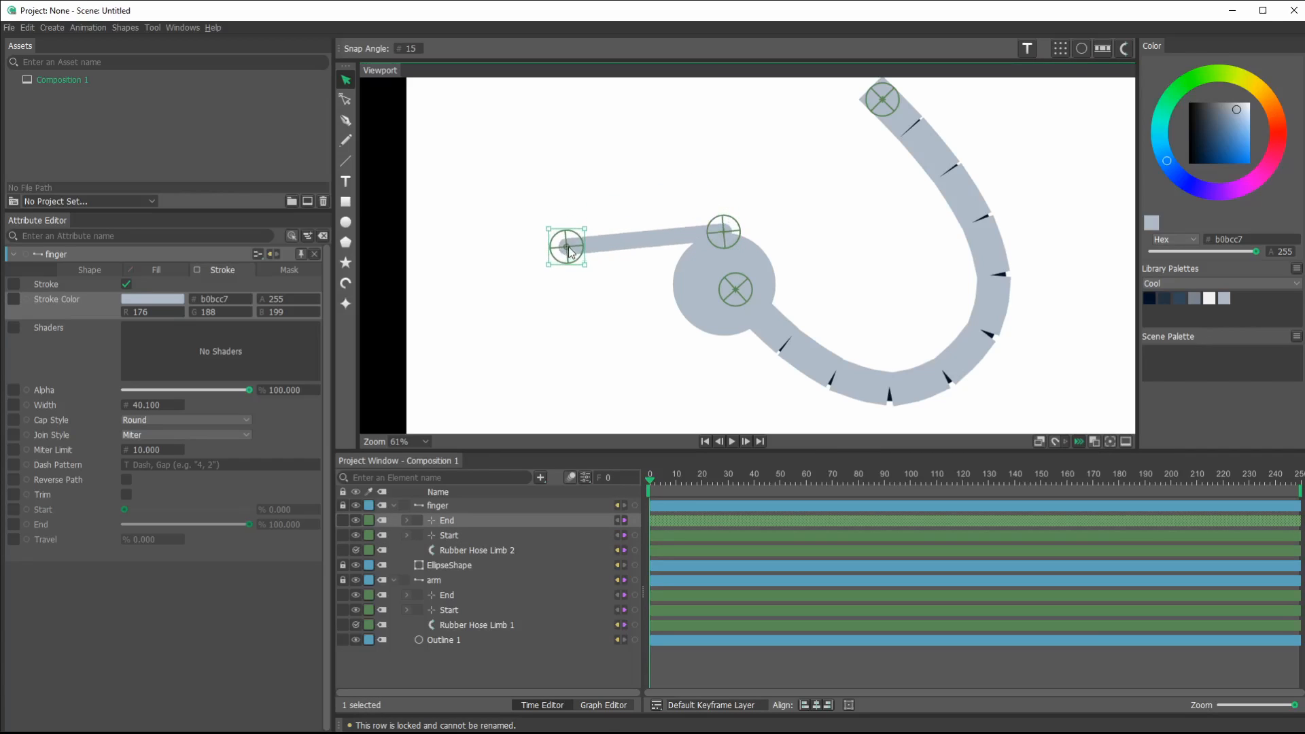
click(722, 232)
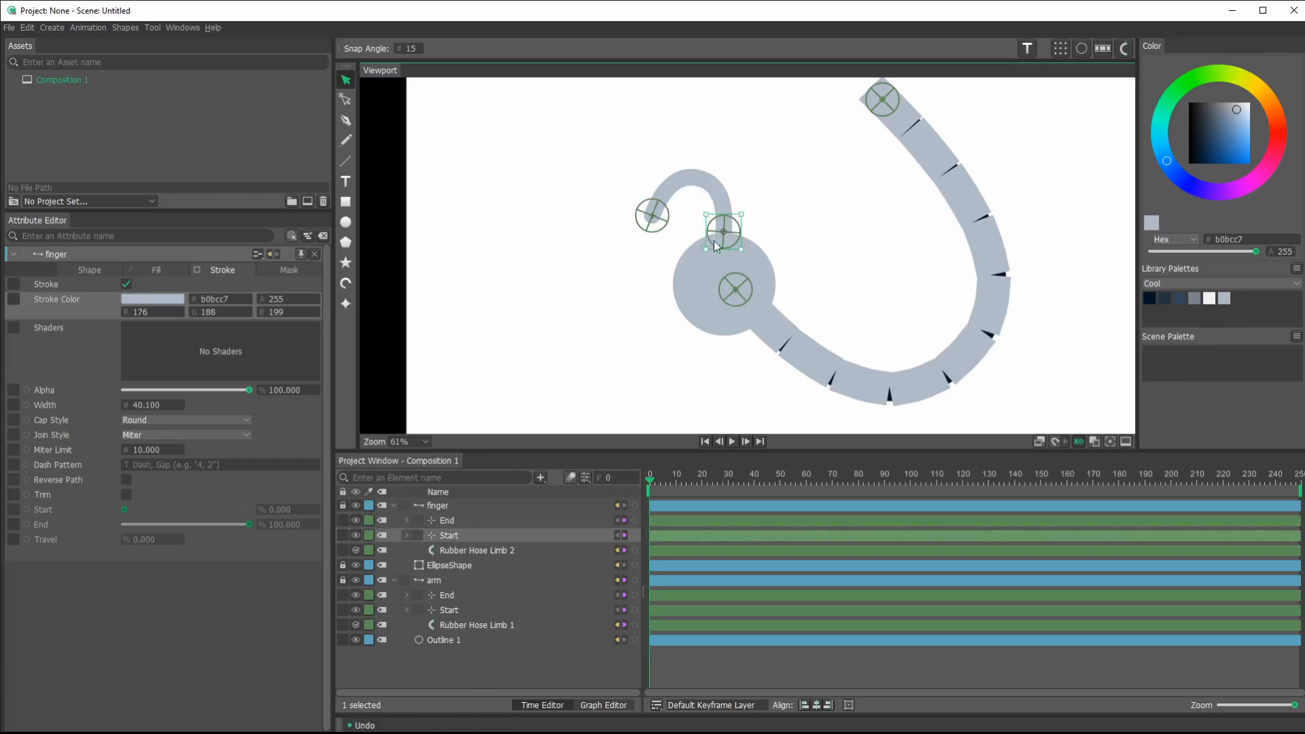
drag(724, 231, 723, 242)
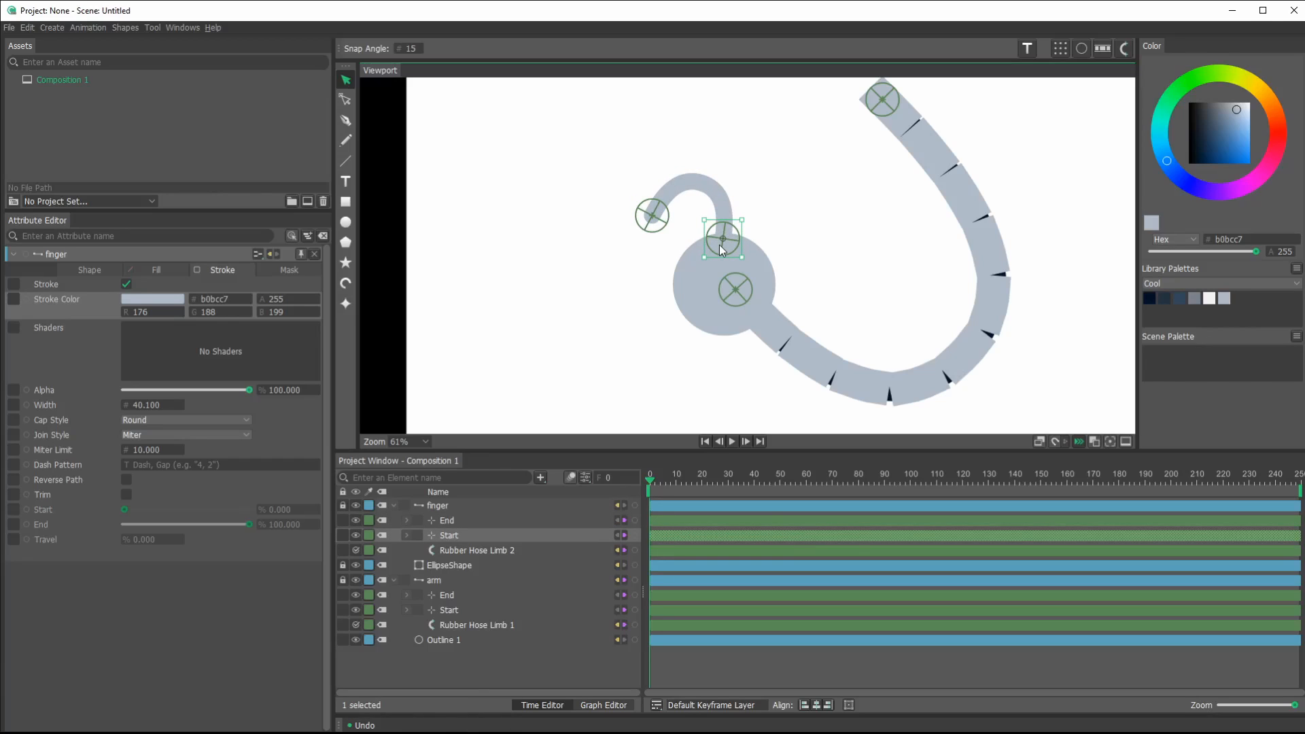
mouse_move(775, 212)
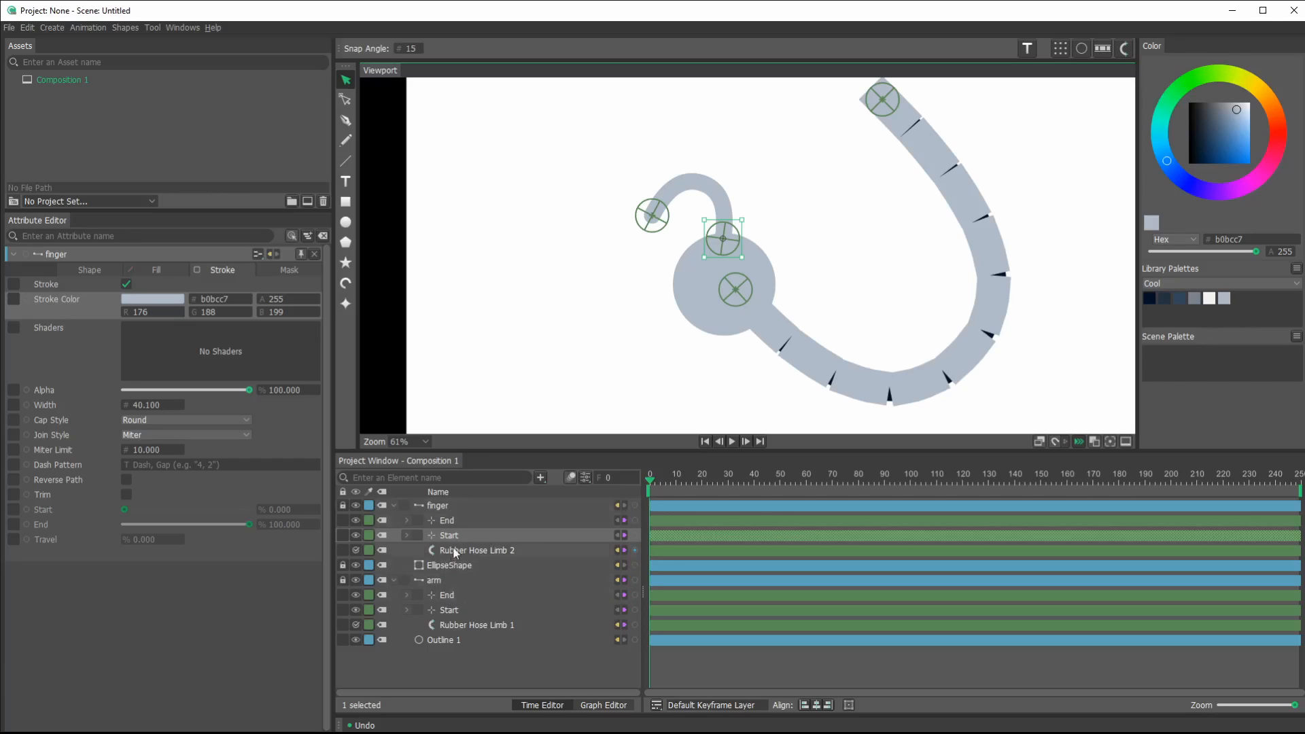
click(450, 565)
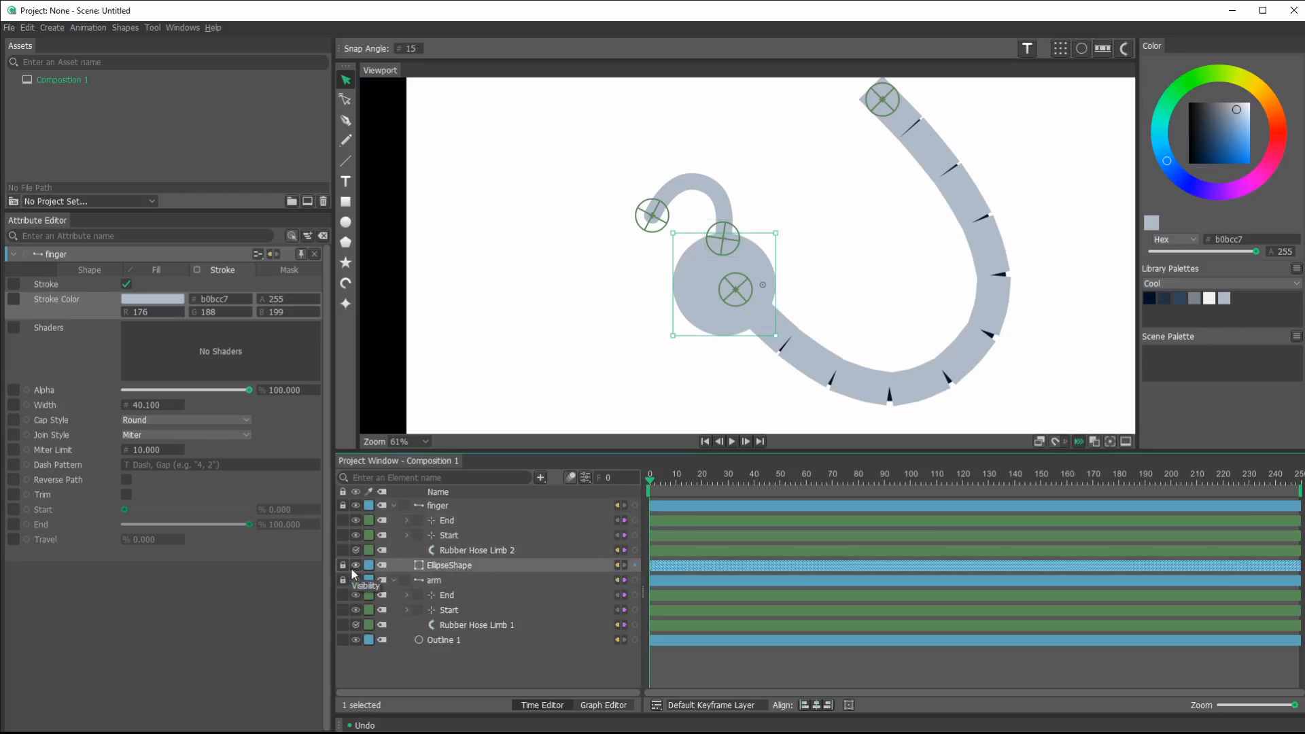
- Rename the circle to 'hand', then drag the arm's end to confirm hand and finger follow
double_click(449, 565)
text(hand)
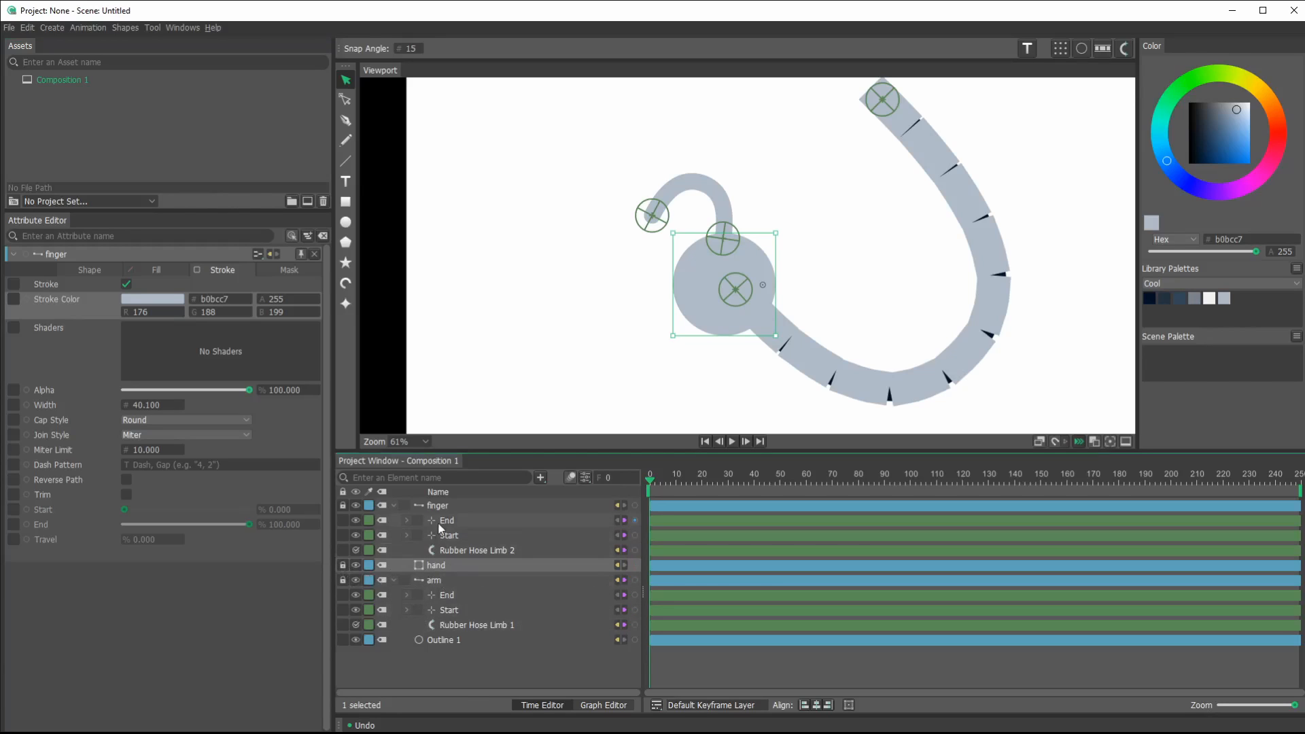
double_click(435, 564)
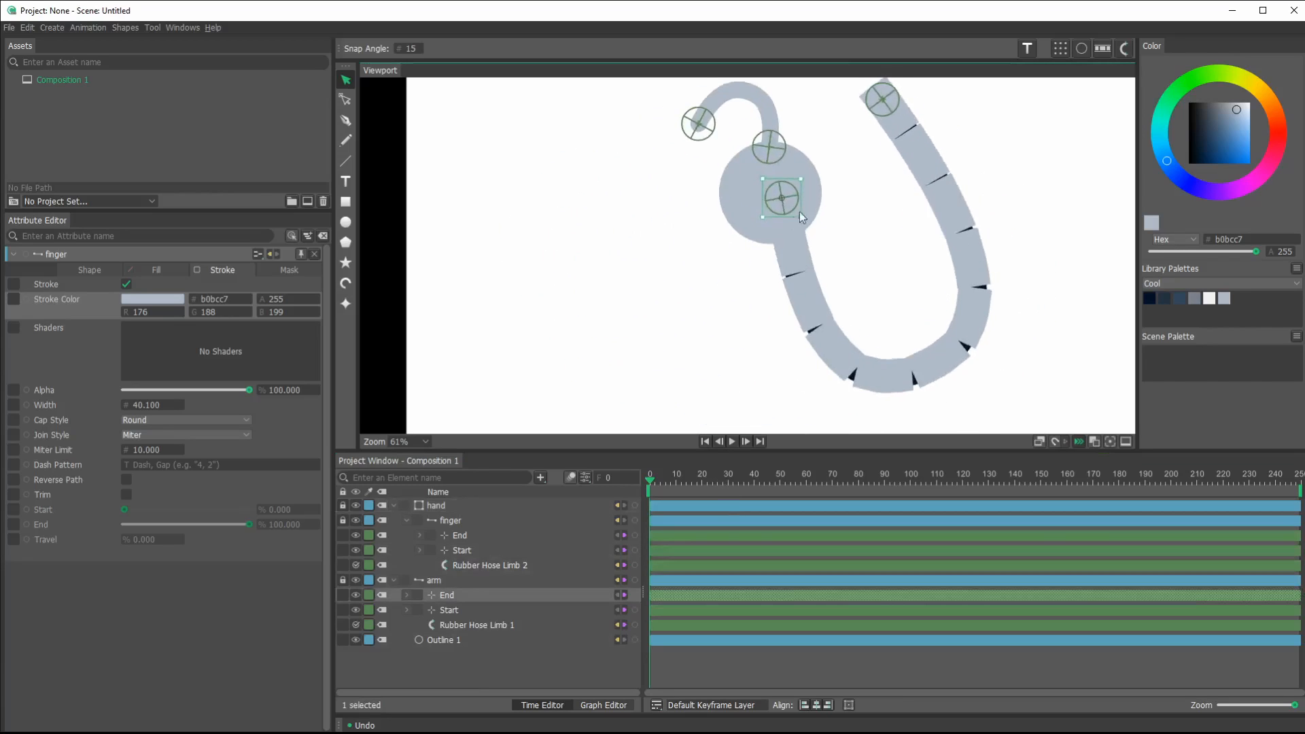
drag(782, 198, 677, 235)
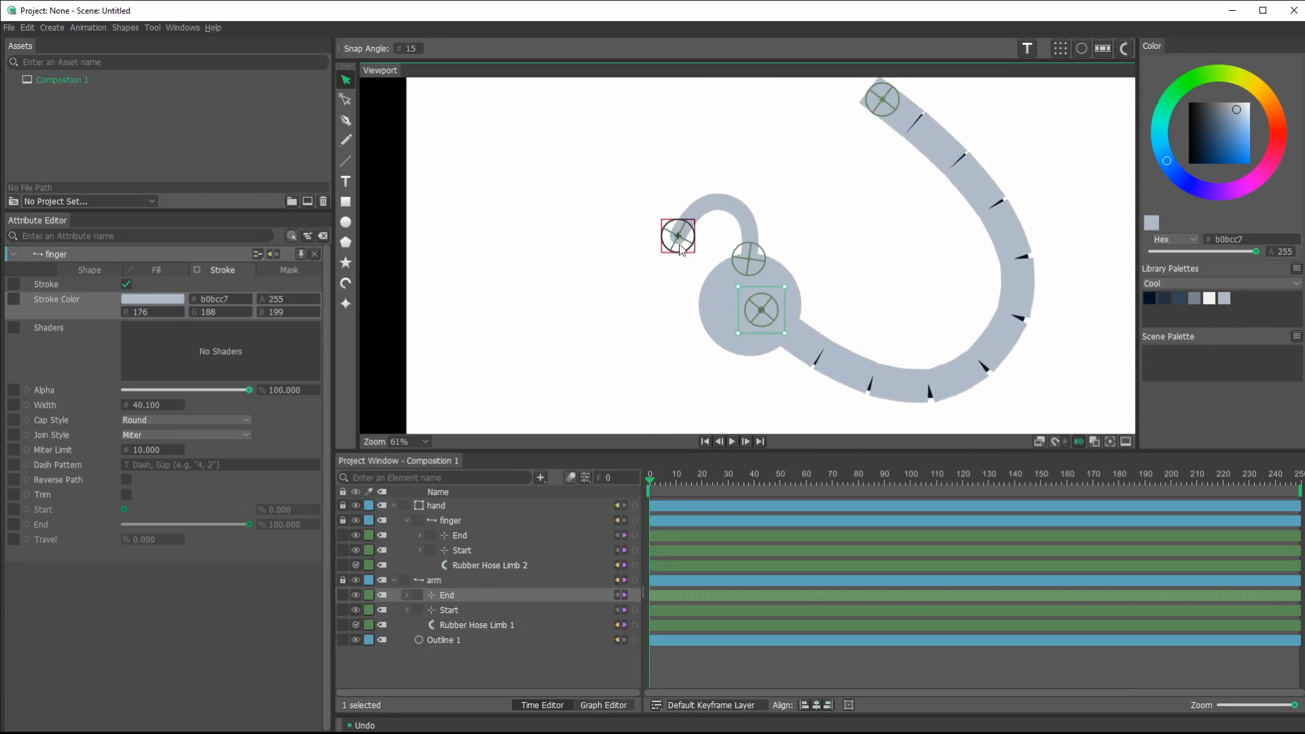
drag(677, 236, 791, 203)
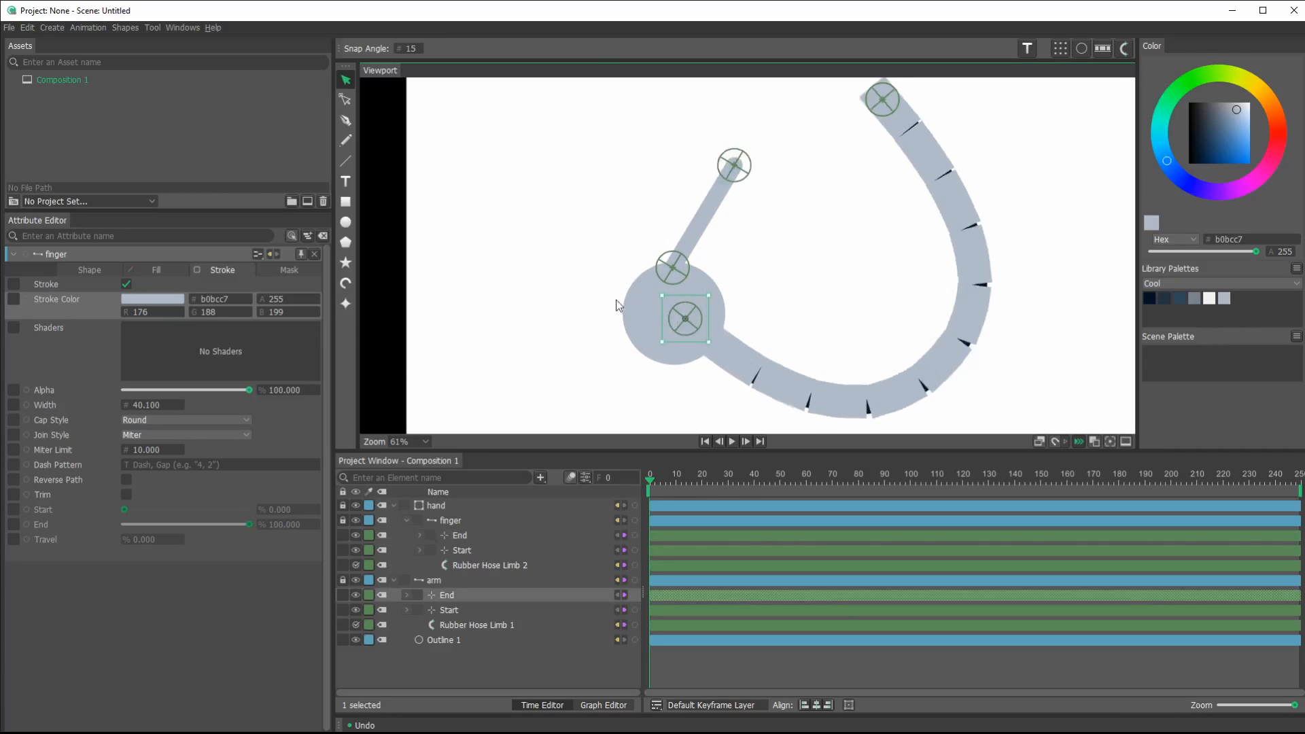
drag(685, 319, 714, 333)
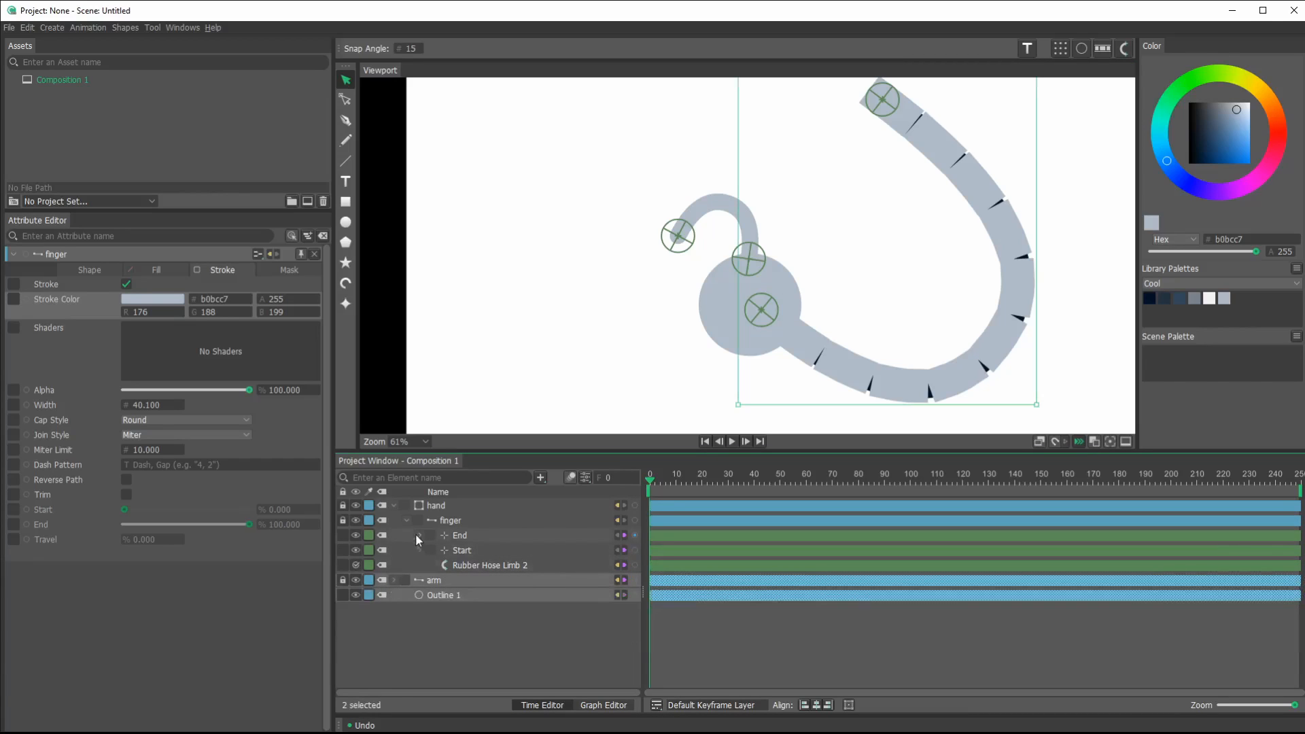
- Paste copies of the finger and place their bases around the hand's lower left
click(437, 505)
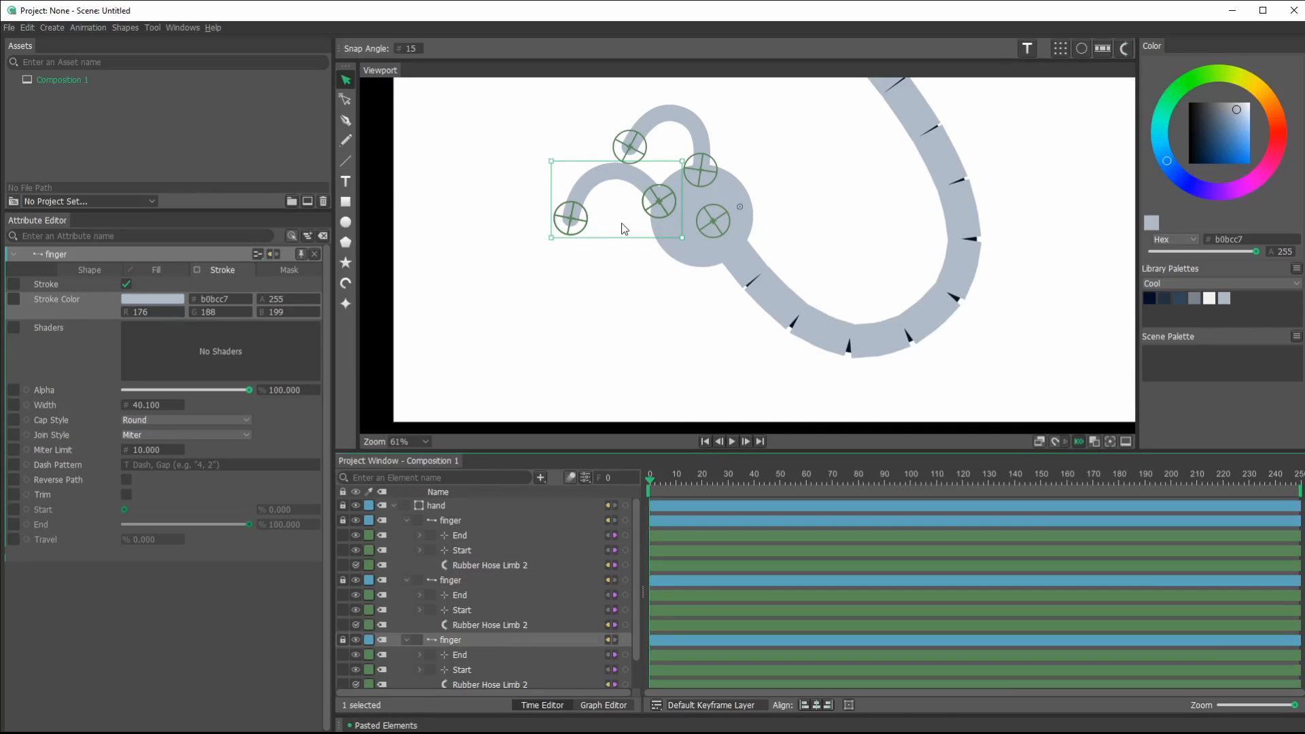
drag(616, 211, 651, 287)
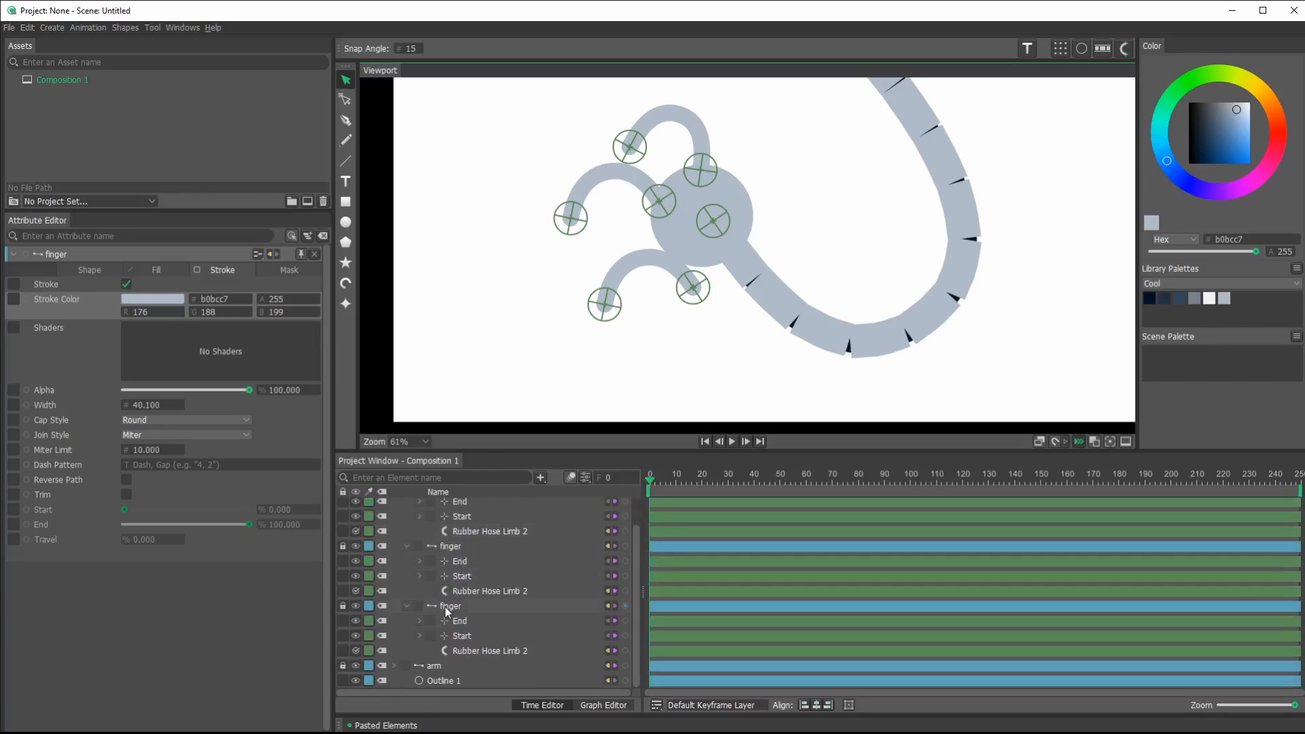
click(449, 606)
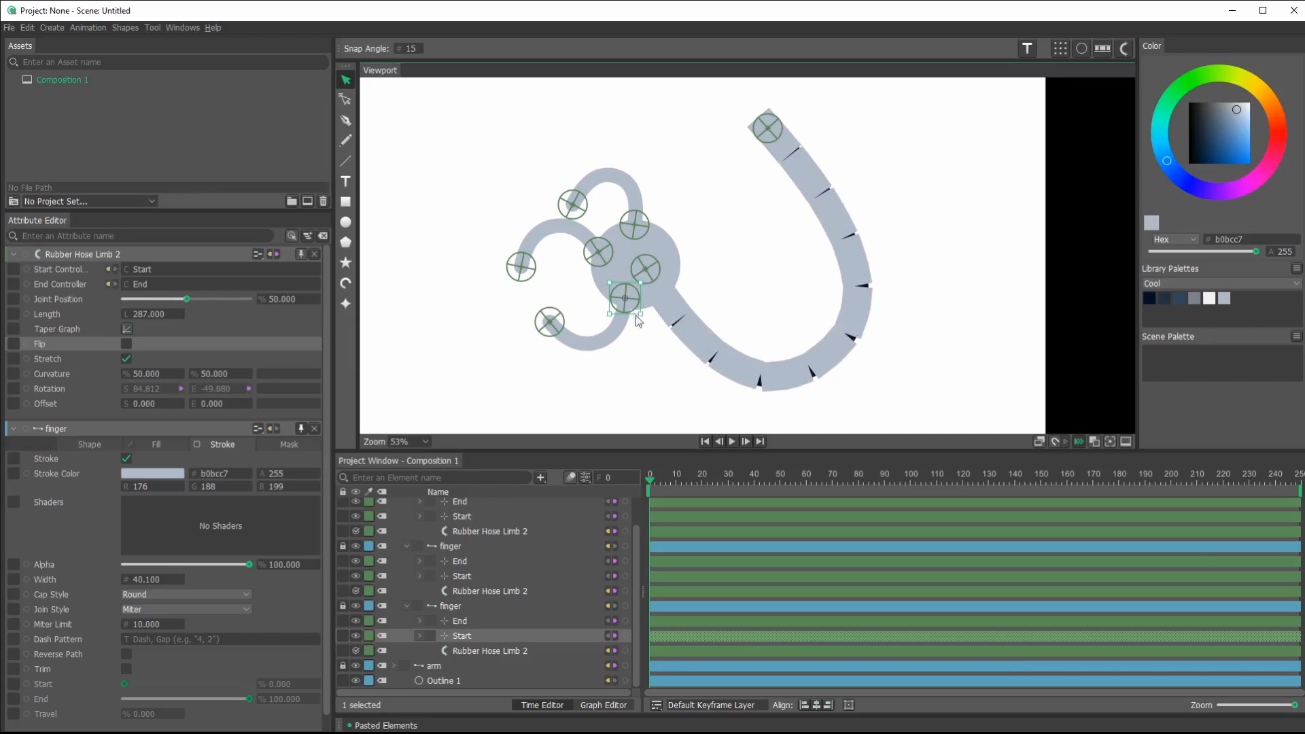
drag(624, 298, 643, 310)
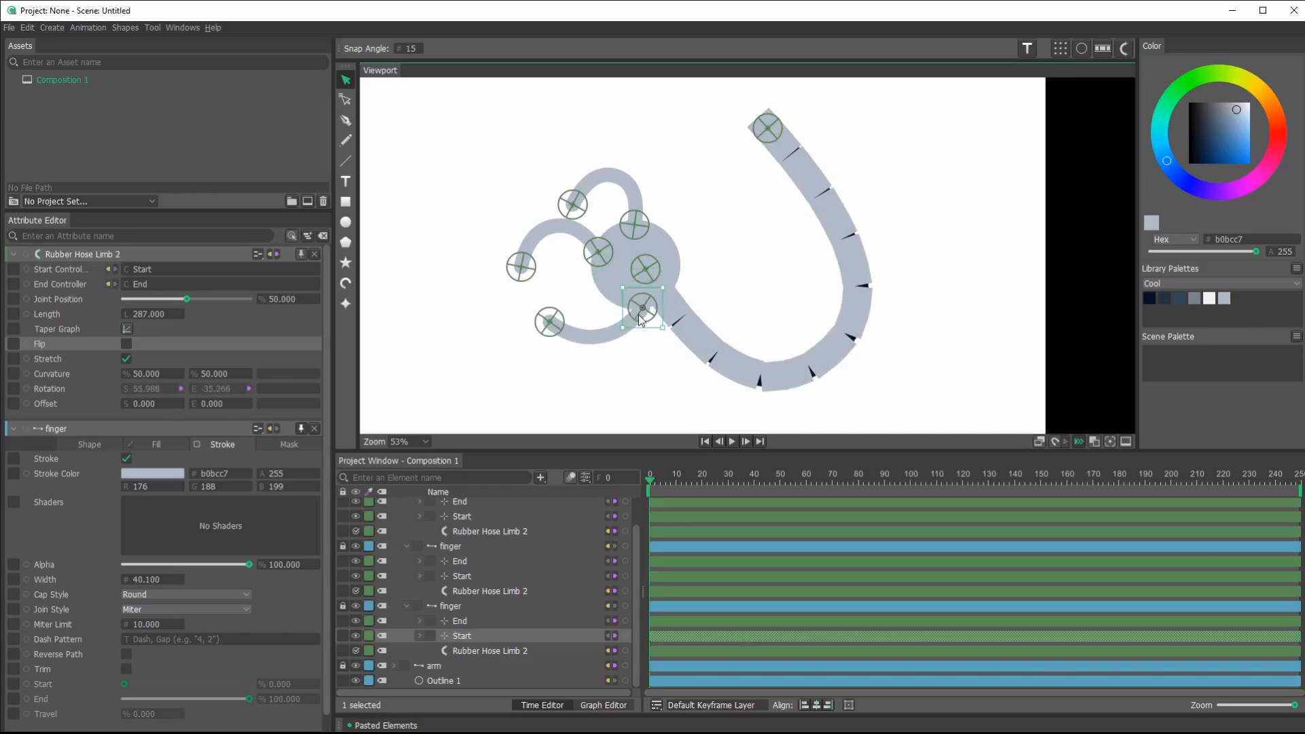
drag(642, 314, 626, 297)
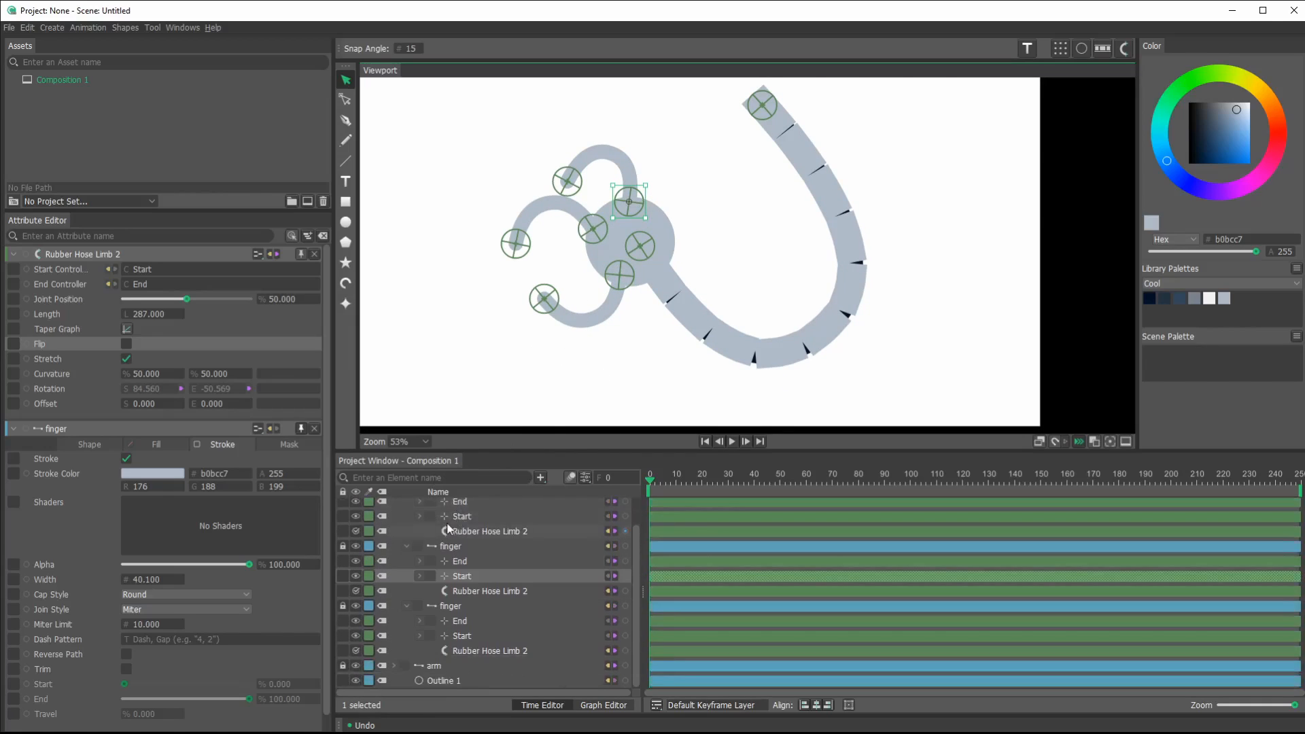
- Select each of the three fingers' base points, collapse the hierarchy, and select the hand
scroll(down, 3)
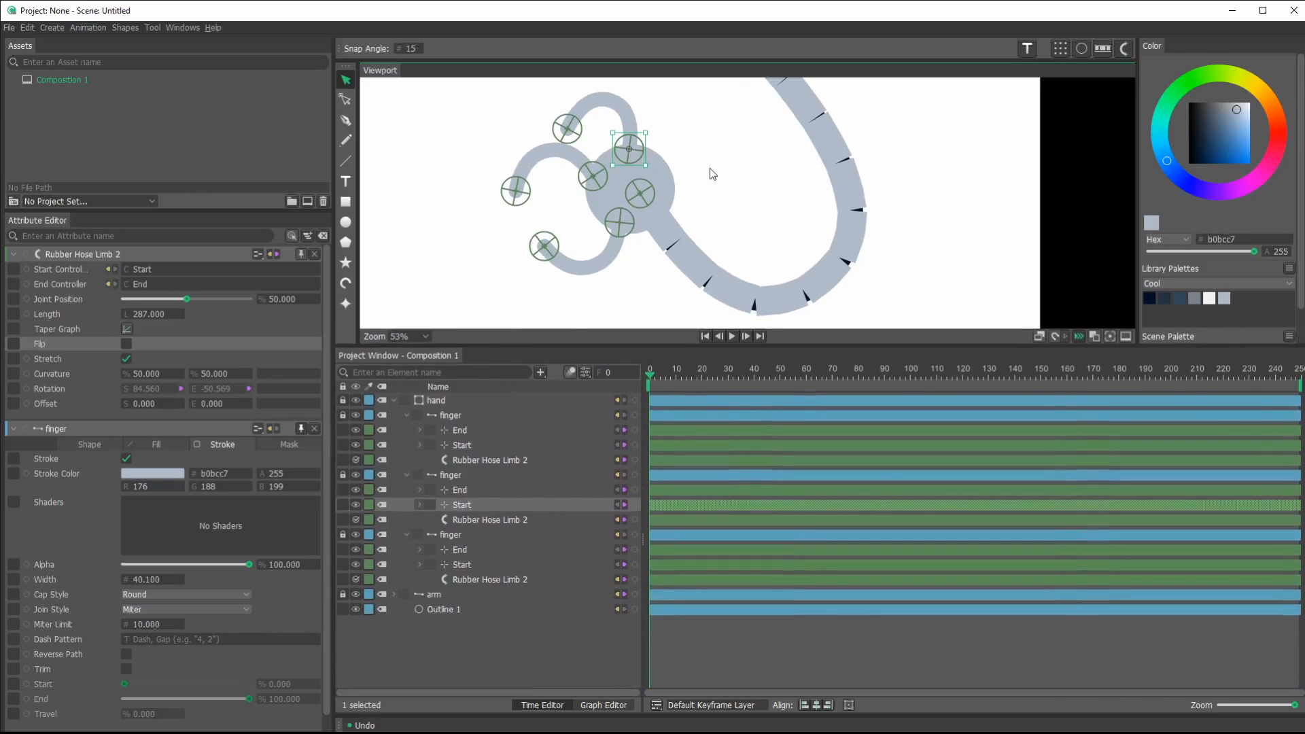
click(629, 149)
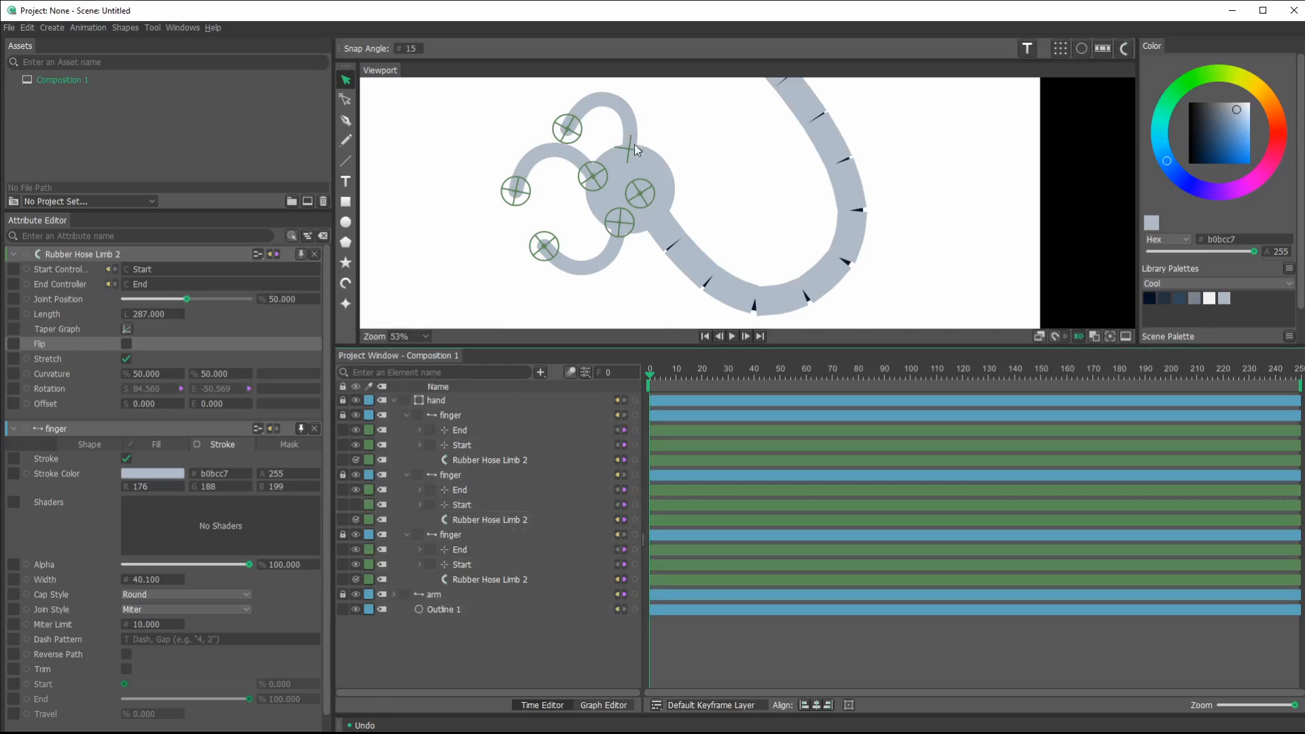
mouse_move(633, 150)
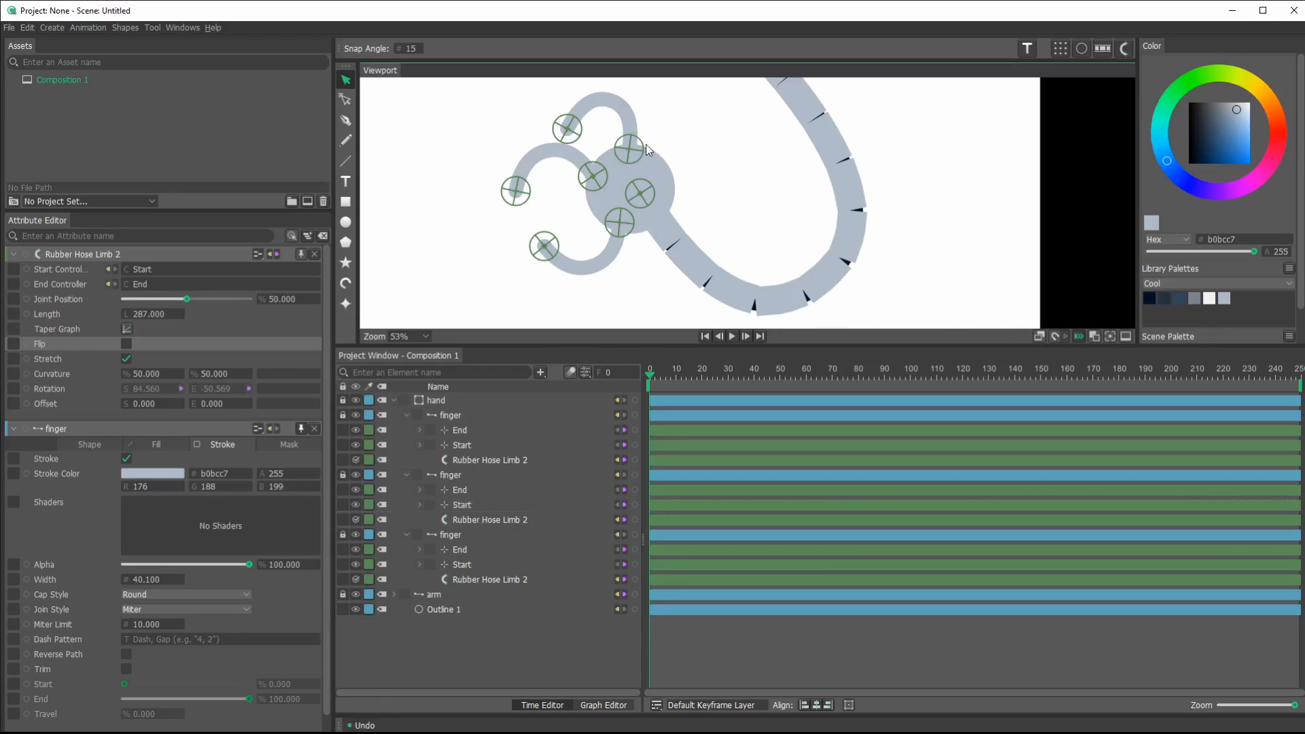
click(460, 504)
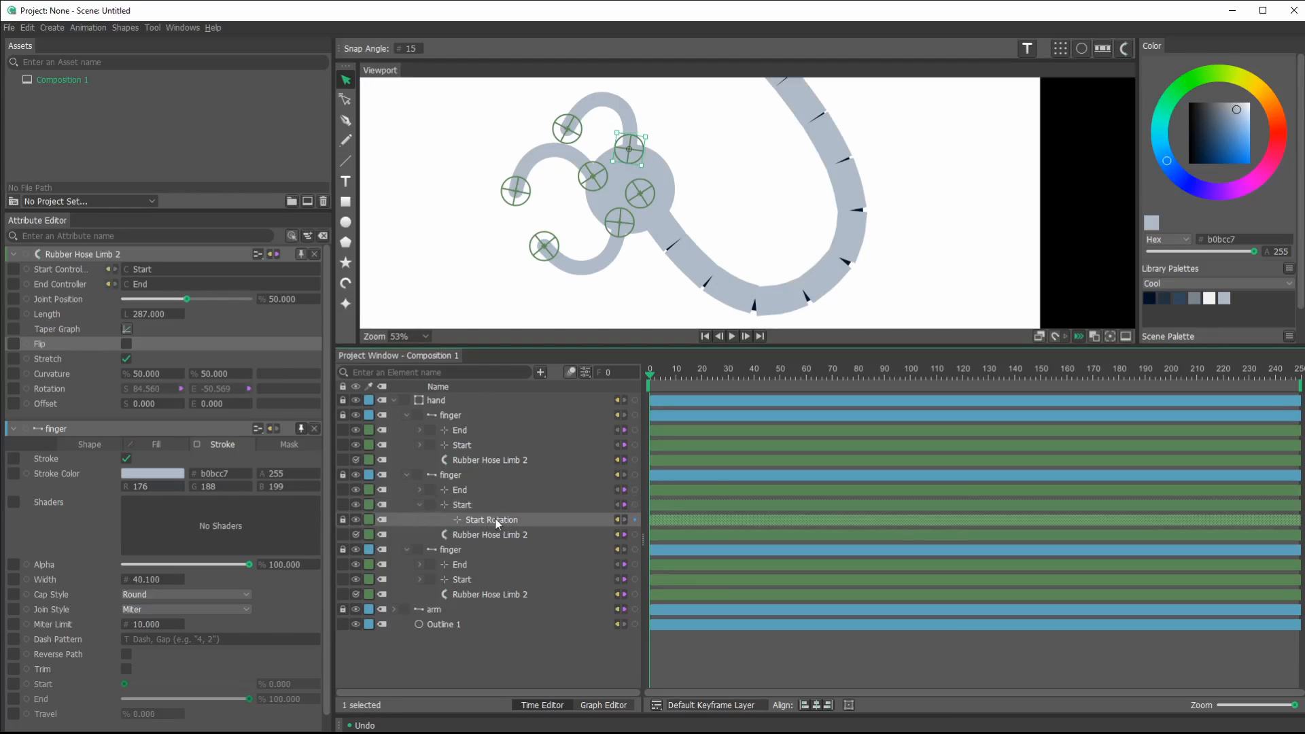
mouse_move(356, 523)
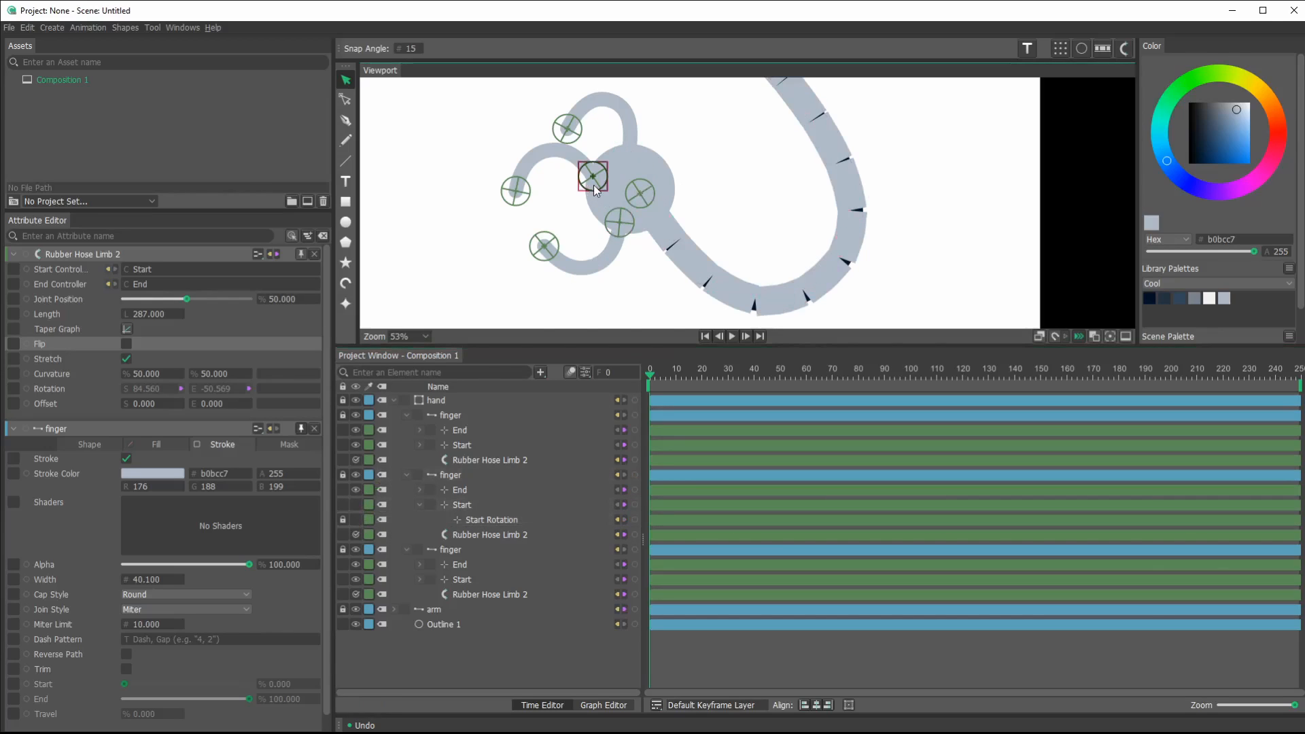
click(461, 445)
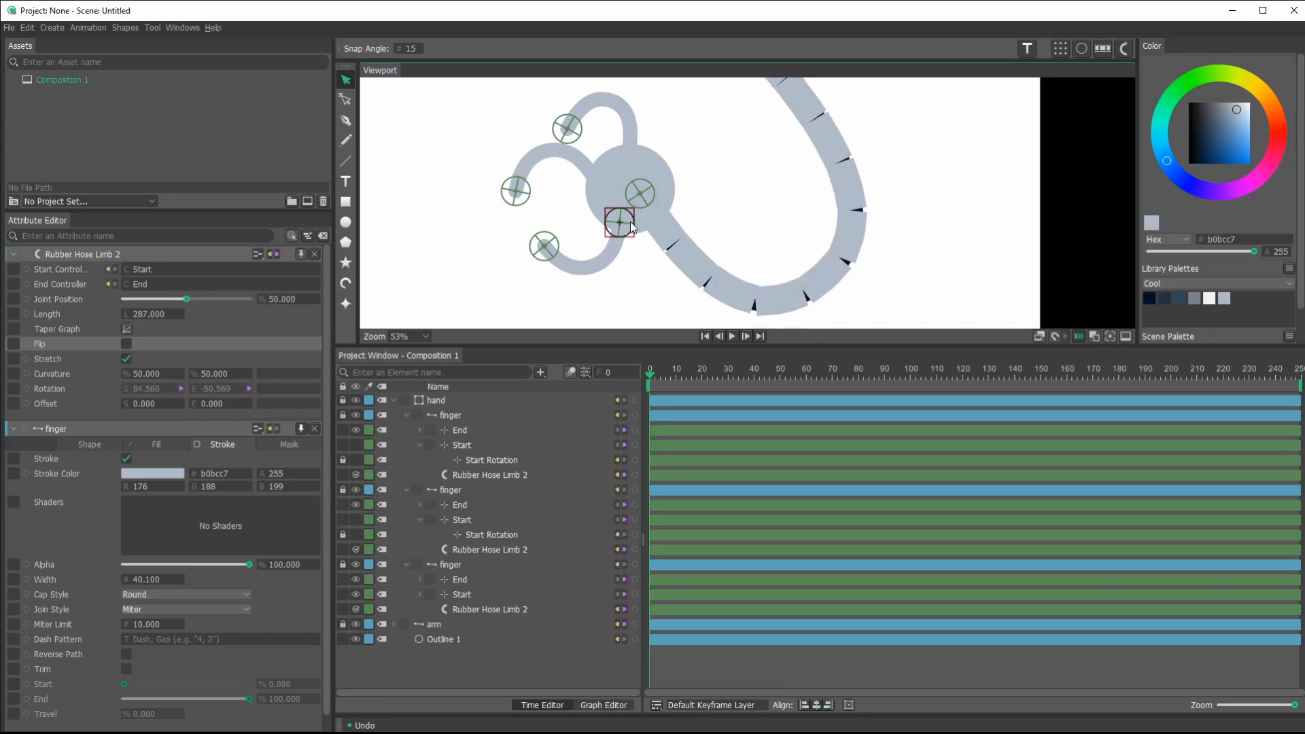
click(460, 595)
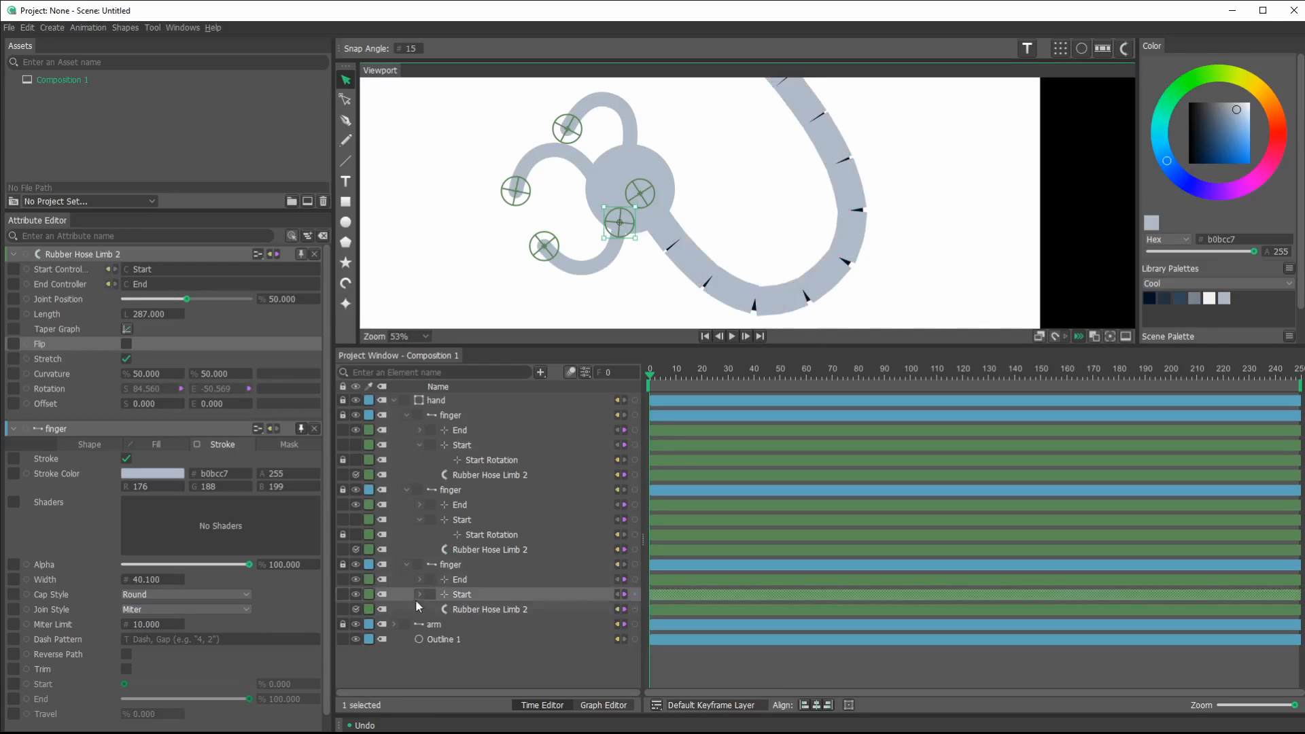
click(407, 400)
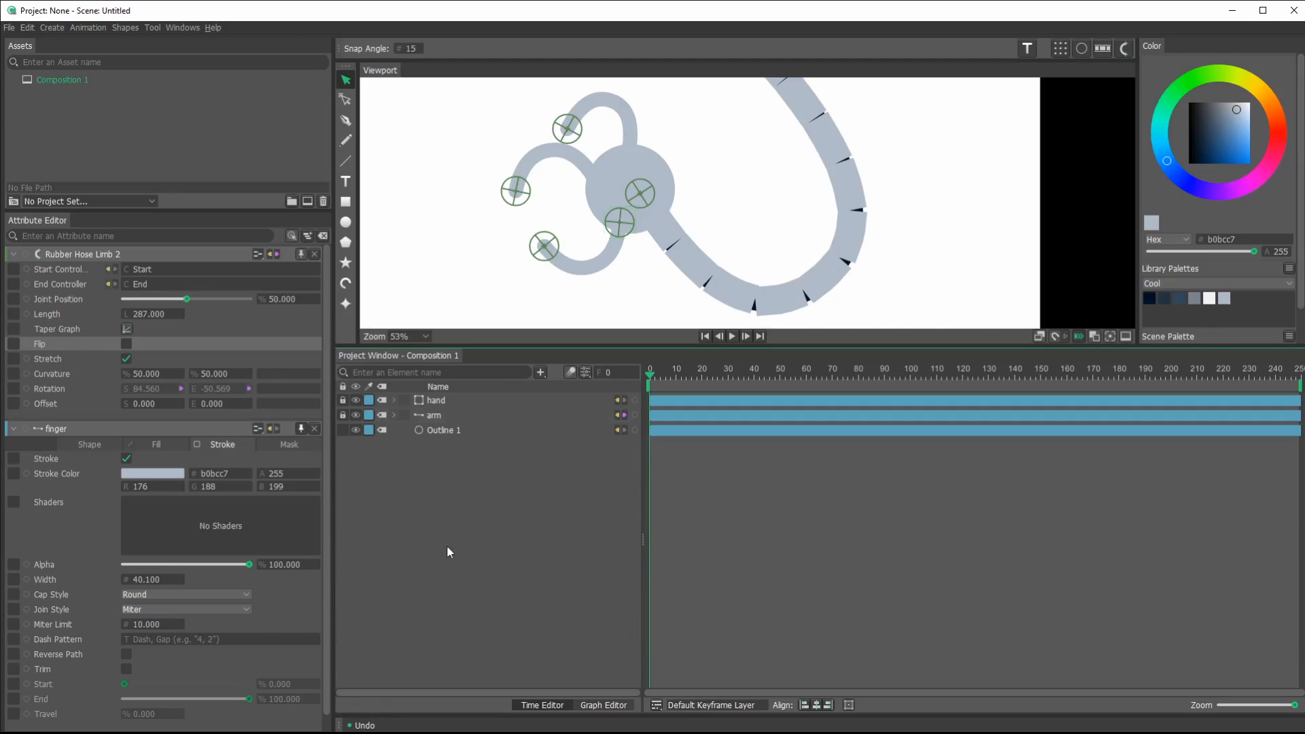
mouse_move(630, 244)
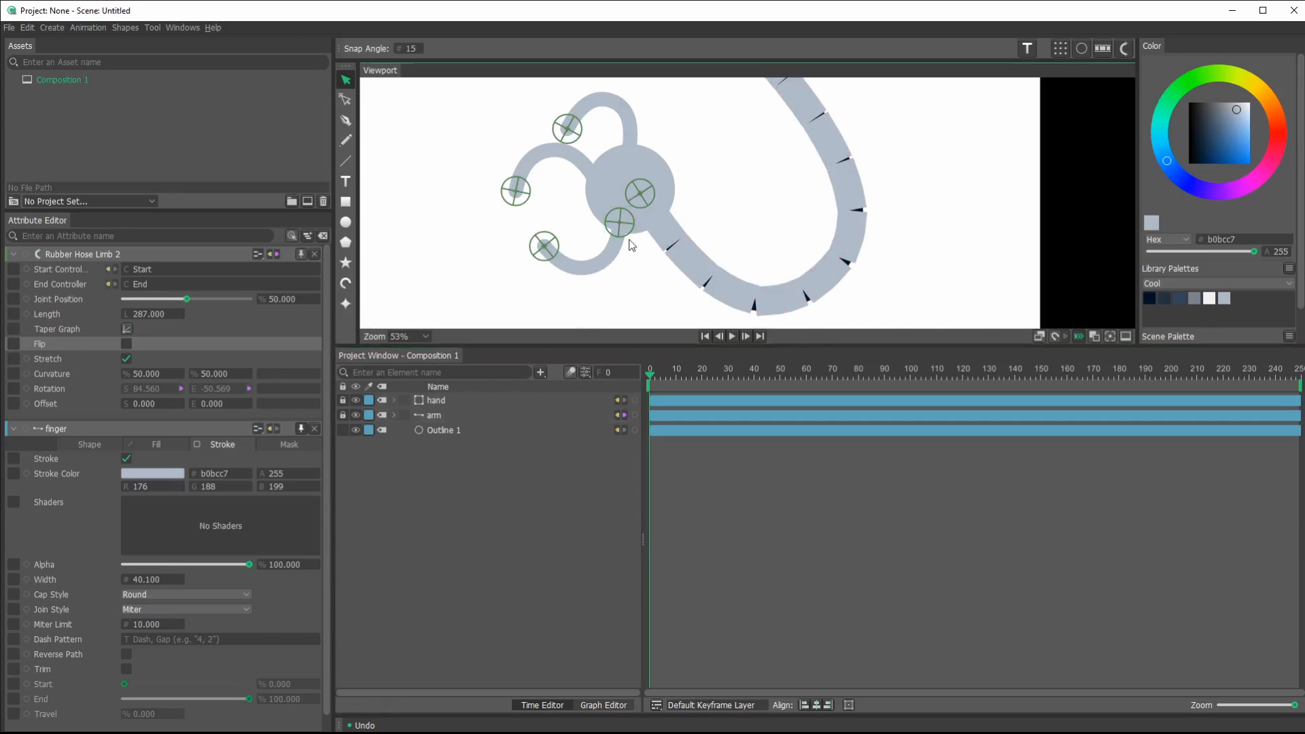
click(619, 223)
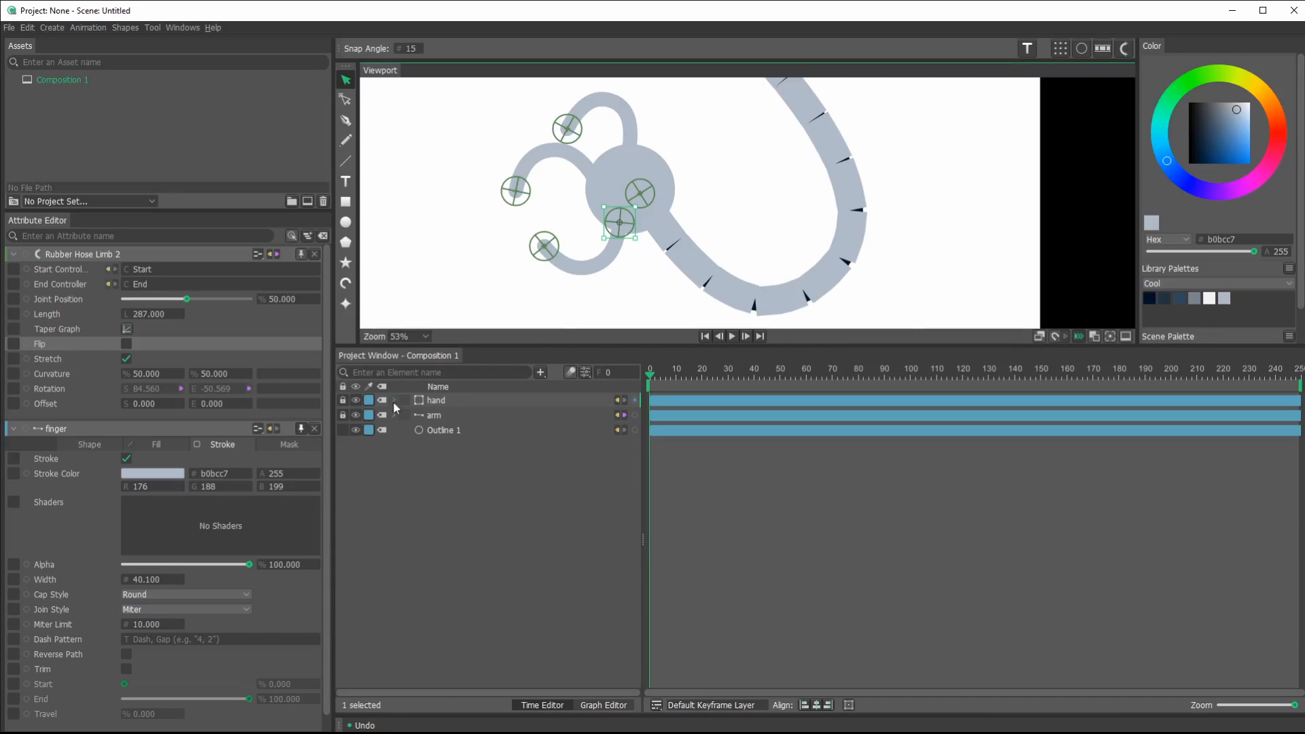
mouse_move(446, 409)
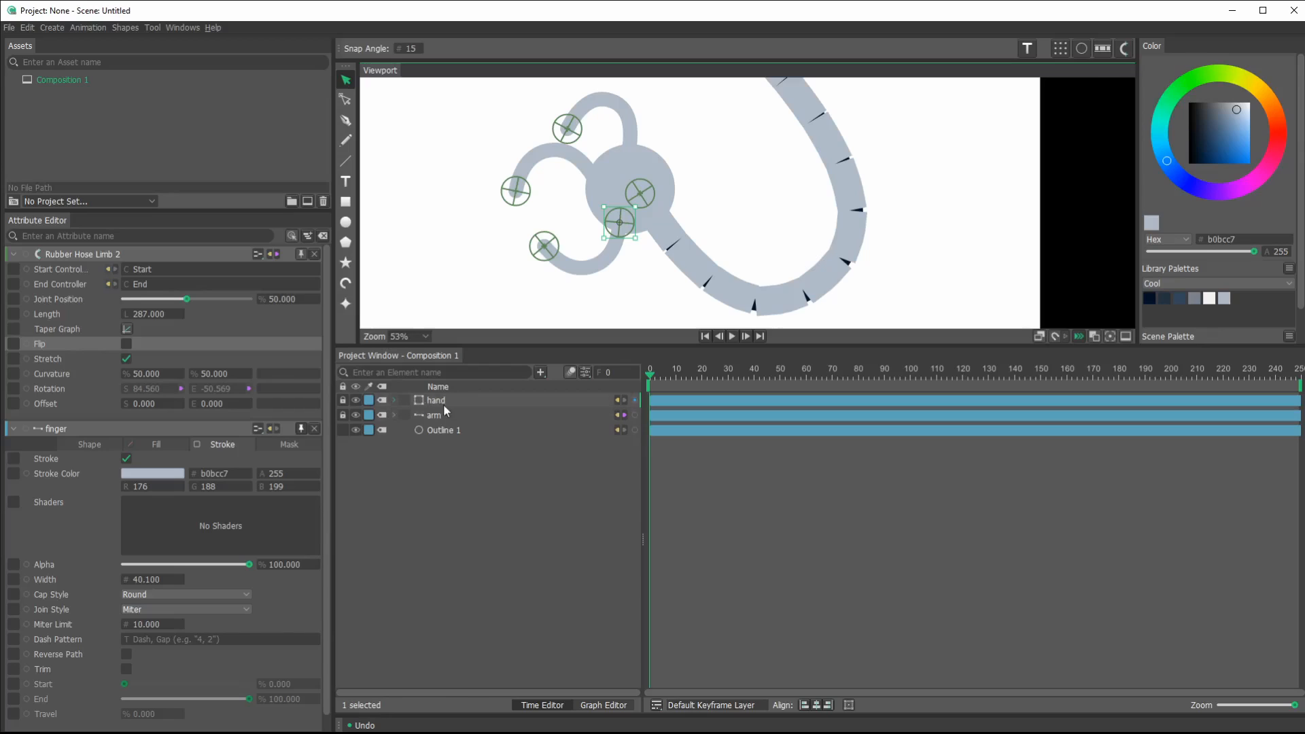
click(407, 414)
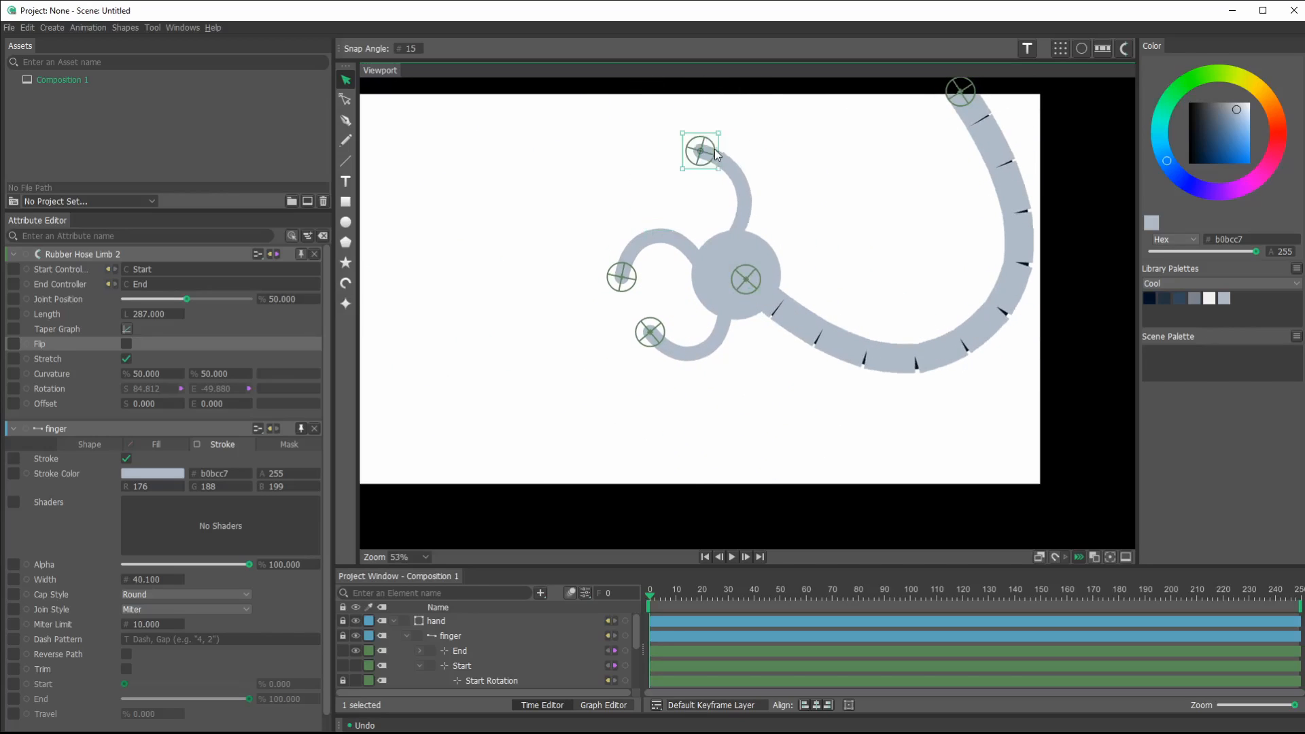
- Re-pose the upper and lower fingertips around the hand, then drag the hand to check they follow
drag(700, 150, 670, 161)
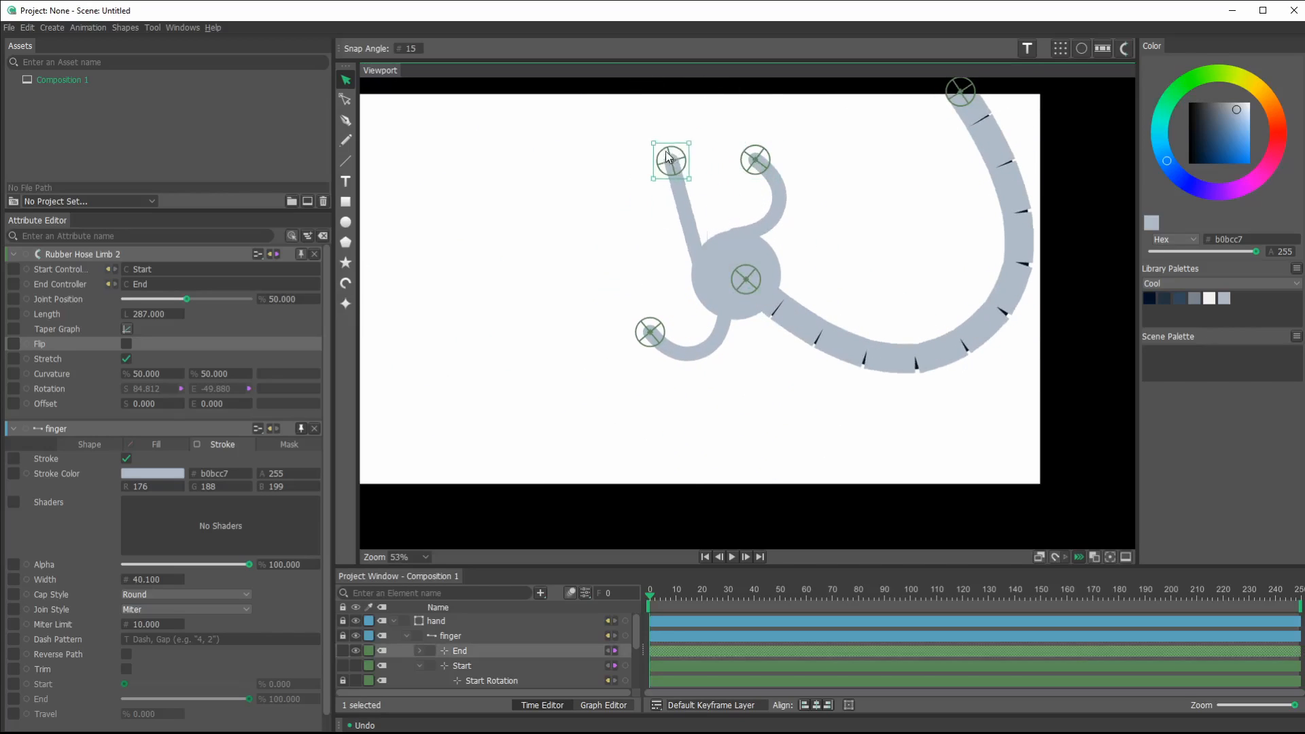
drag(671, 160, 709, 178)
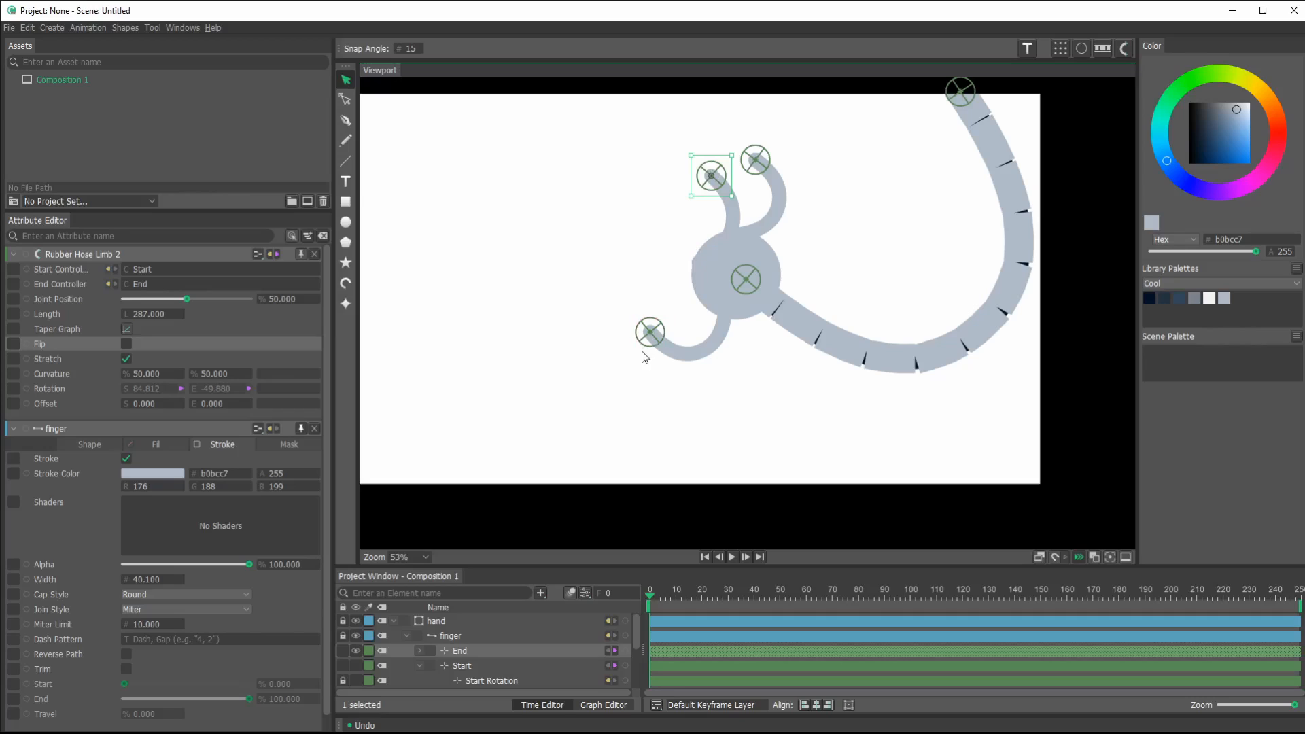
drag(652, 333, 716, 395)
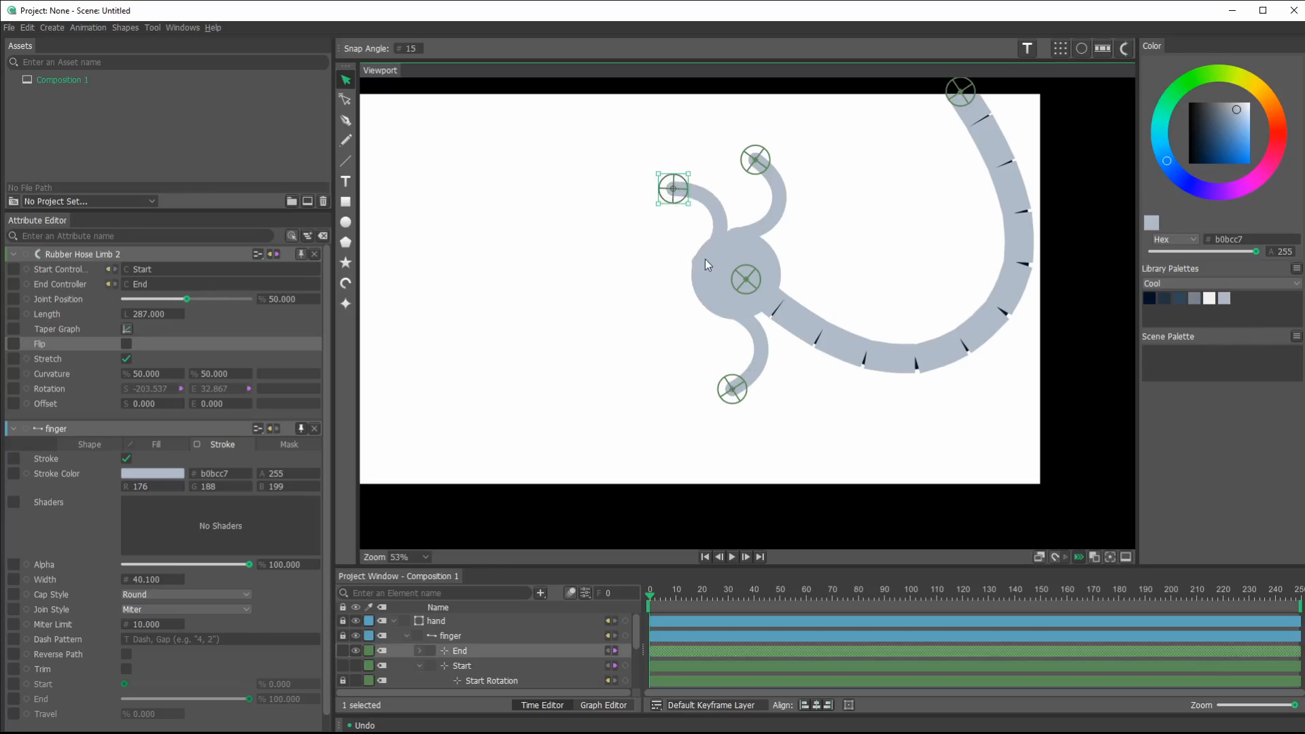
mouse_move(695, 279)
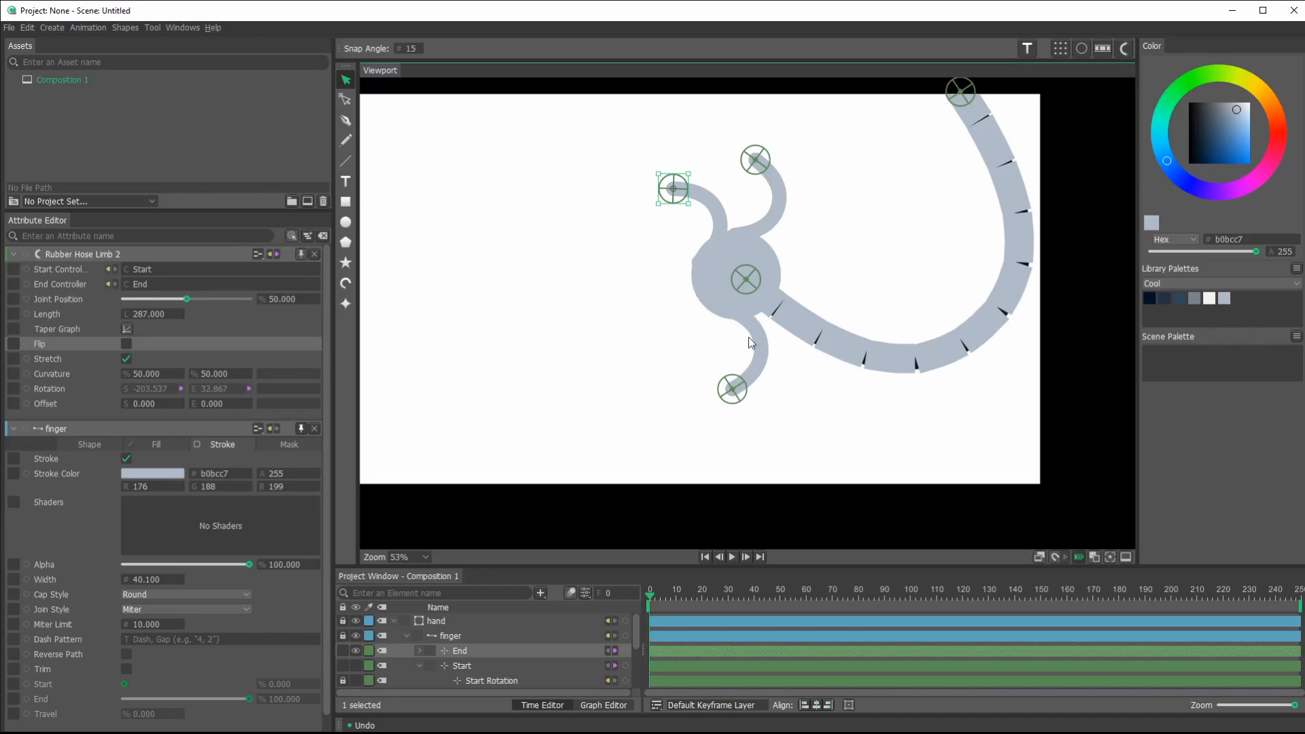
drag(674, 189, 643, 285)
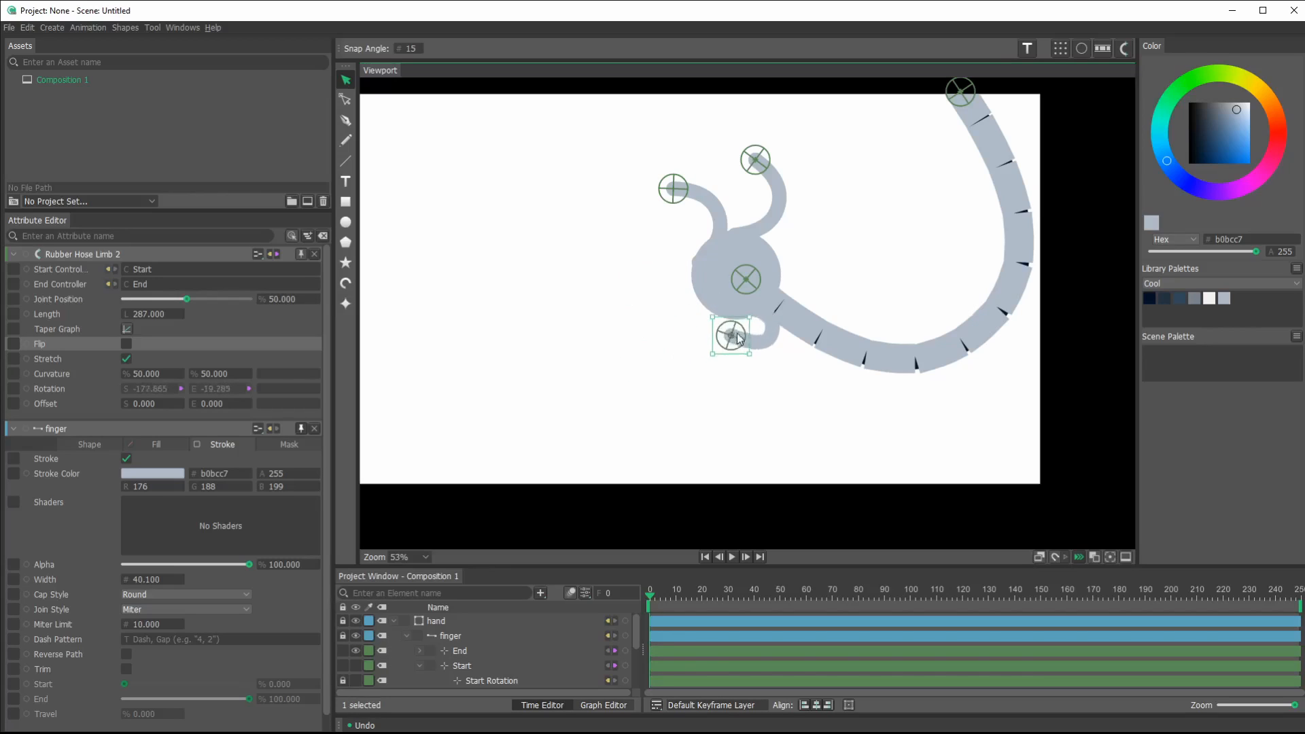
drag(731, 335, 782, 343)
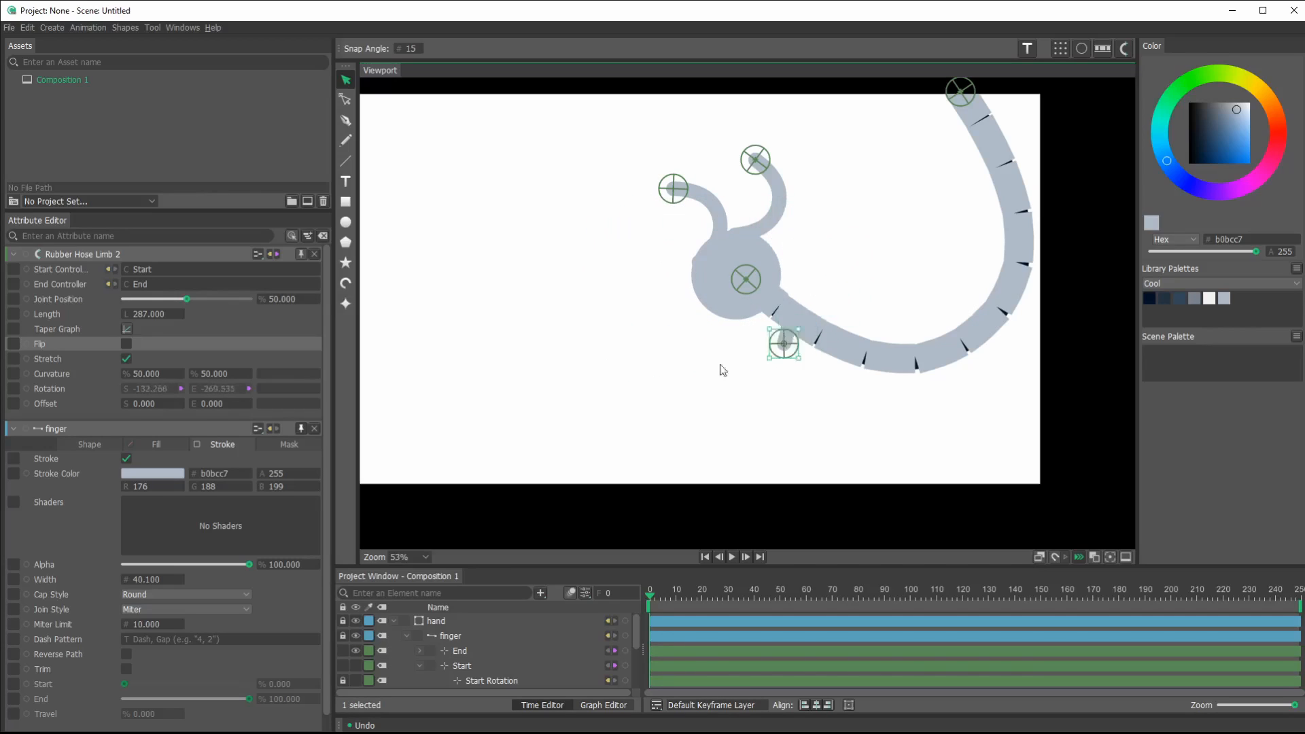
drag(783, 343, 635, 311)
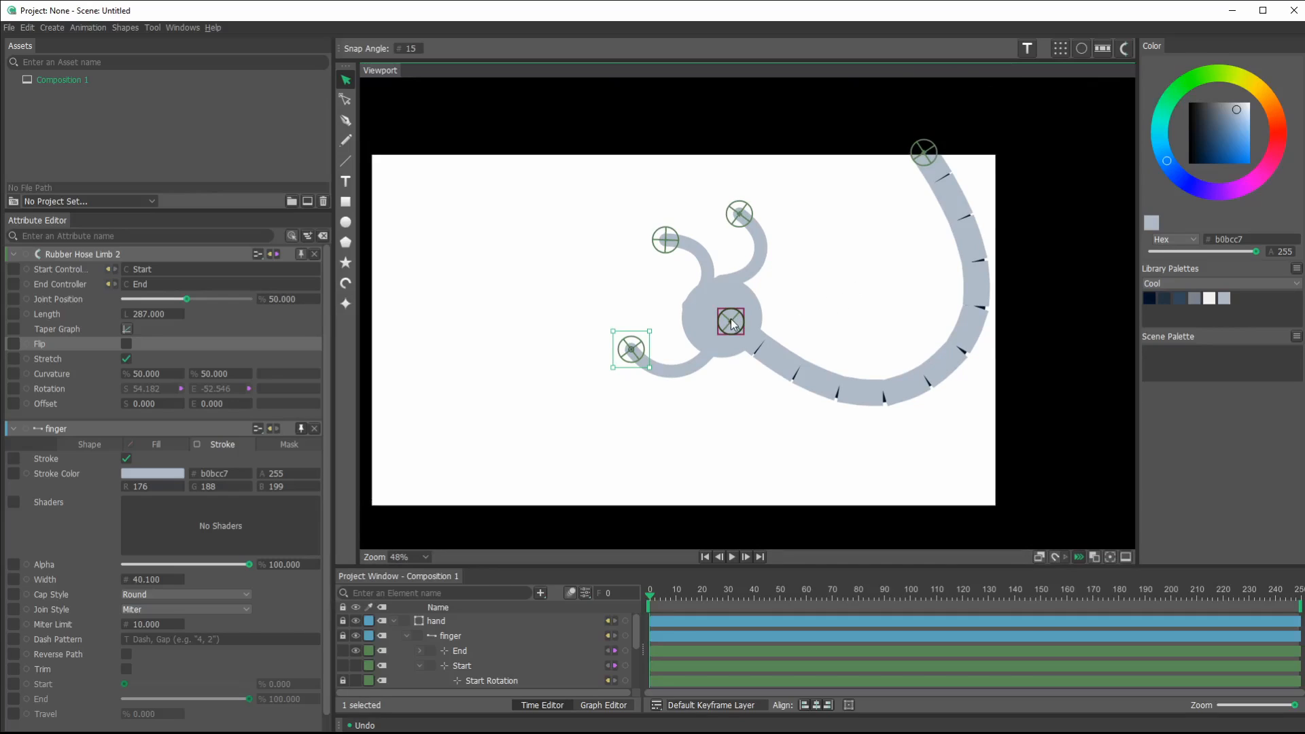
drag(730, 323, 739, 350)
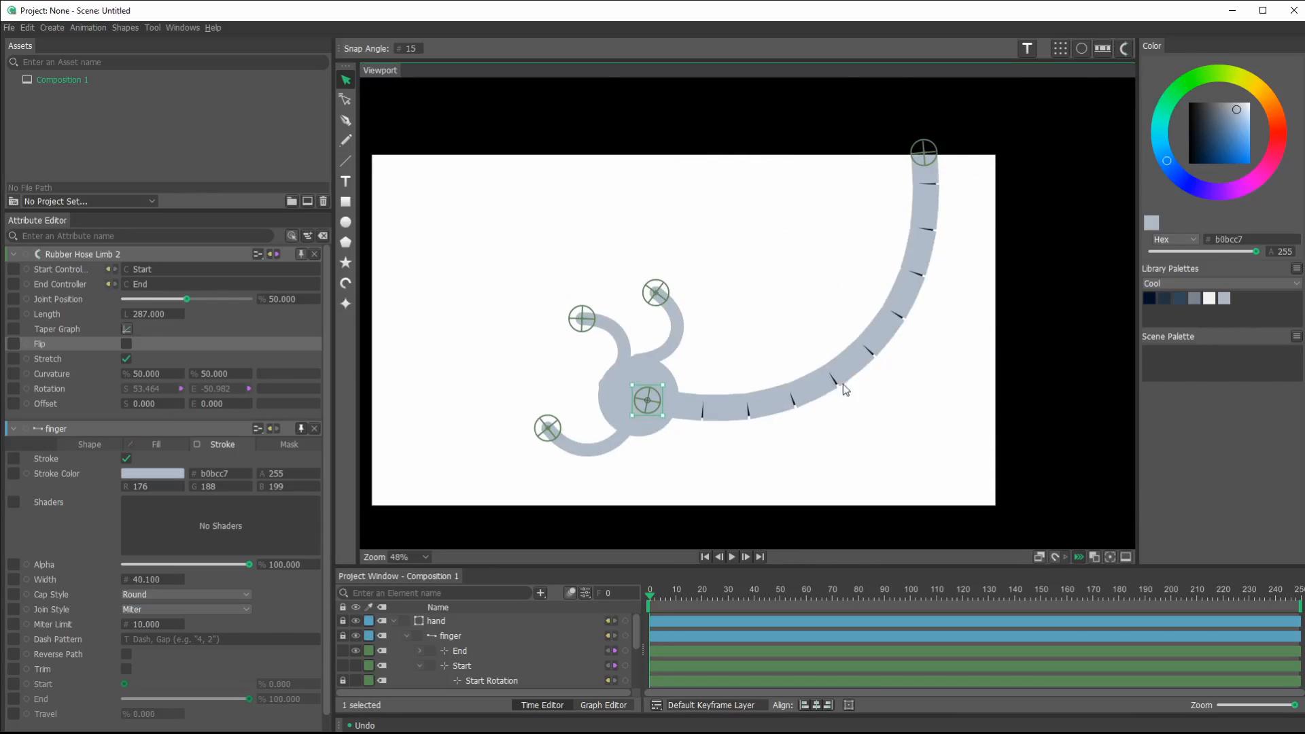
drag(648, 402, 846, 314)
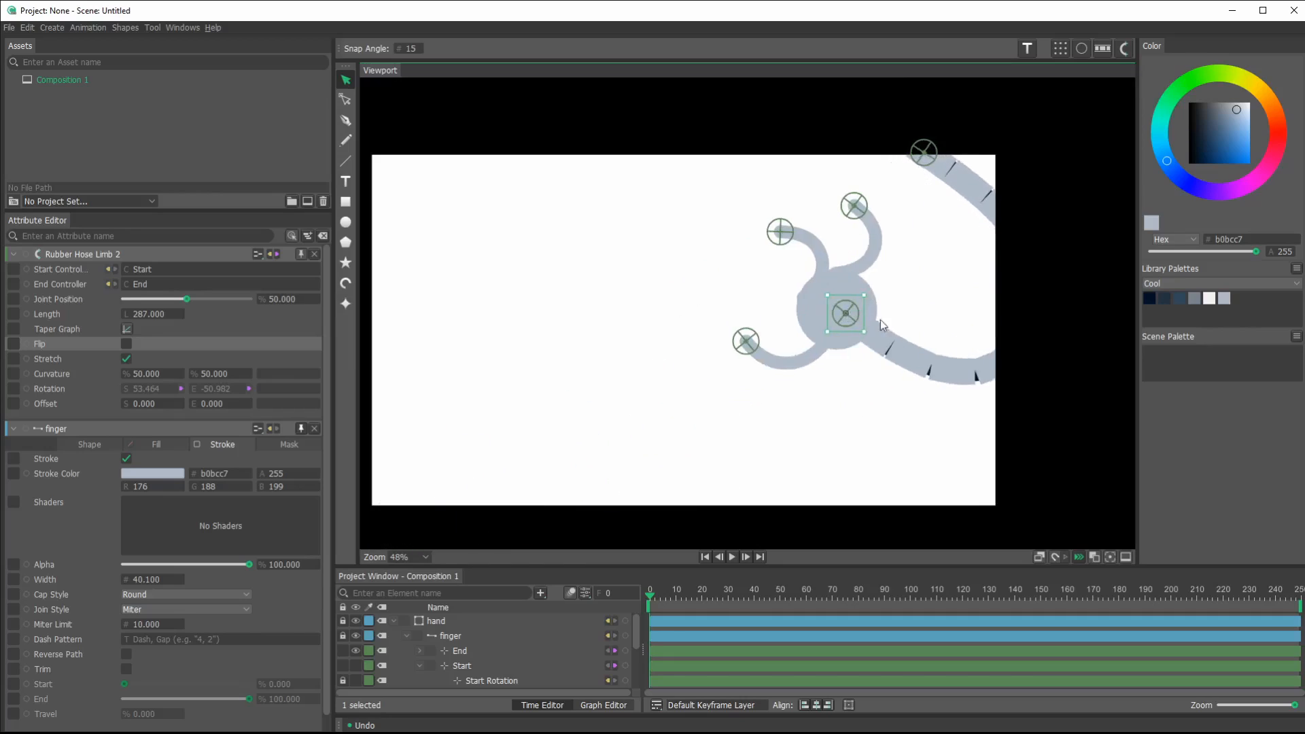